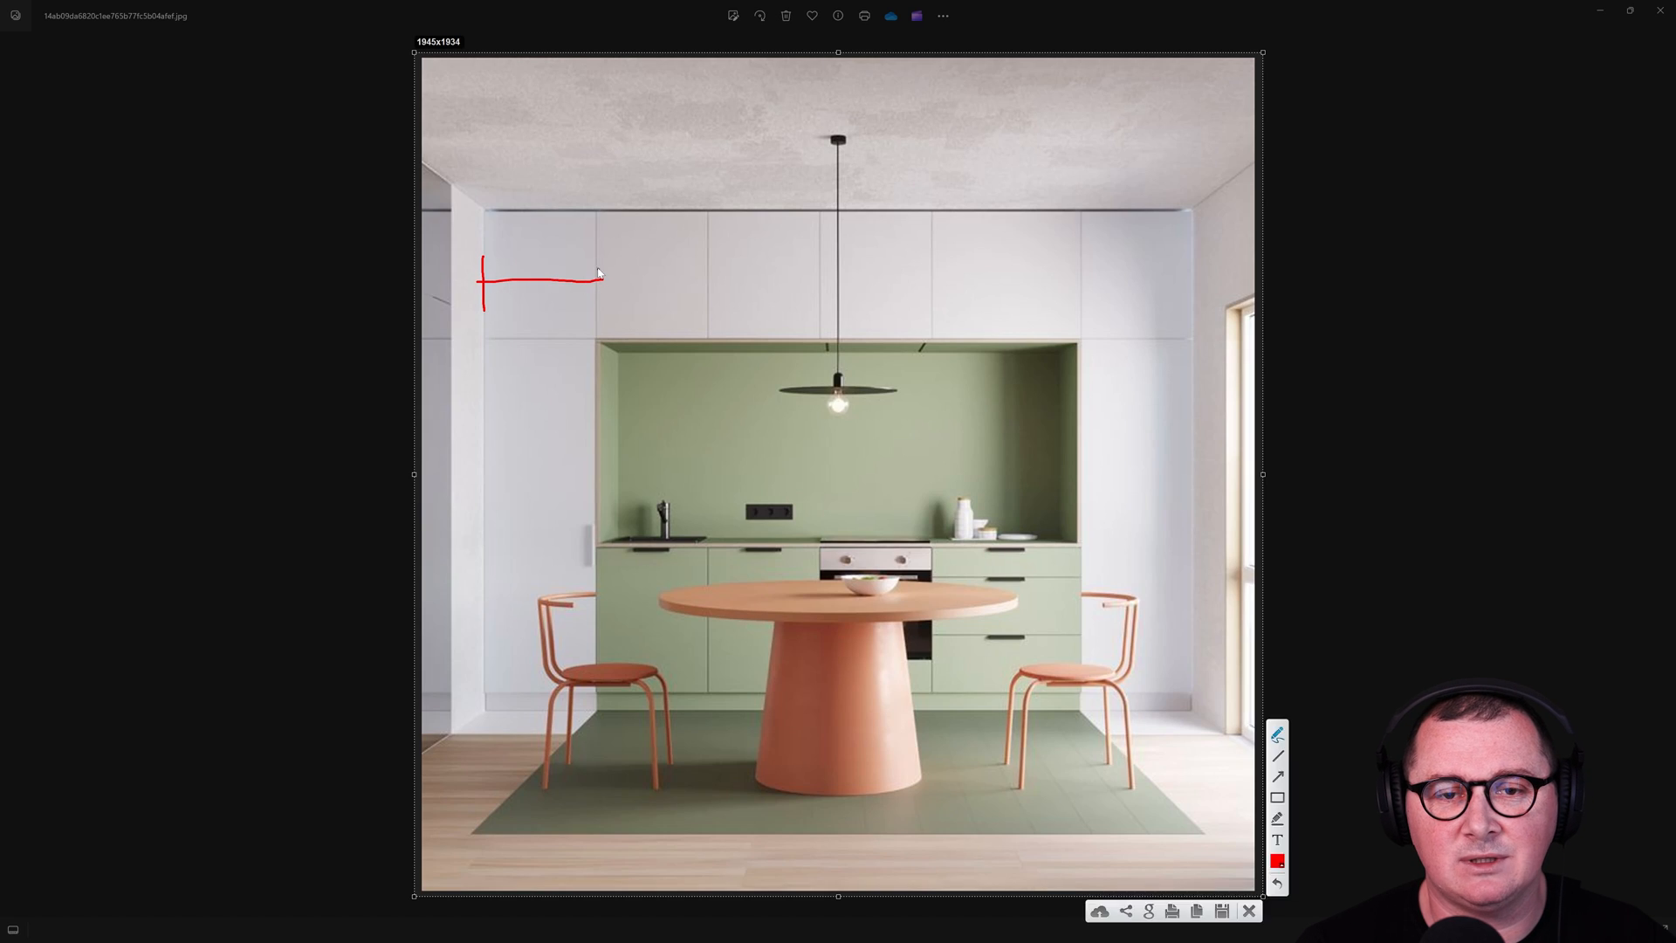
Step: Mark the upper cabinet widths 600 and 800 in red over the photo
left_click_drag(599, 288, 503, 257)
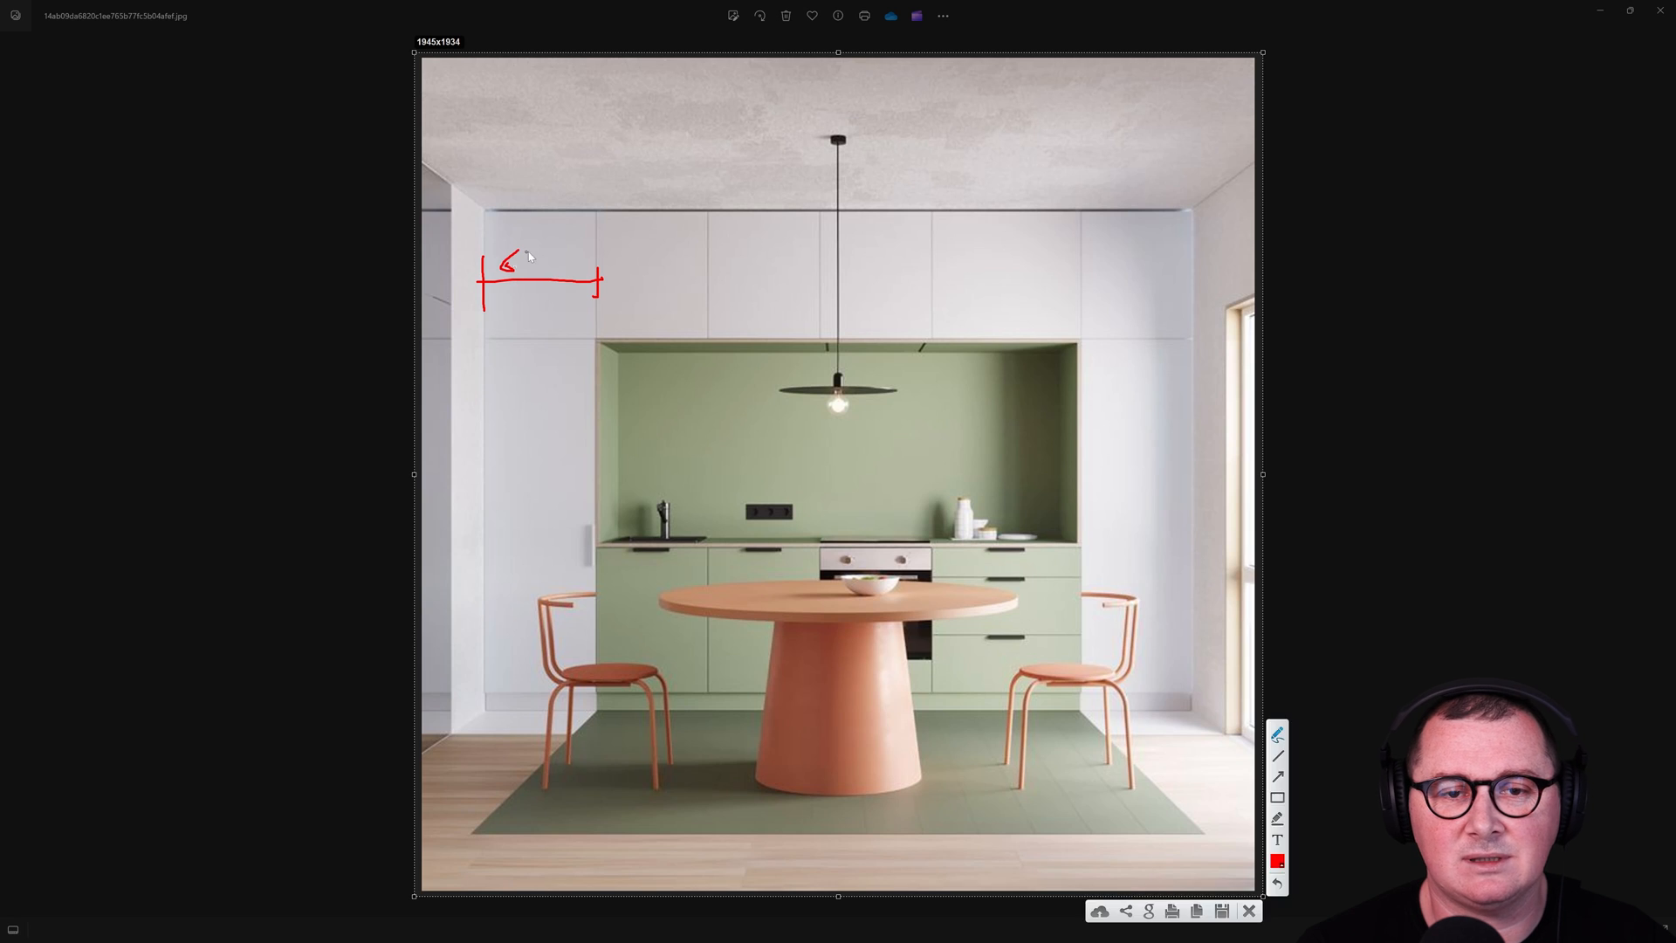
left_click_drag(518, 261, 560, 267)
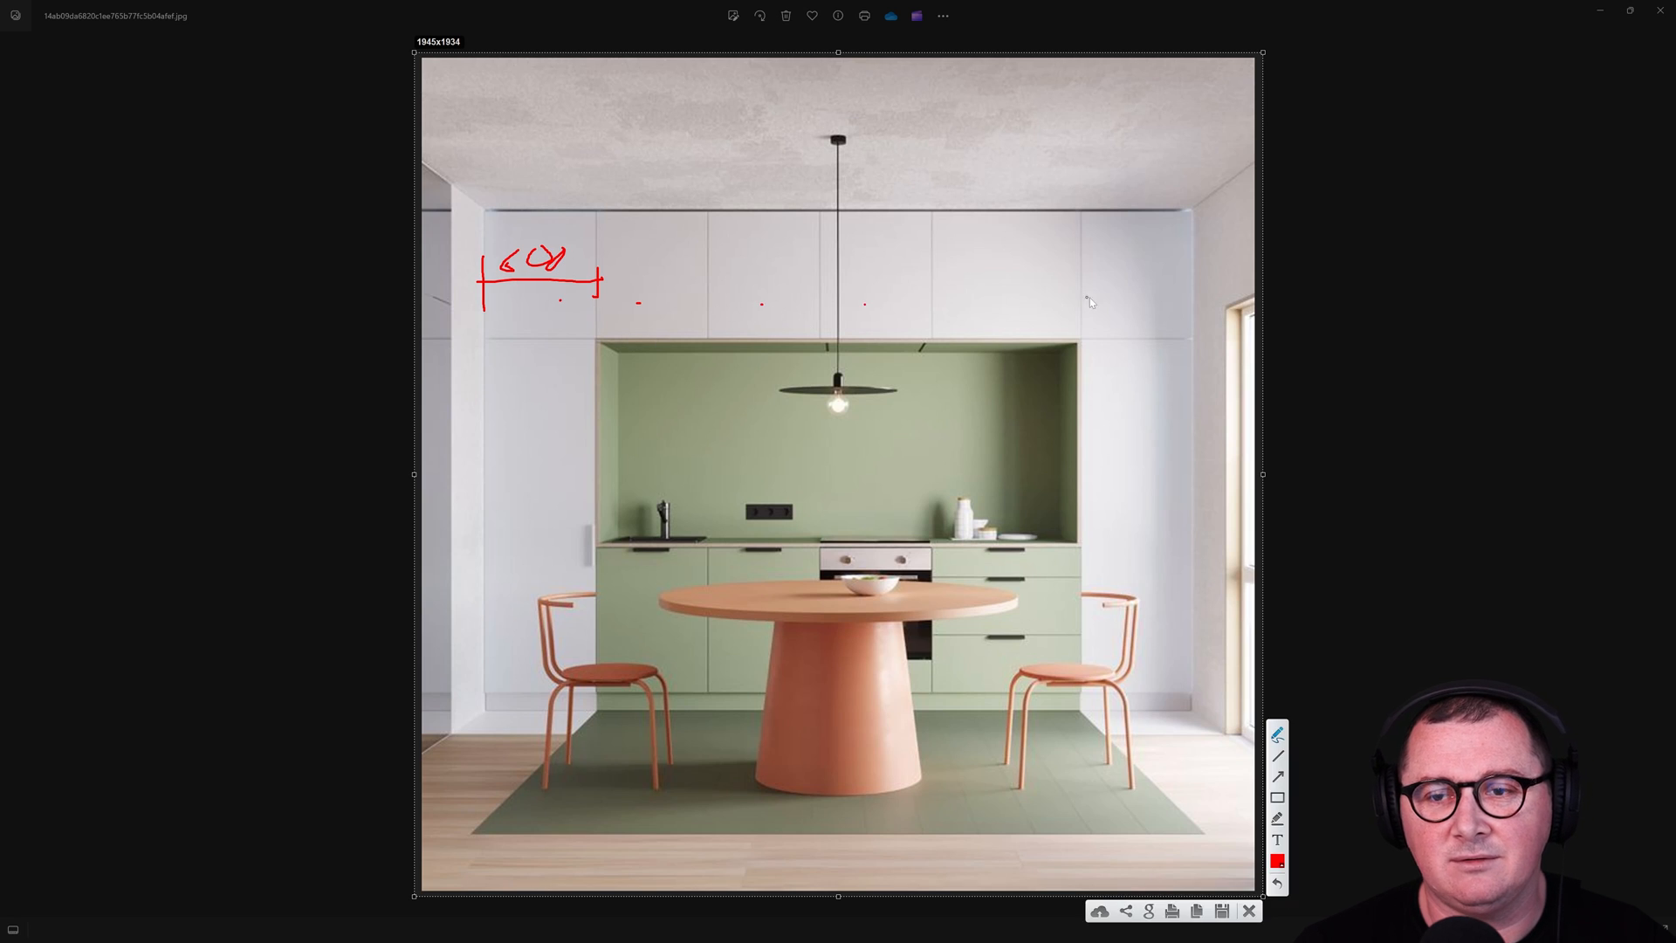
left_click_drag(927, 291, 1085, 293)
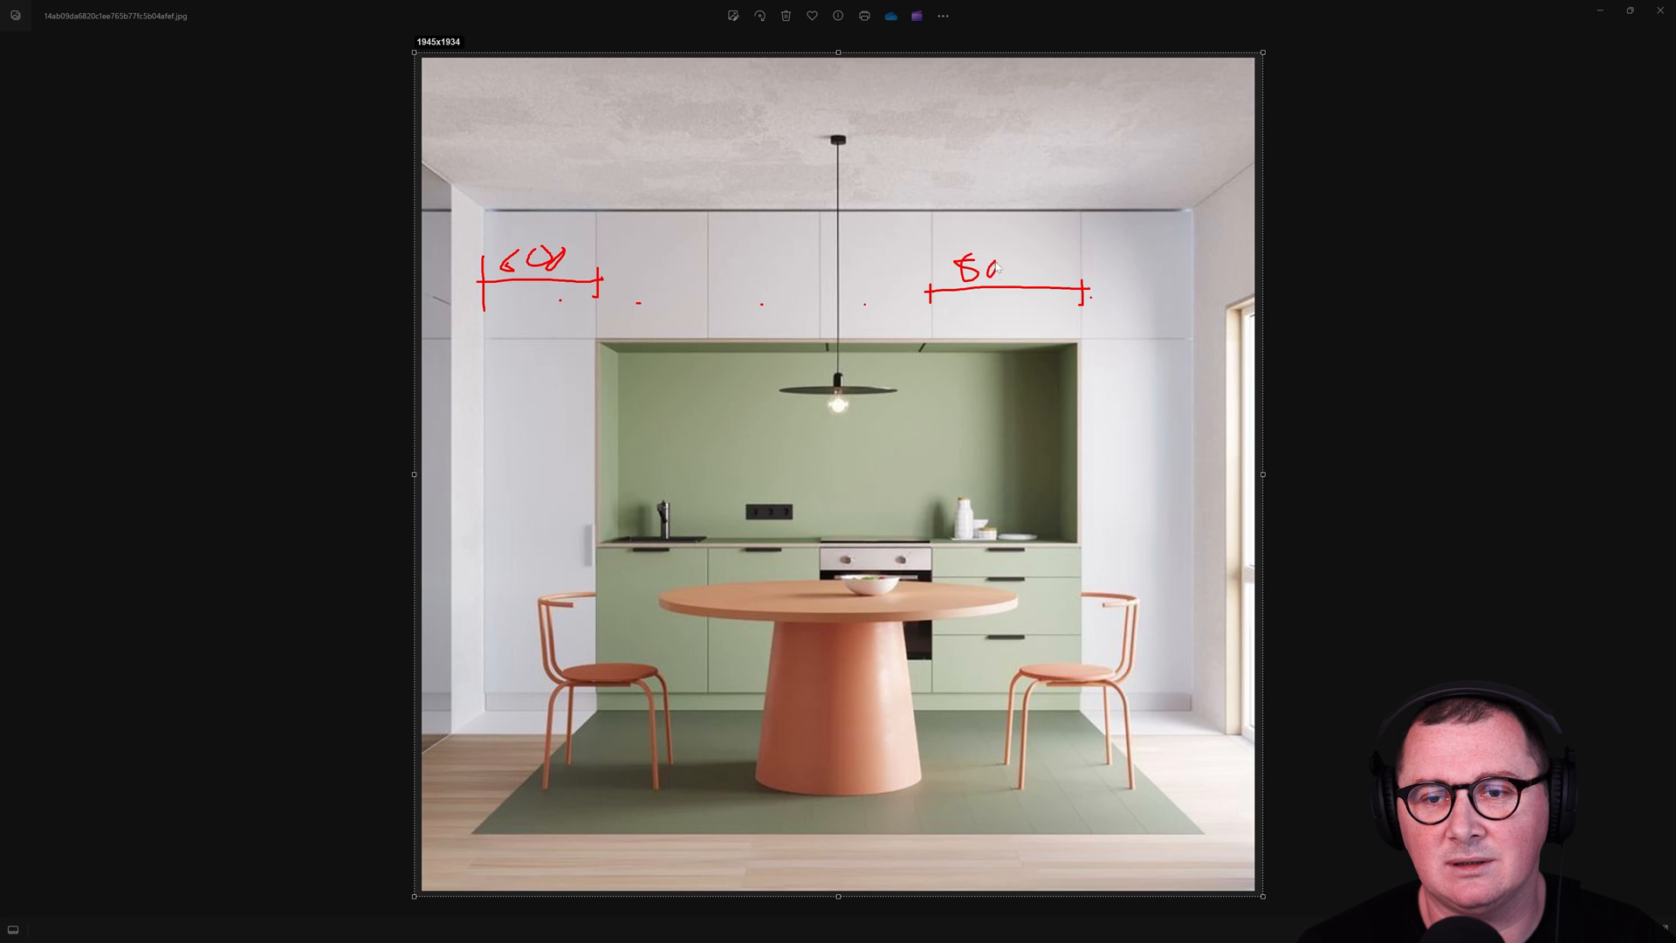
left_click_drag(482, 145, 482, 208)
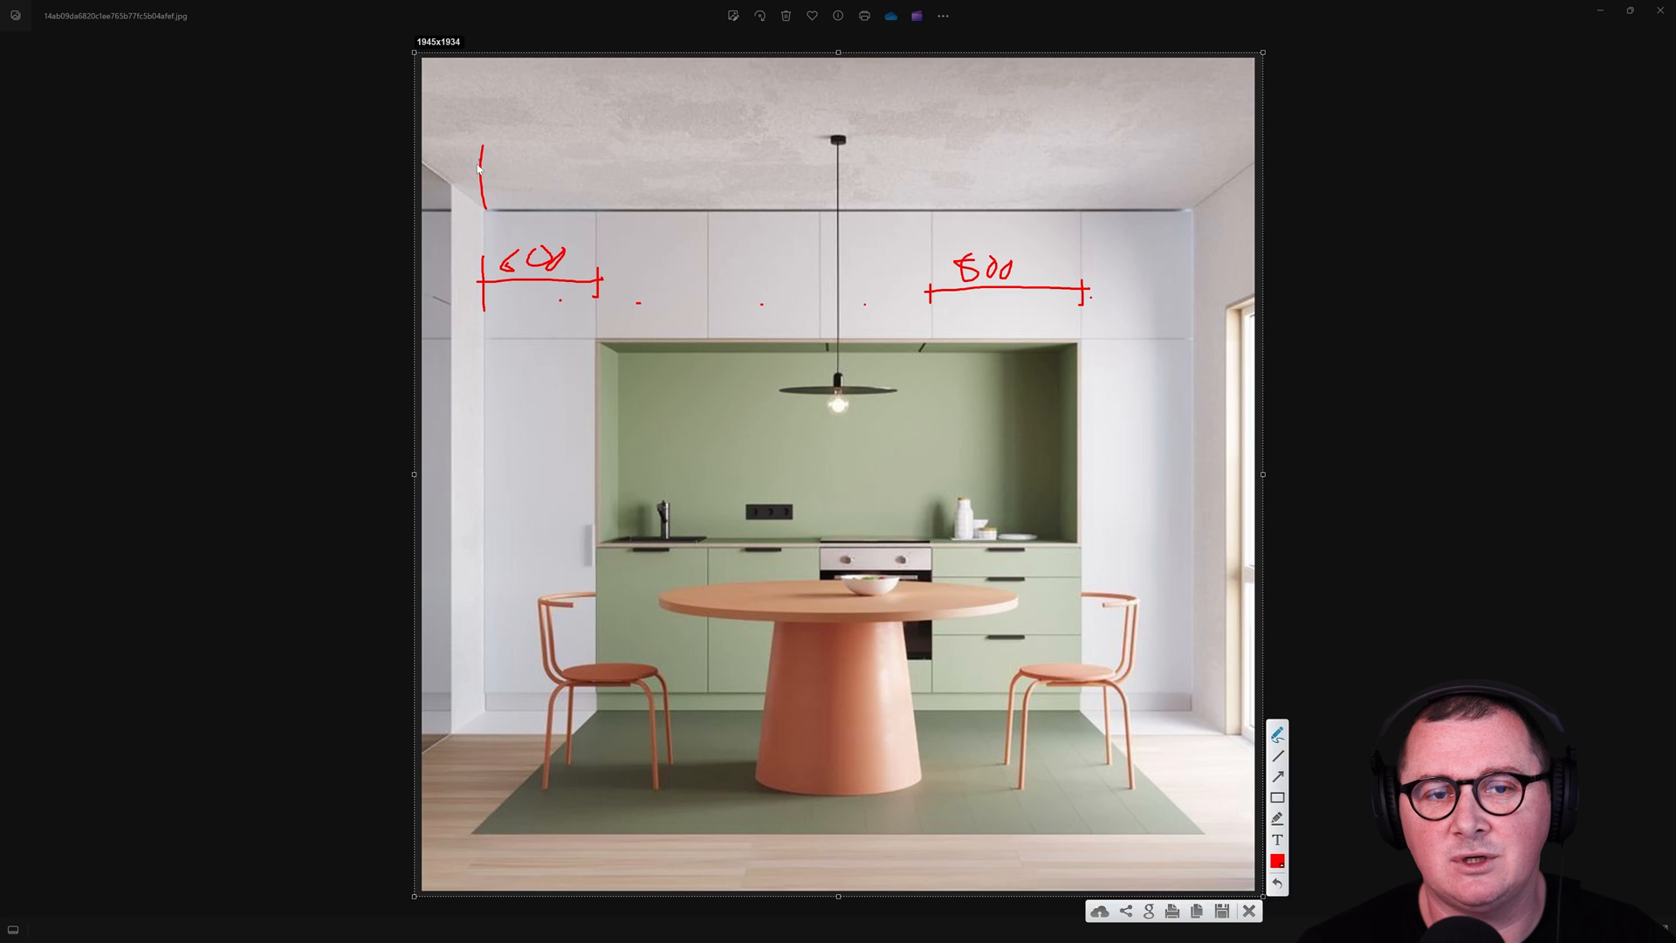
Step: Draw the overall room width line along the ceiling and write 3,84 above it
left_click_drag(482, 169, 1203, 176)
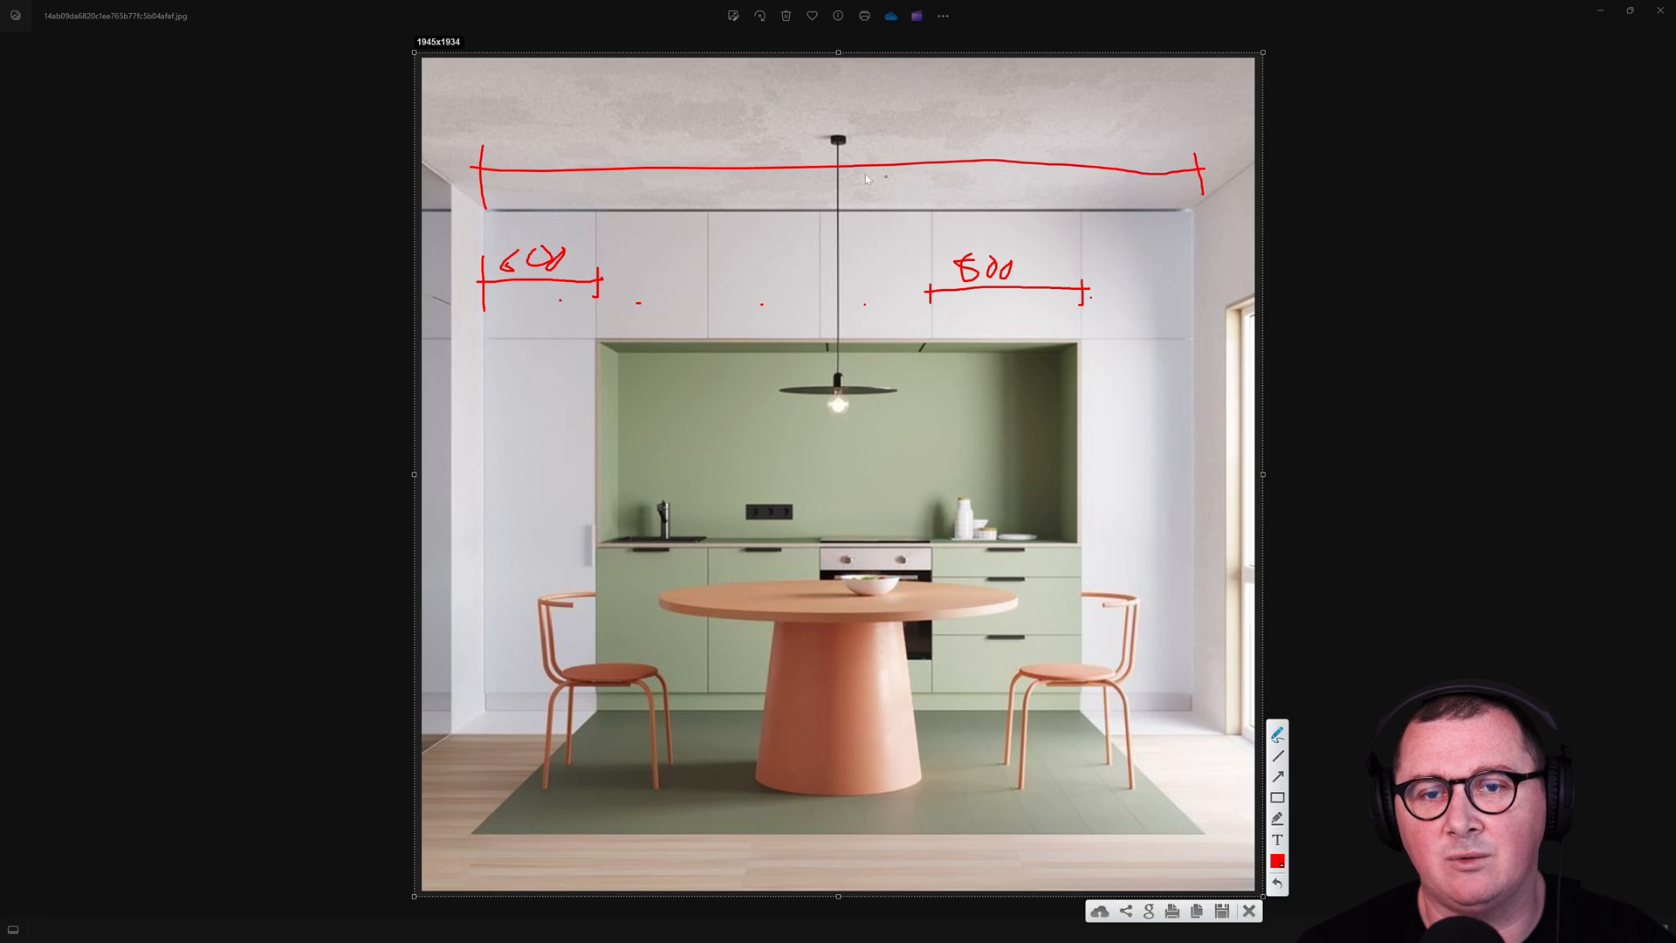
left_click_drag(726, 117, 776, 161)
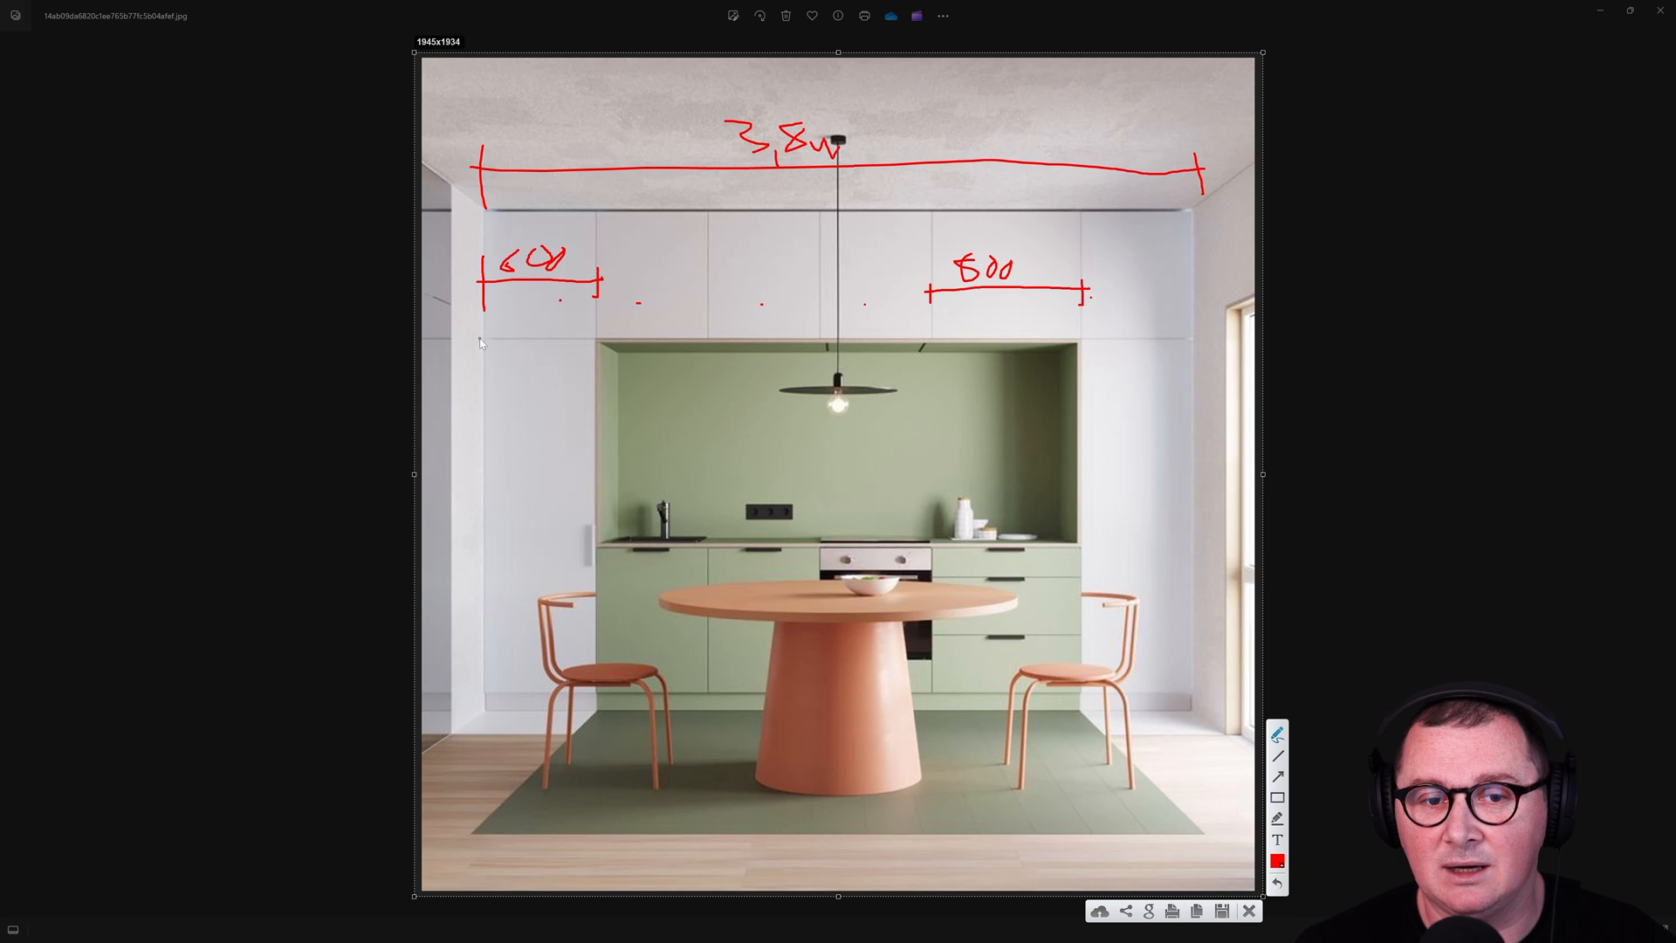
left_click_drag(498, 333, 502, 721)
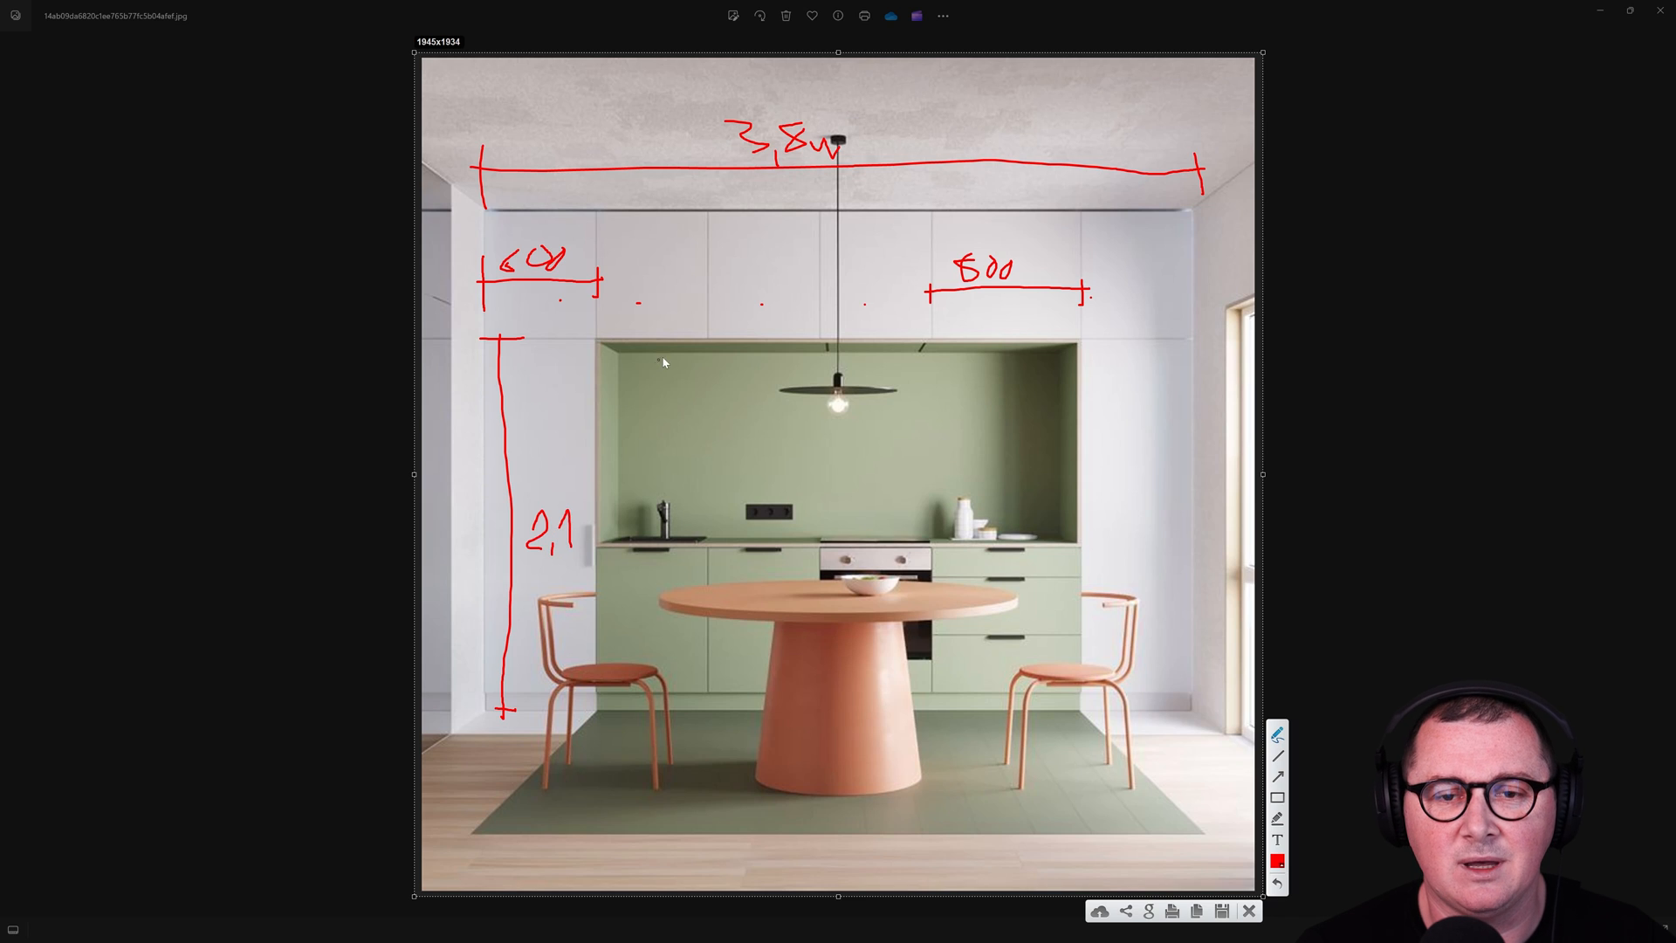
Step: Dimension the upper cabinet height 700 and add a mark beside the right tall cabinet
left_click_drag(655, 336, 680, 335)
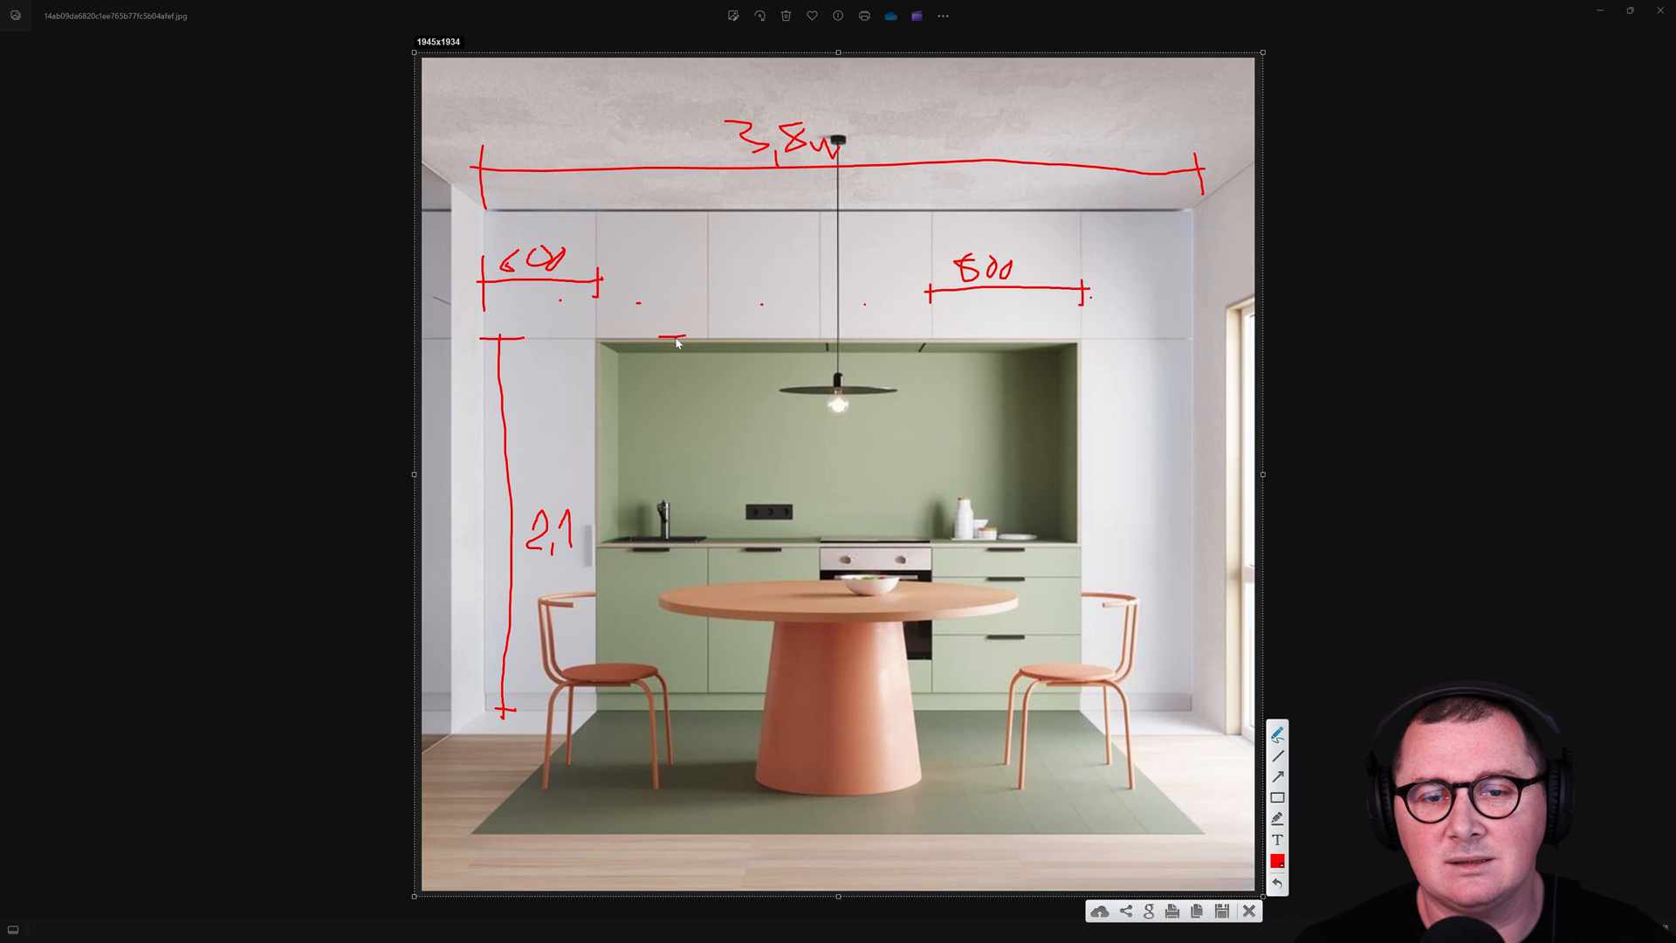
left_click_drag(676, 201, 676, 337)
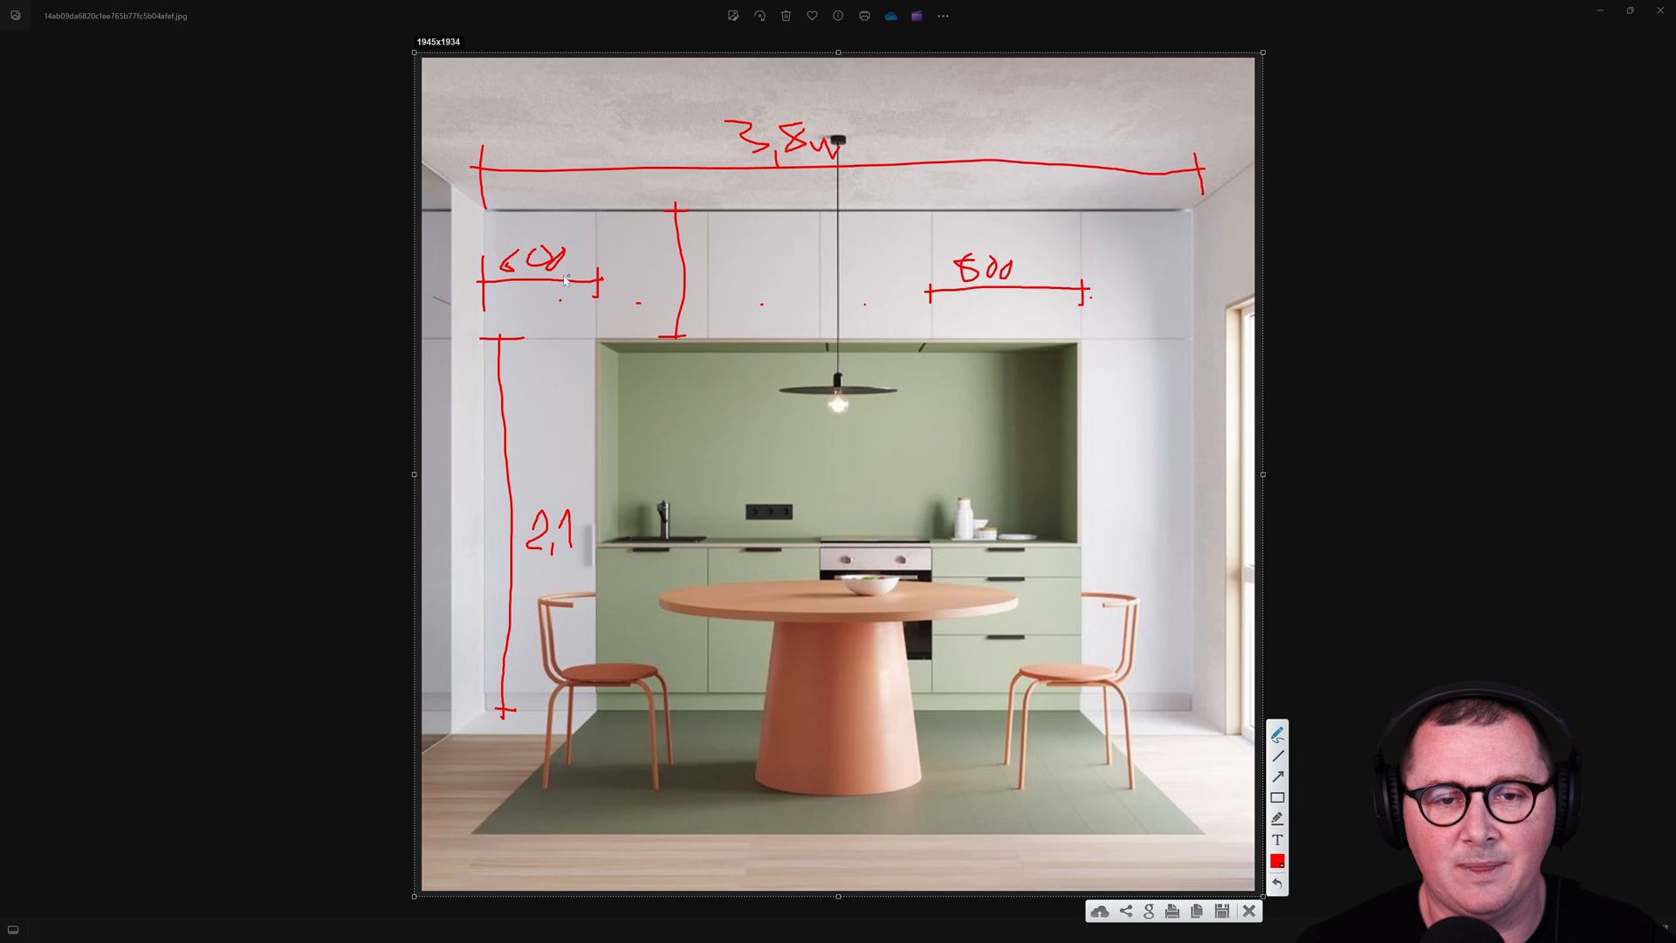
left_click_drag(695, 252, 706, 286)
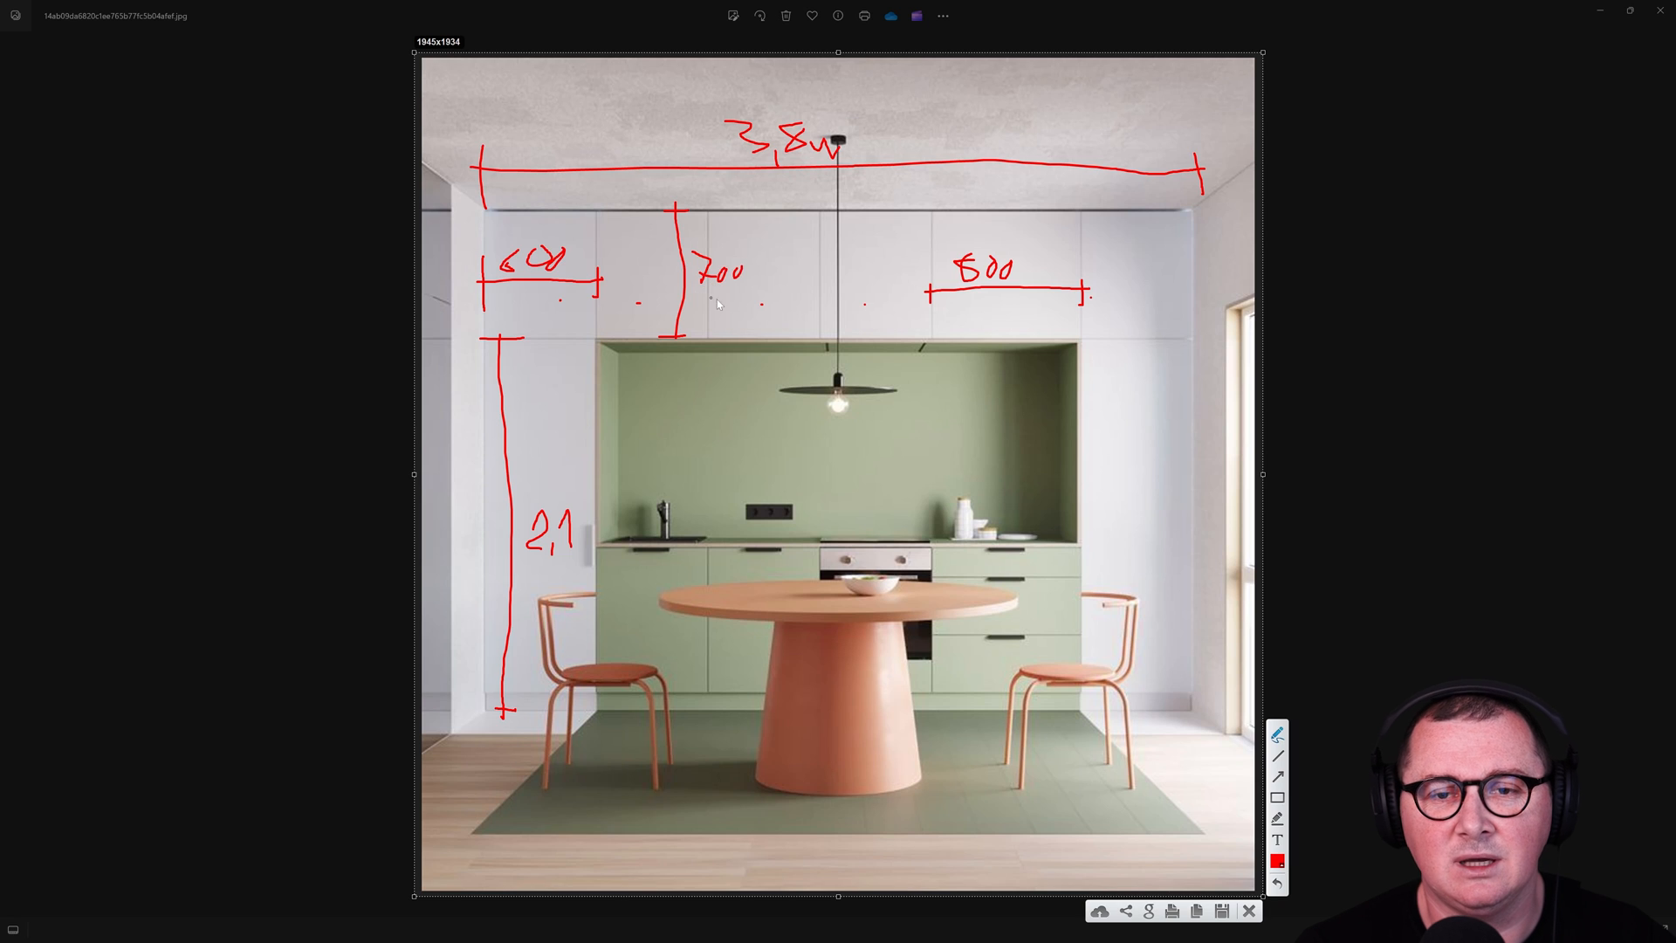
mouse_move(763, 265)
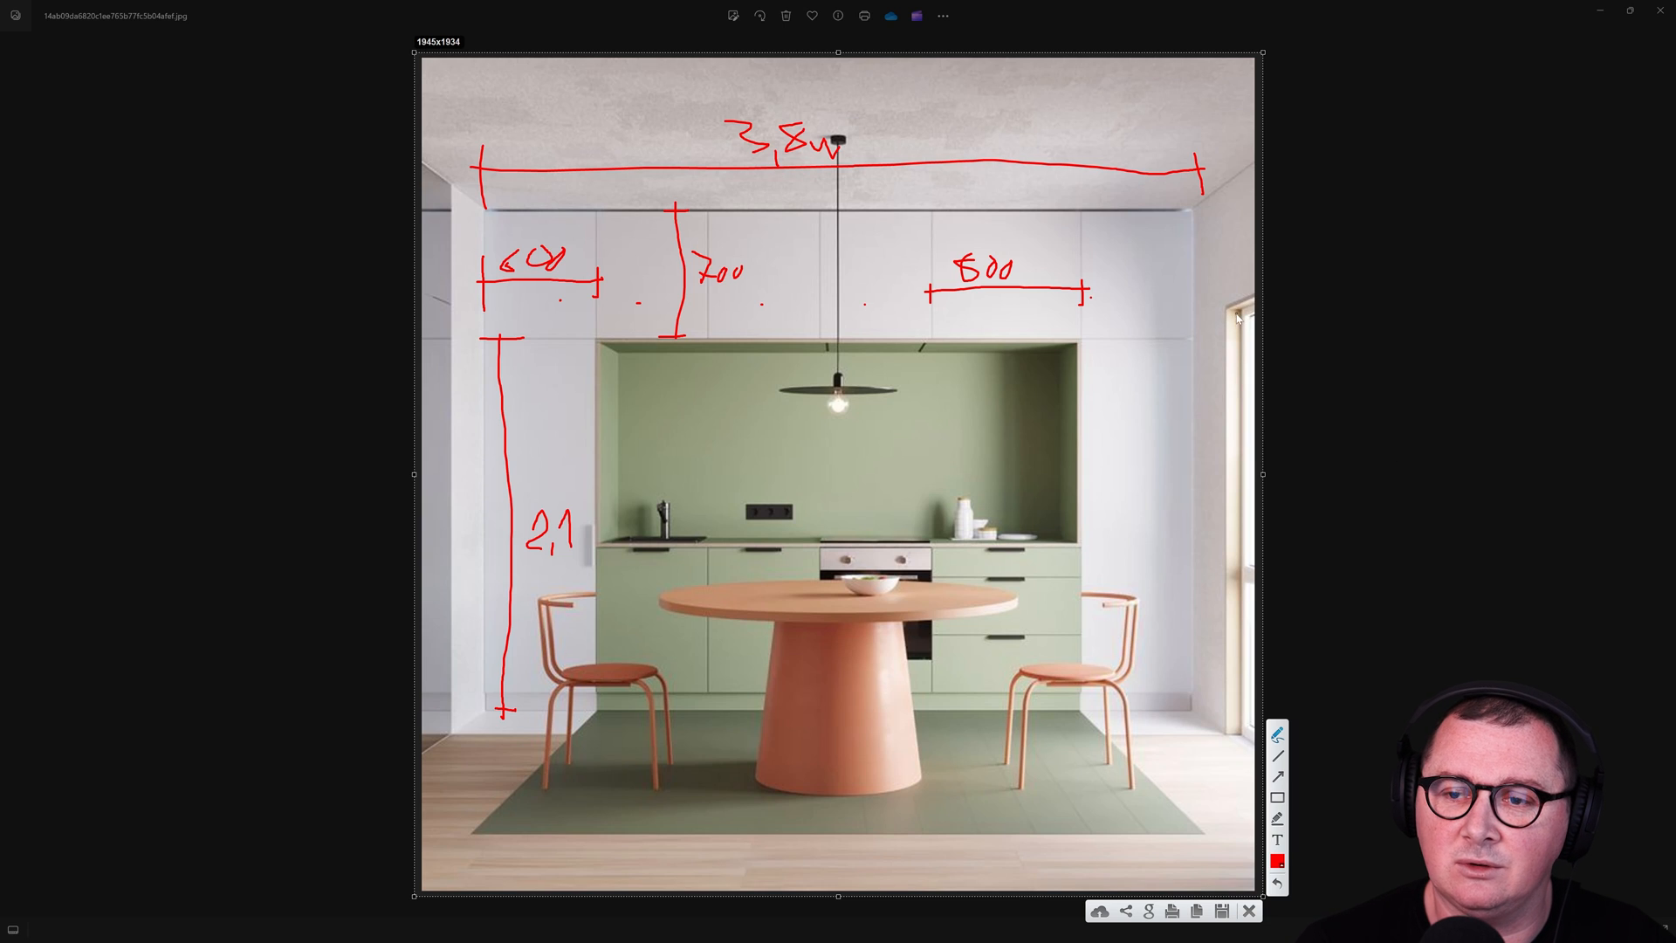
left_click_drag(1184, 340, 1228, 334)
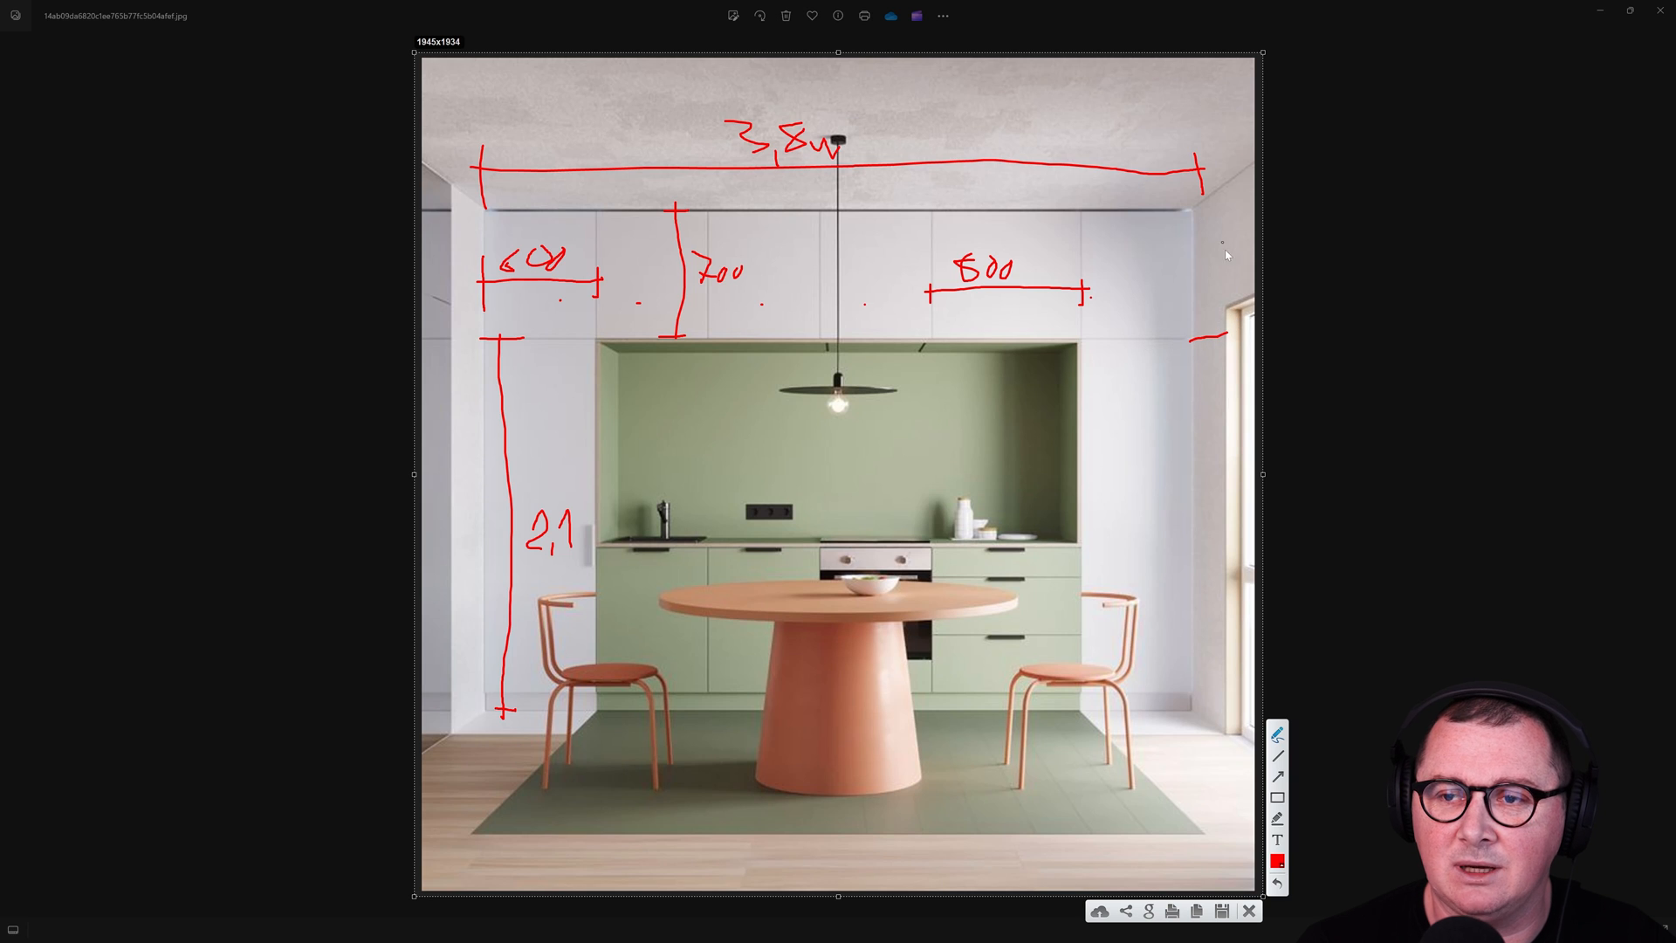
mouse_move(1196, 702)
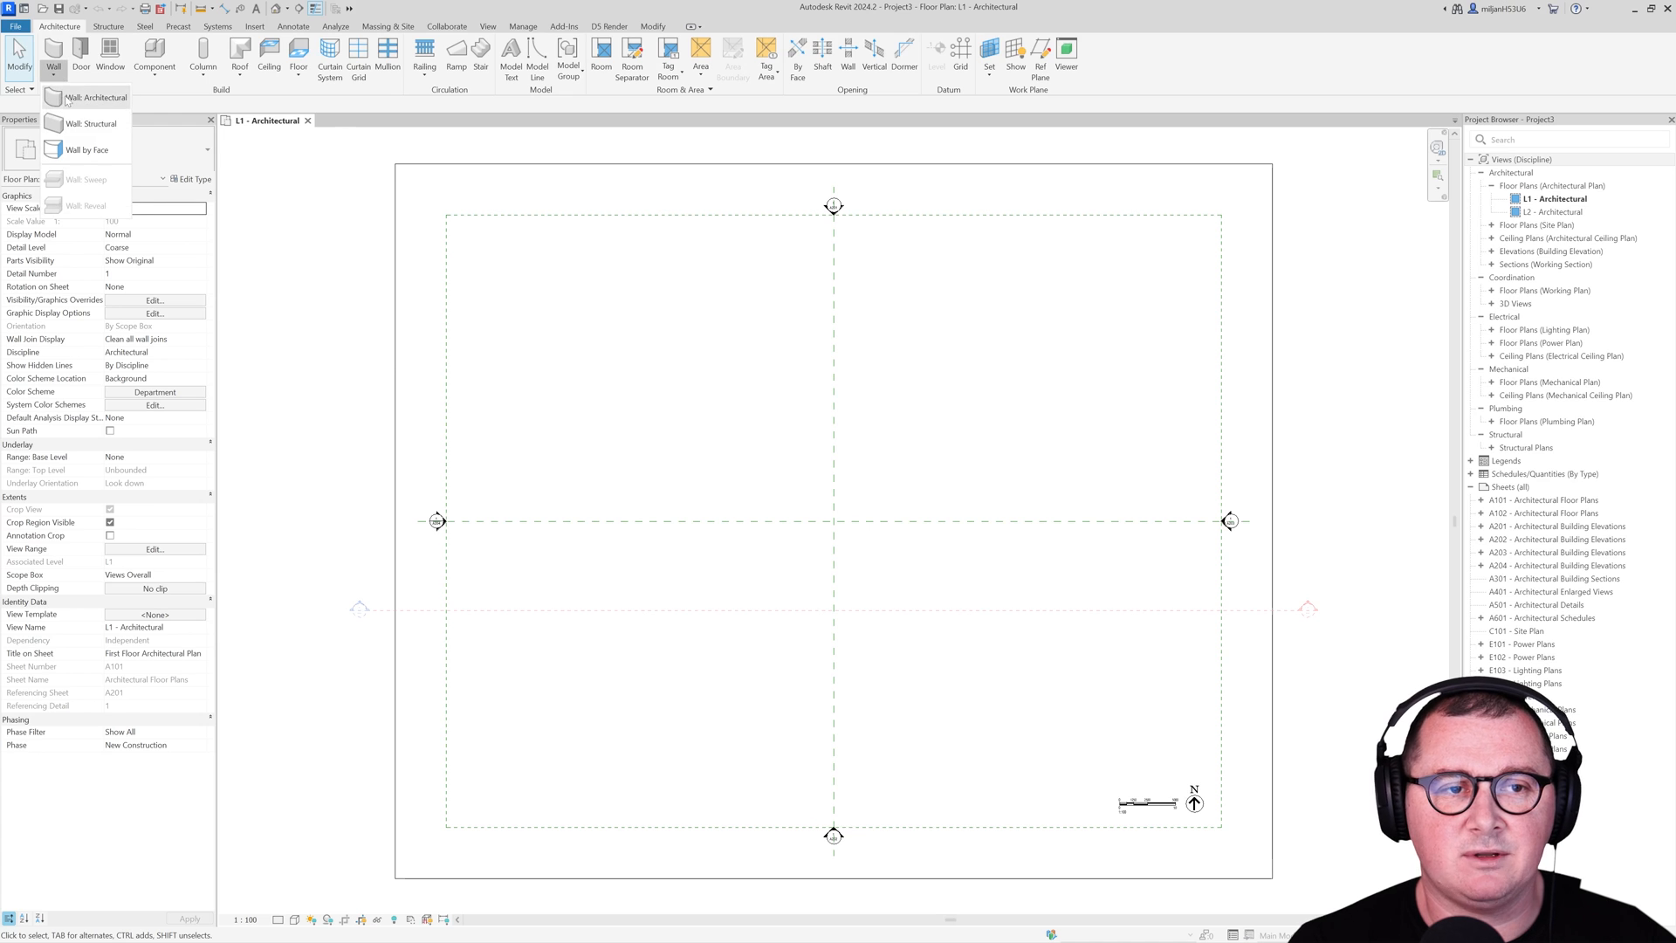
Step: Draw a rectangular room of architectural walls on Finish Face: Interior reaching up to level L2
left_click(98, 98)
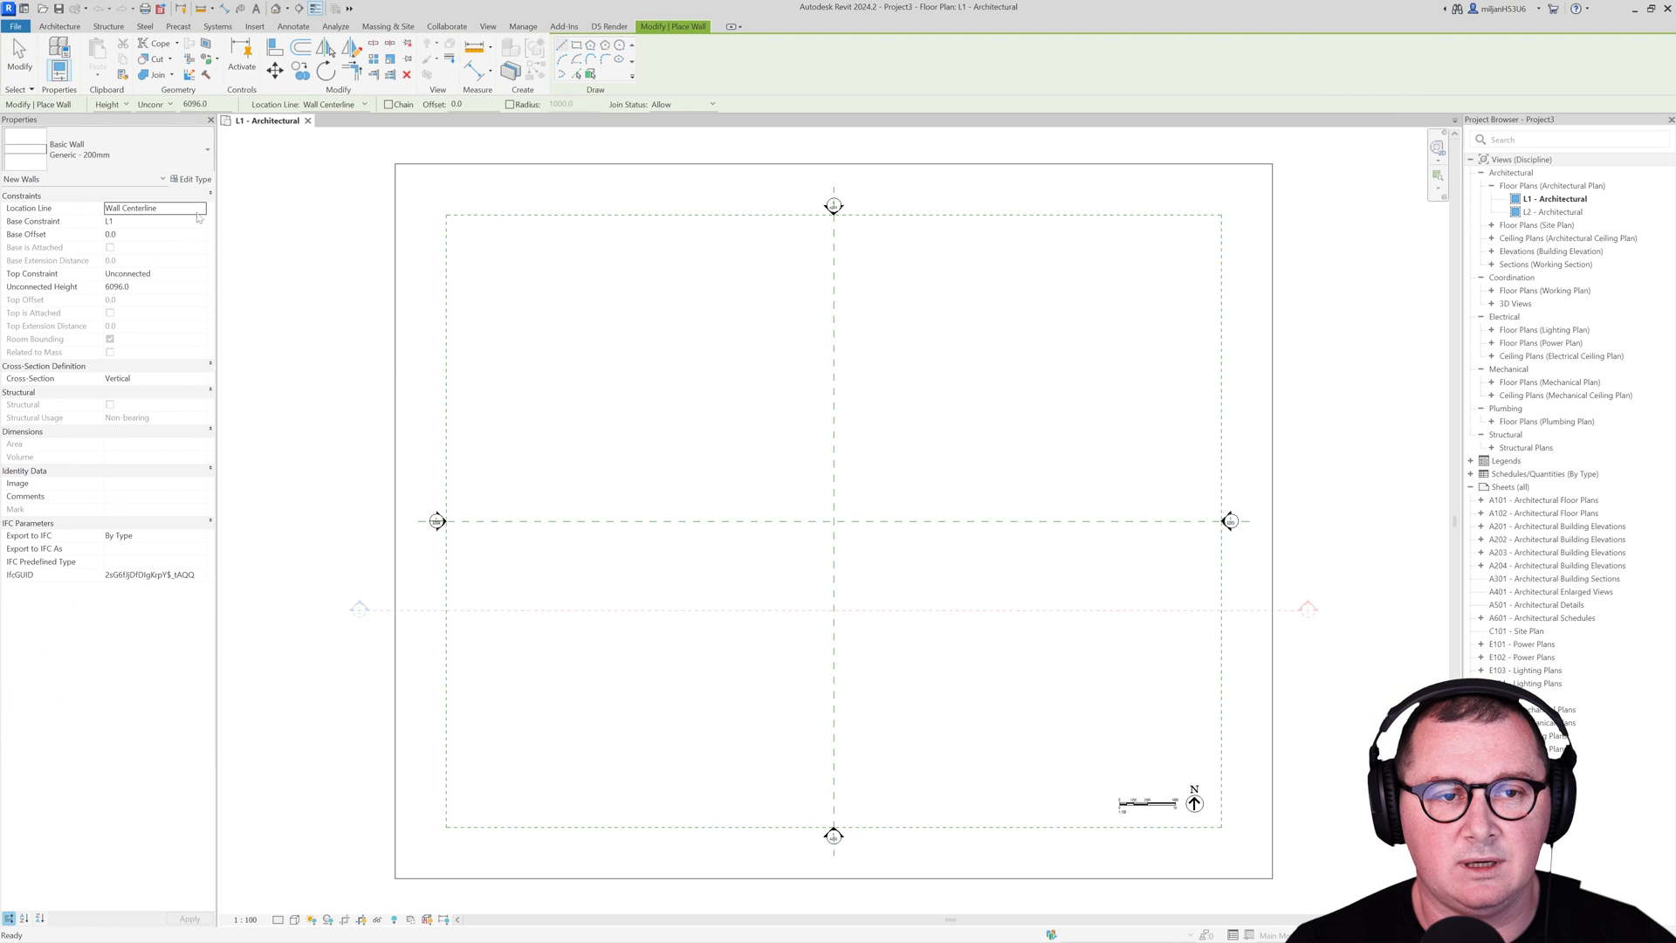
left_click(154, 208)
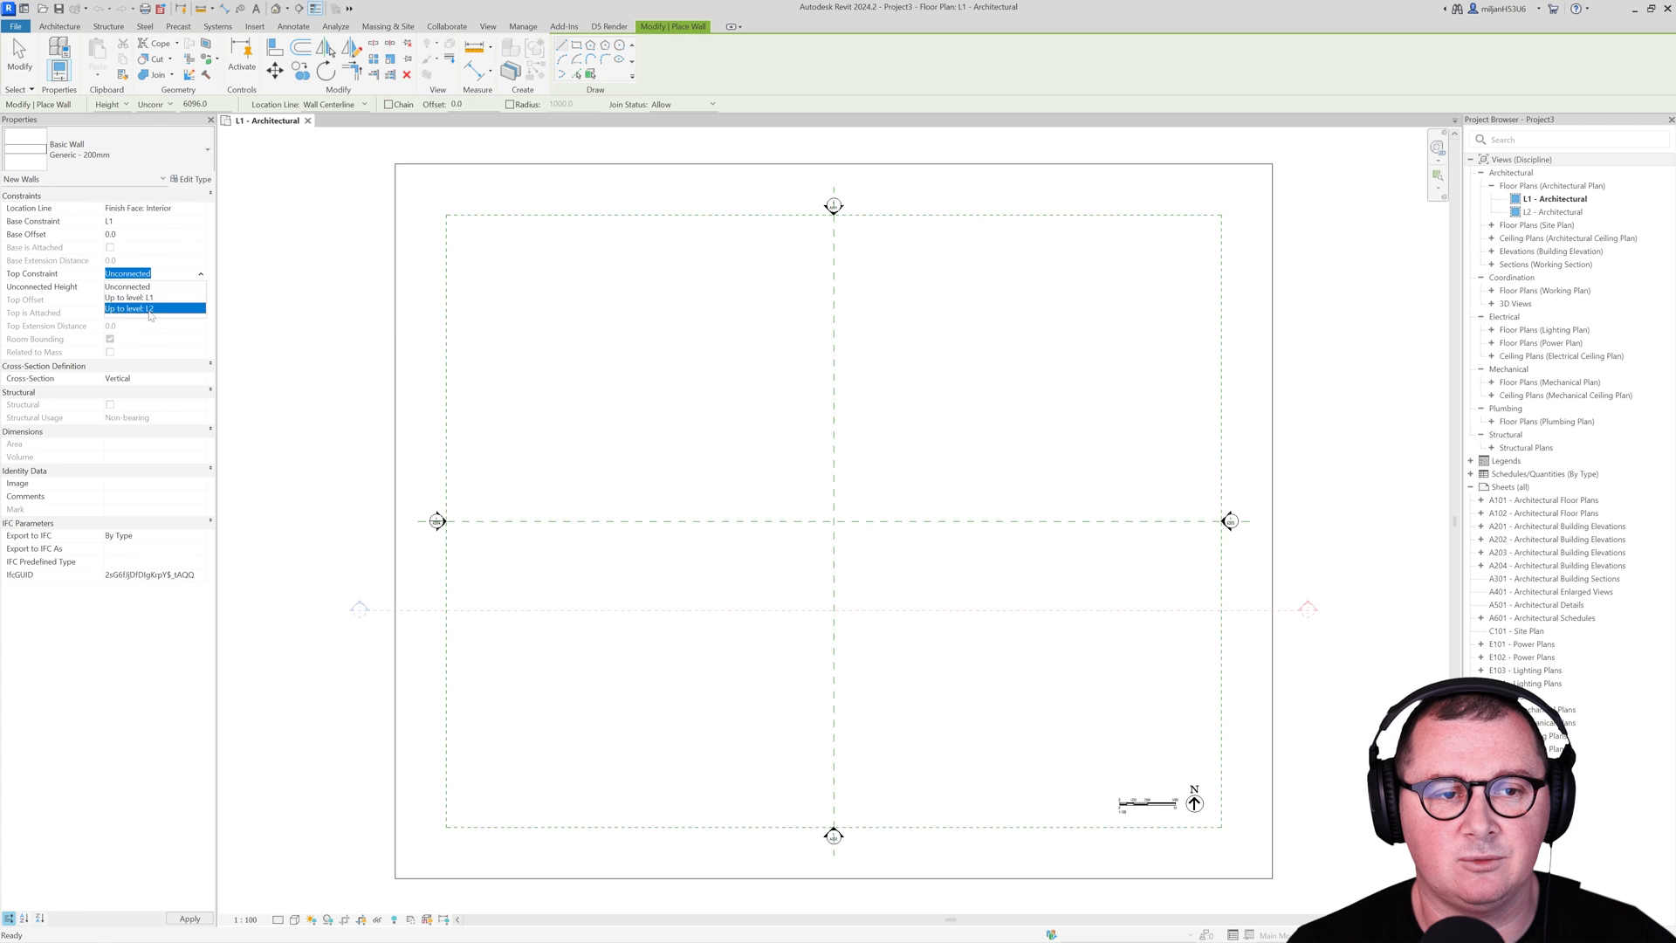
left_click(145, 307)
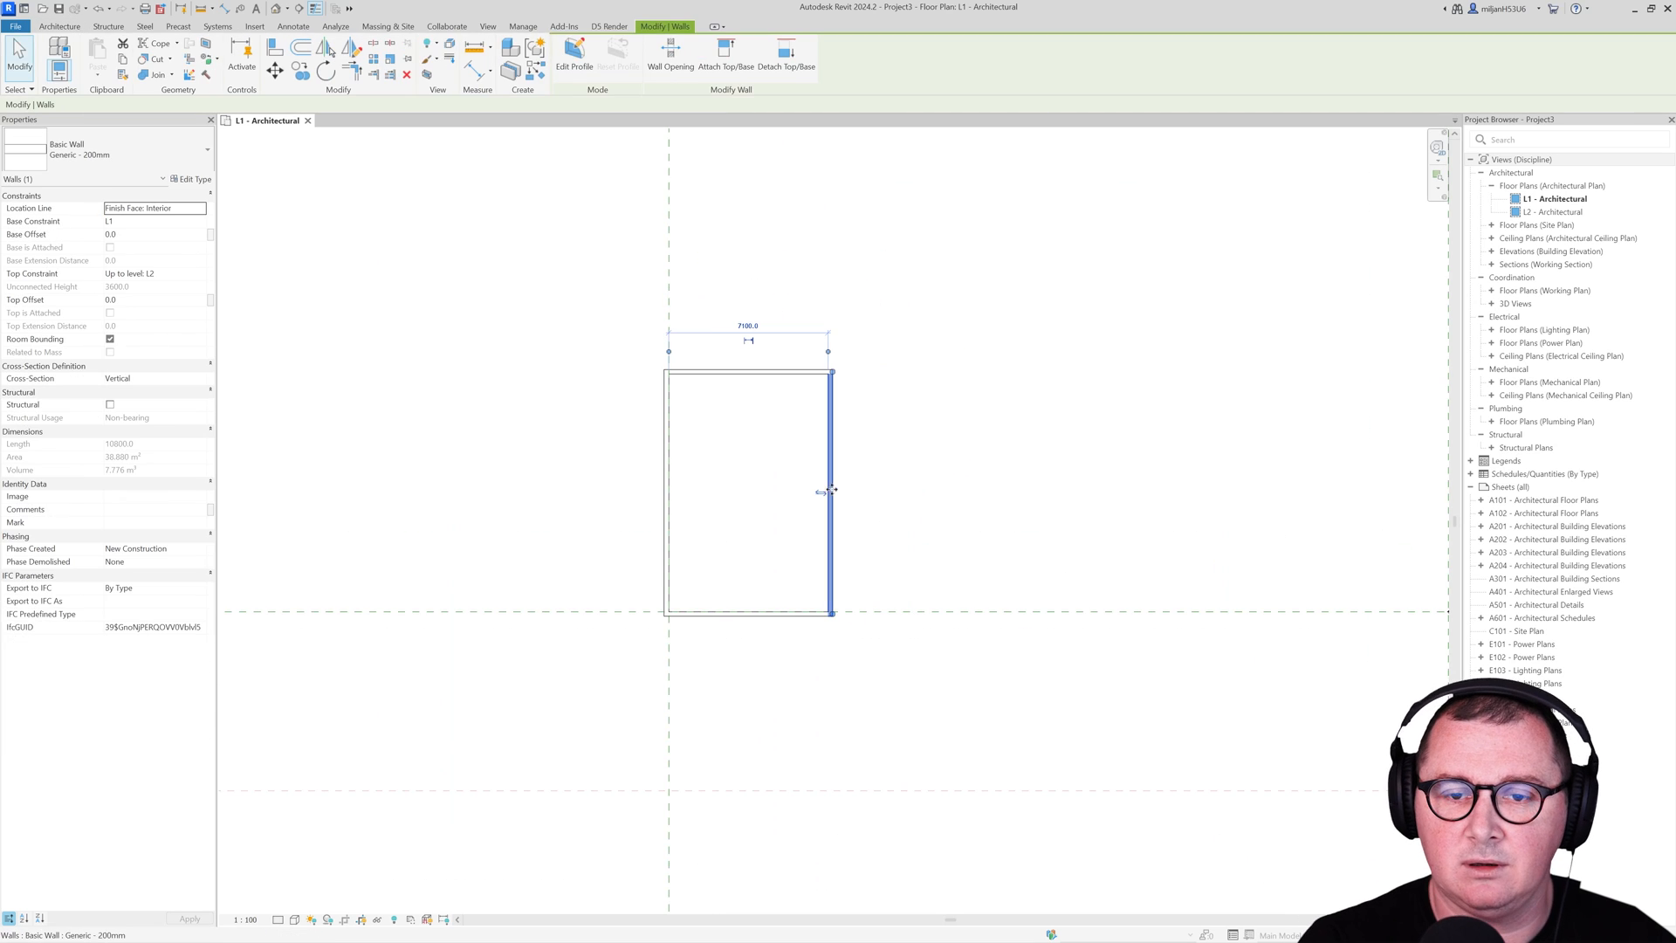
left_click_drag(828, 489, 756, 492)
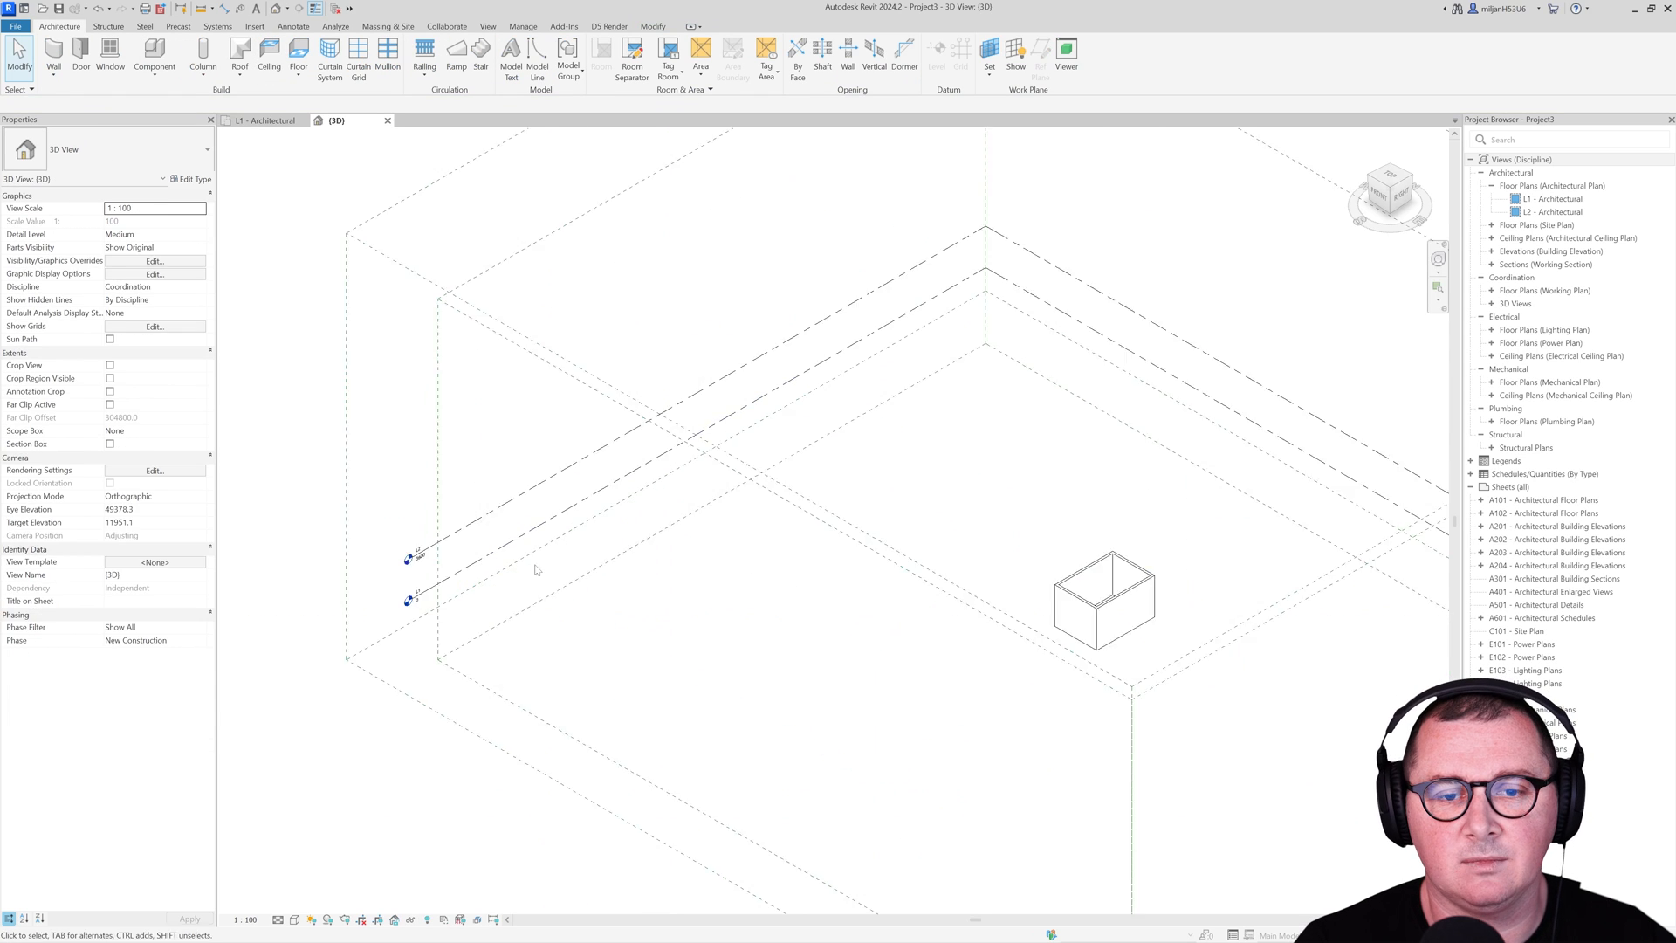
Step: Turn off annotation categories in the 3D view's Visibility/Graphics Overrides
left_click(412, 555)
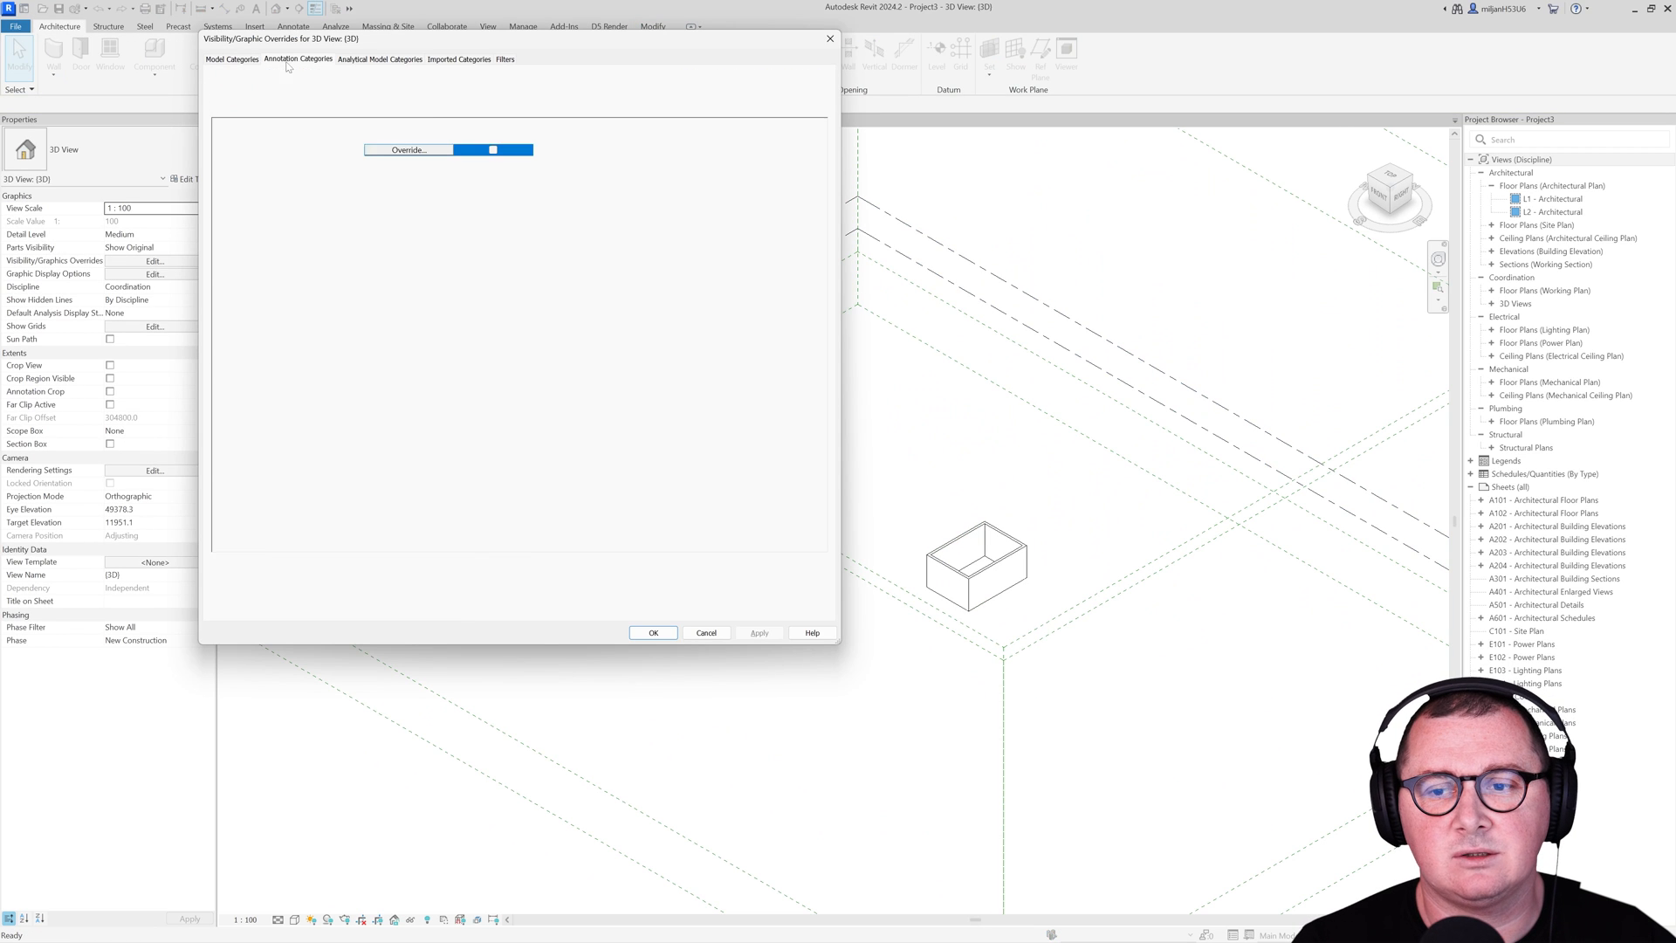
left_click(298, 60)
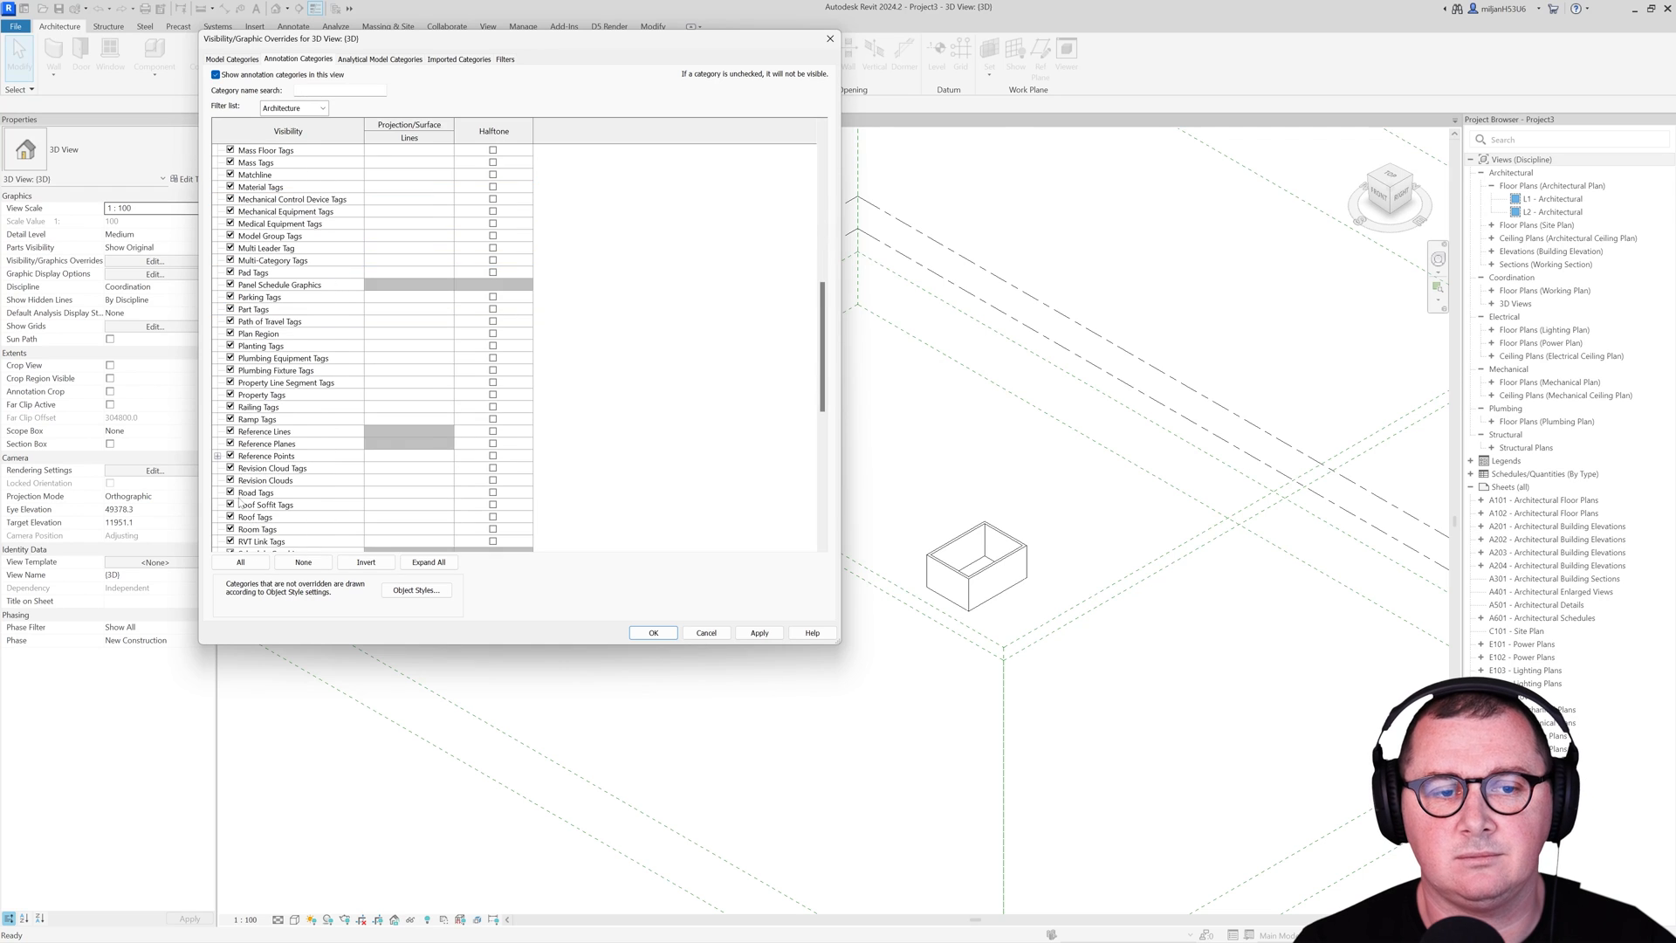
left_click(651, 632)
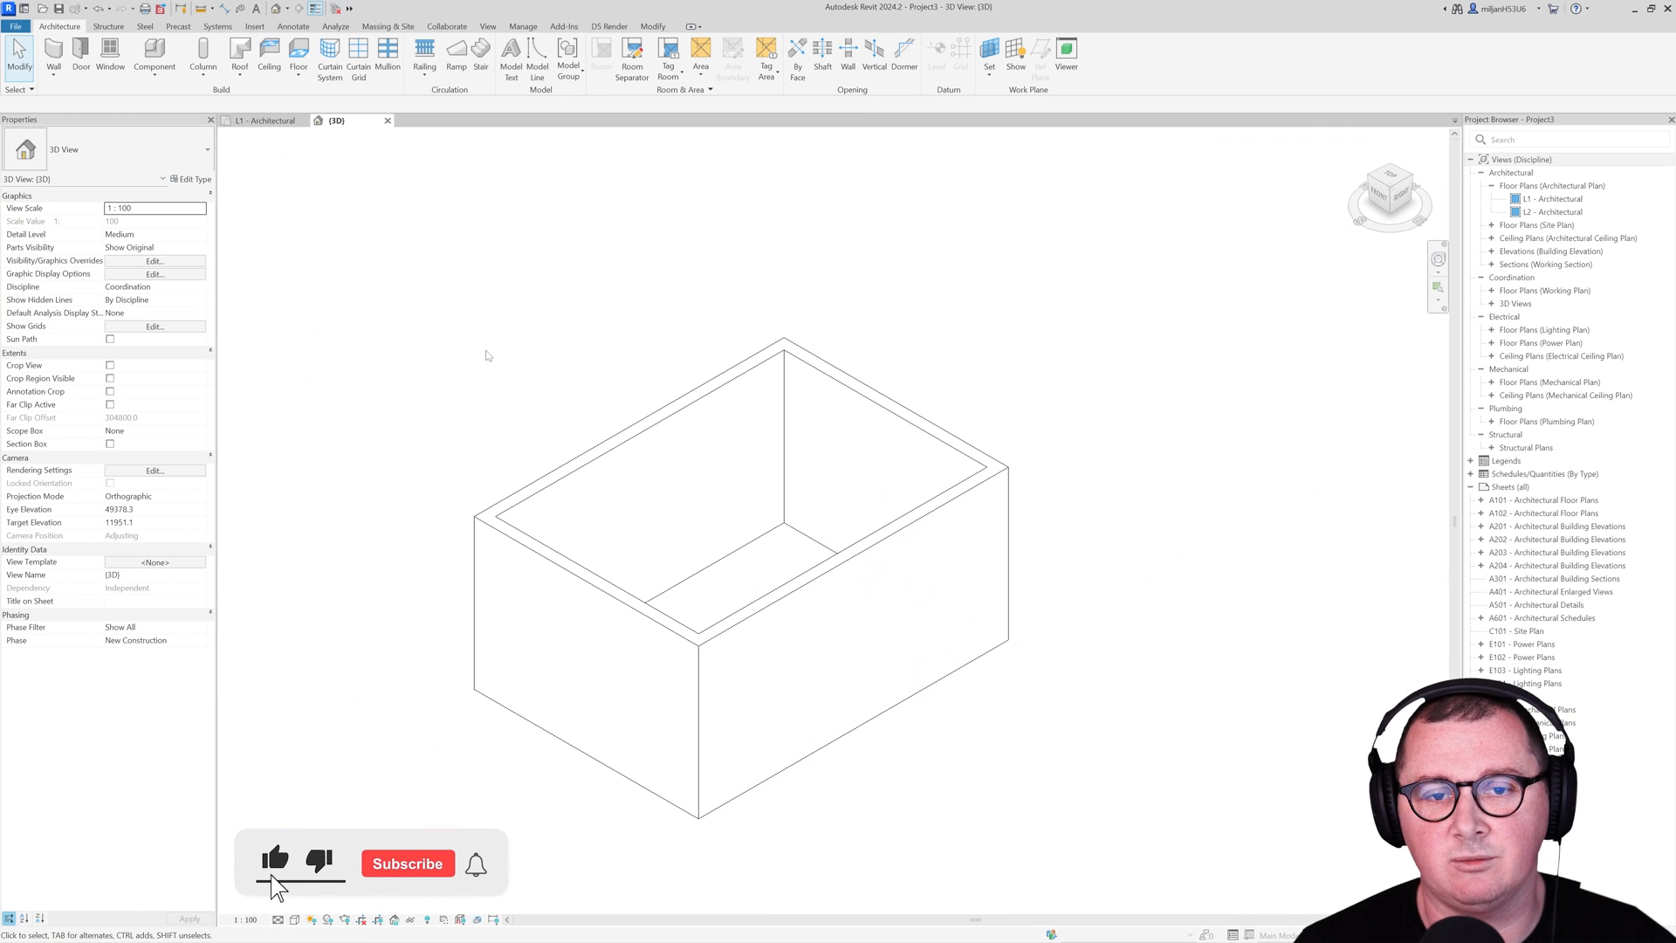
left_click(407, 862)
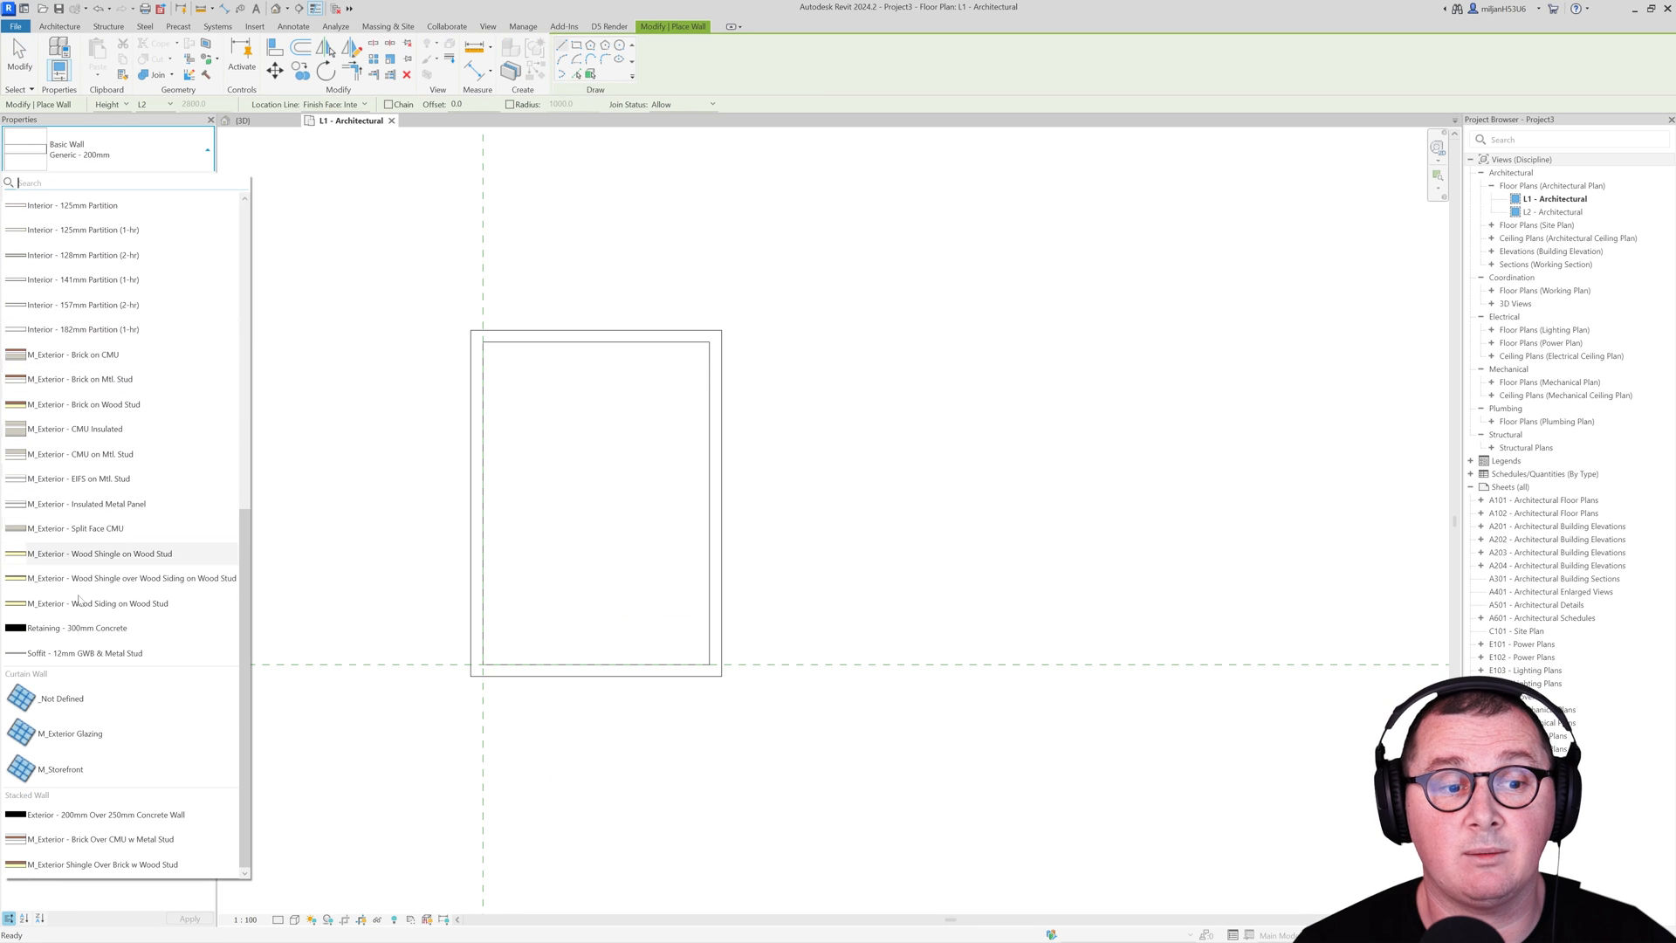
Step: Place a curtain wall type with adjusted vertical grid spacing along one room wall
left_click(63, 699)
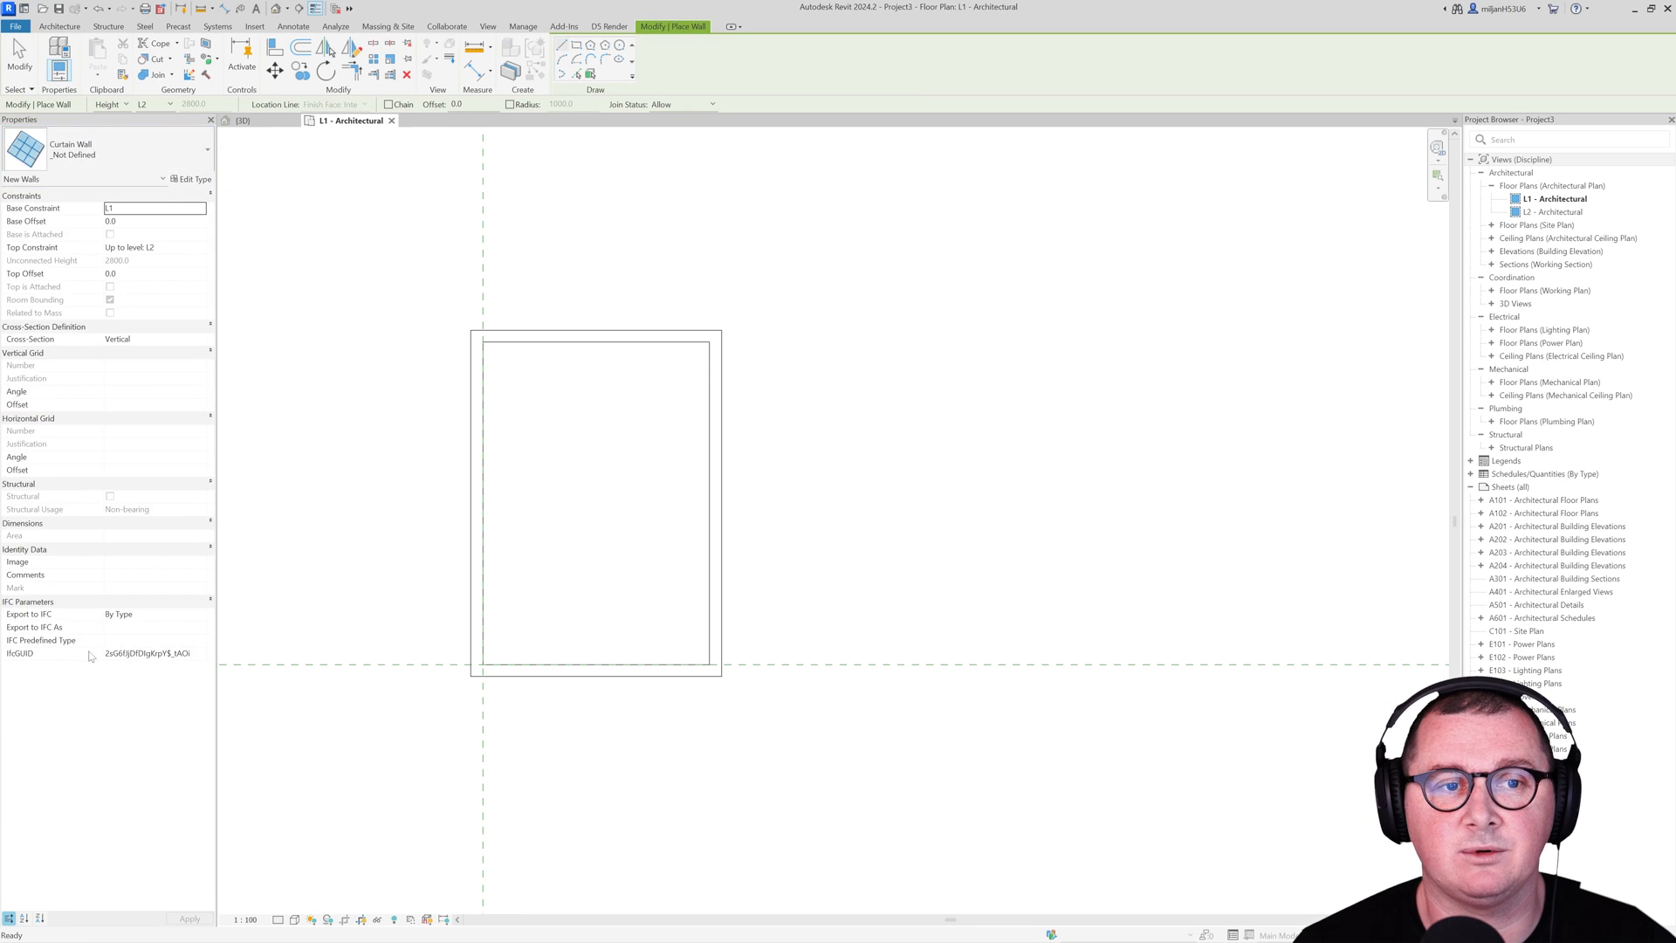
left_click(192, 178)
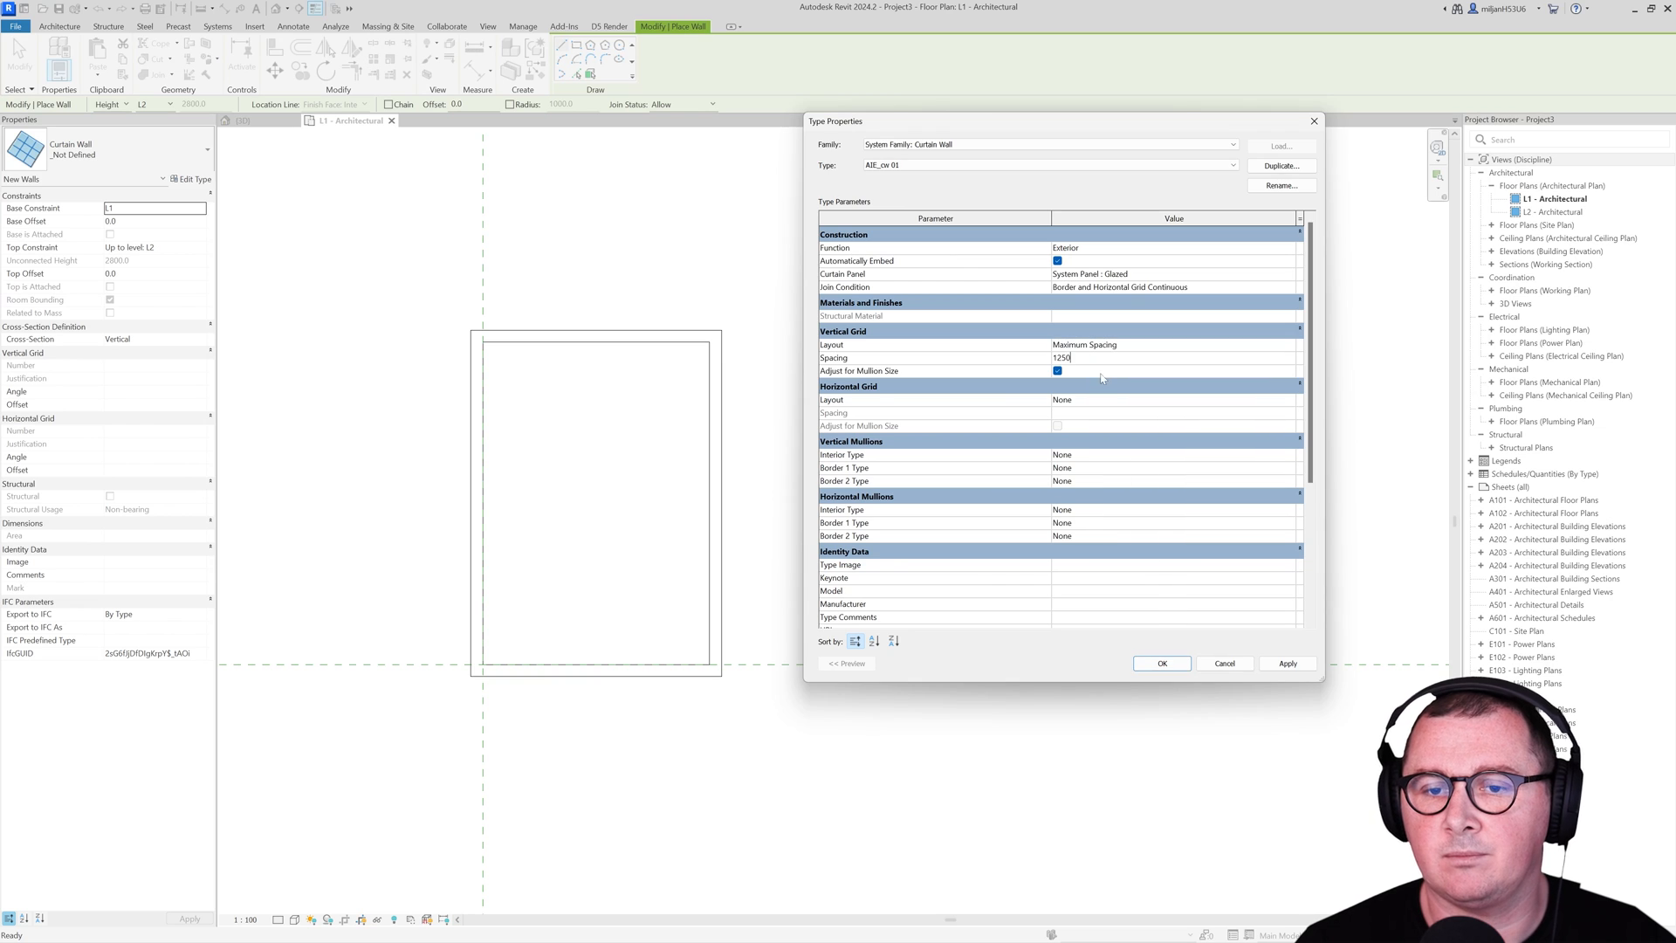
left_click(1170, 480)
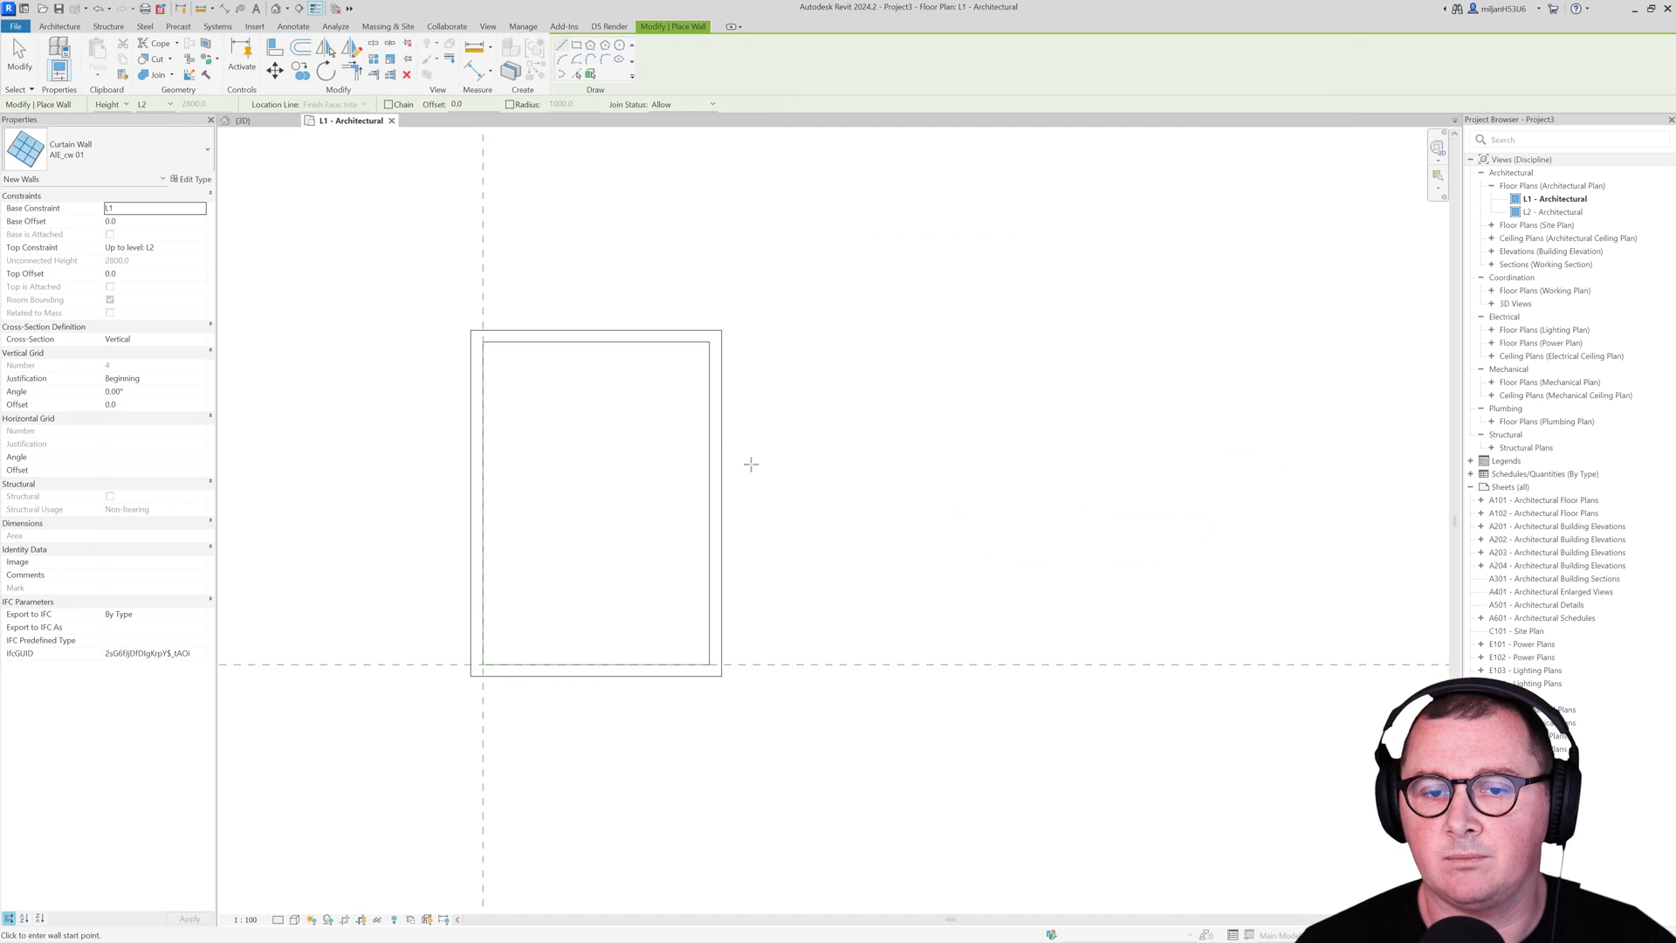
left_click(243, 121)
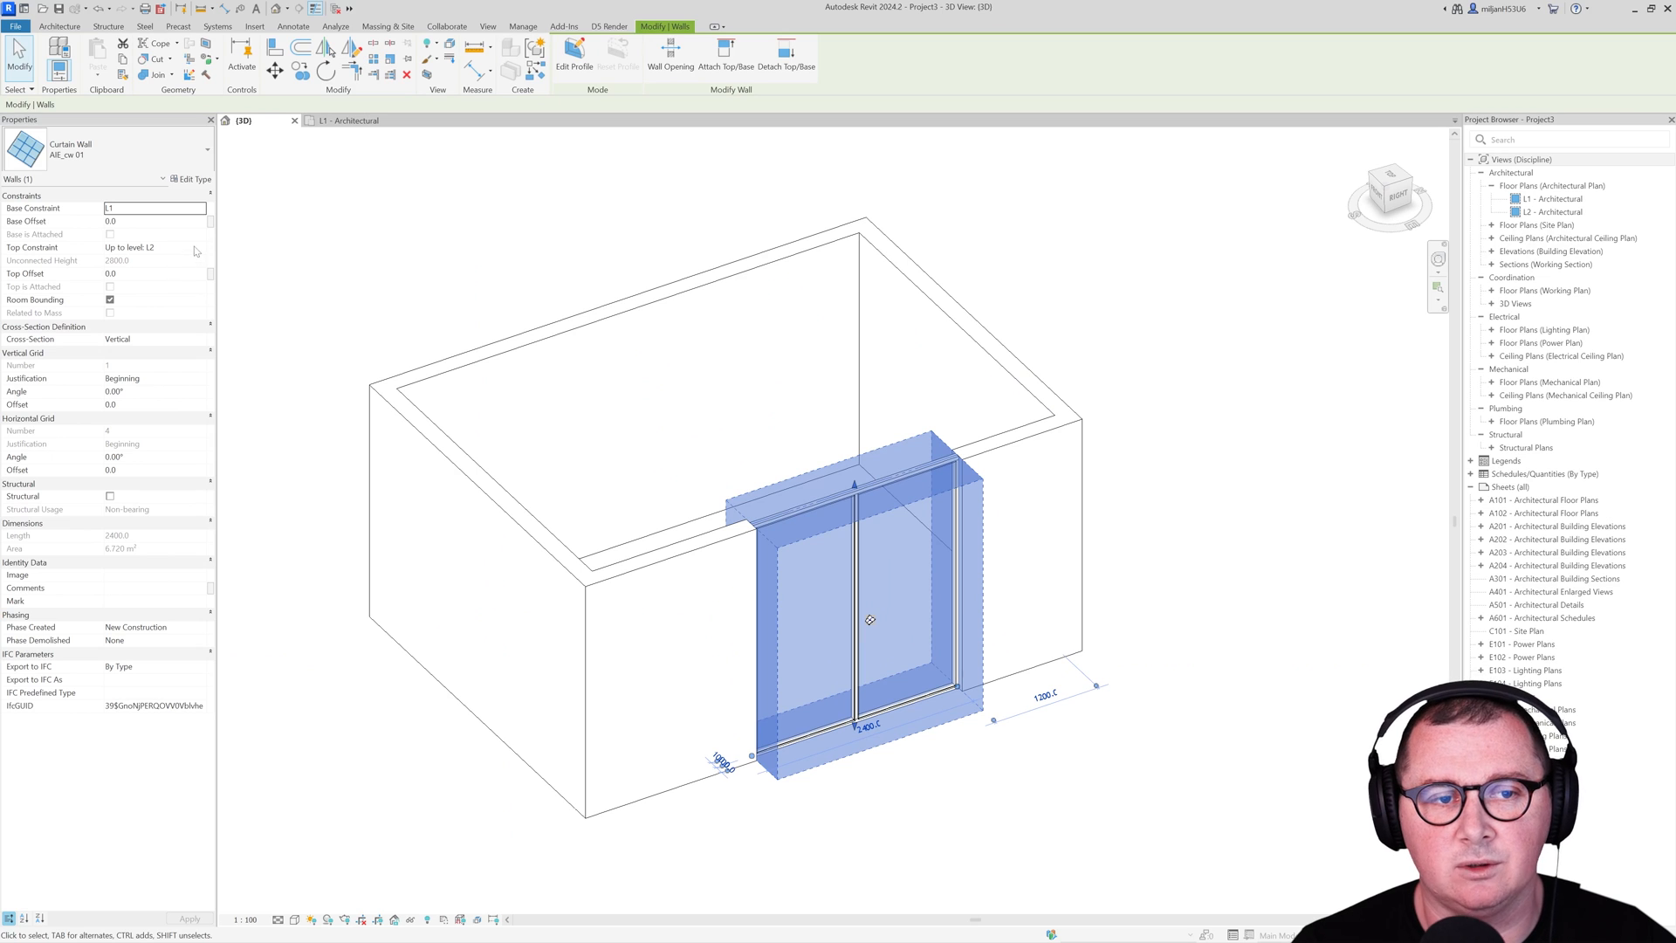
left_click(150, 247)
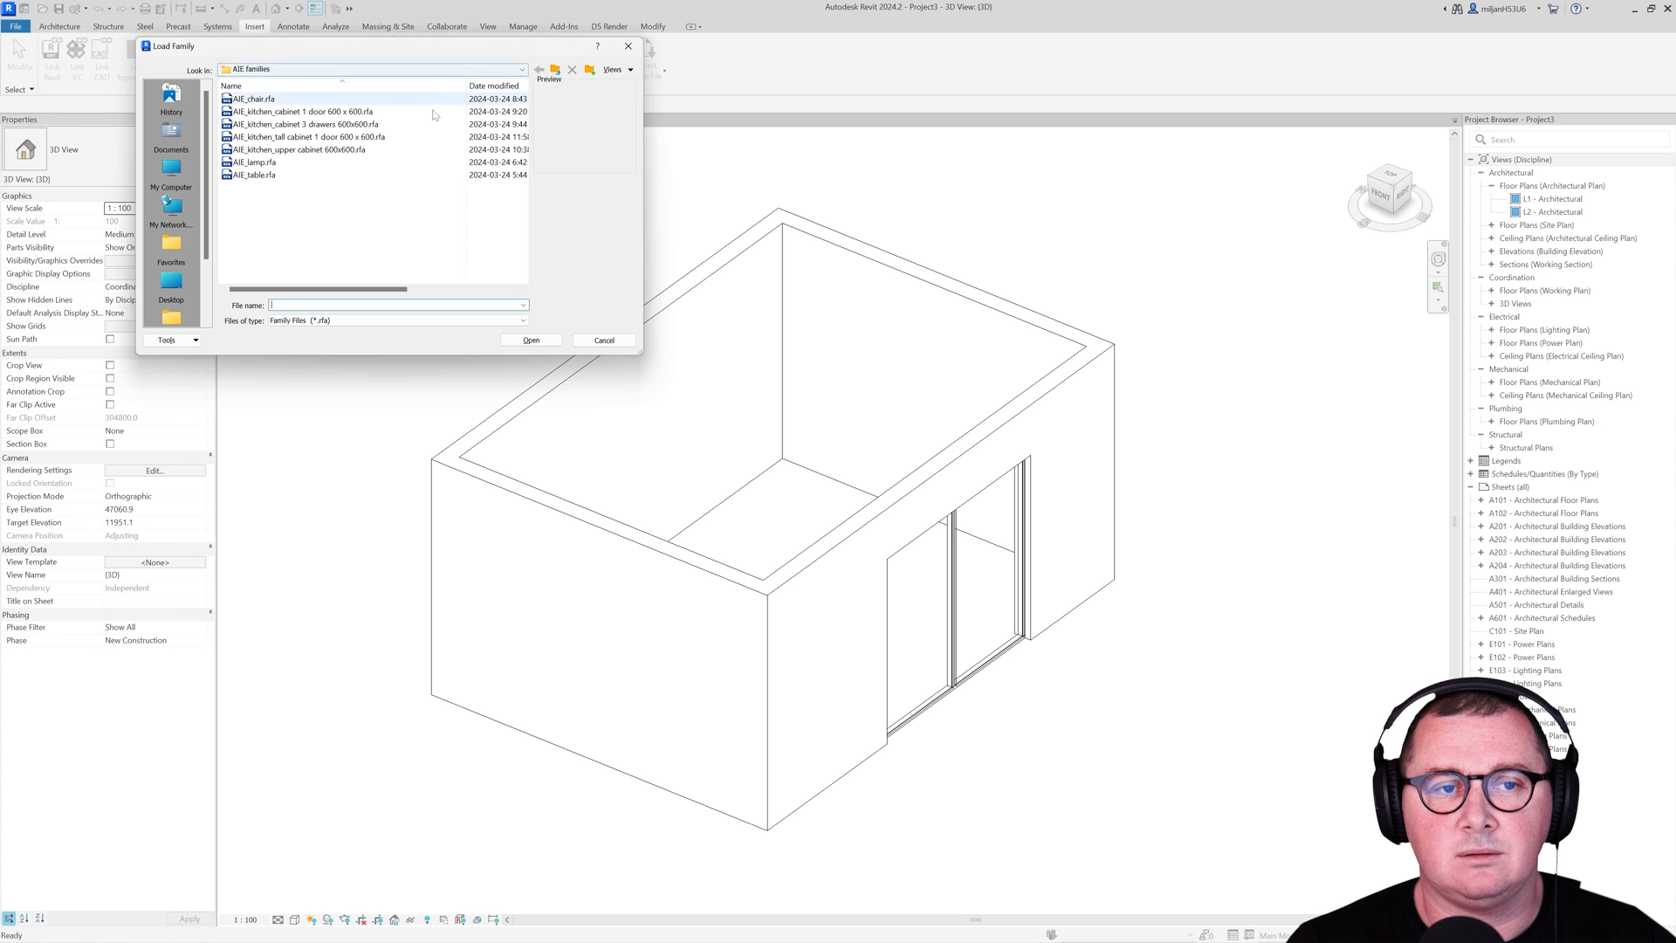
Step: Load the kitchen chair, cabinet, lamp and table .rfa families into the project
left_click(602, 340)
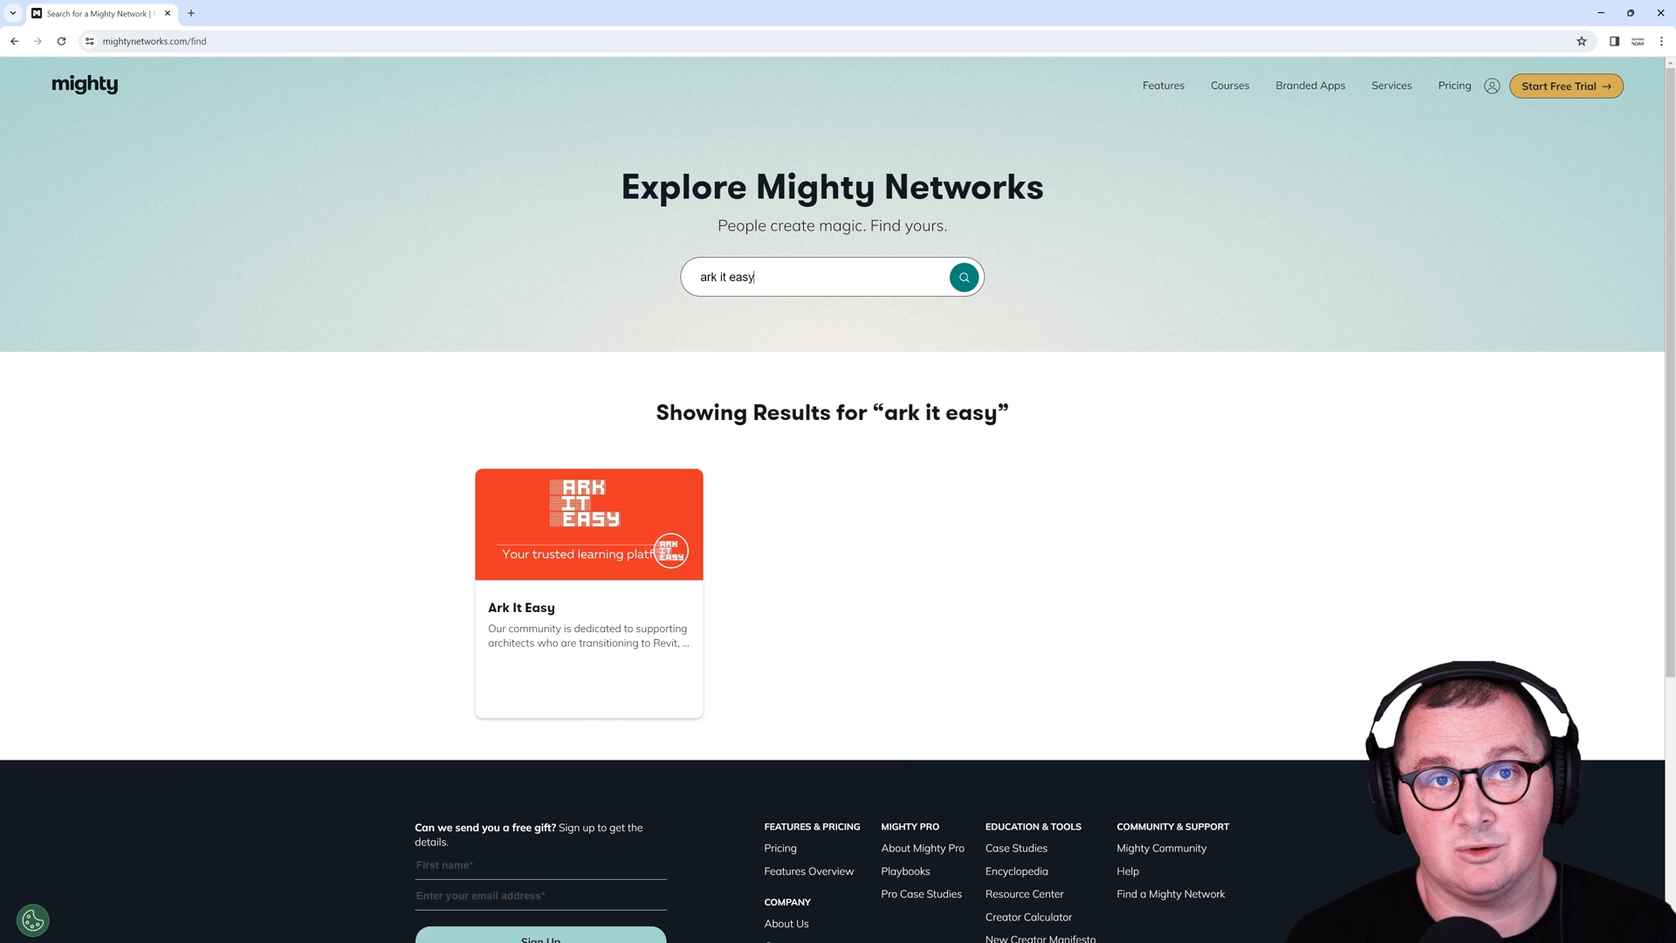
Step: Open the Ark It Easy community and start joining it, then return to Revit
left_click(588, 523)
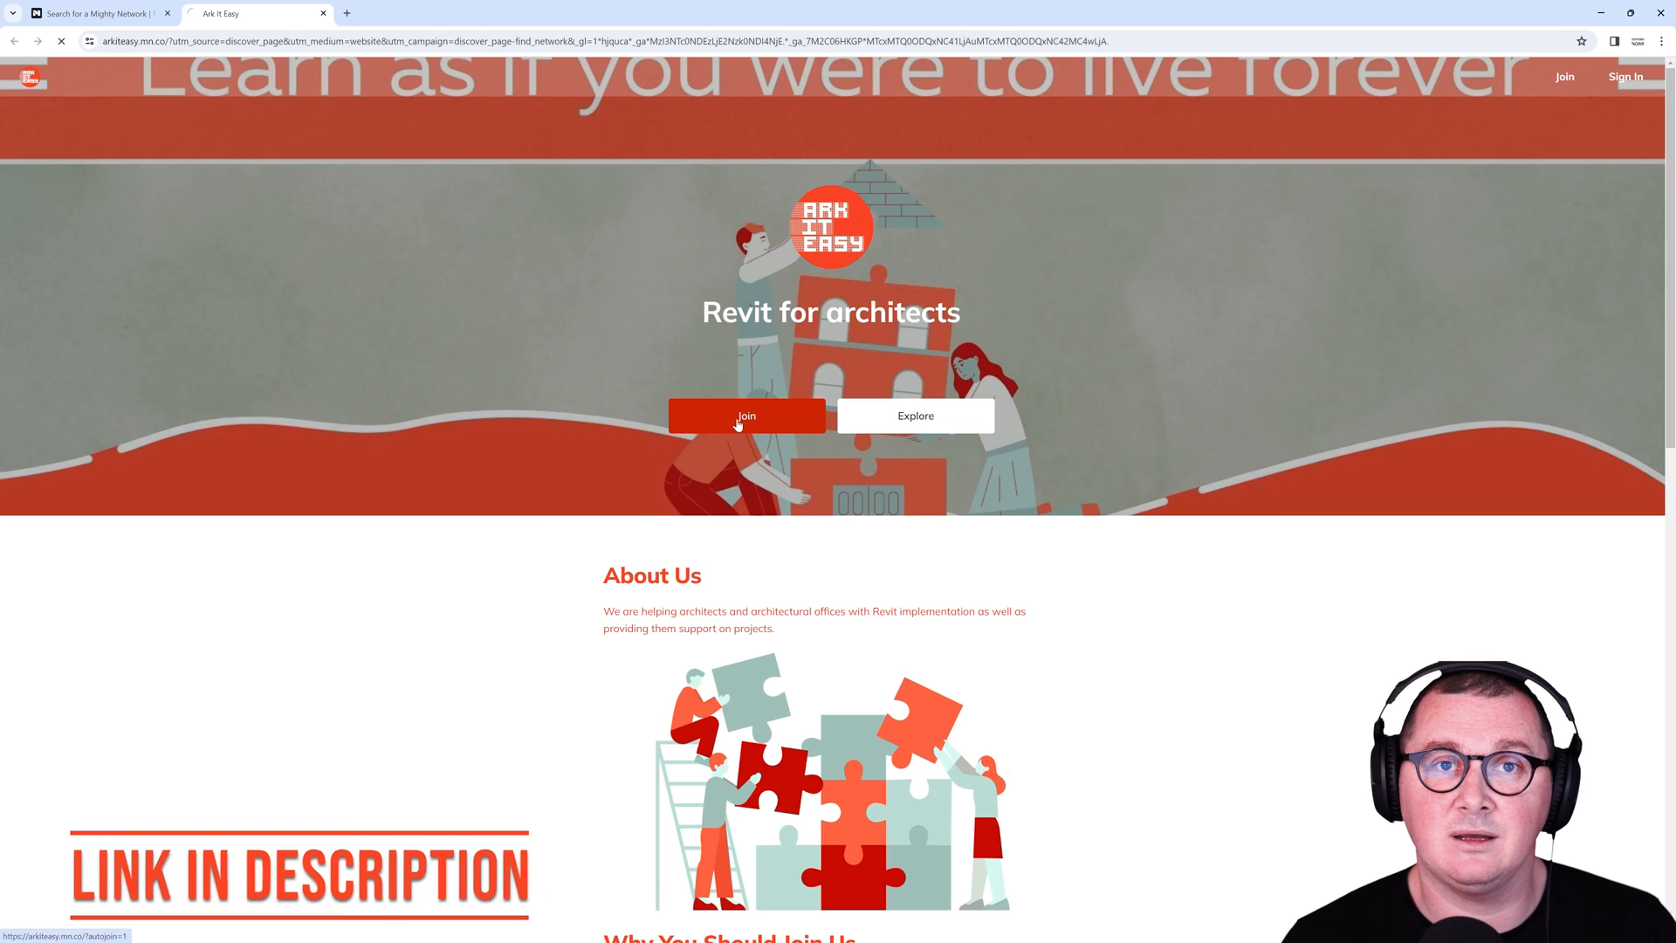
left_click(746, 415)
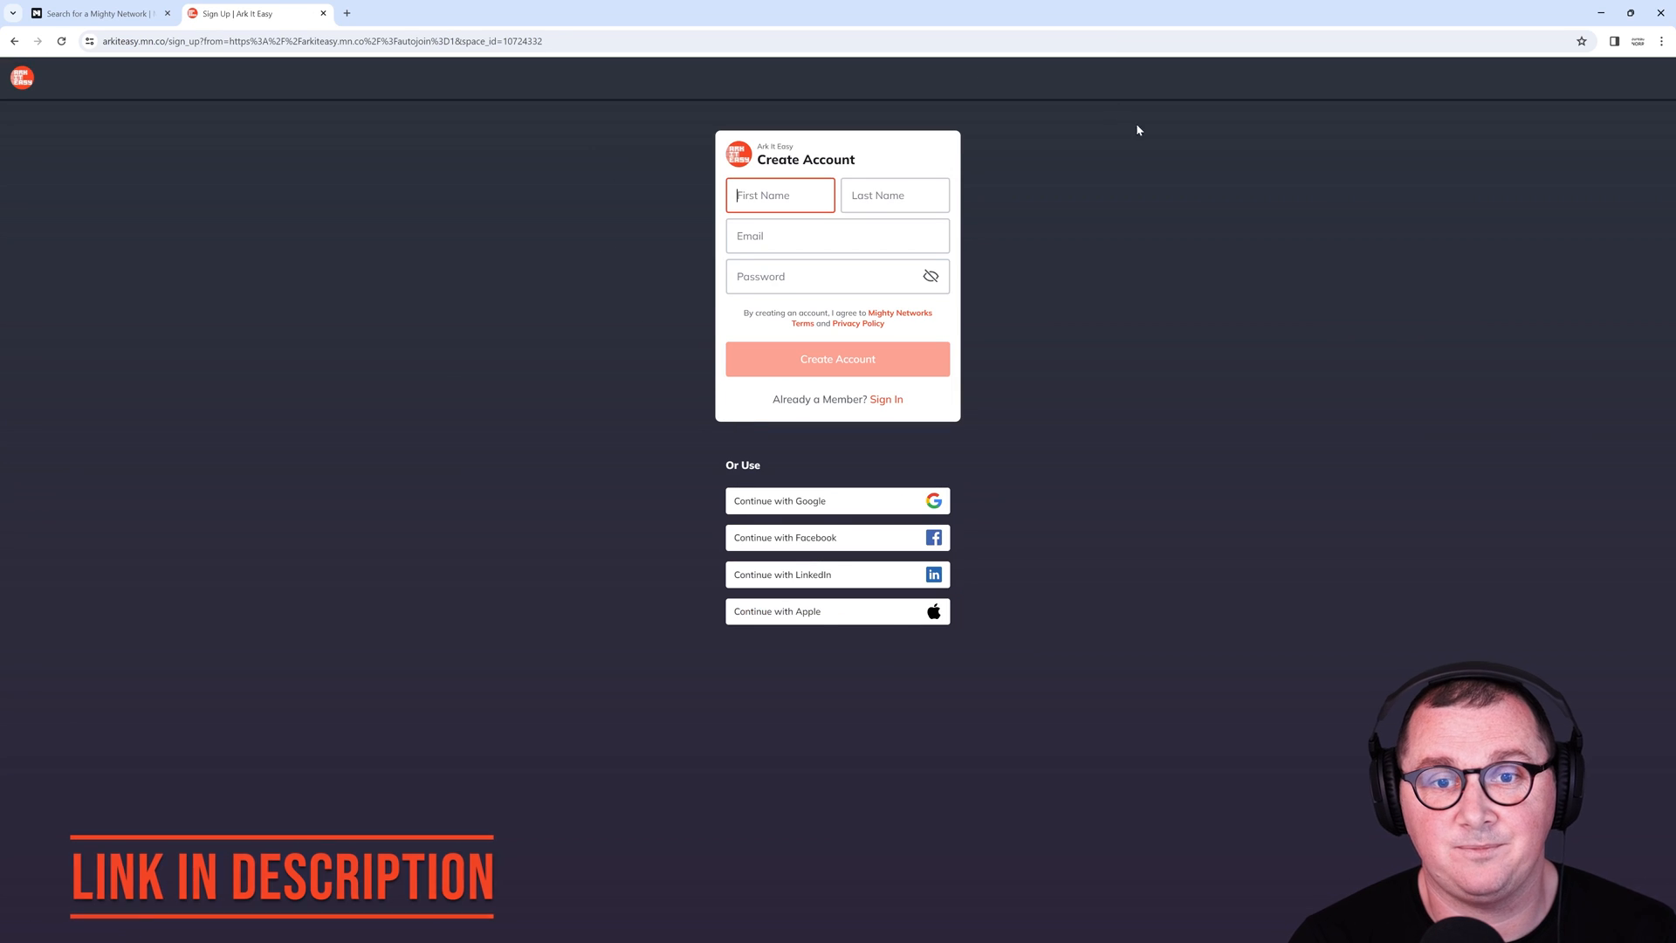
key("alt+tab")
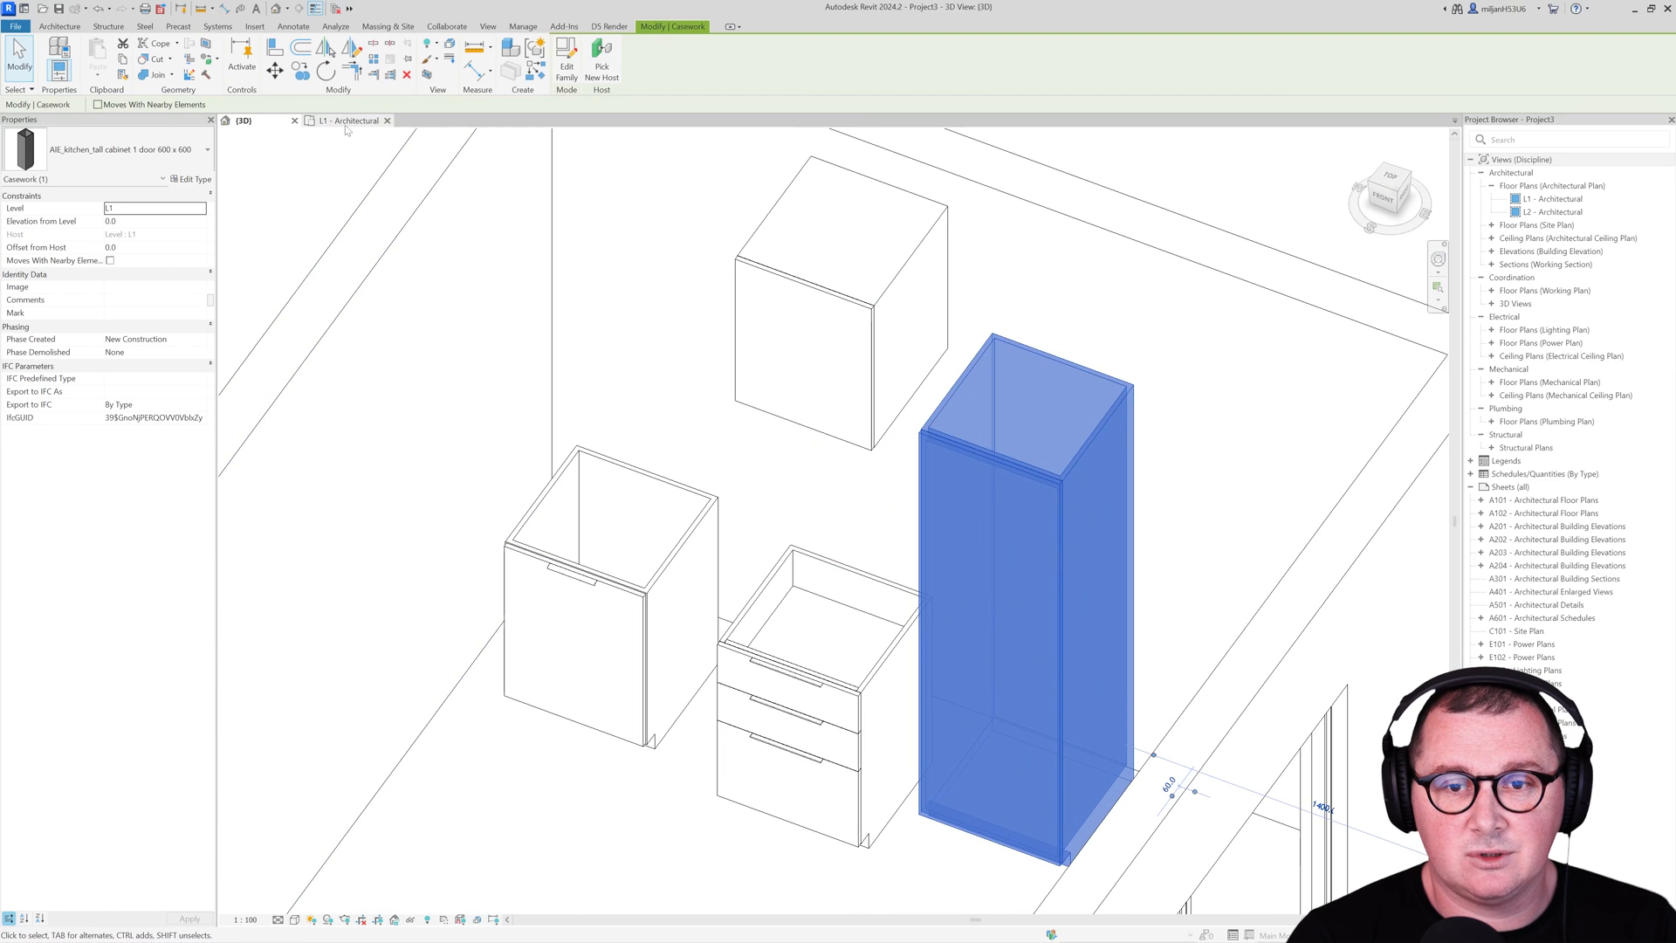
Step: Move the cabinet against the wall on the L1 floor plan
left_click(349, 120)
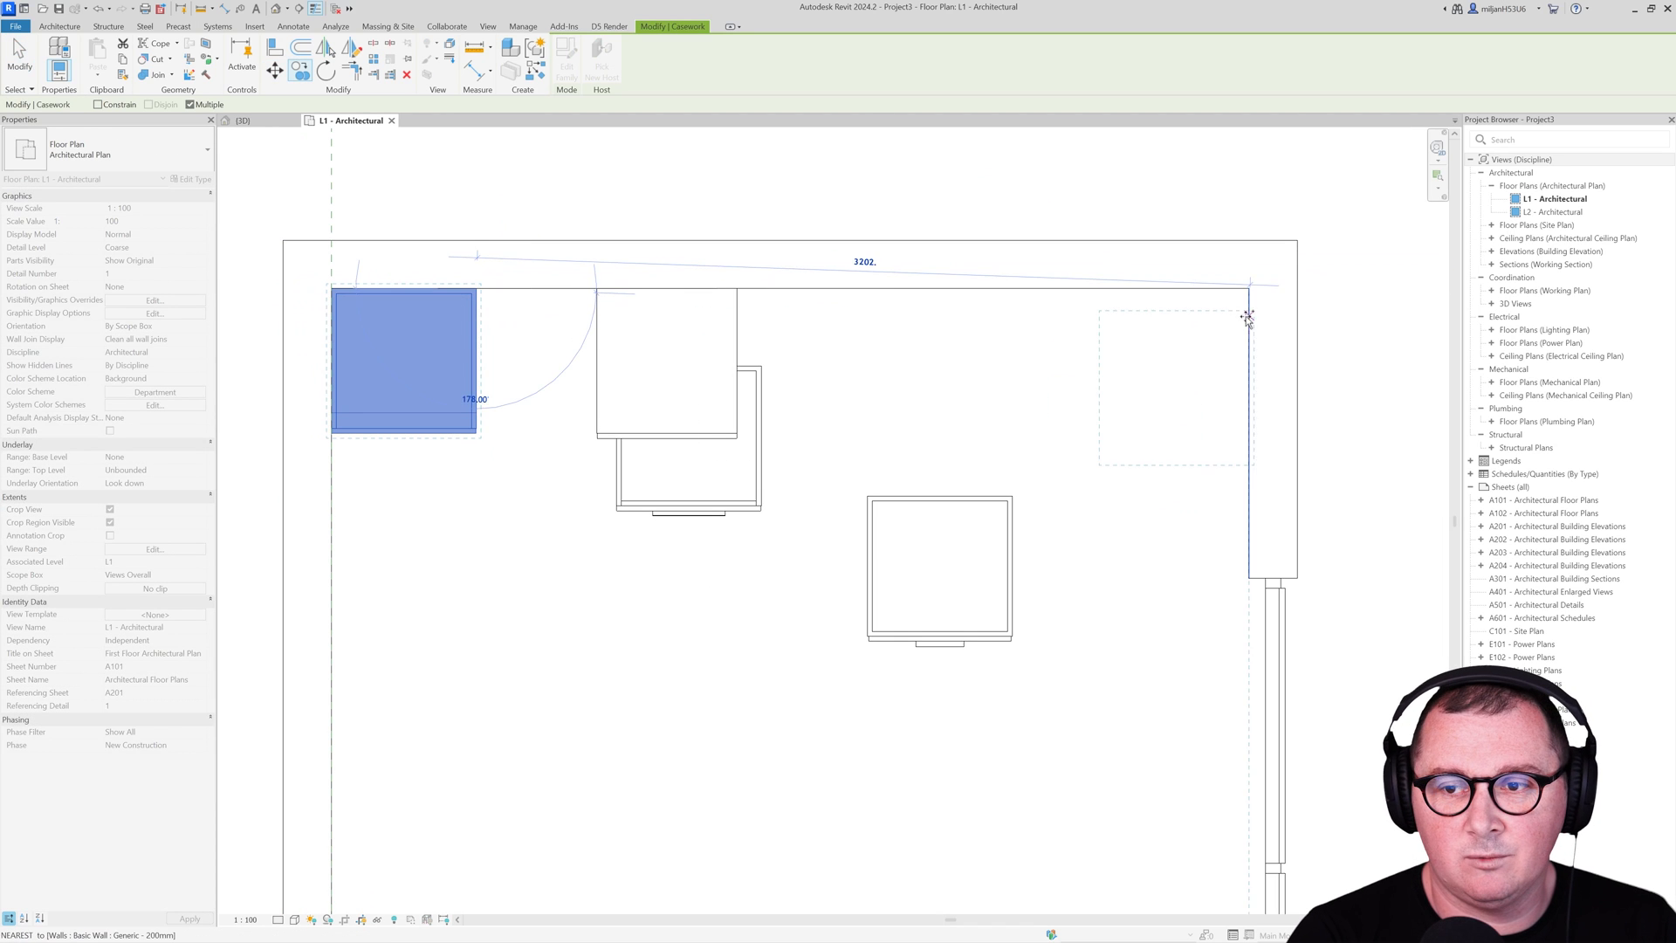
left_click_drag(407, 357, 1165, 358)
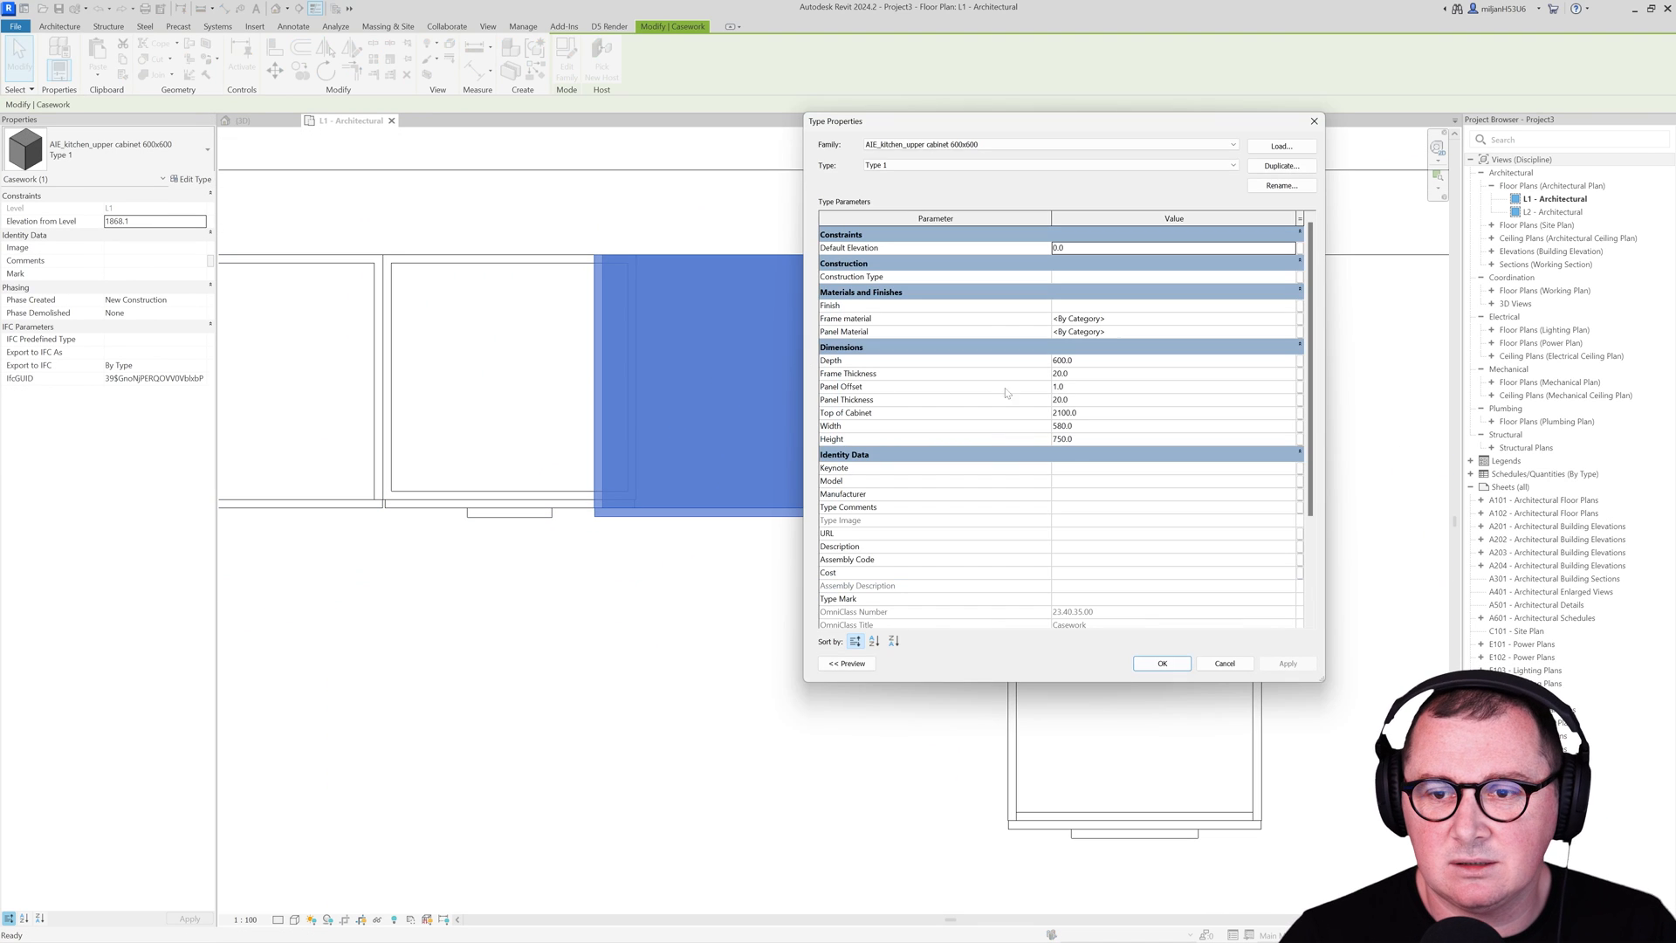
Step: Set the upper cabinet type to depth 580 and width 600
type("580")
left_click(1175, 426)
type("600")
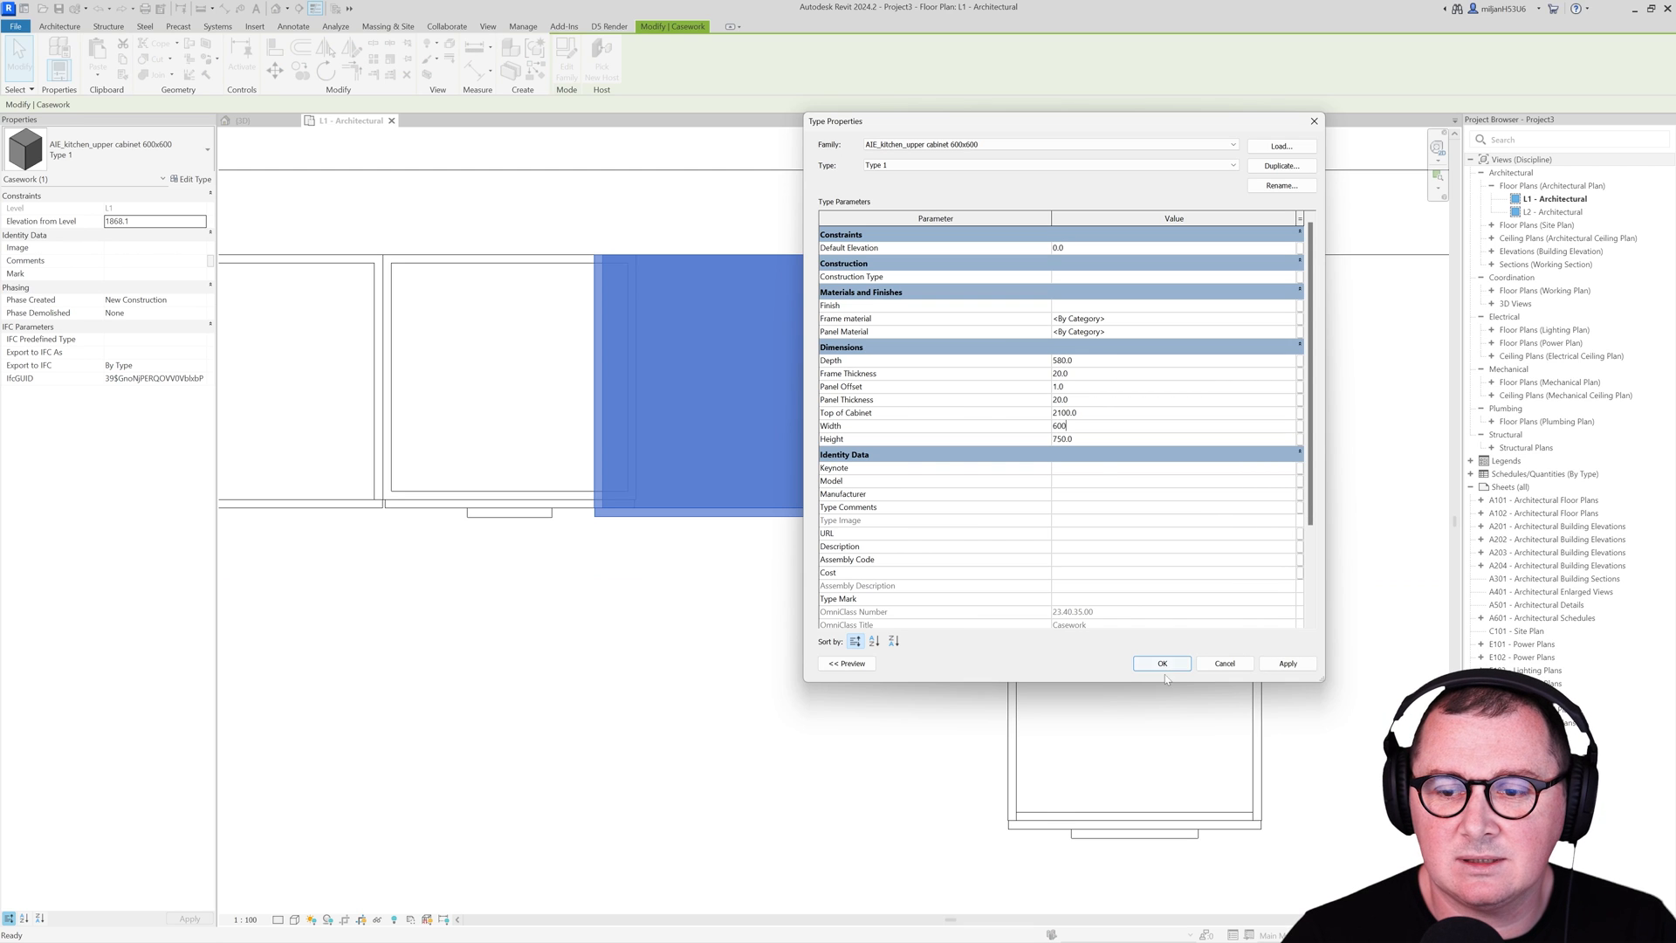
left_click(1161, 664)
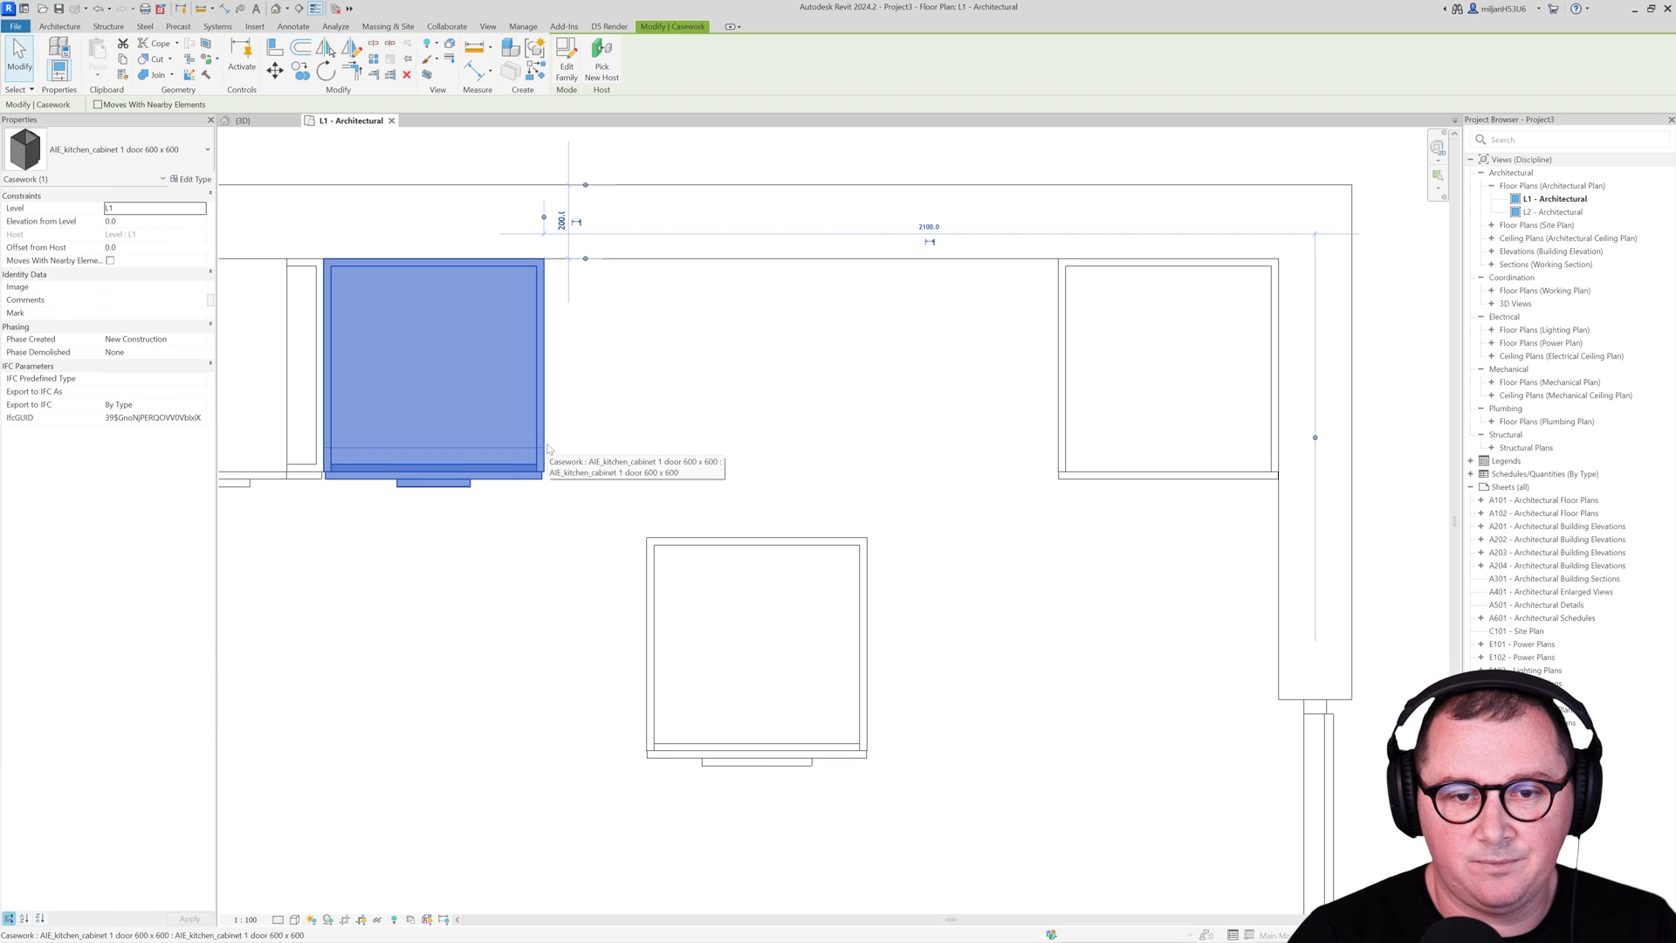
Step: Duplicate the three-drawer cabinet type as 800x600
left_click(756, 650)
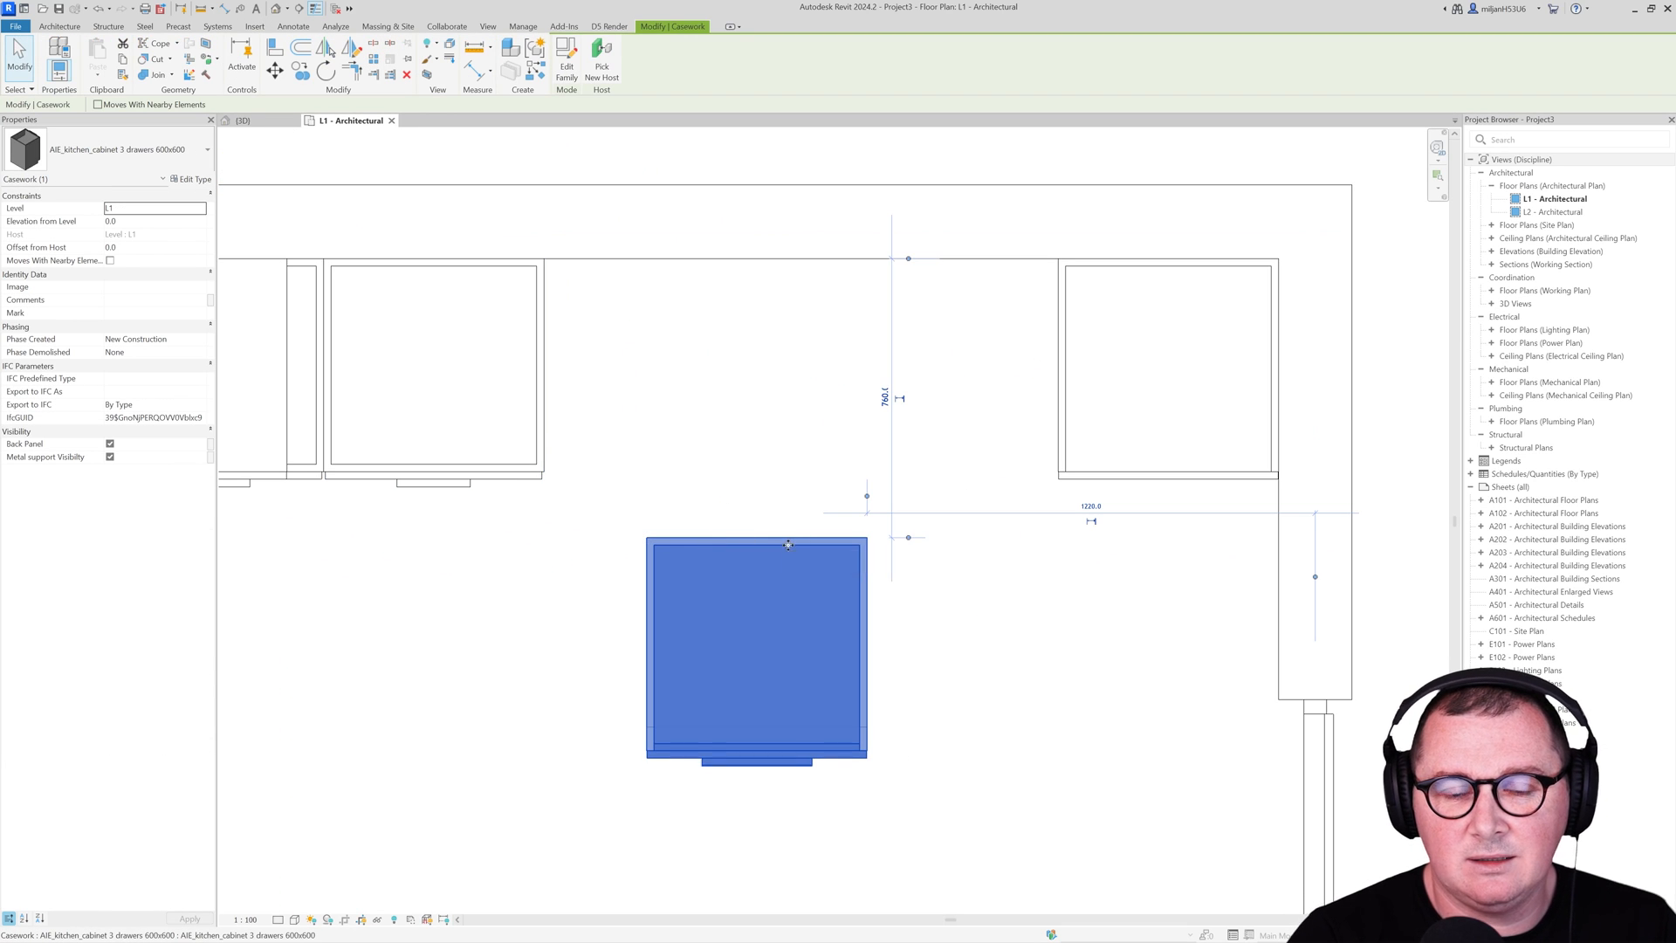
left_click(198, 178)
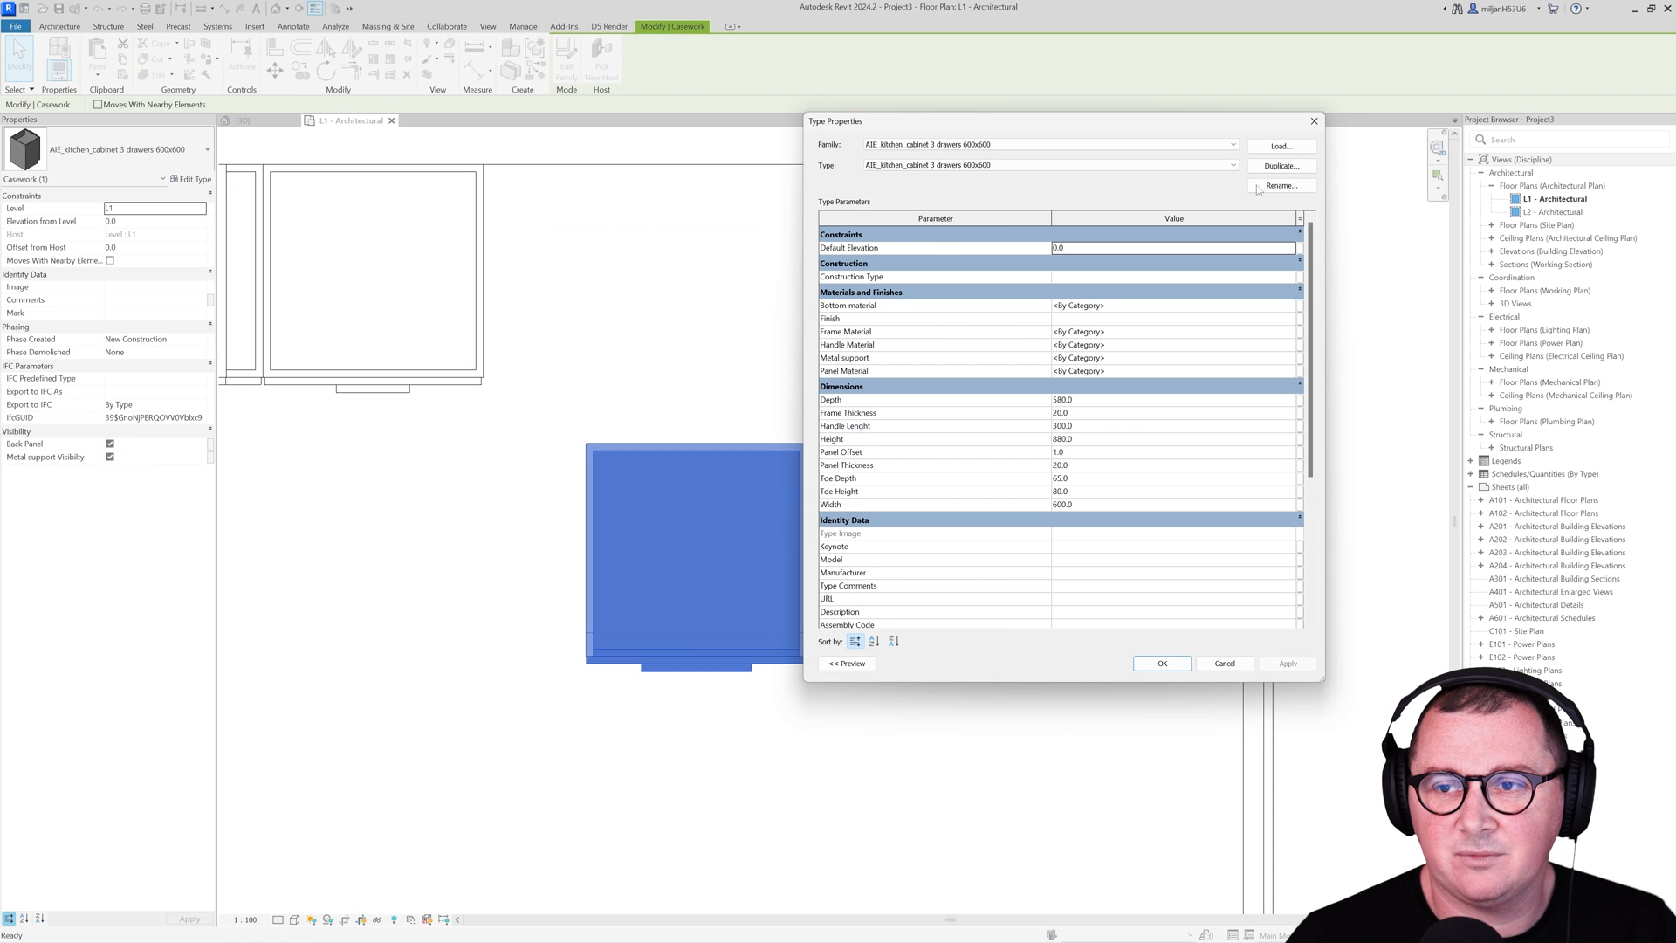
left_click(1280, 185)
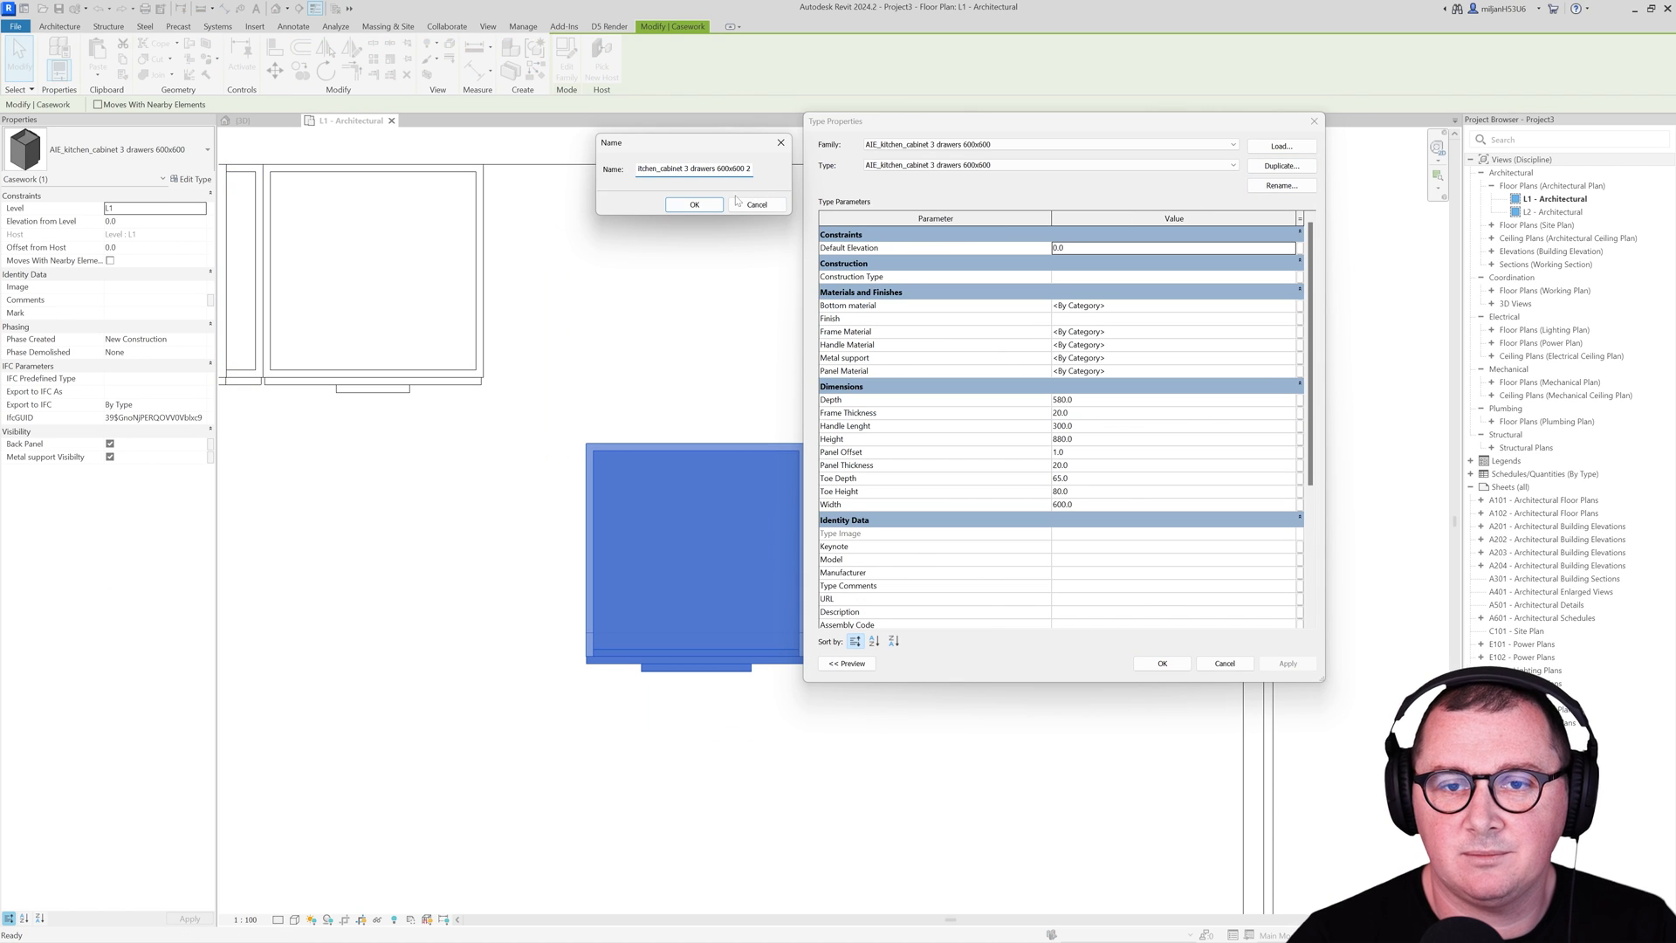
left_click(693, 204)
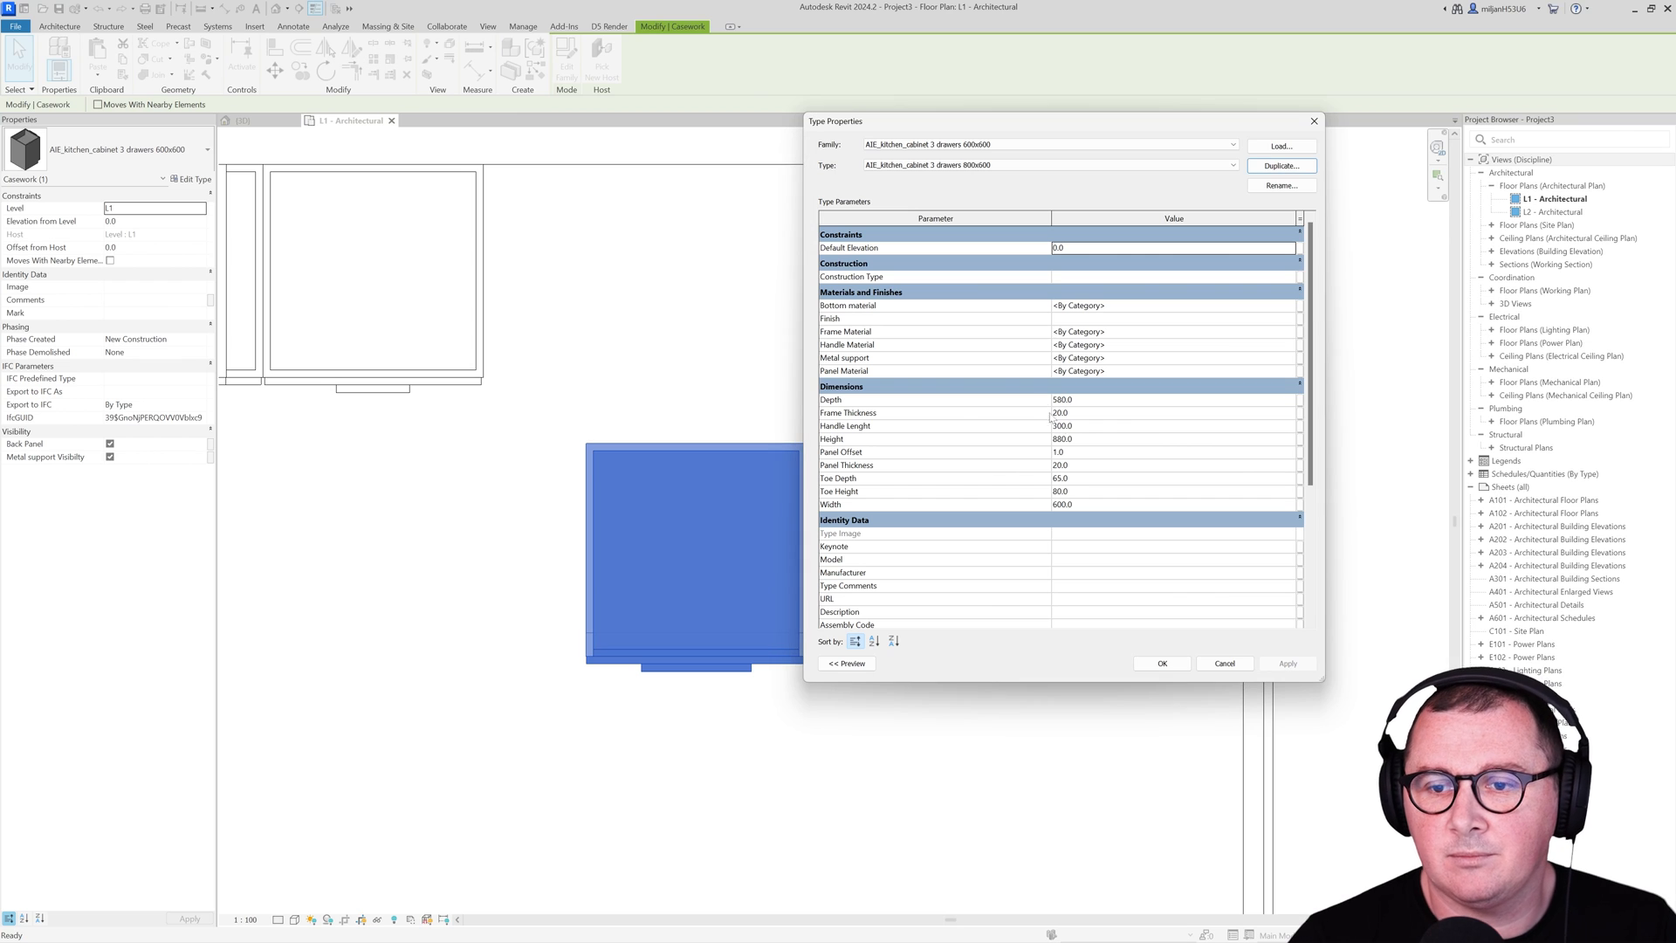
left_click(1161, 664)
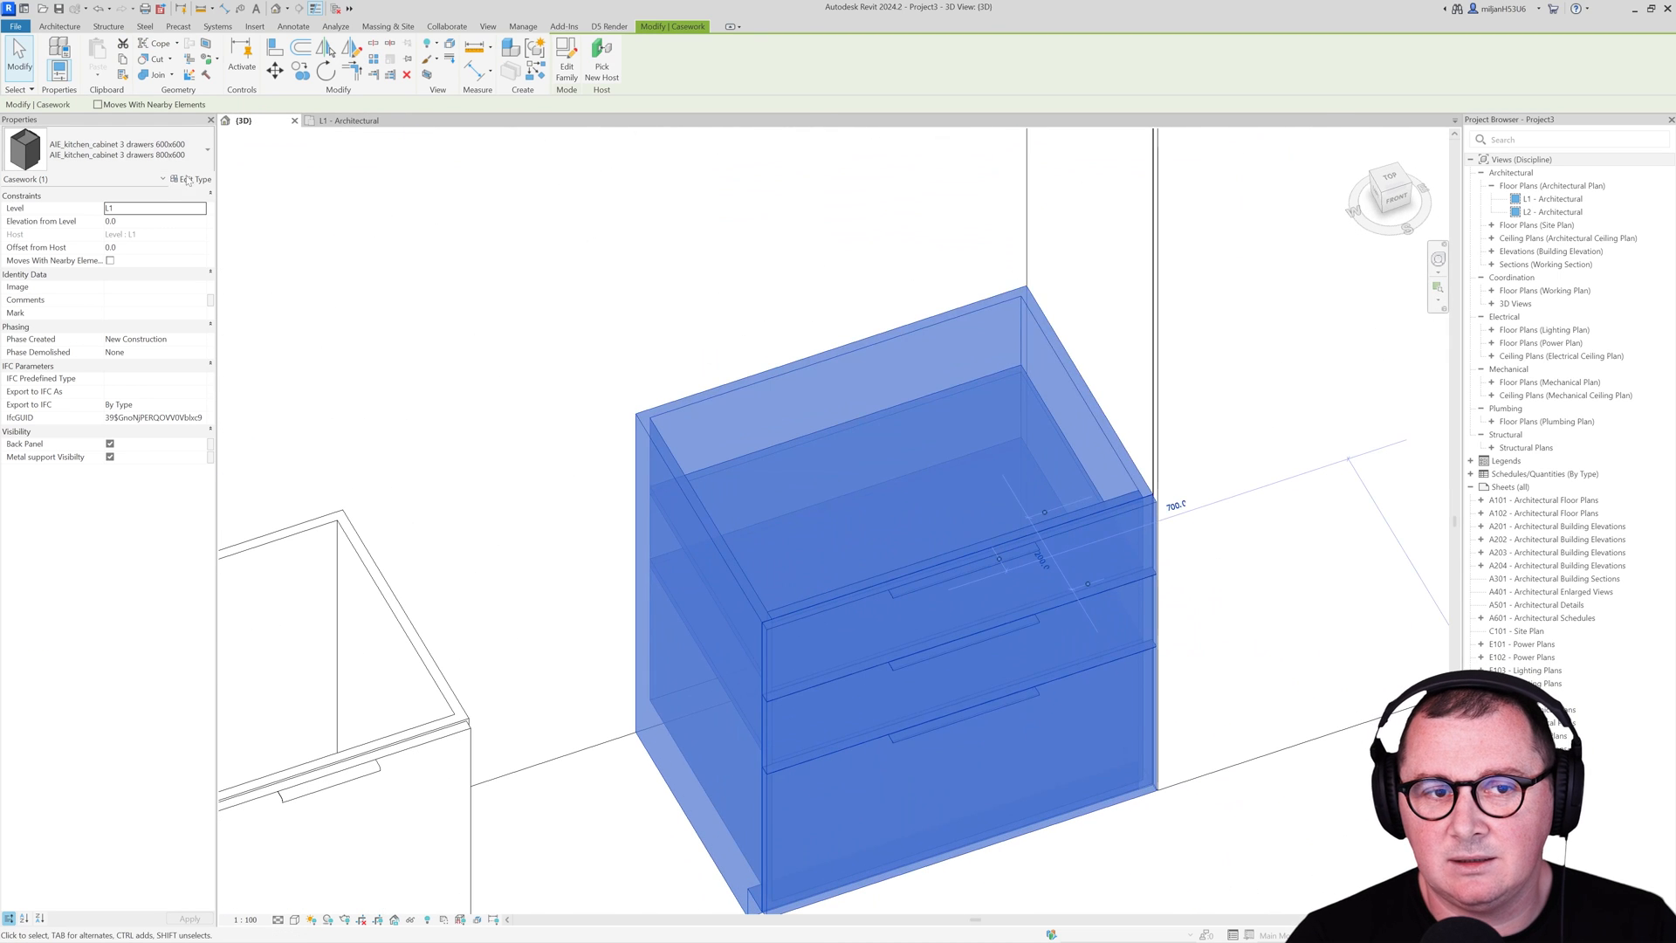
left_click(194, 179)
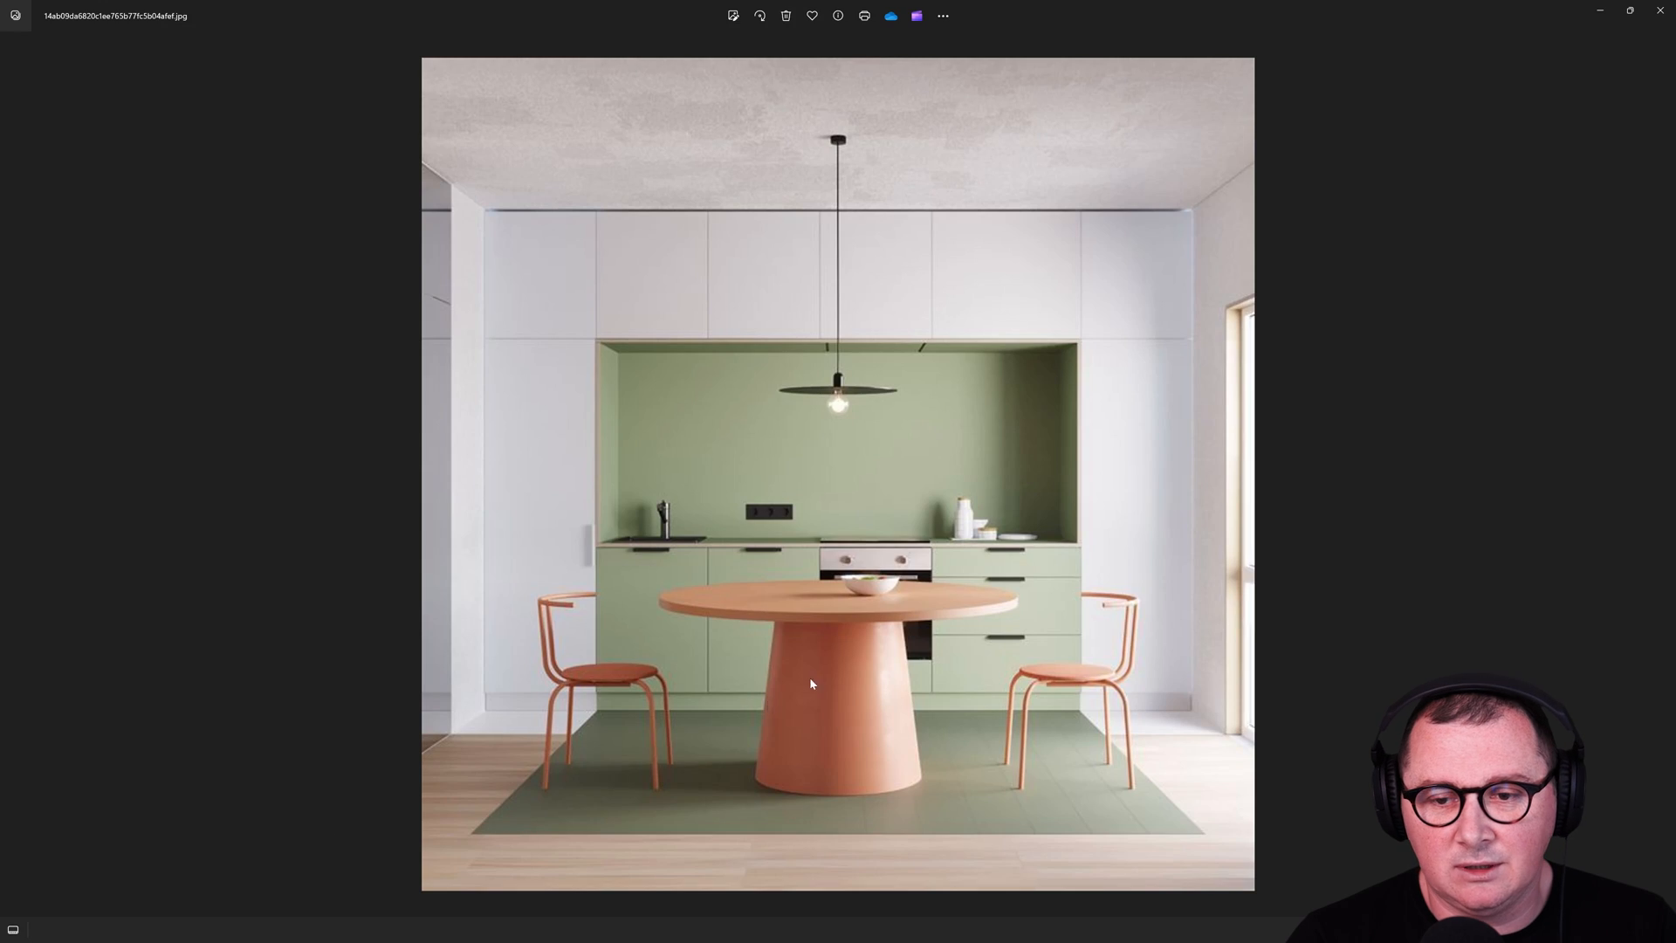
mouse_move(892, 541)
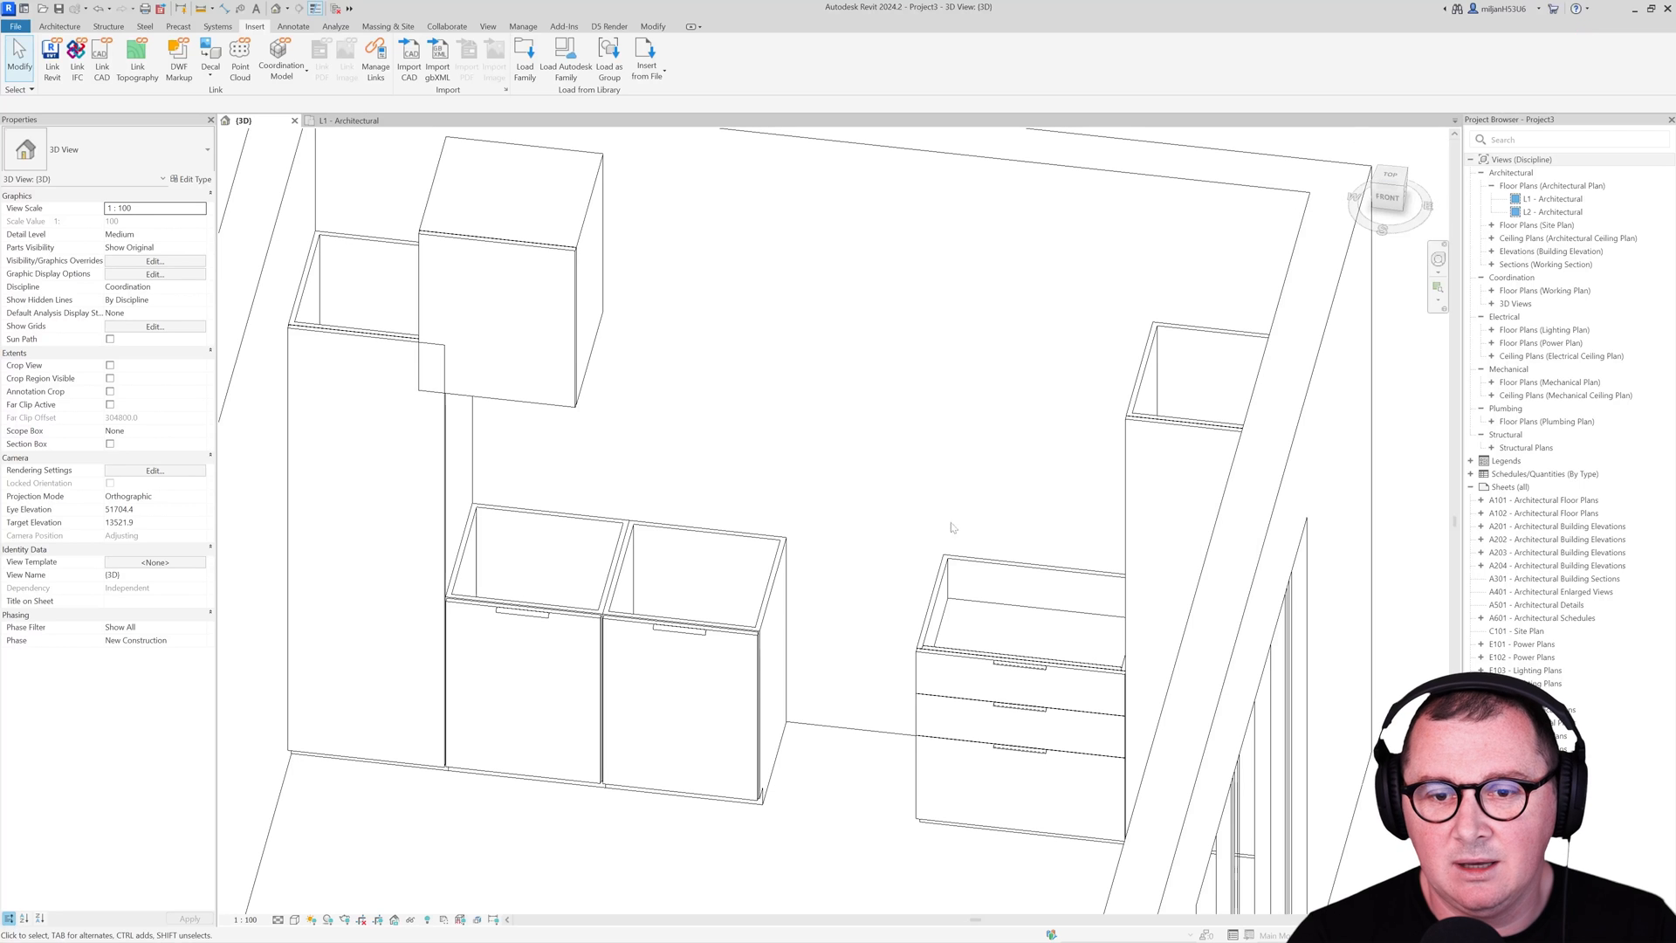
Step: Open the one-door 600x600 cabinet family for editing
left_click(705, 674)
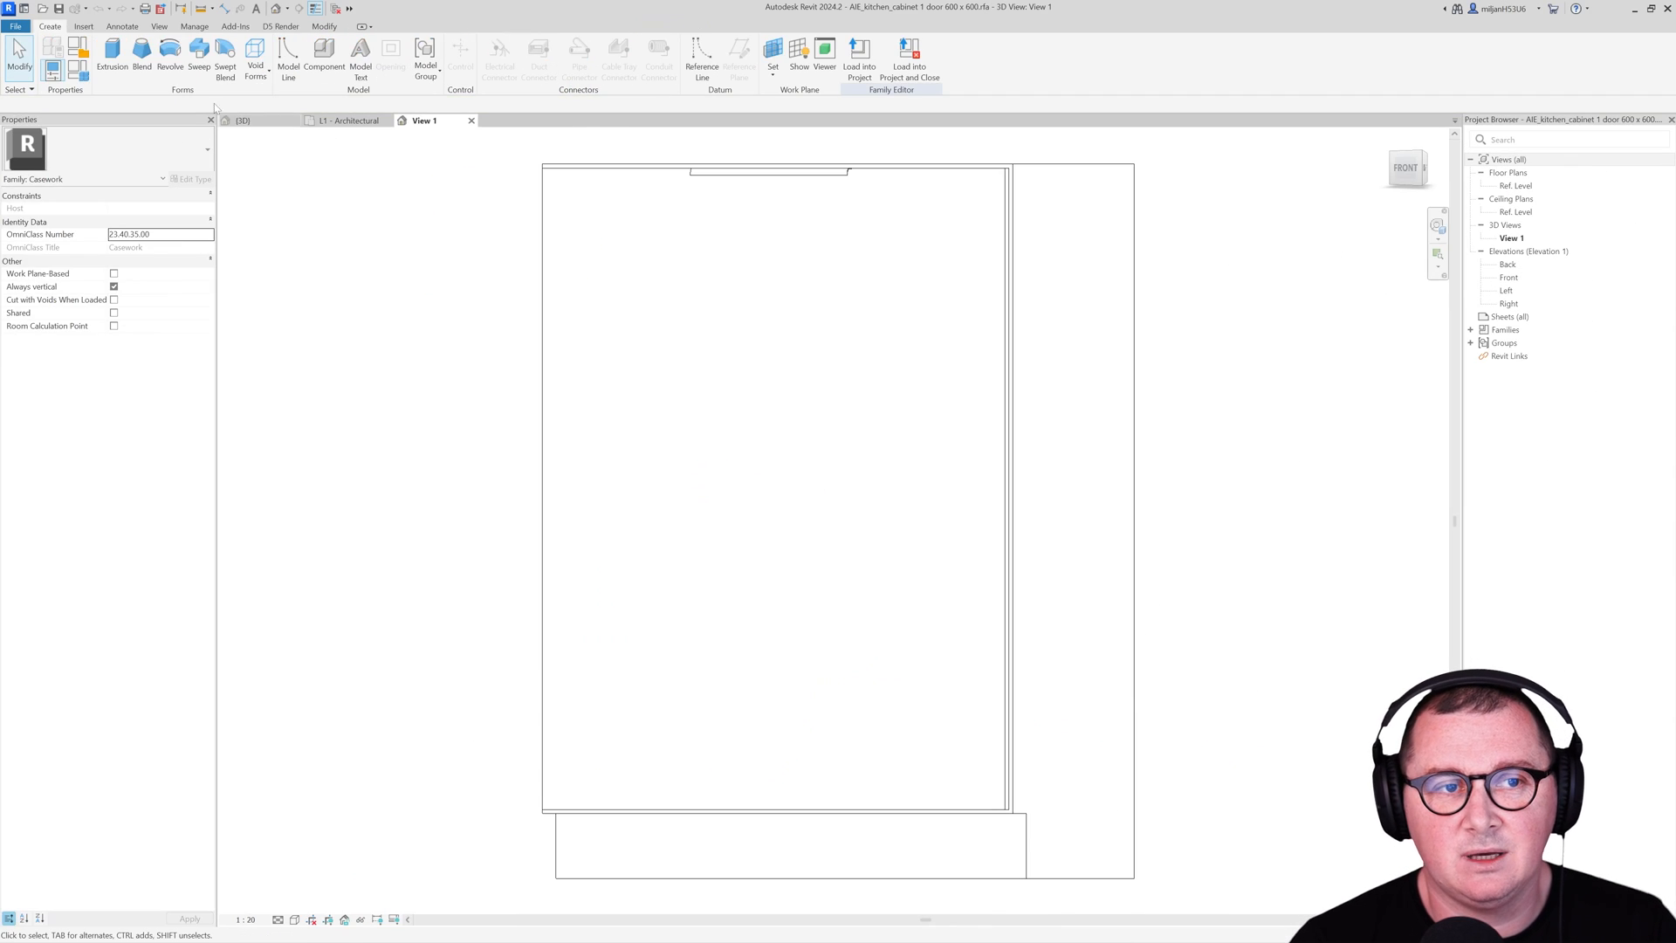
Step: Save the family as a low kitchen cabinet copy and show its front elevation
left_click(14, 19)
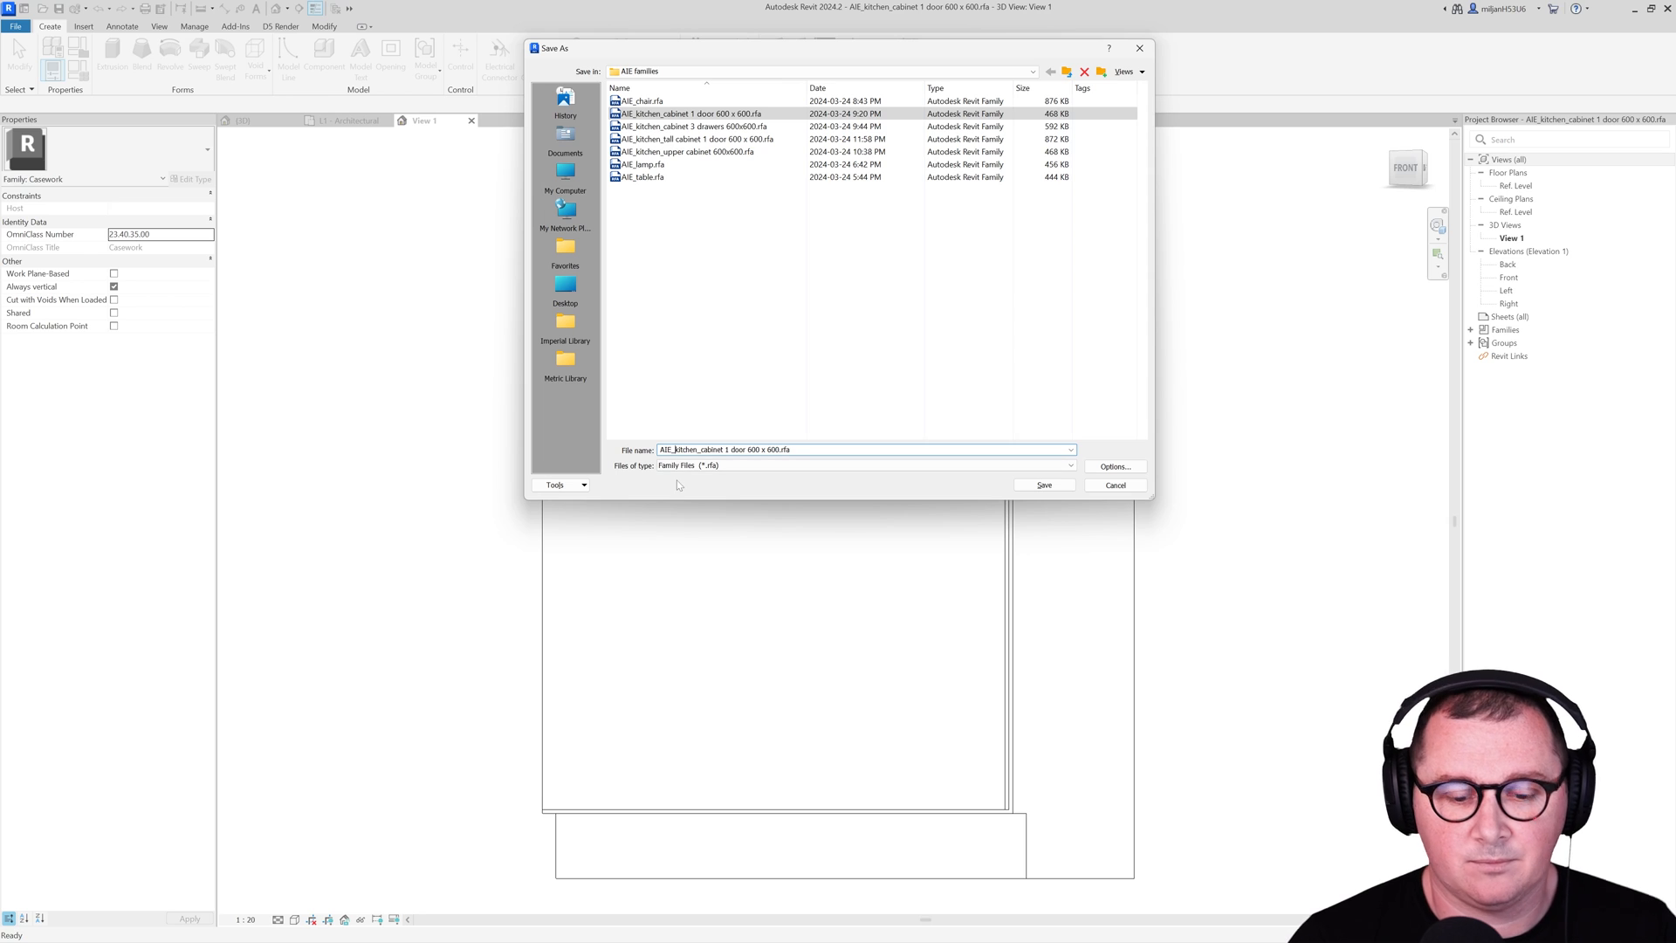
left_click(1042, 483)
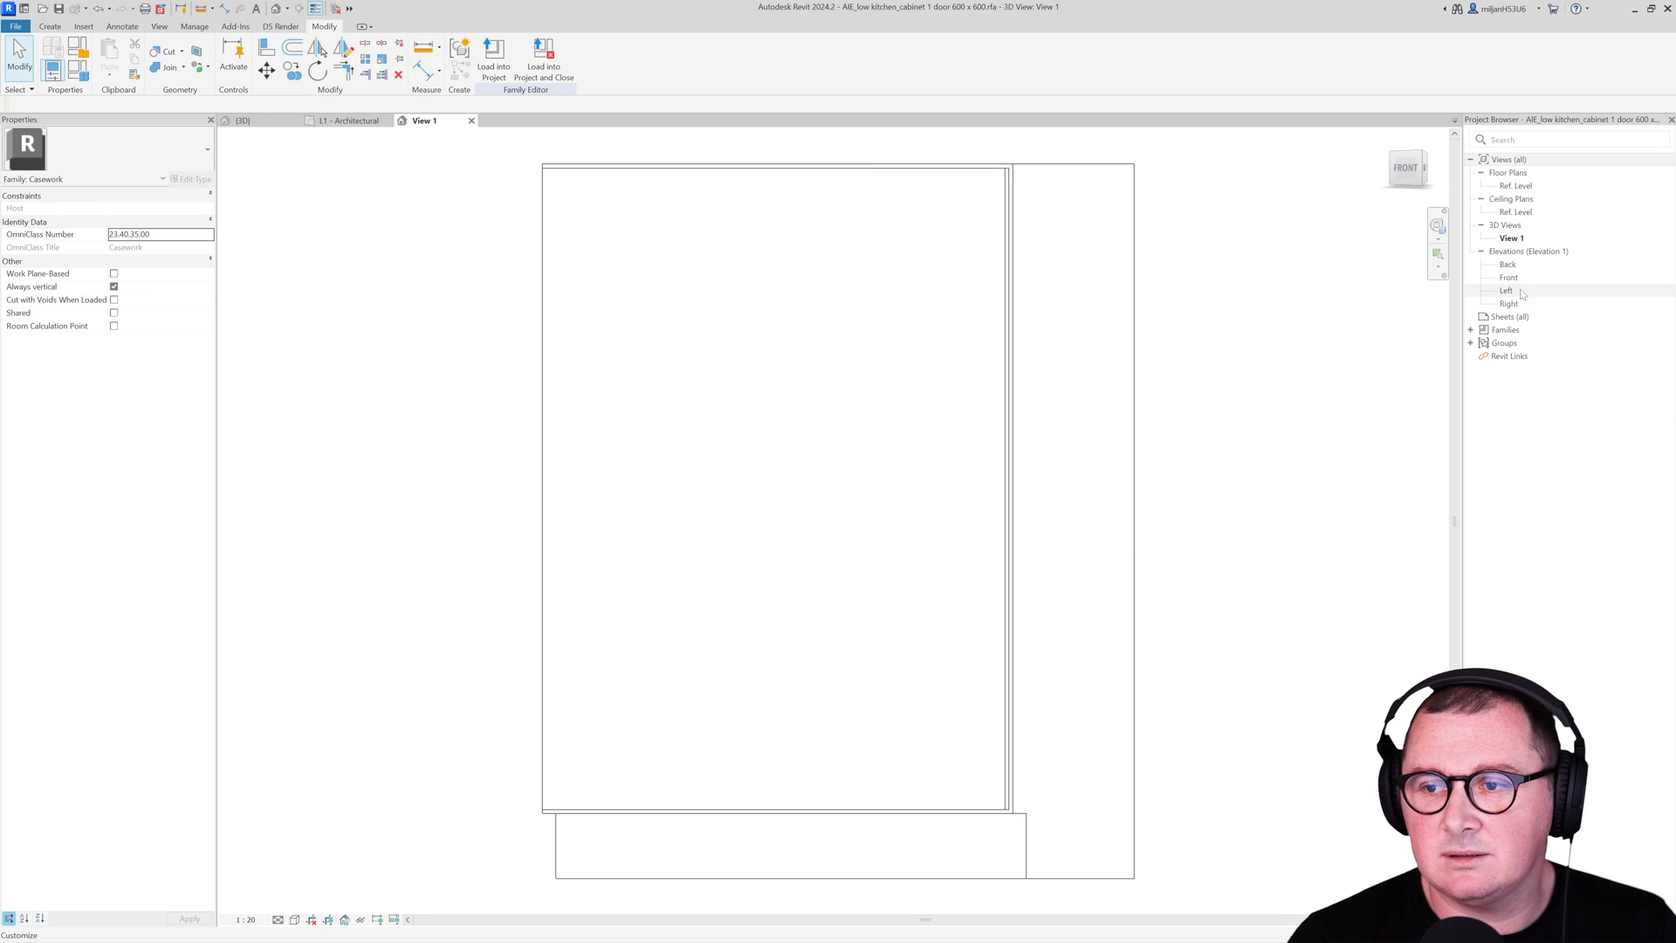
double_click(1509, 278)
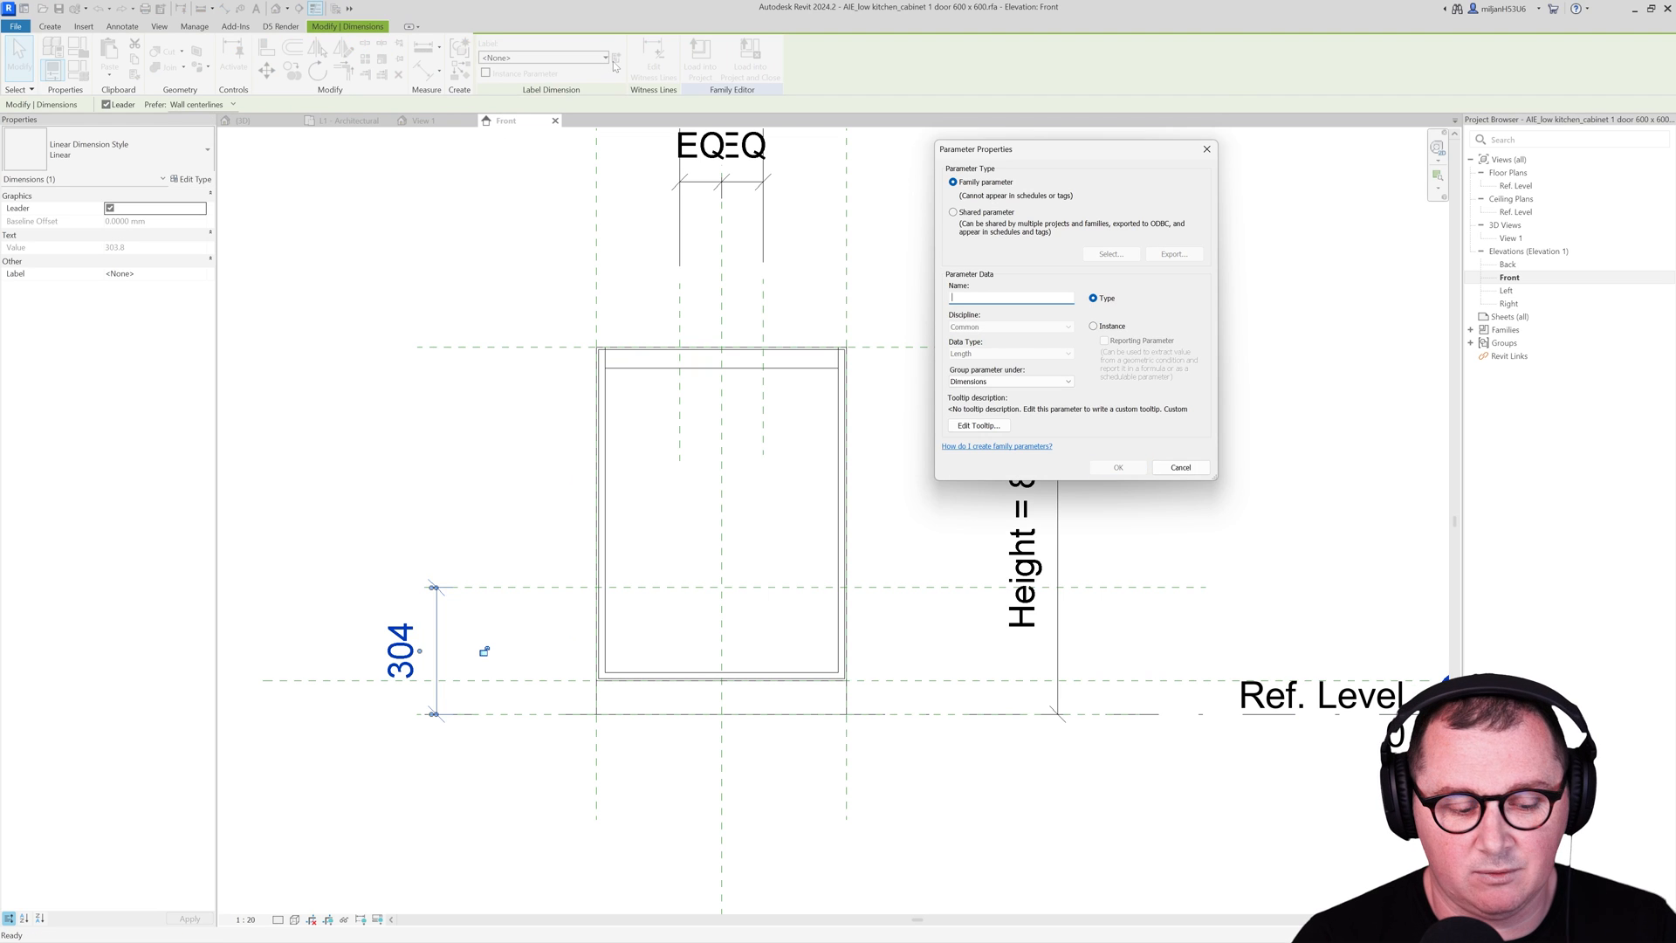
Step: Add a Lower height dimension parameter and set it to 350 in Family Types
type("Lower h")
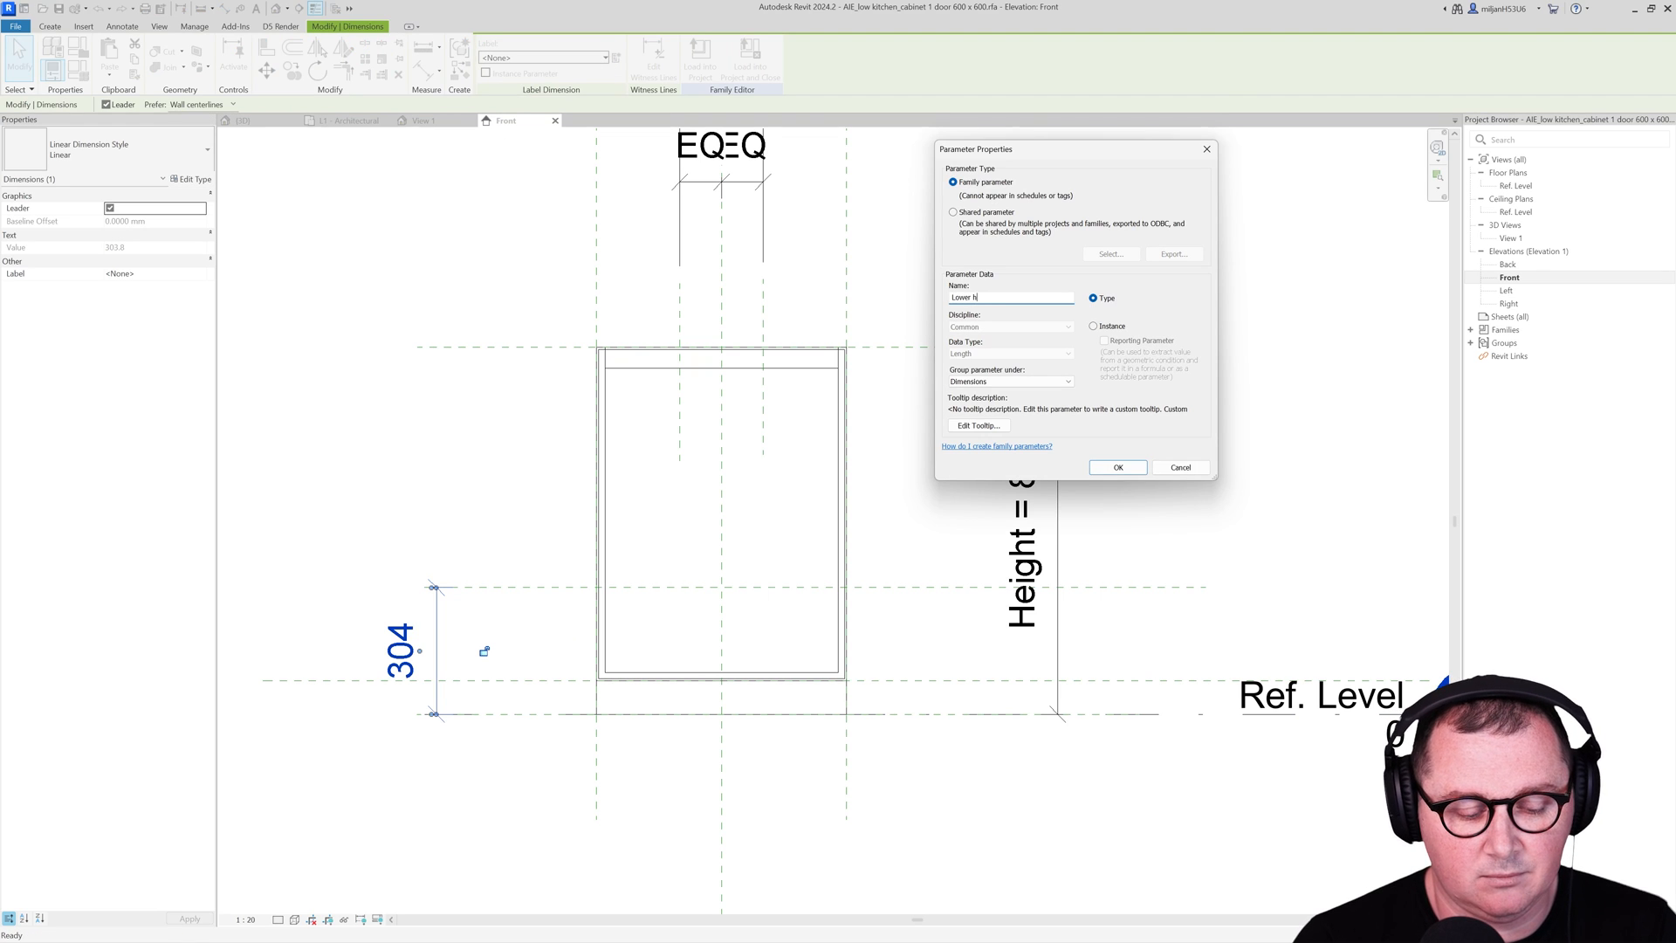
left_click(1117, 468)
type("350")
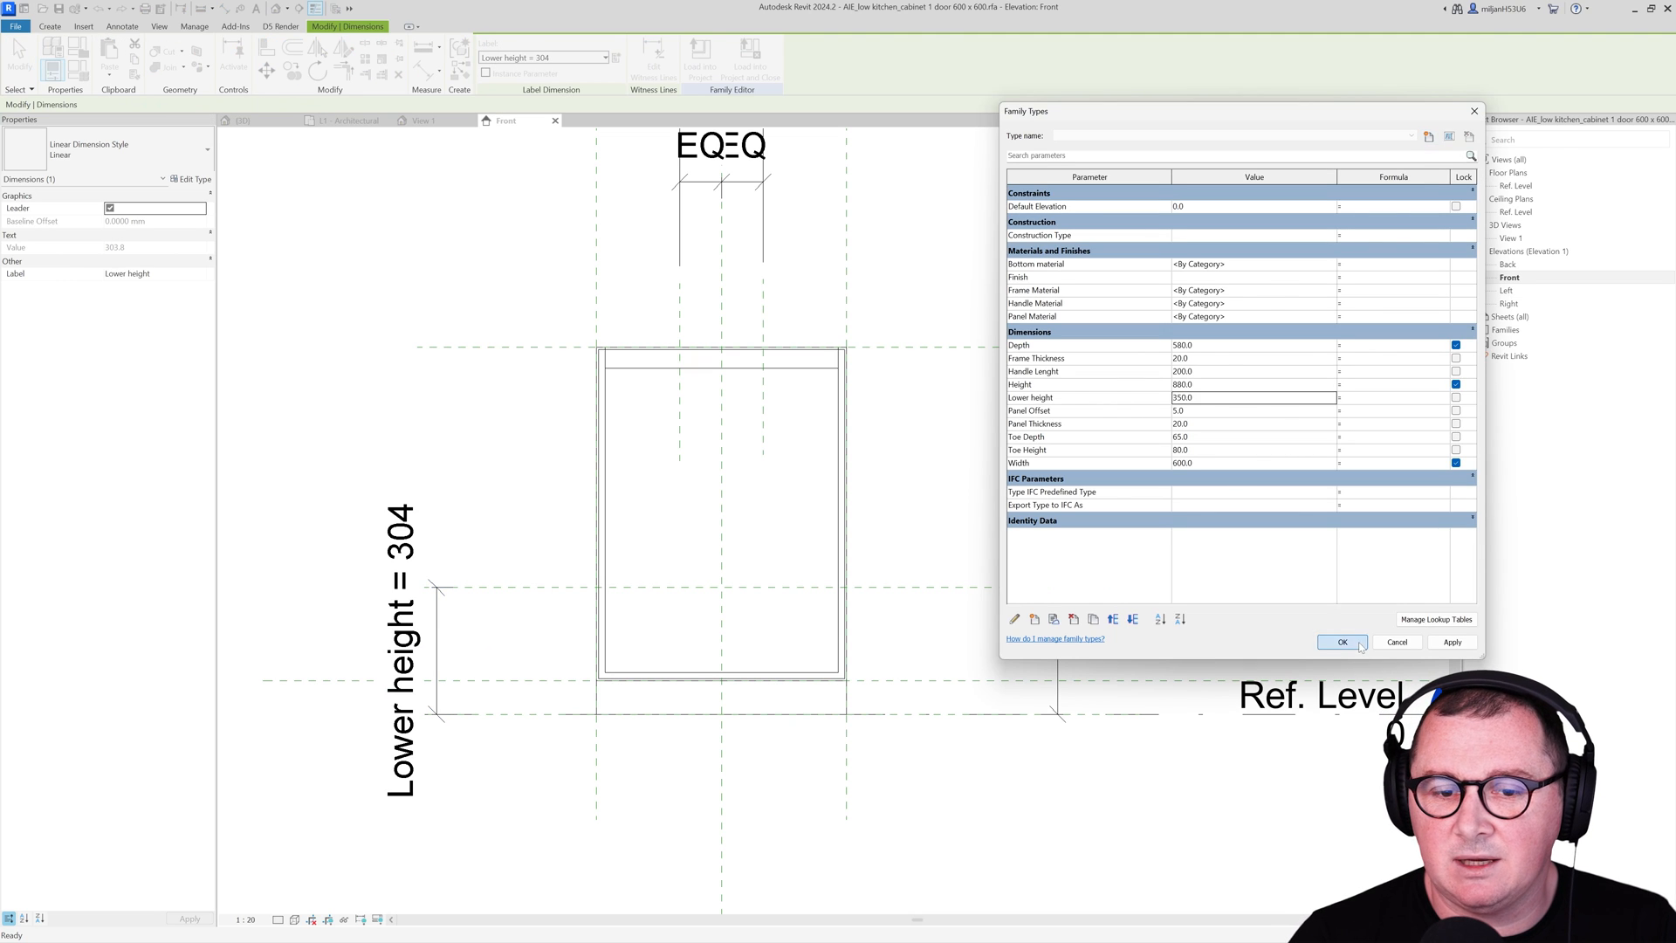
left_click(1342, 643)
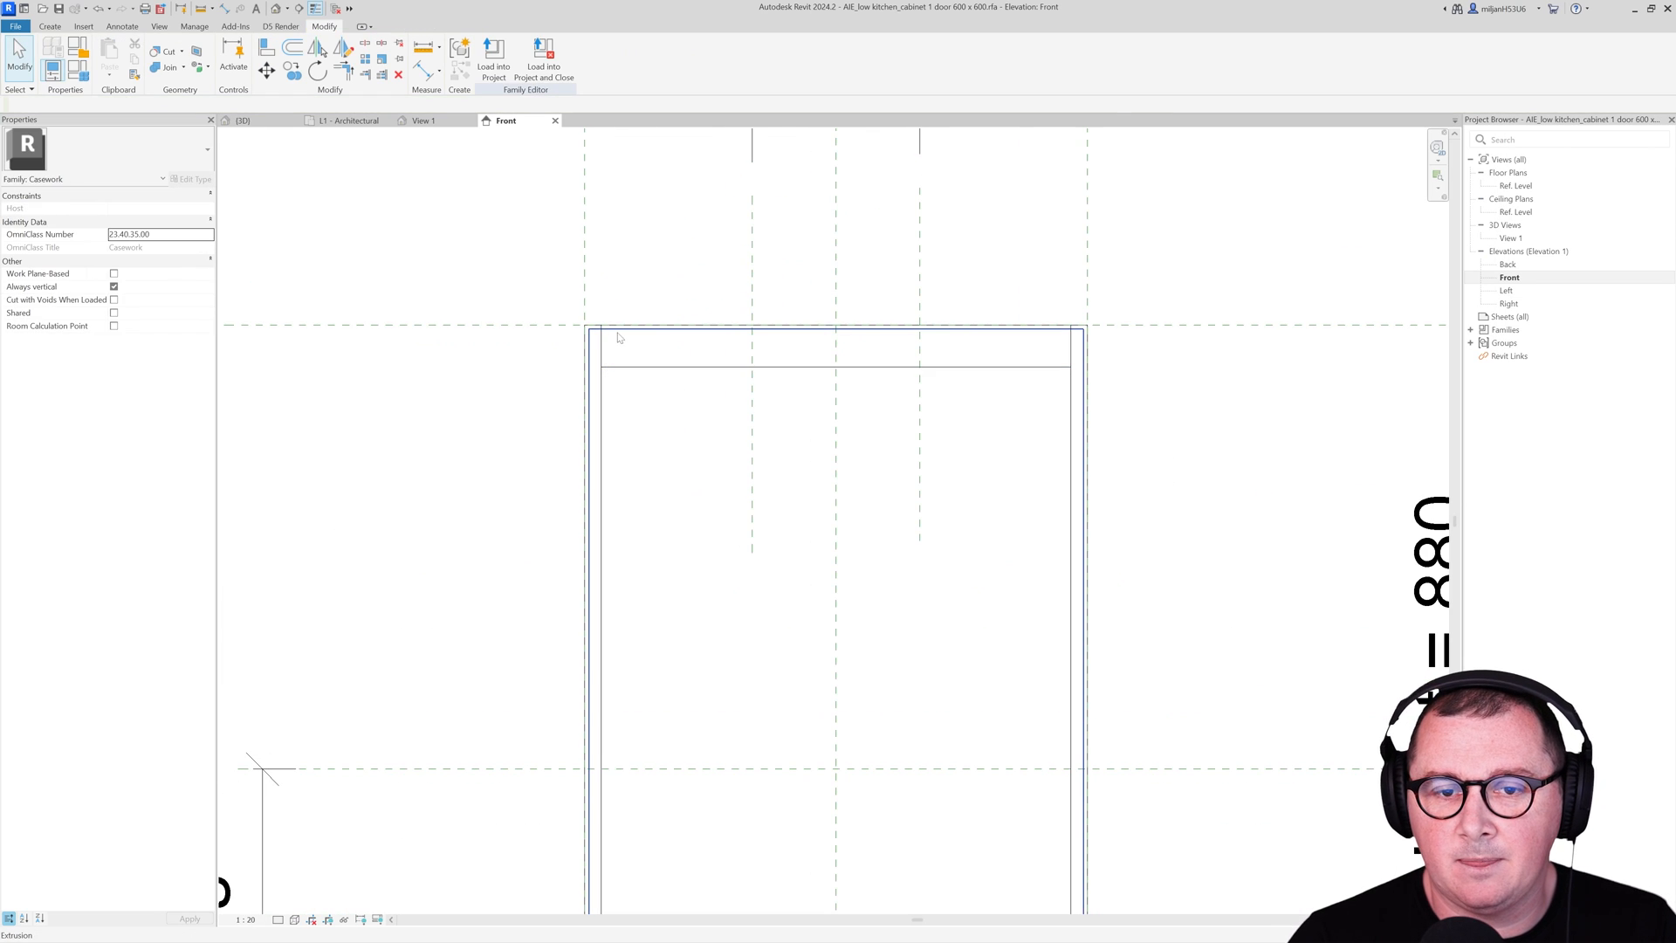
Step: Edit the door panel extrusion locked to Lower height and Panel Offset, leaving a low front strip
left_click(836, 326)
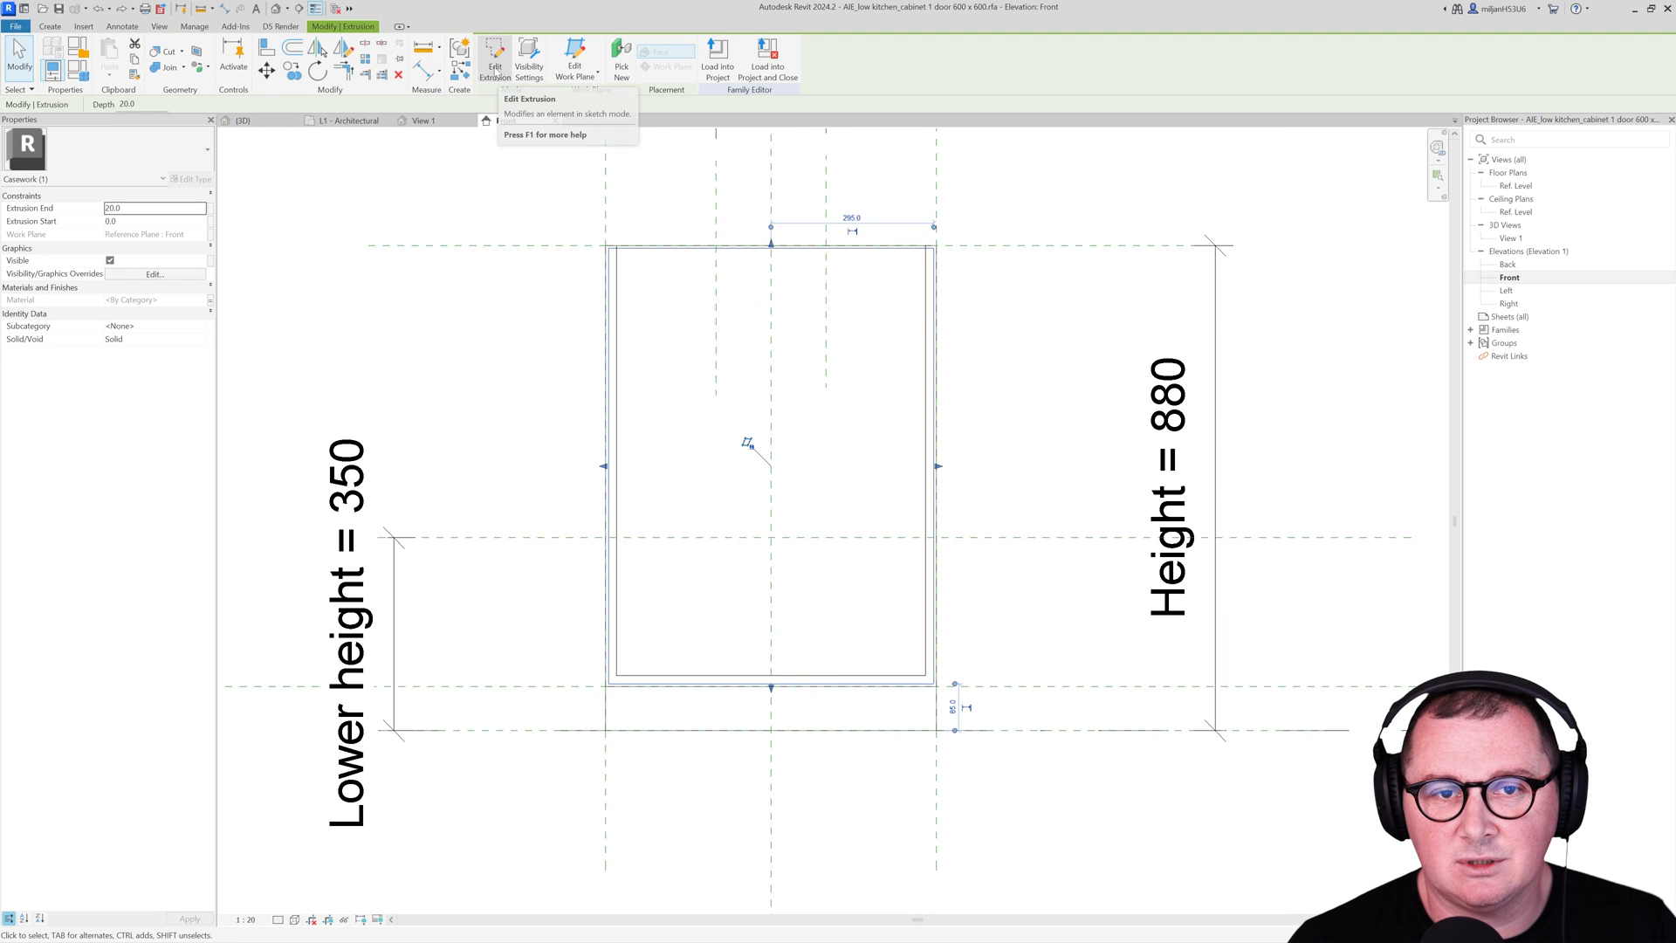
left_click(494, 61)
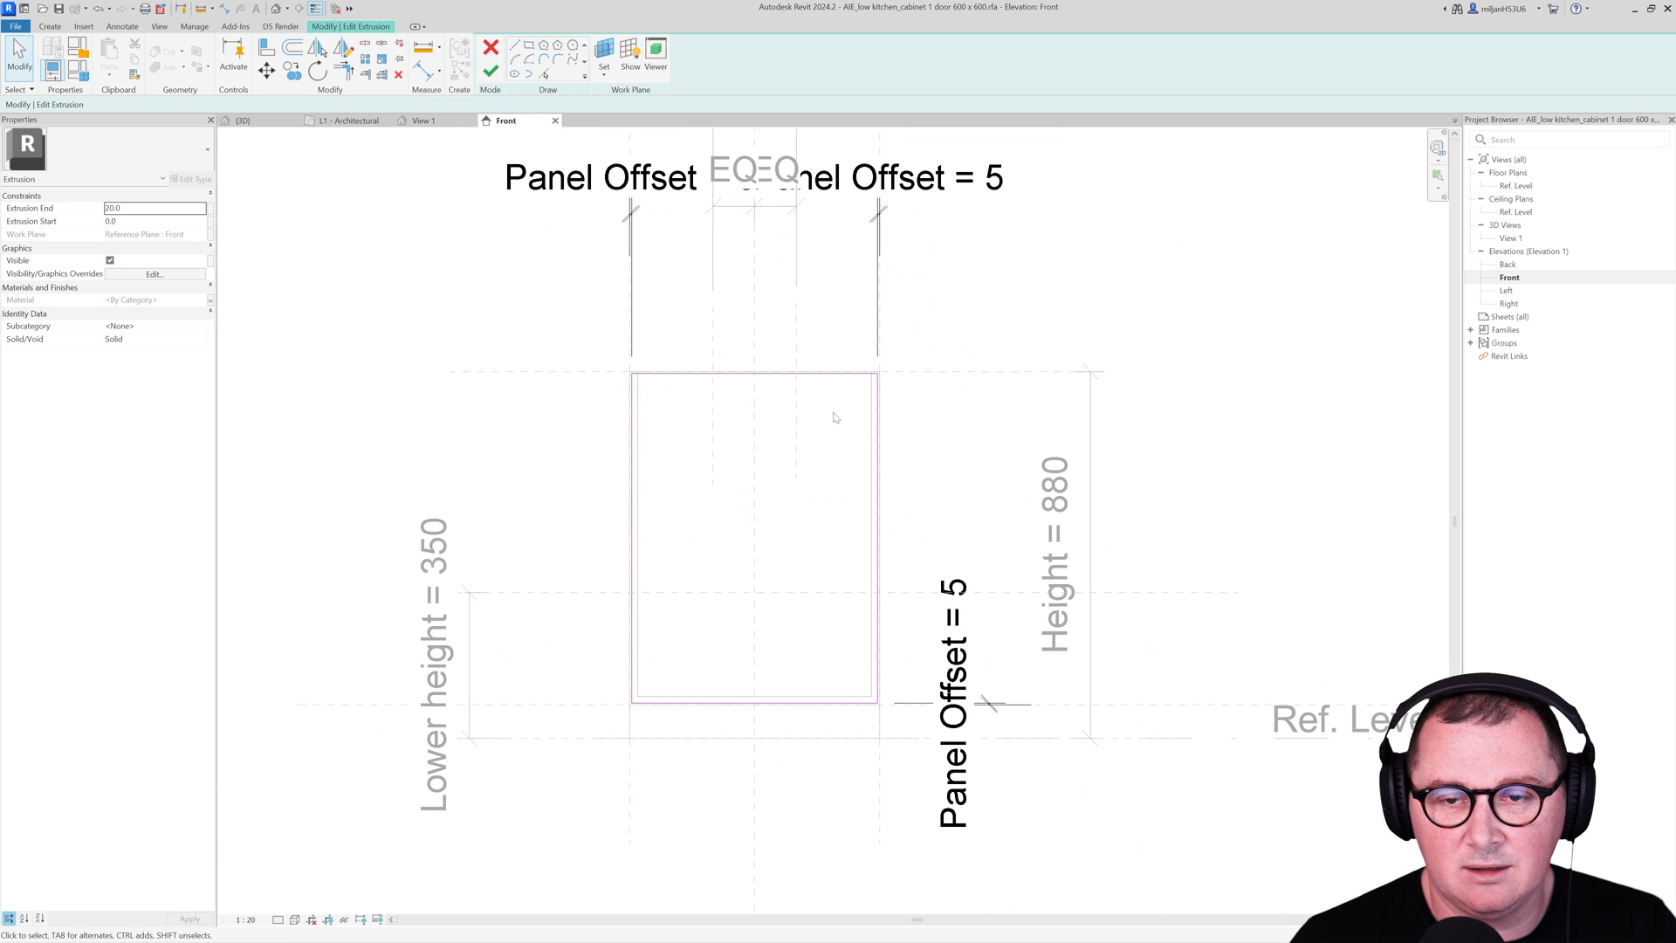
left_click(263, 46)
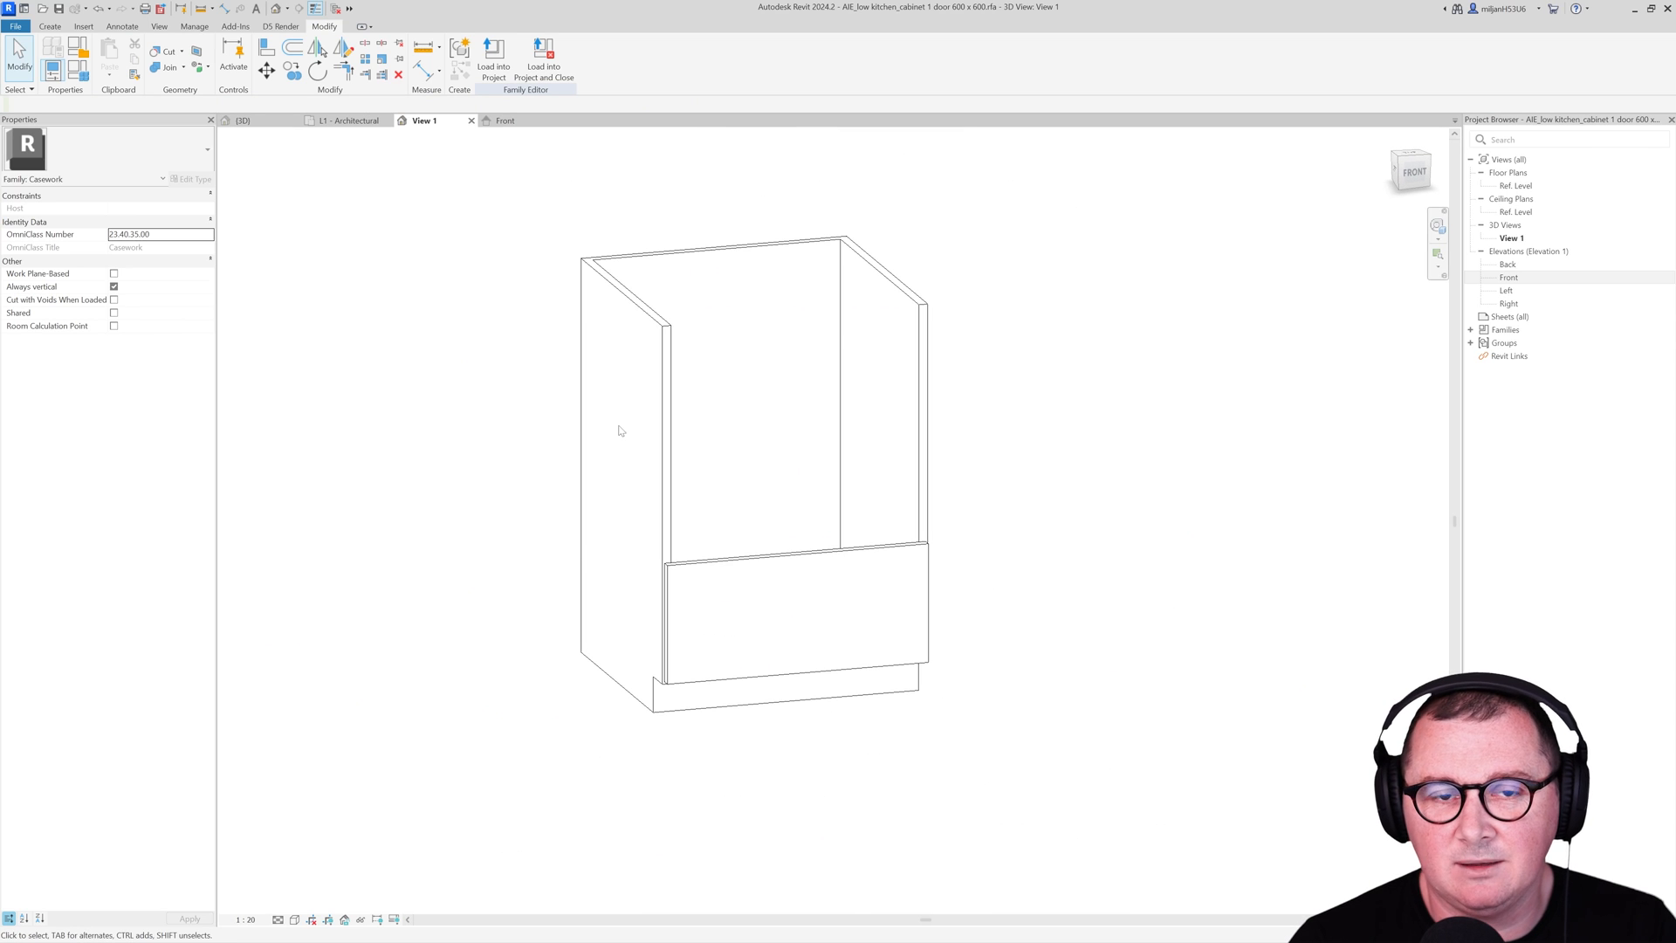
mouse_move(593, 416)
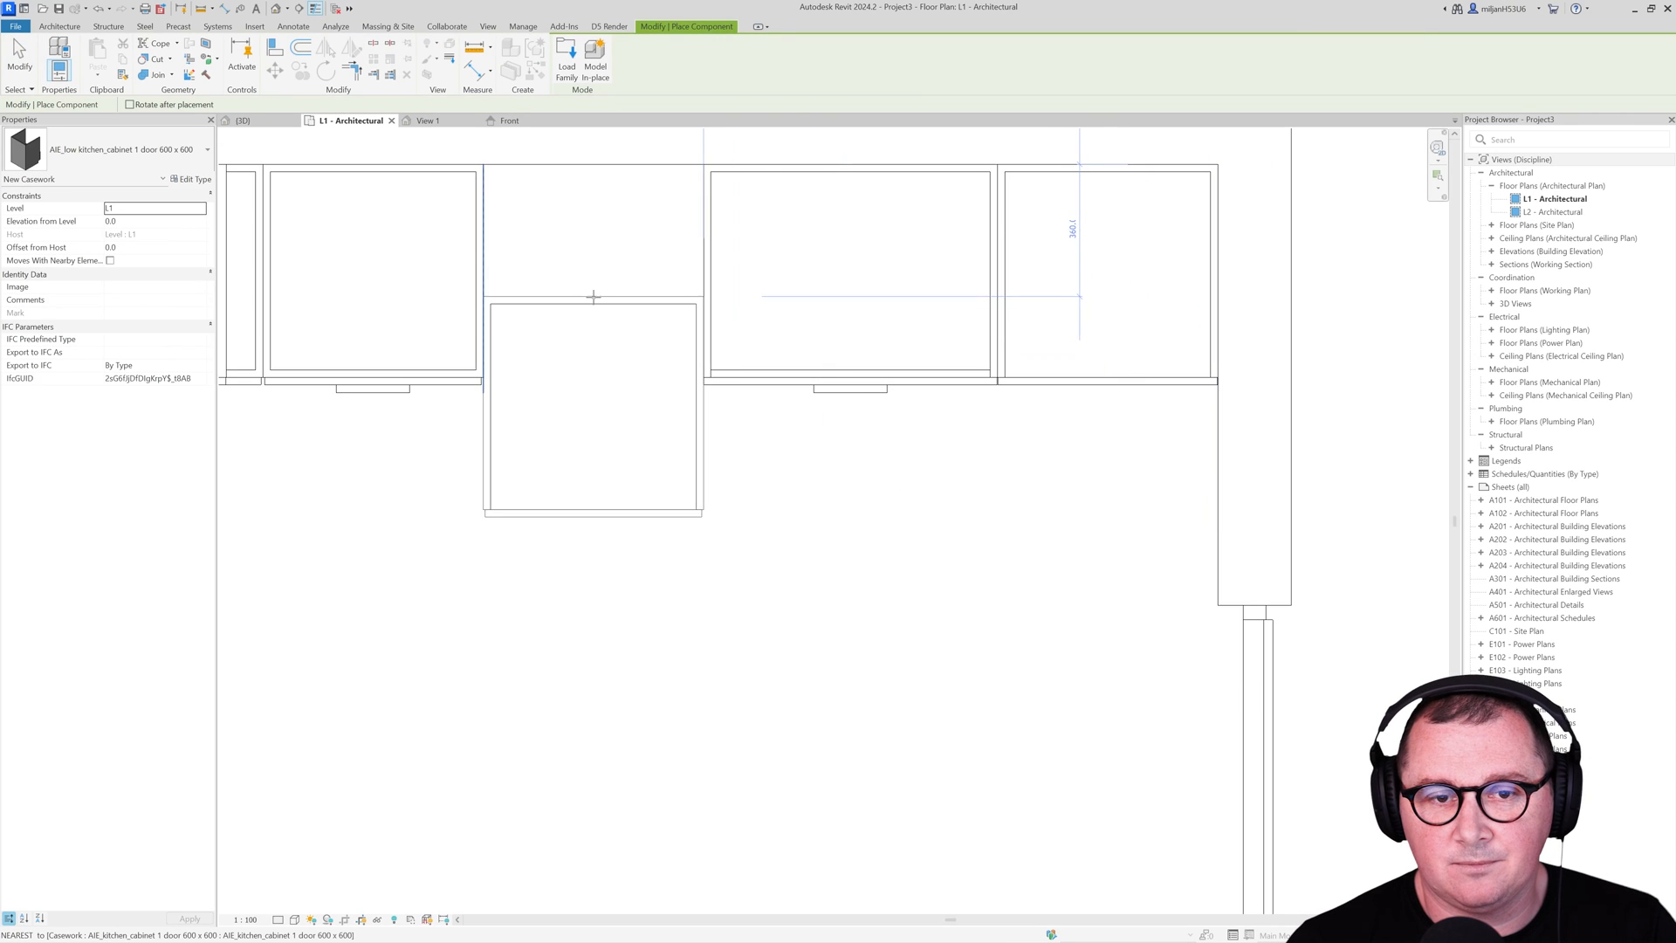
Step: Place the low open cabinet in the L1 plan gap and check the cabinet types in 3D
left_click(245, 120)
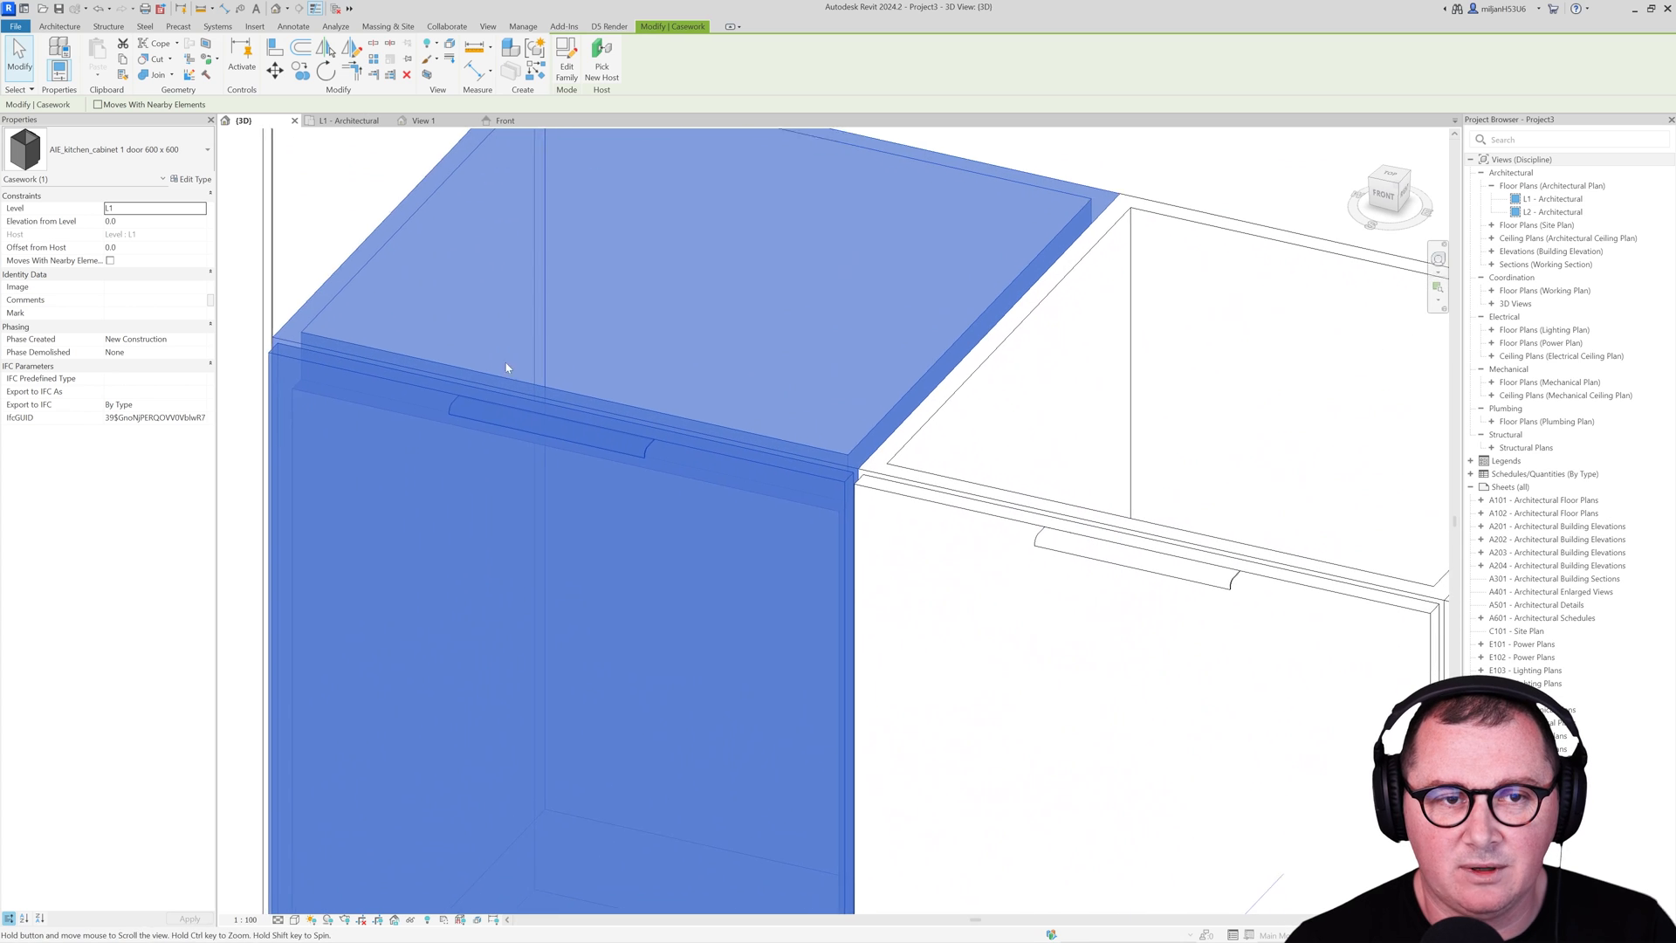
left_click(196, 178)
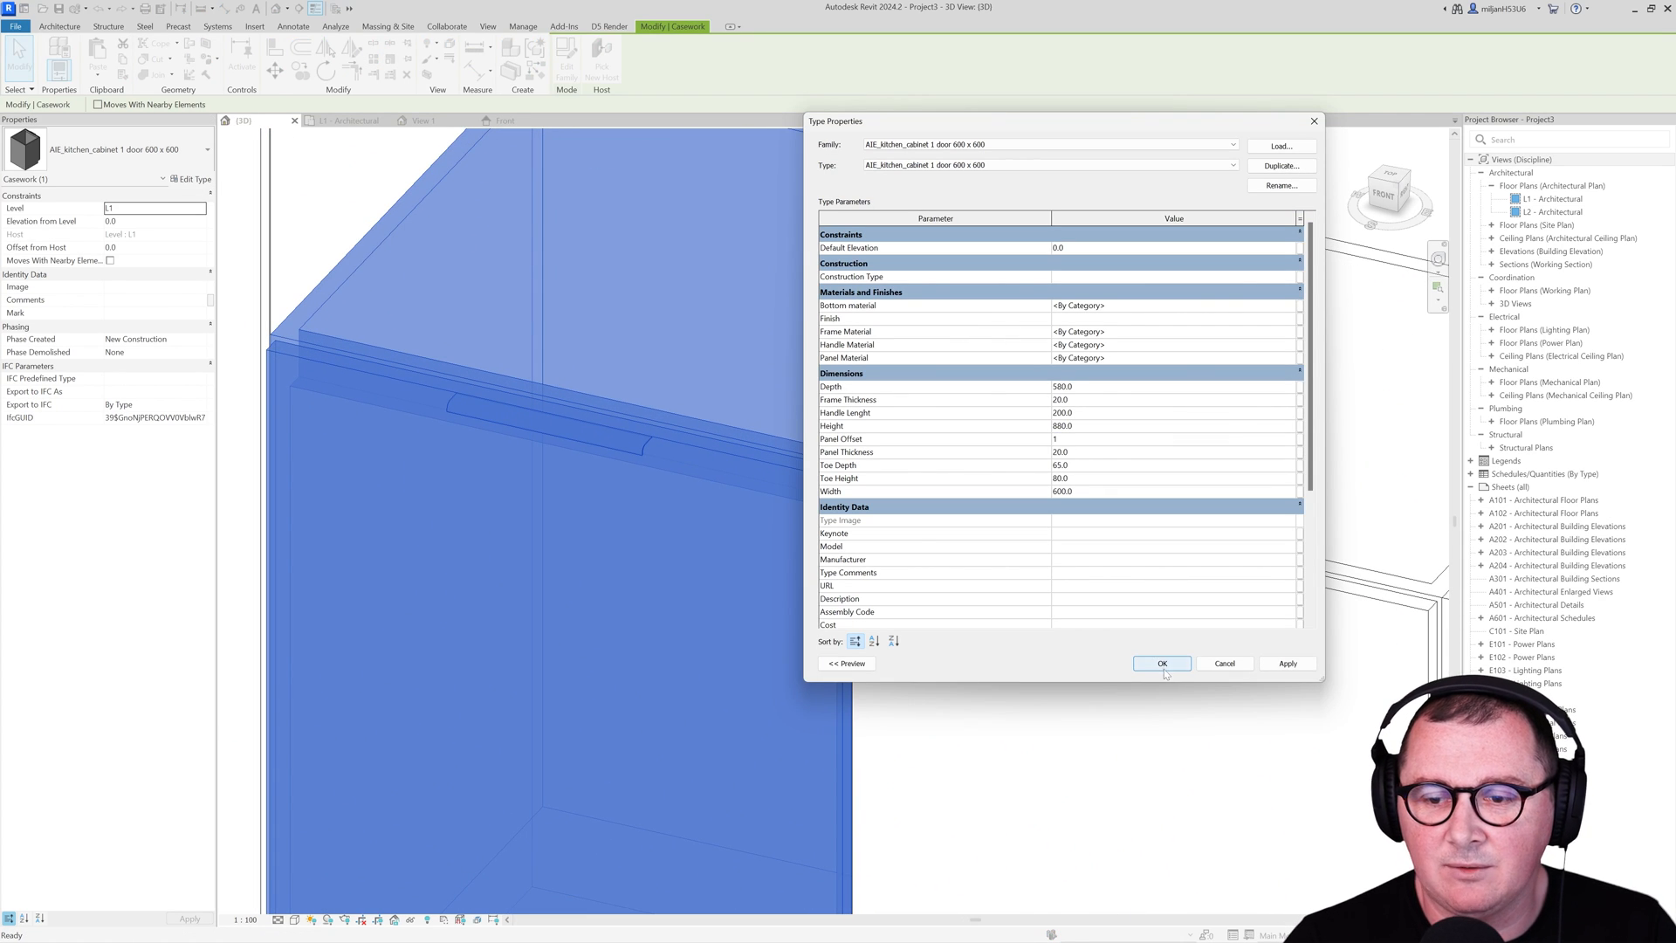
left_click(1163, 663)
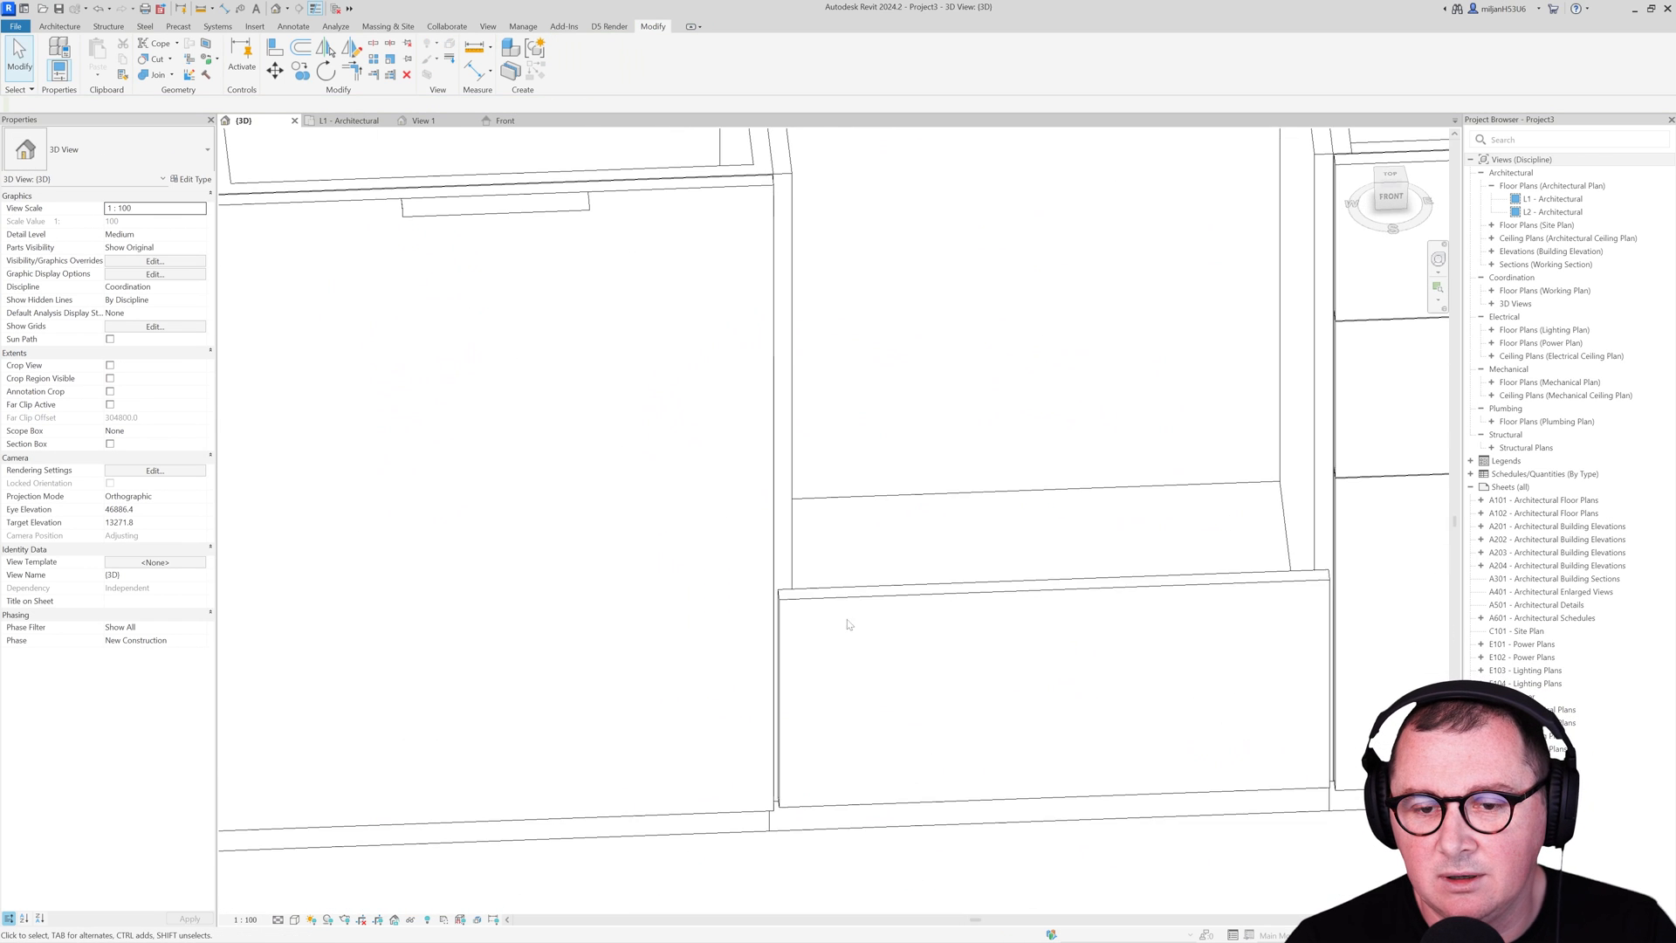
left_click(845, 623)
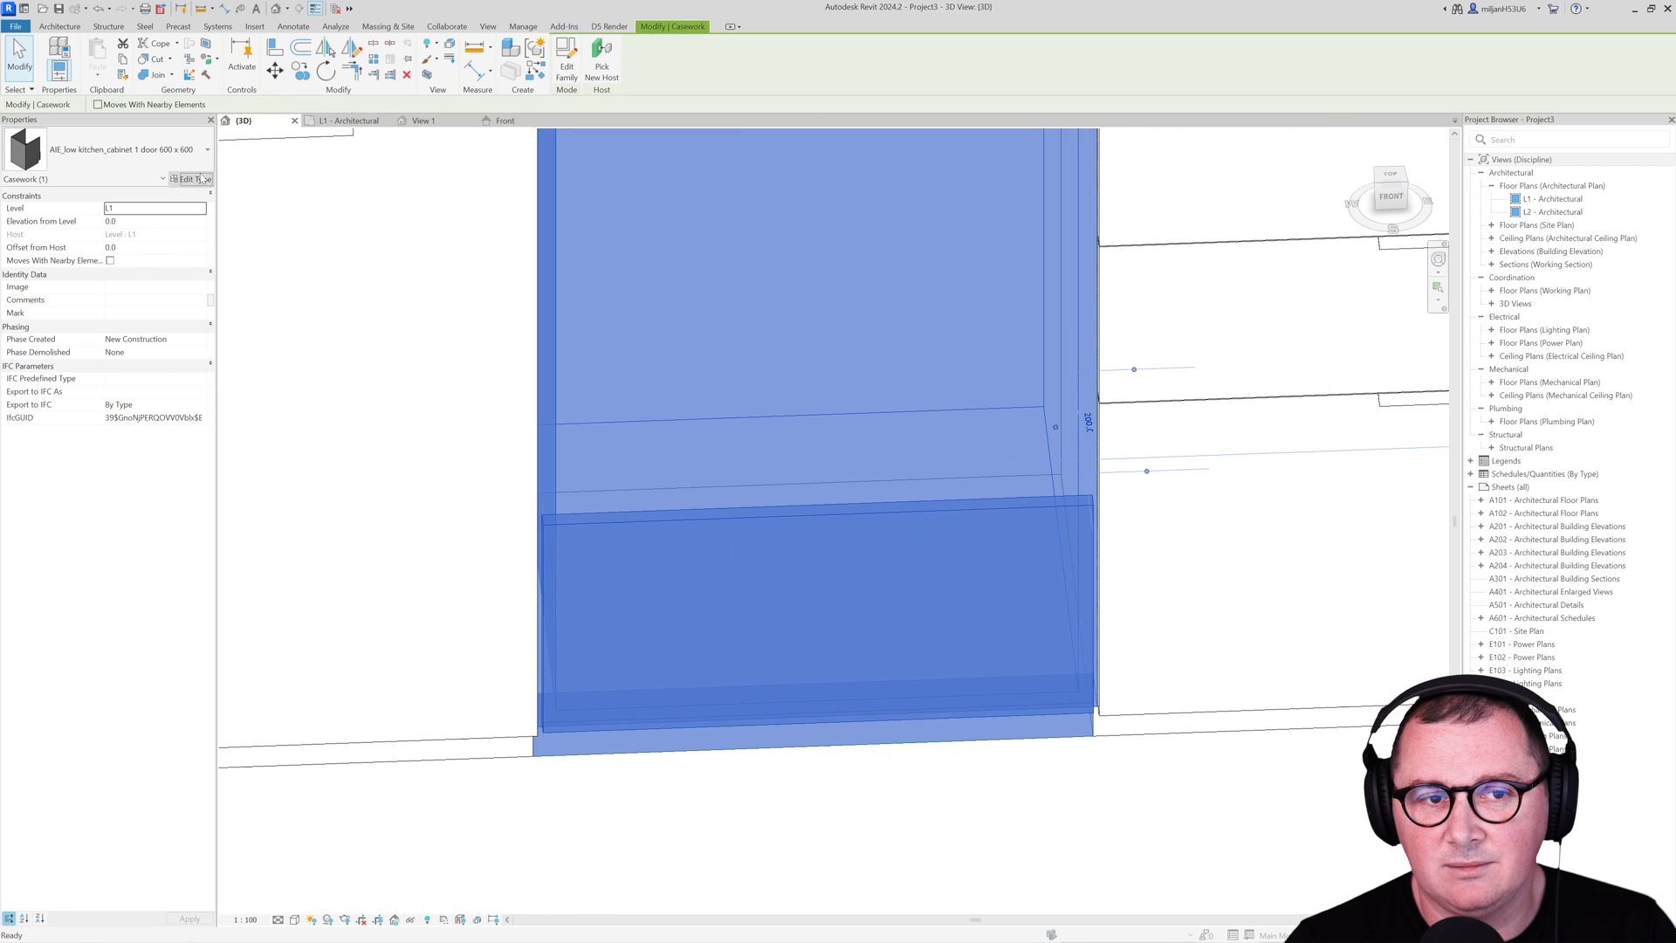
left_click(191, 178)
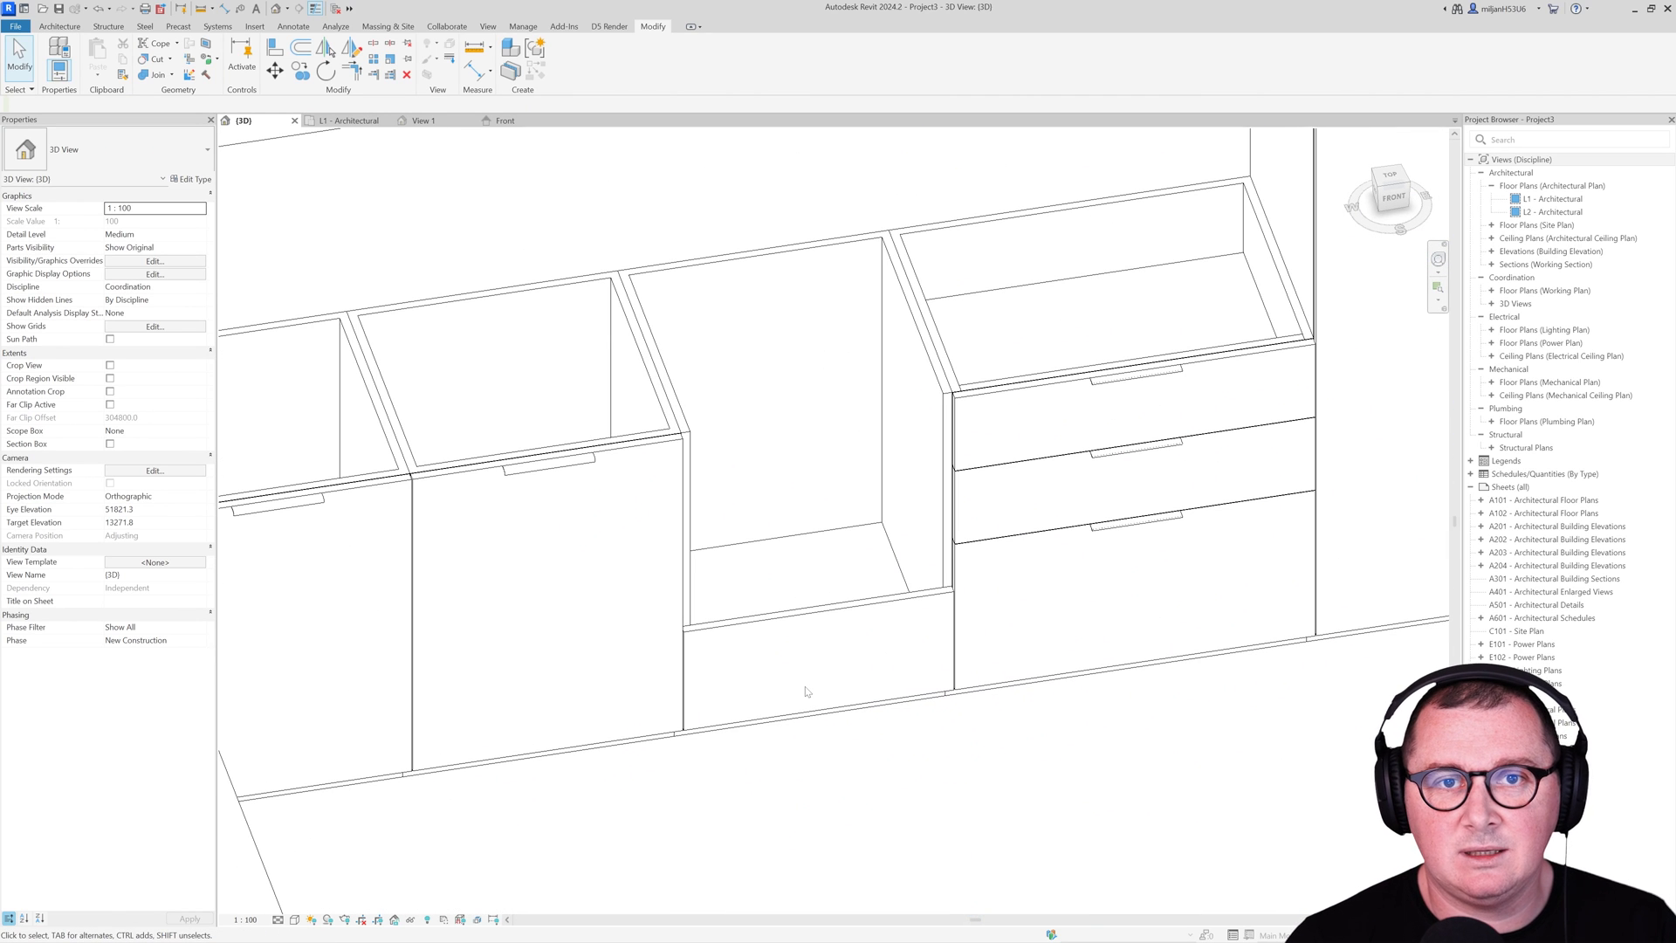
mouse_move(560, 193)
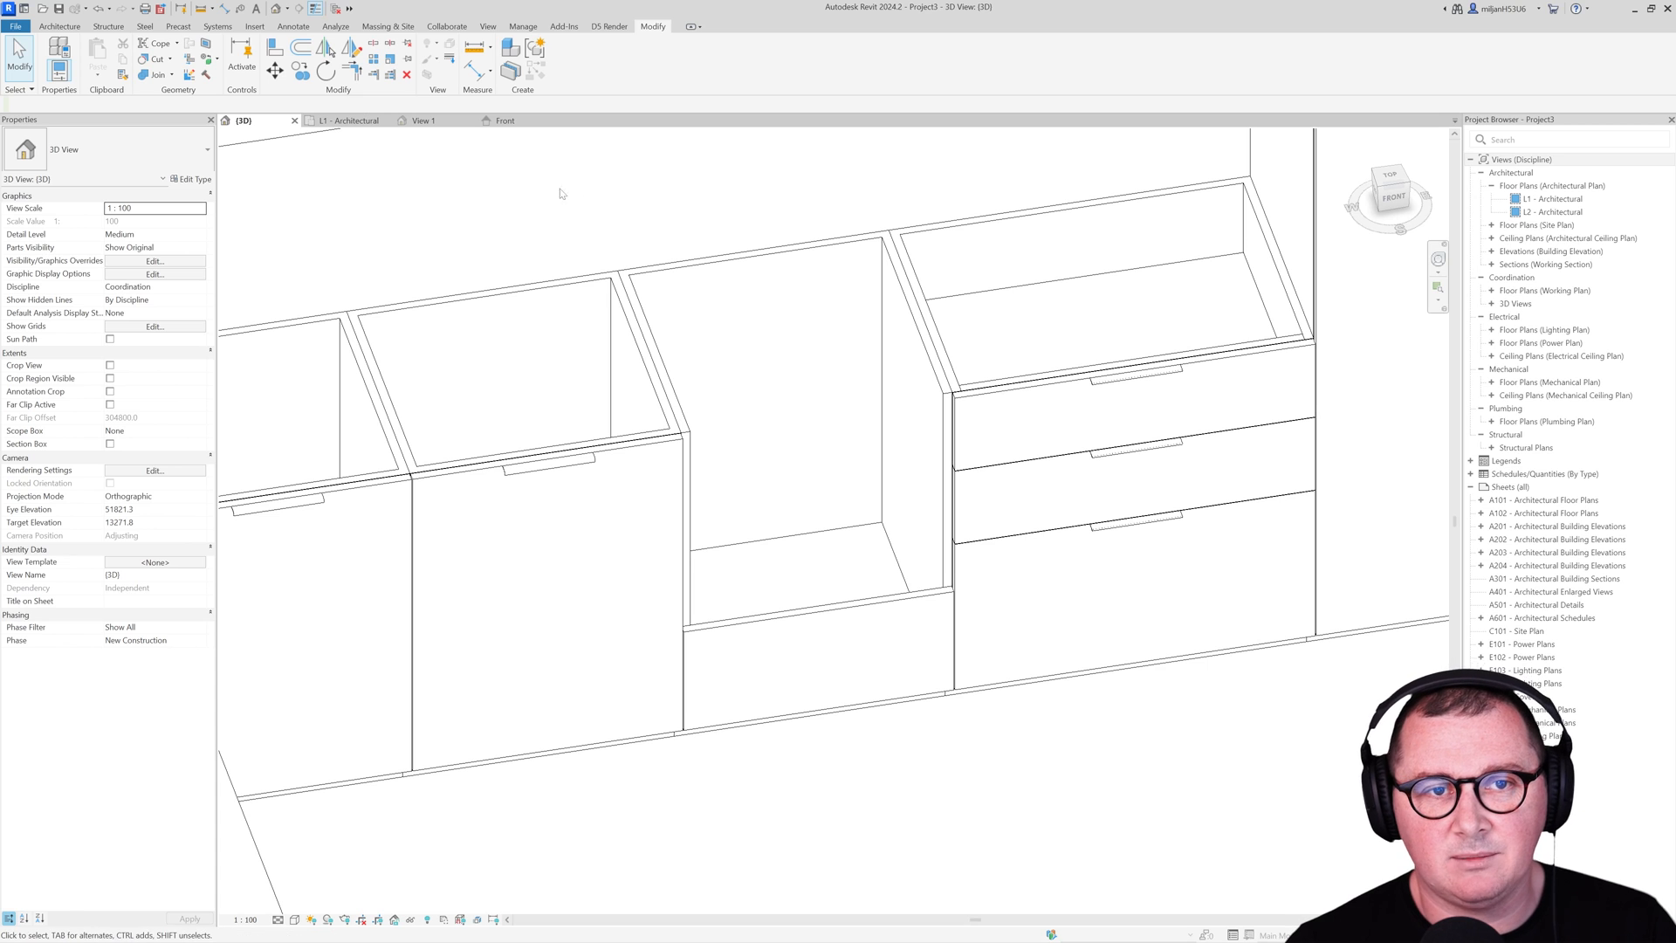
Step: Search the Autodesk family library for 'oven' and browse the generic results
left_click(255, 26)
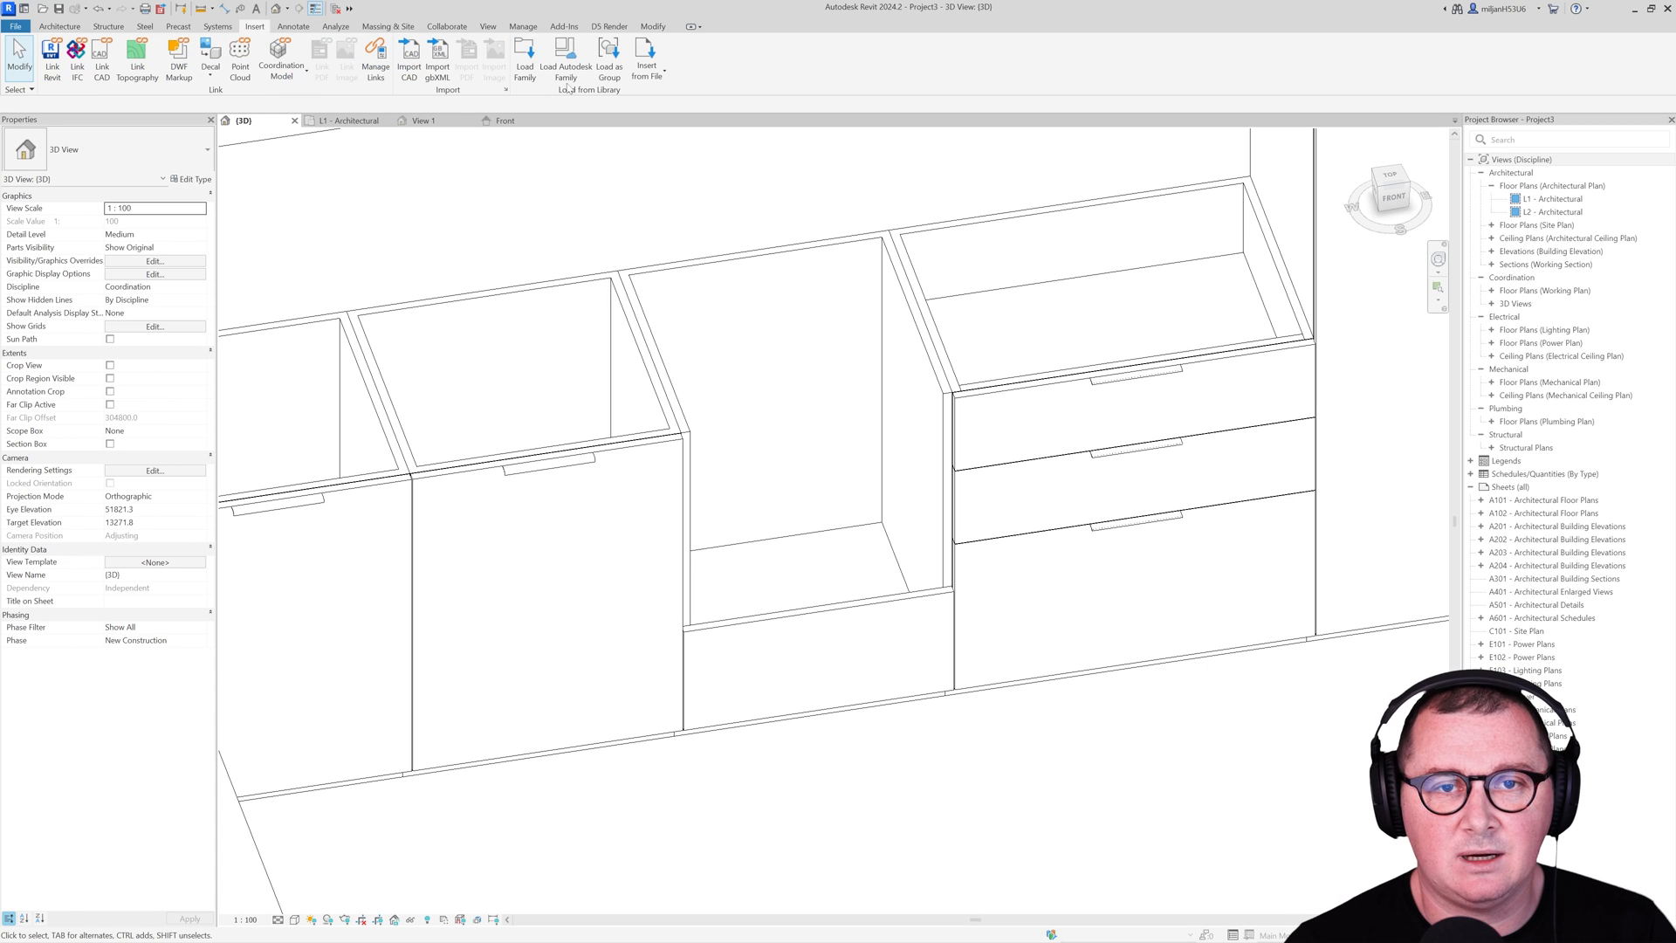
left_click(564, 61)
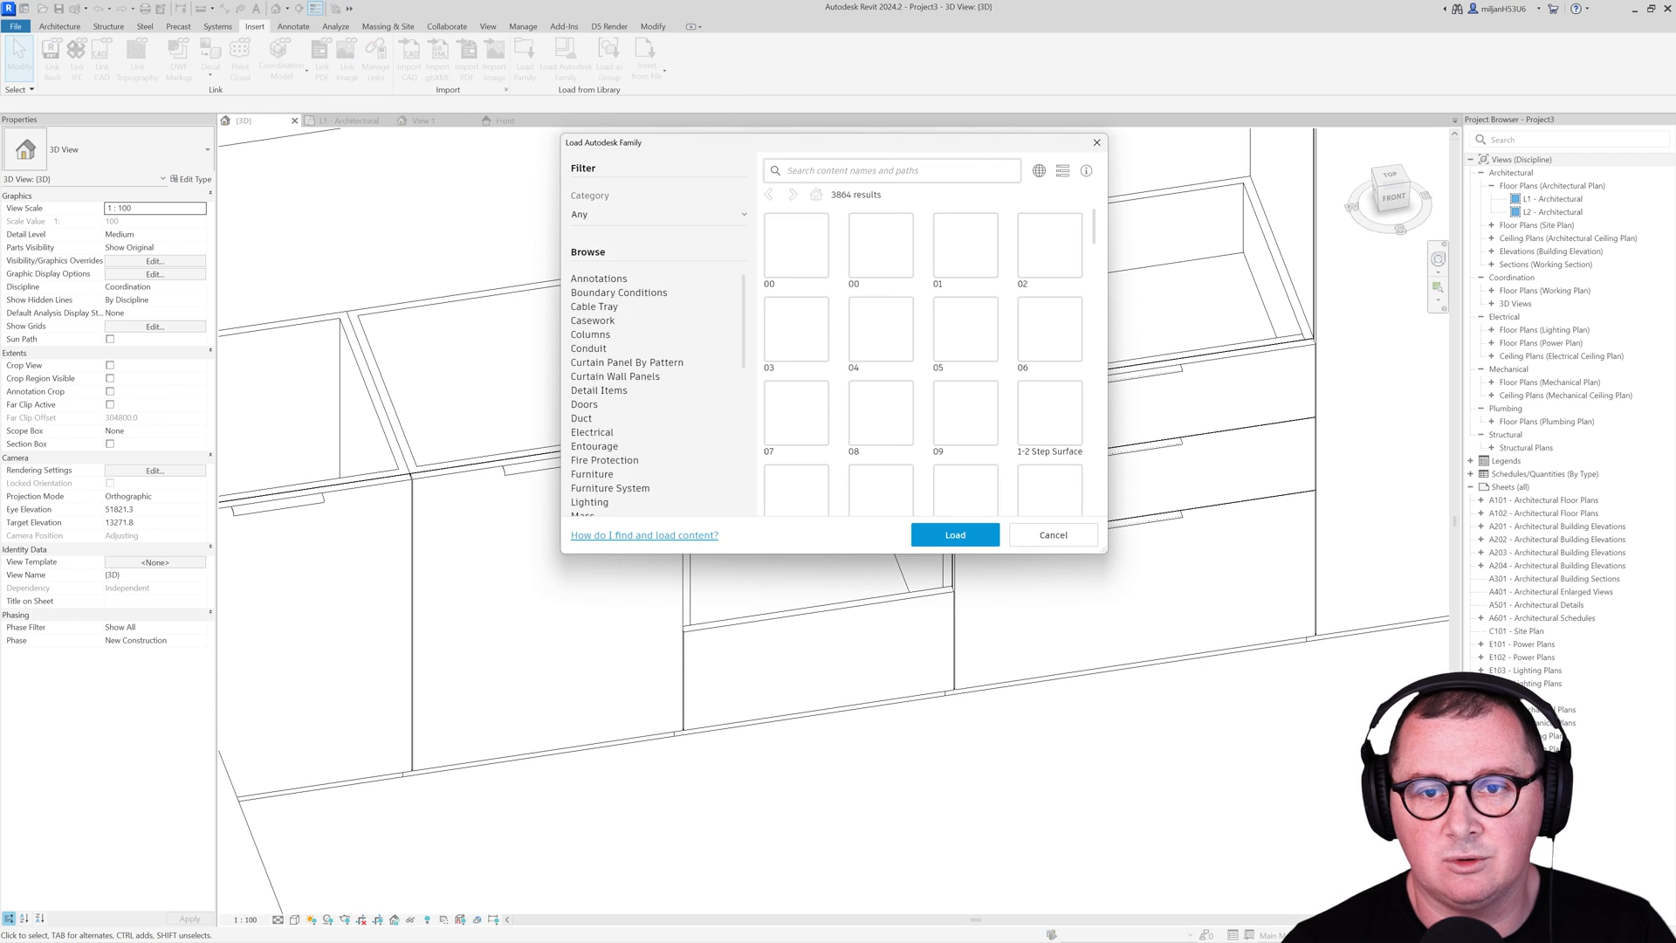
type("s")
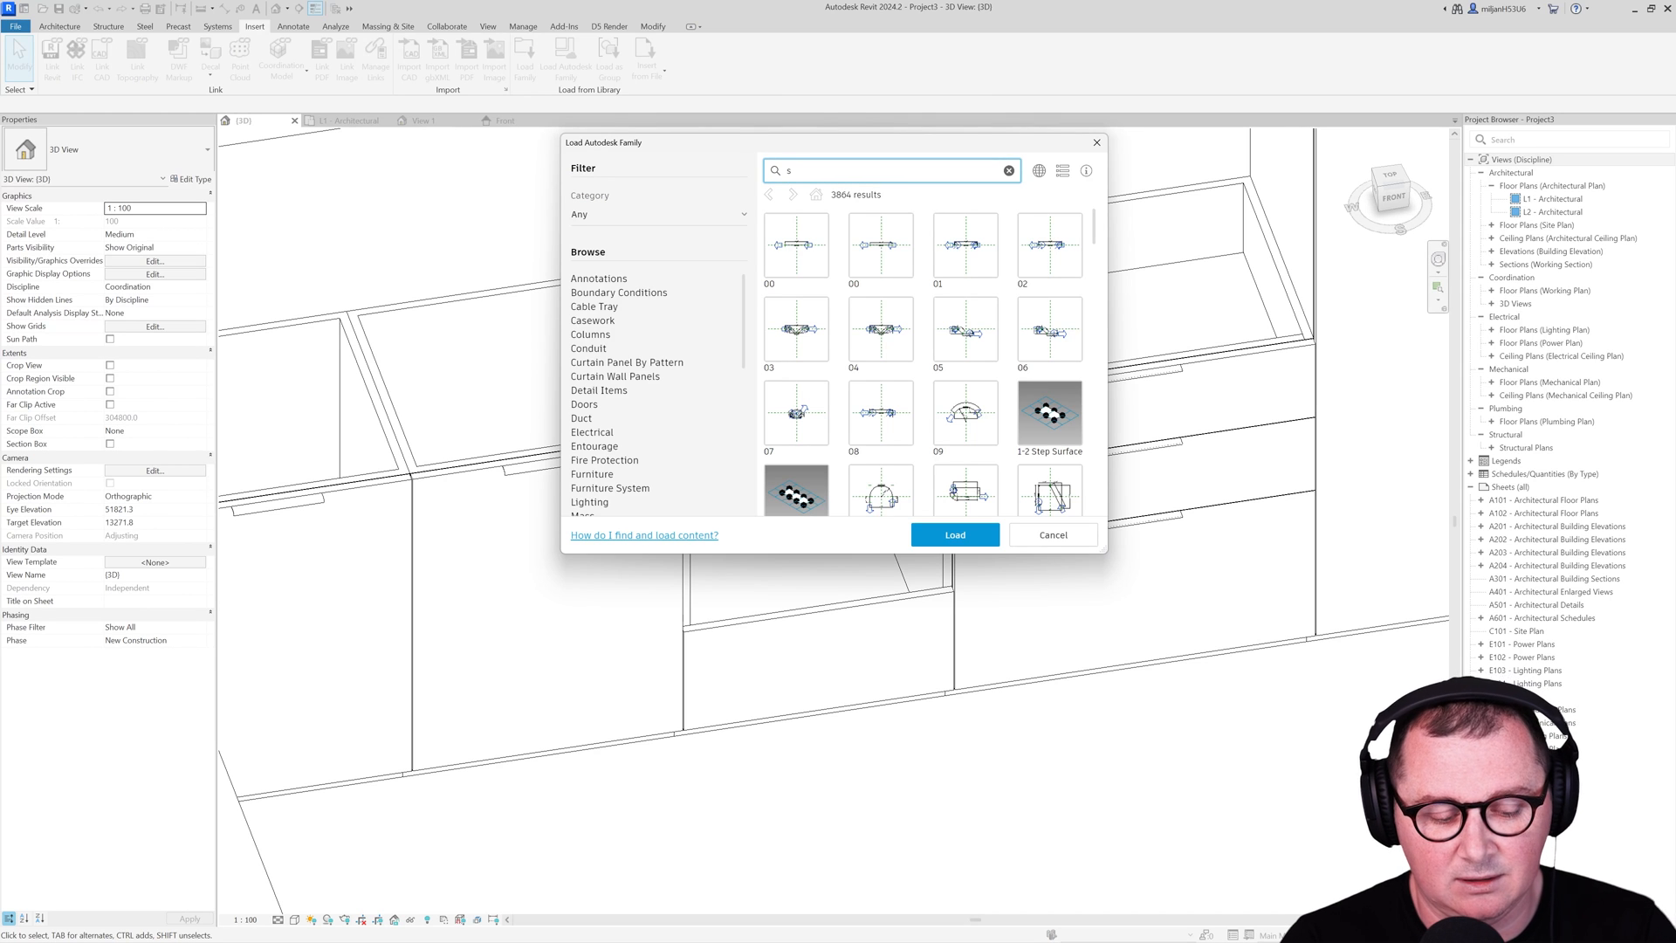
type("oven")
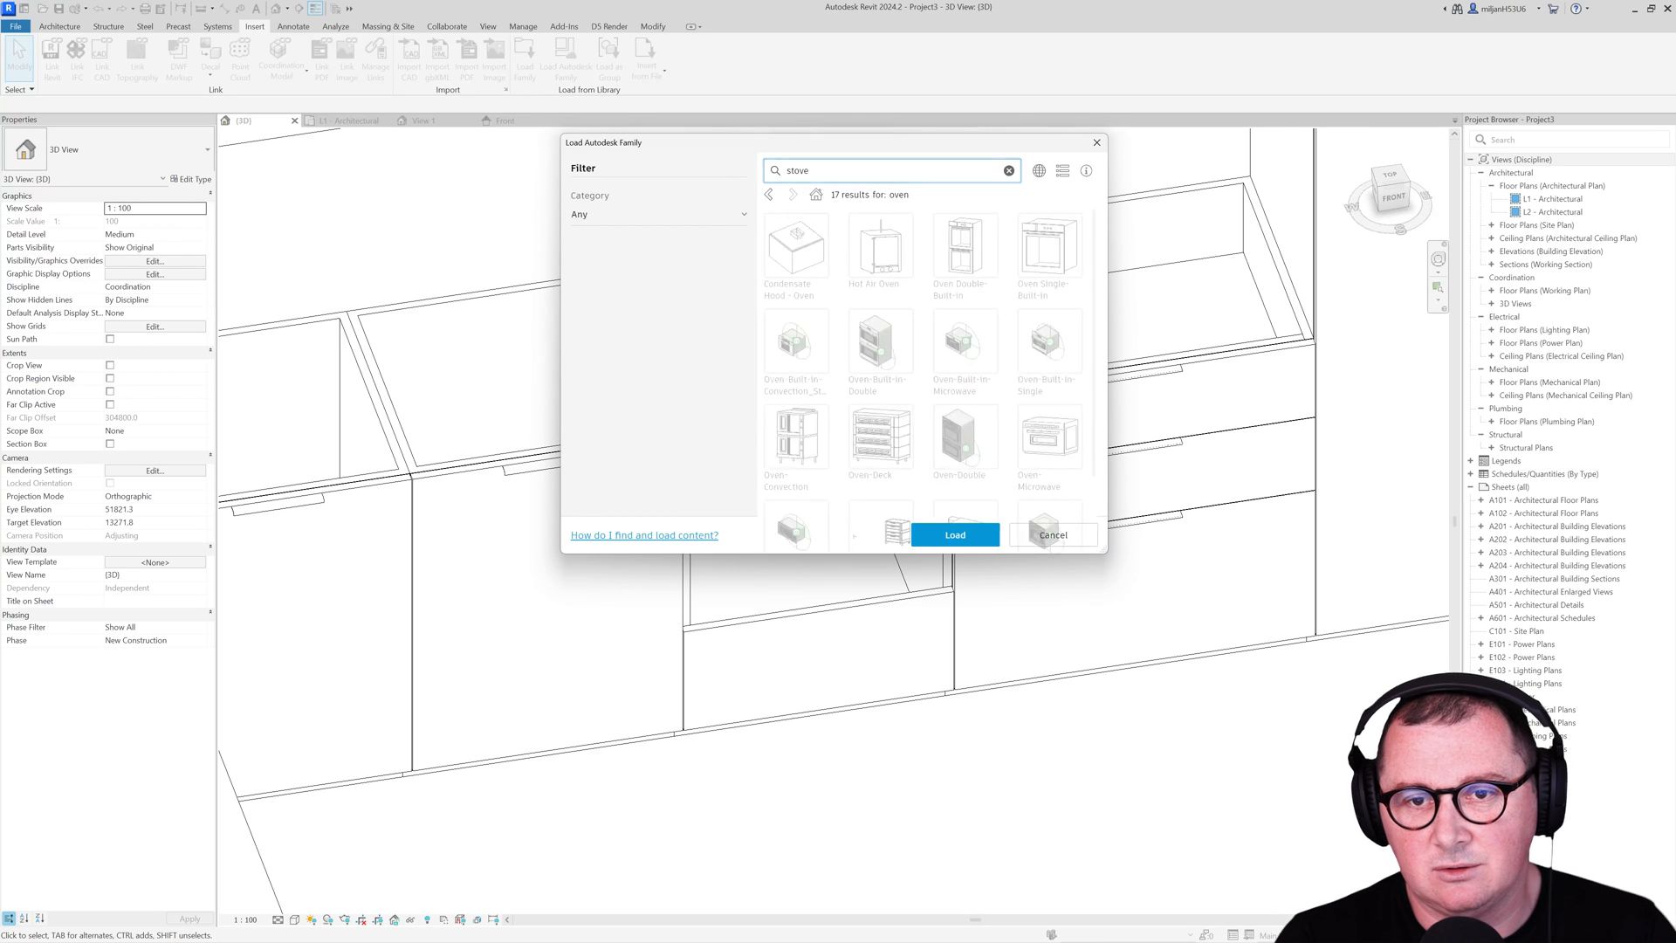
left_click(1051, 535)
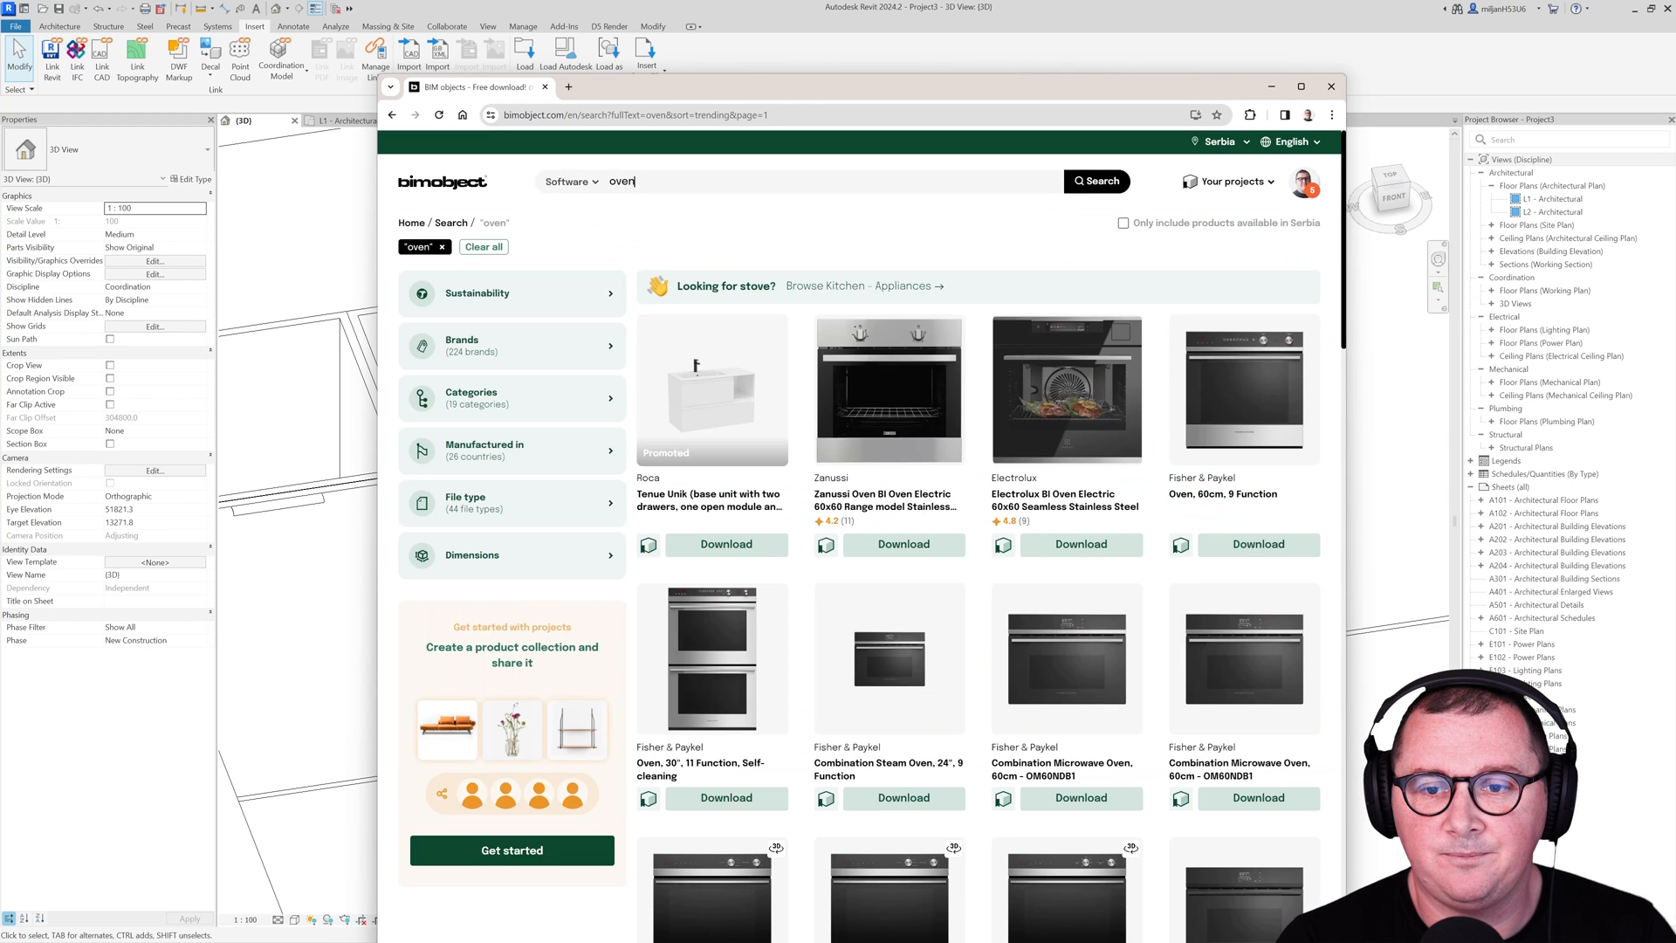
mouse_move(914, 393)
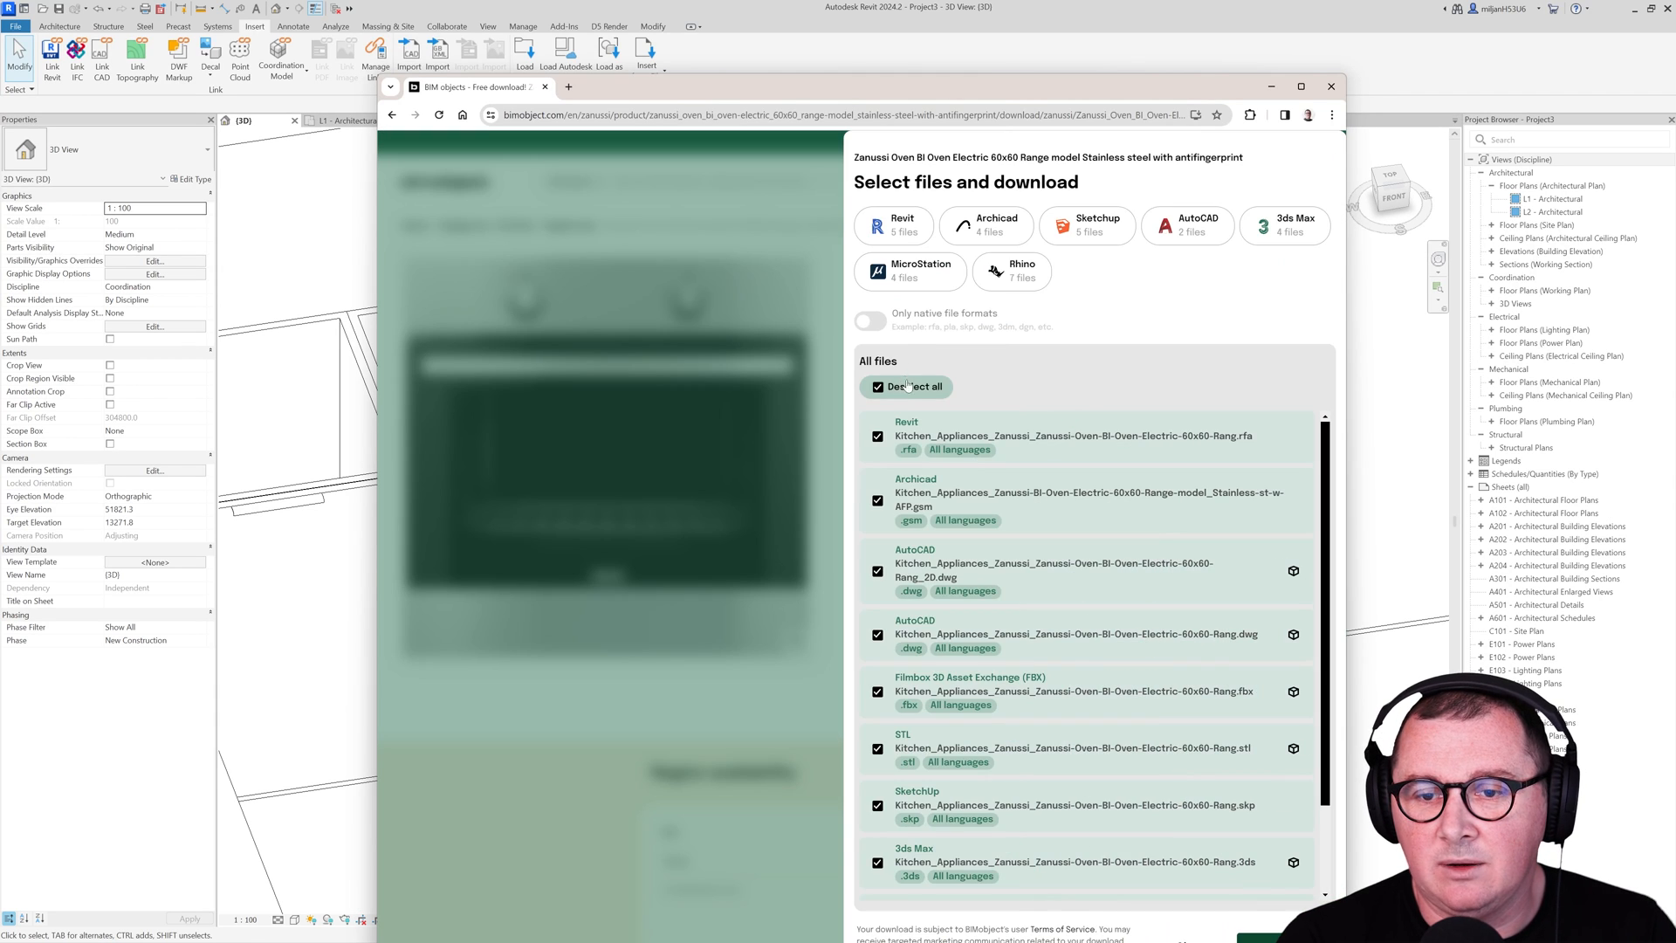
Step: Select only the Revit files for the Zanussi 60x60 oven and download them
left_click(910, 386)
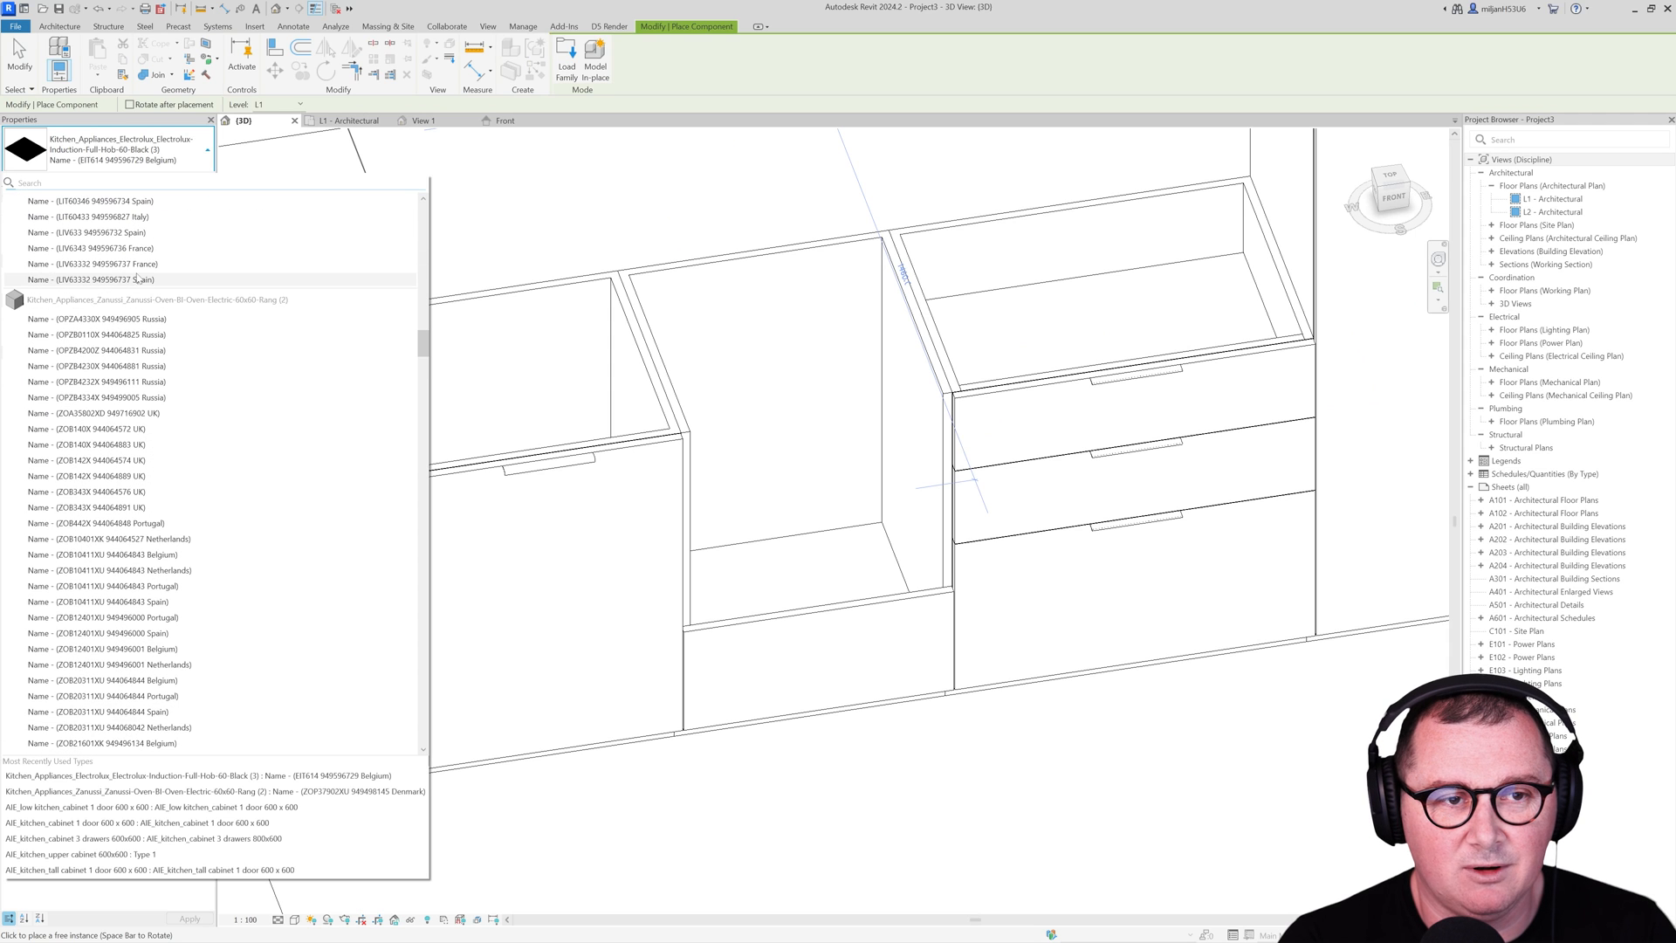
Step: Pick the Zanussi oven type and place it inside the open base cabinet bay
scroll("down", 3)
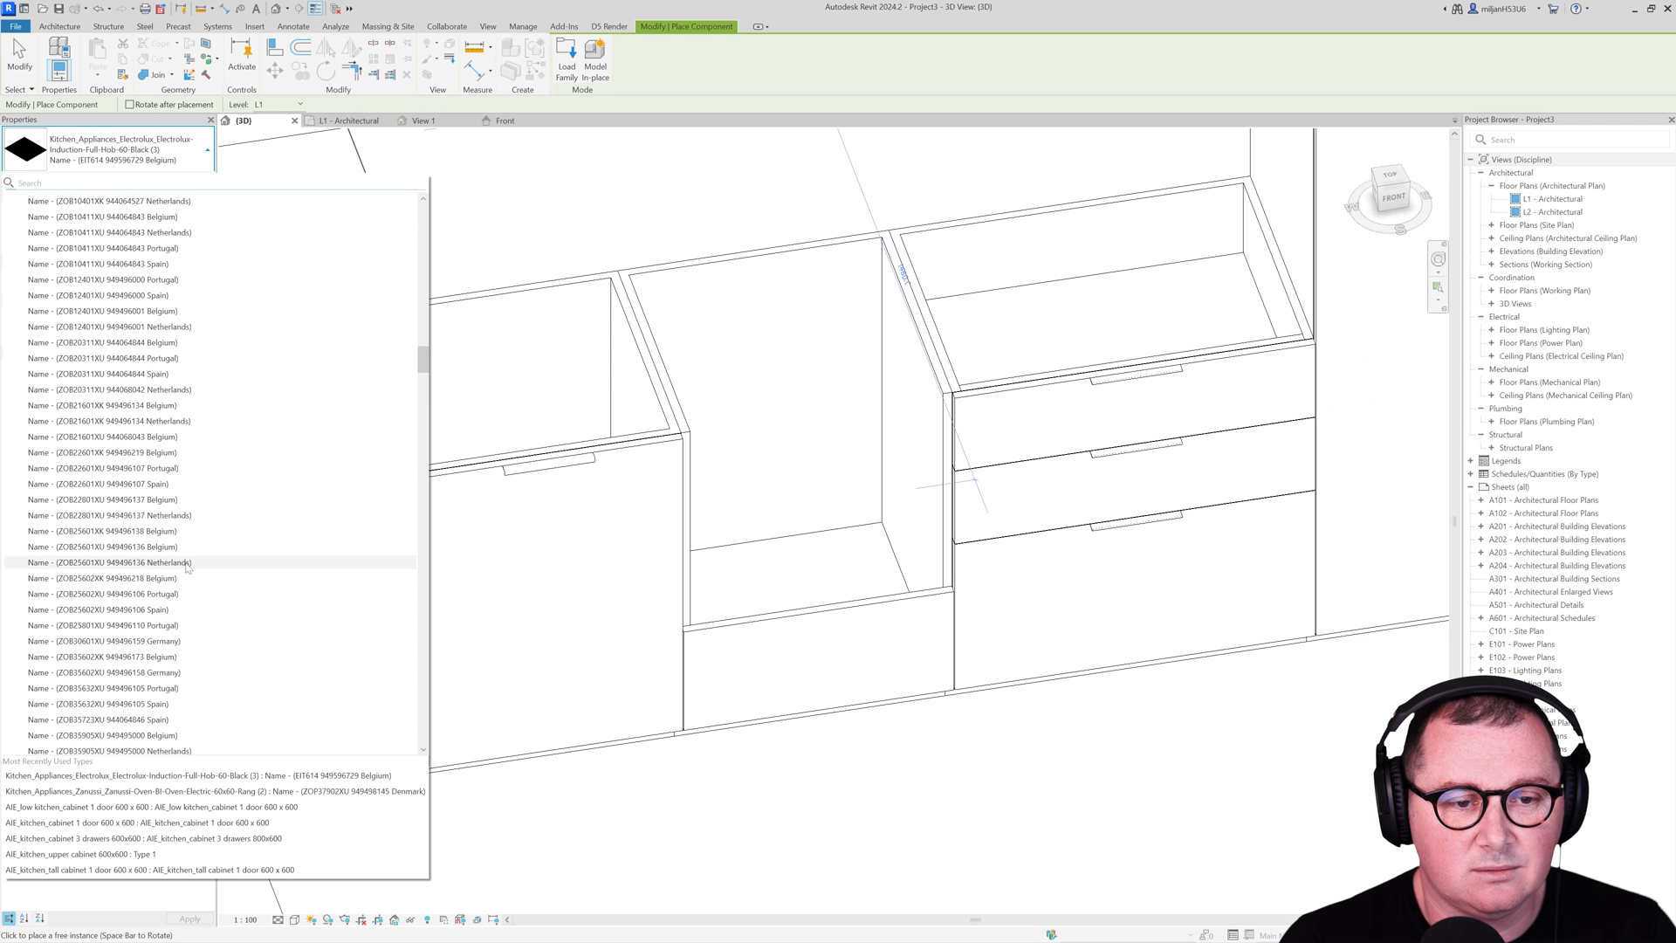
scroll("down", 3)
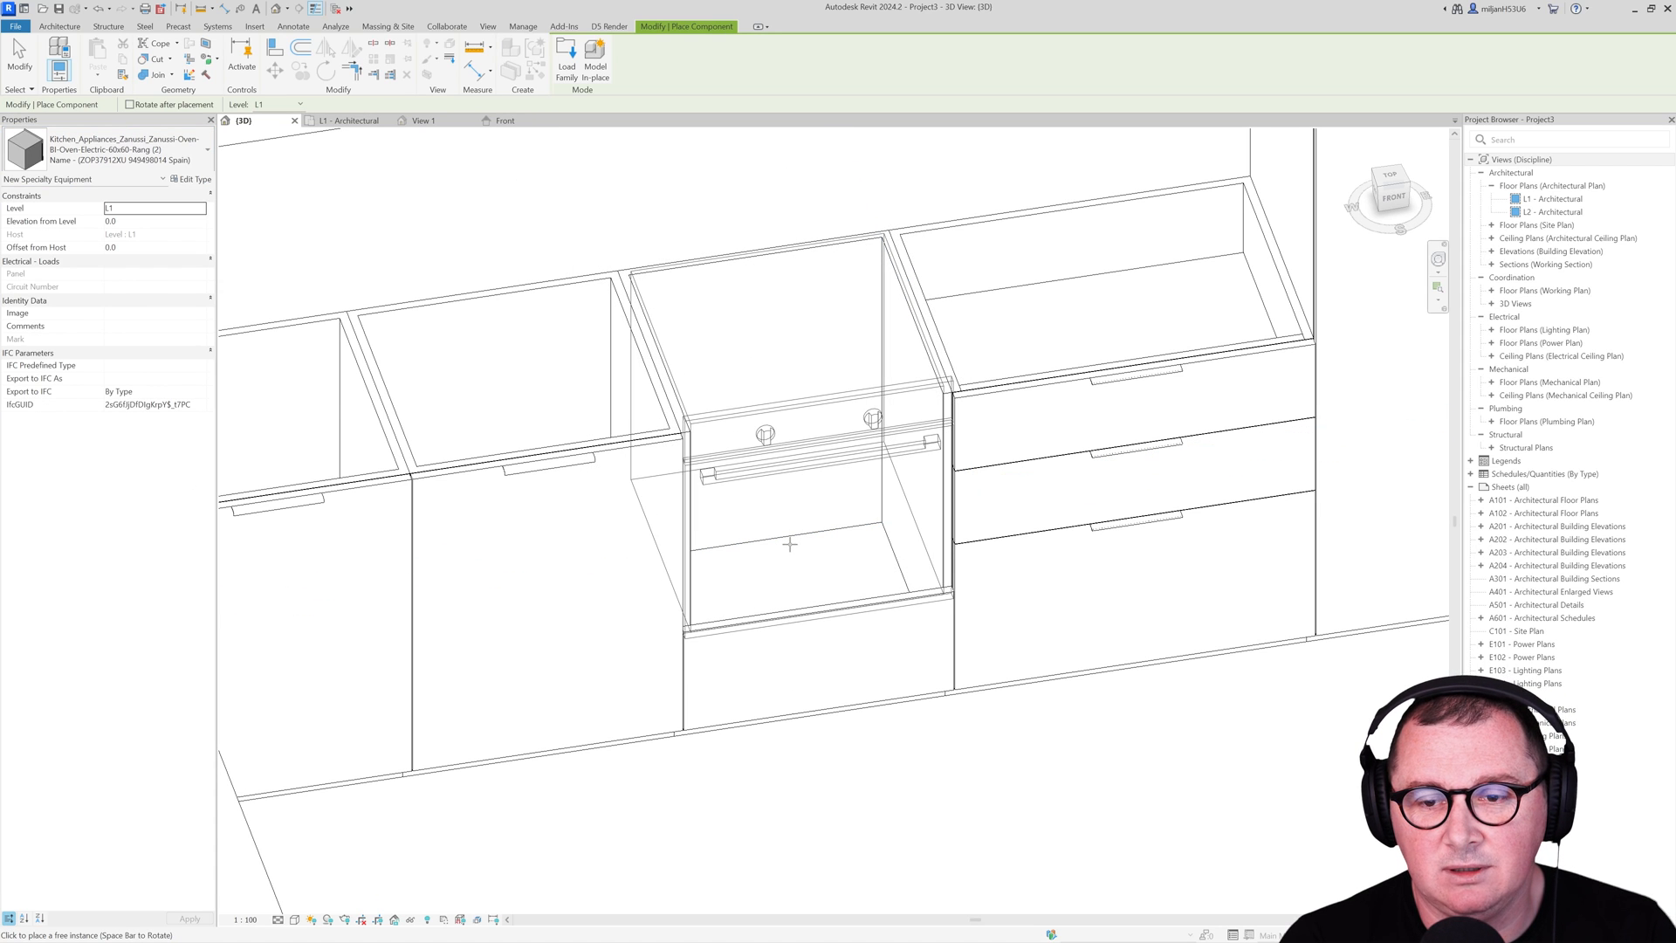
left_click(344, 121)
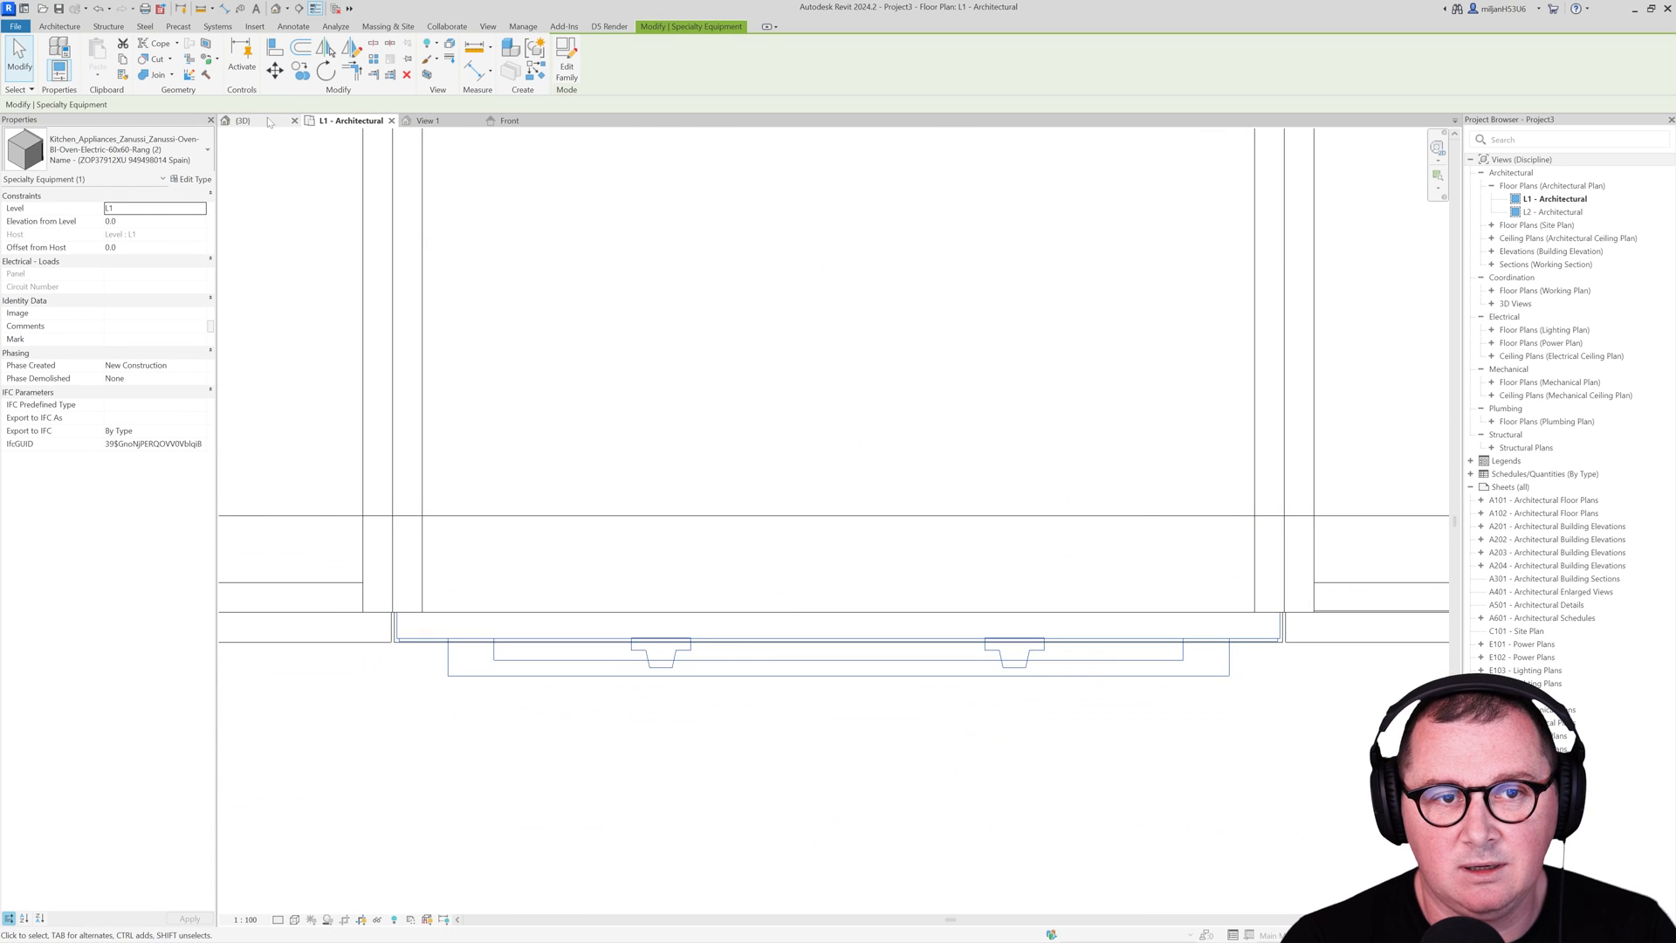
Step: Draw a section through the kitchen in the L1 plan and flip it to face the cabinets
left_click(245, 121)
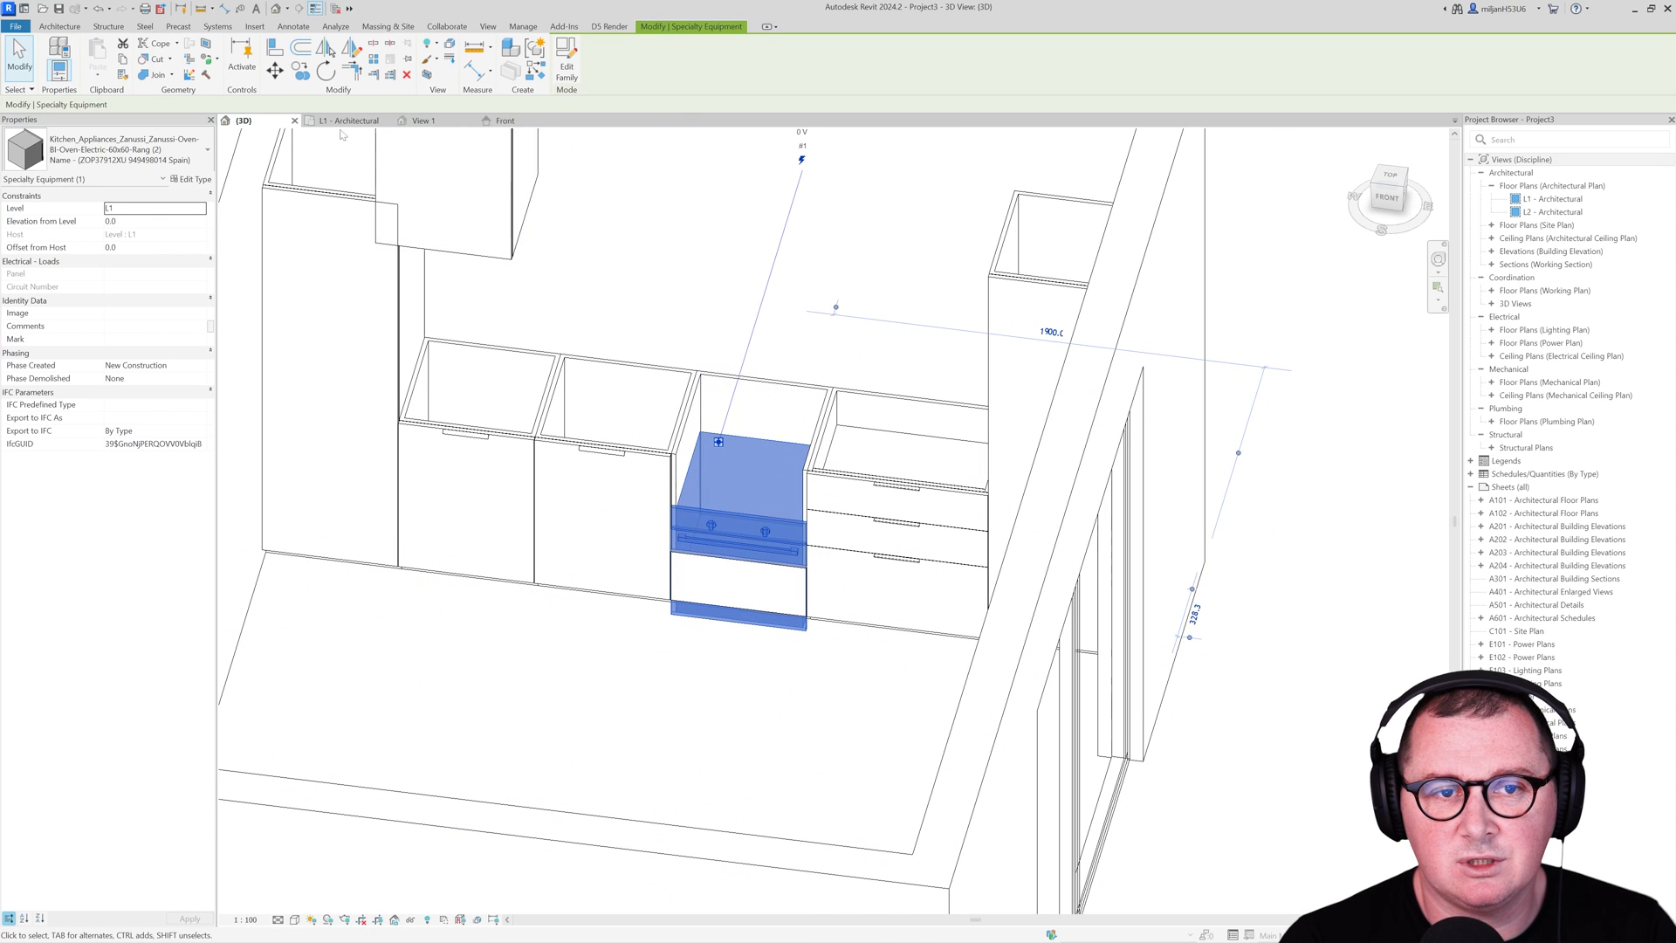
left_click(344, 120)
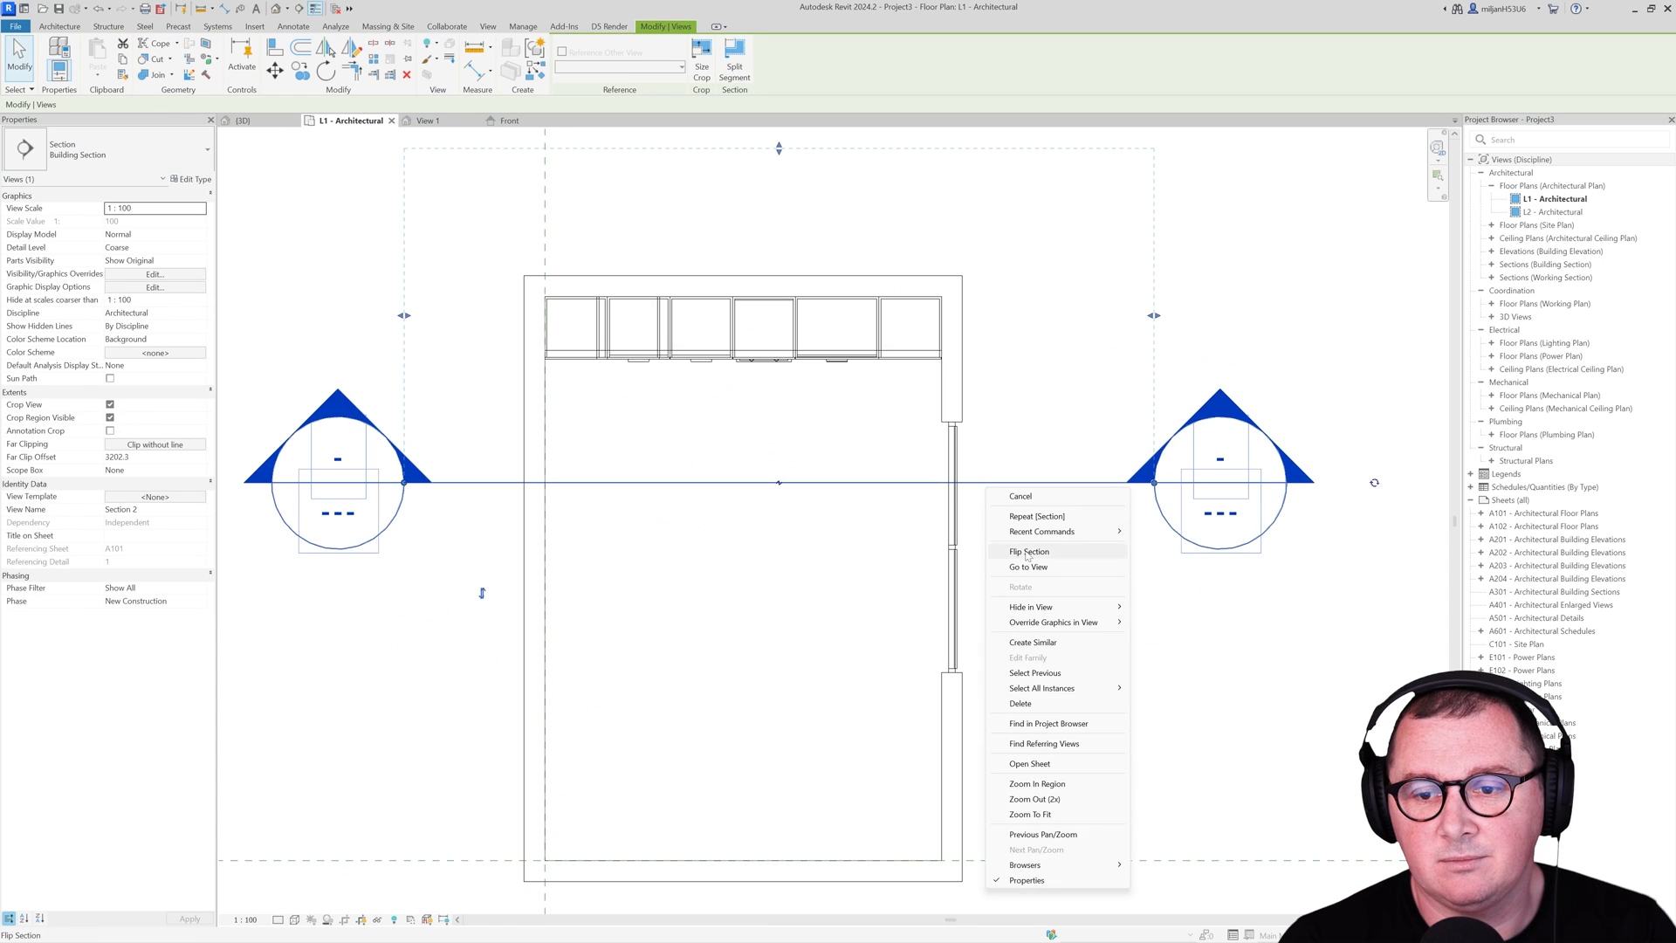
left_click(1027, 566)
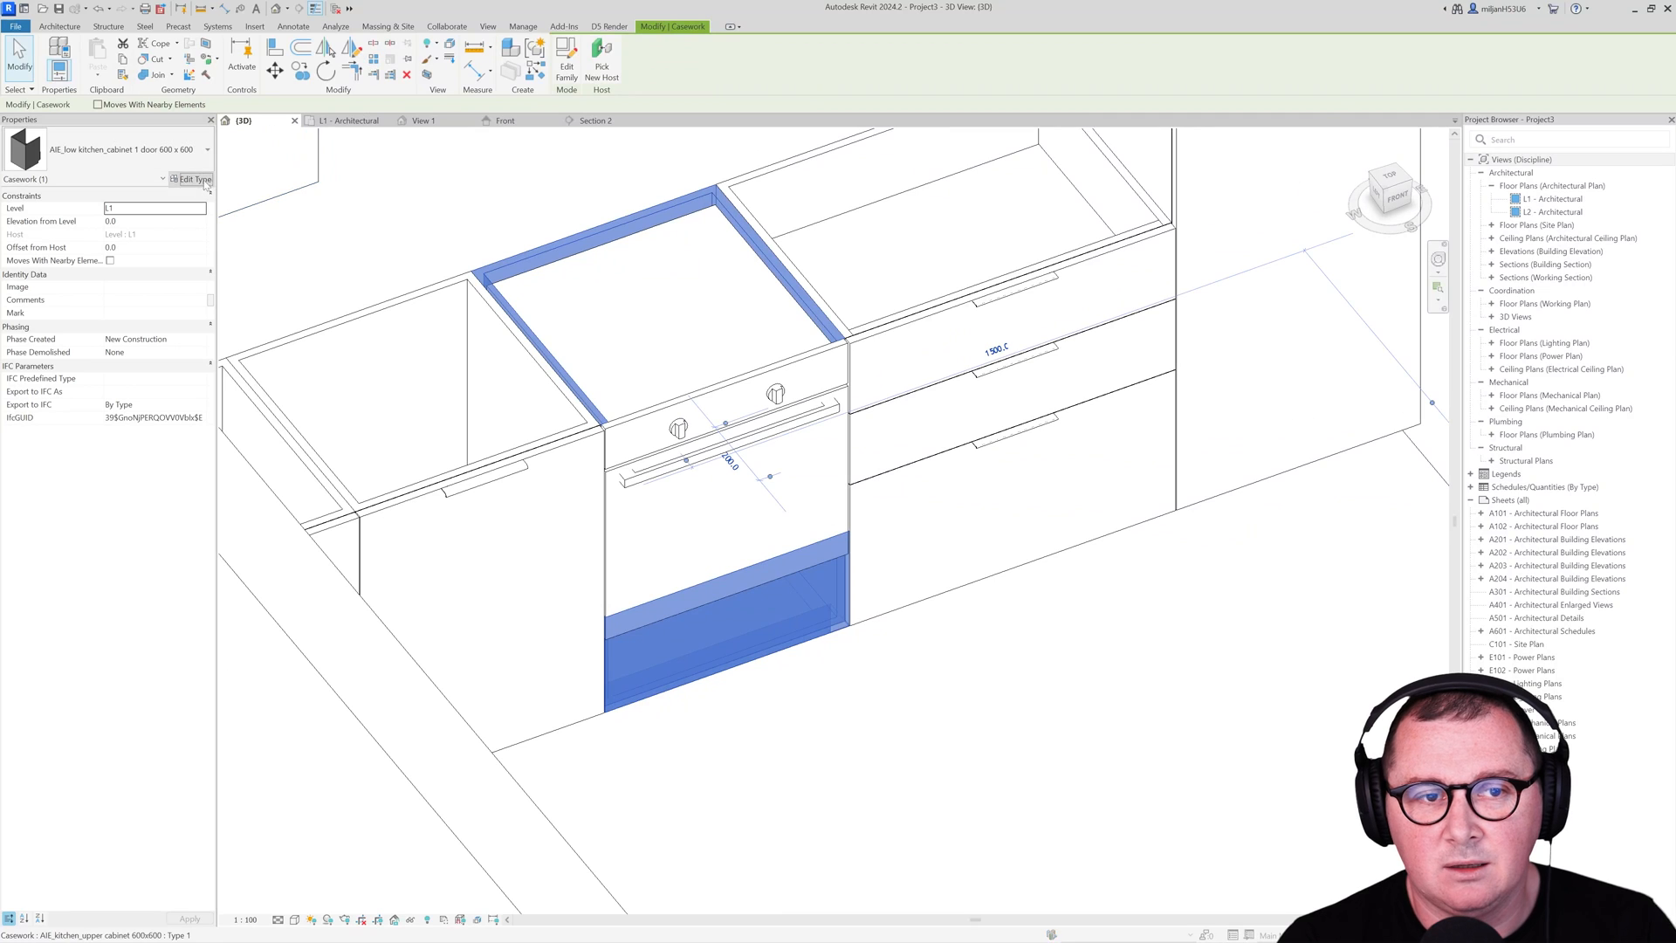
Step: Set the low cabinet type's Lower height to 28 so the oven fills the bay
left_click(193, 178)
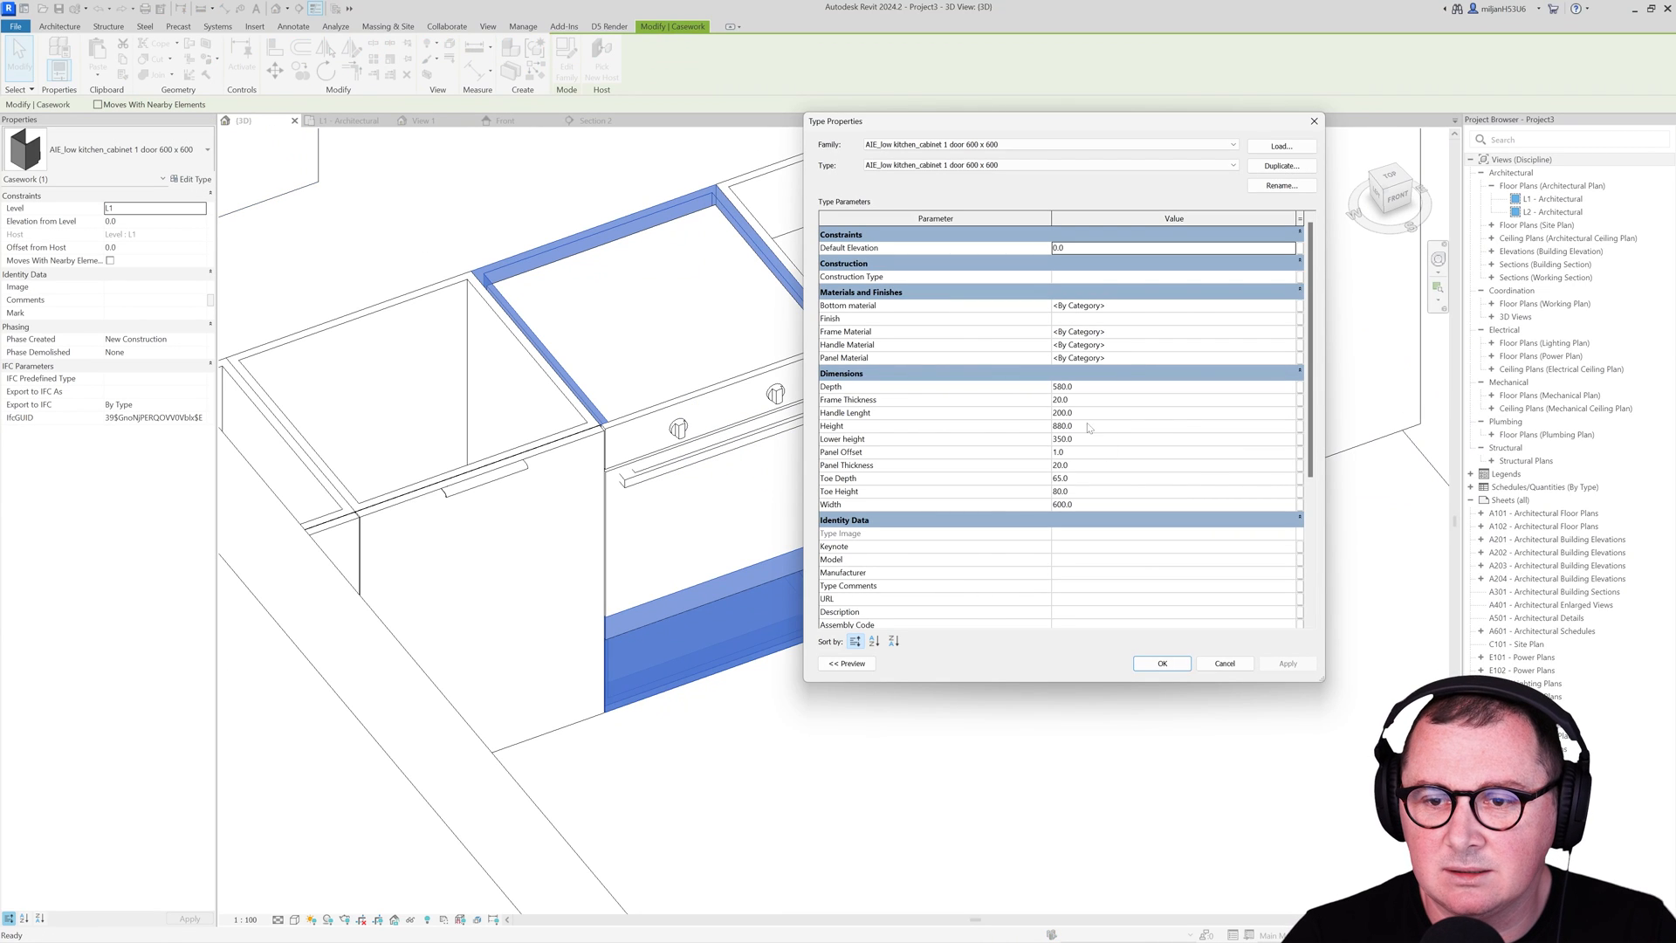
type("28")
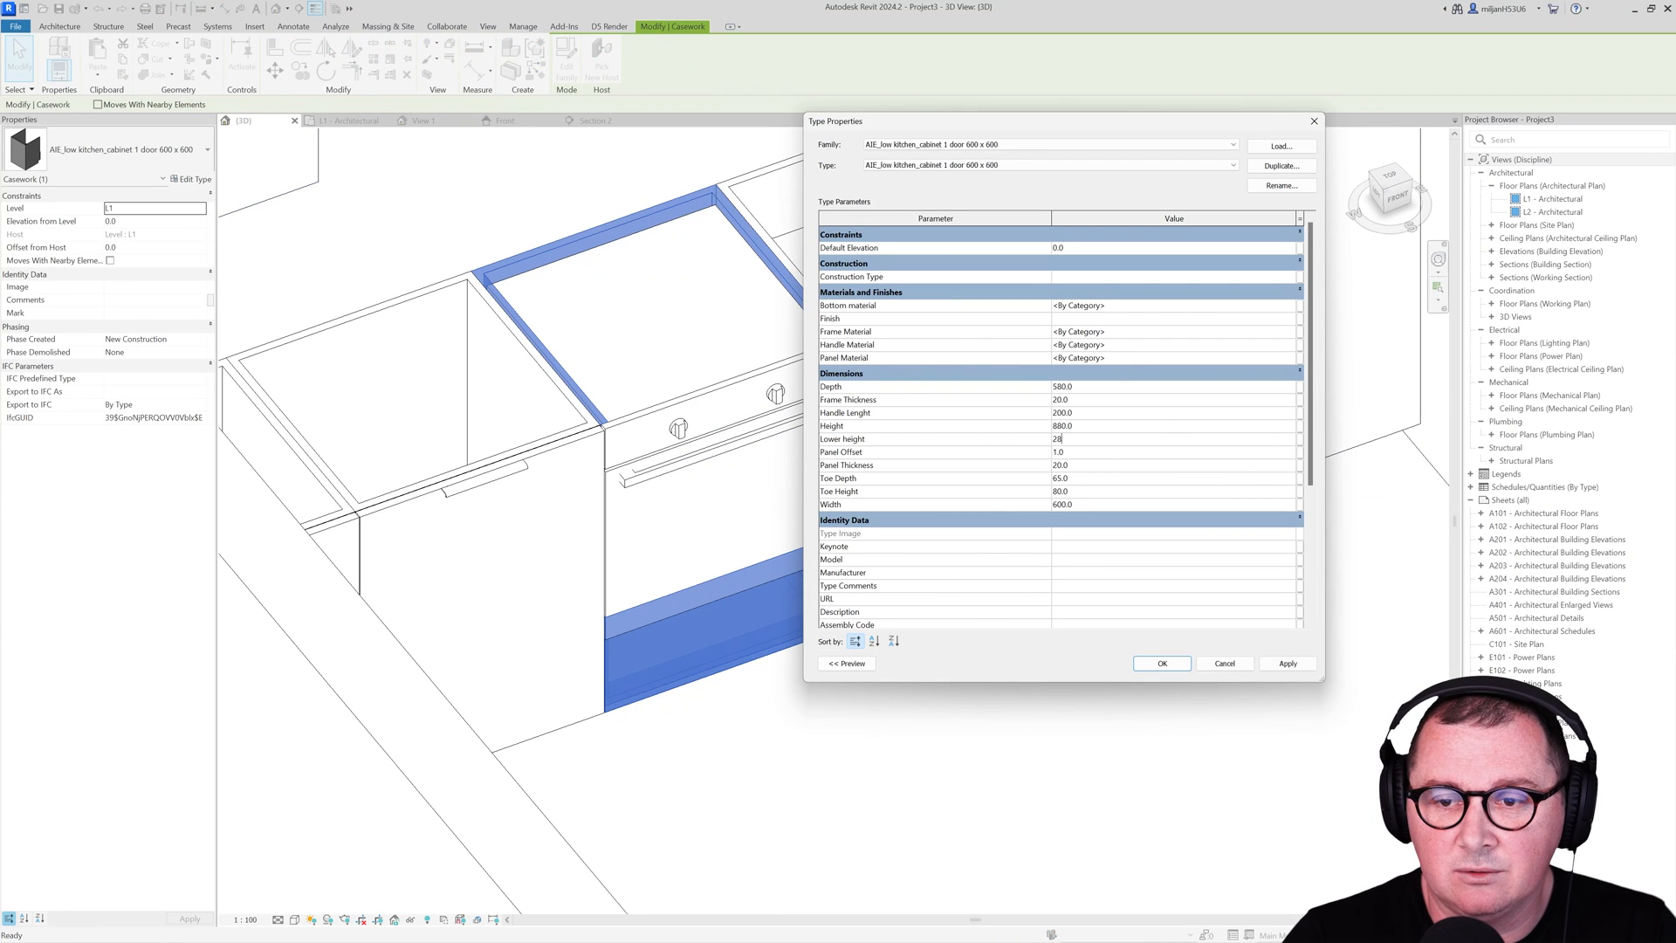
left_click(1163, 664)
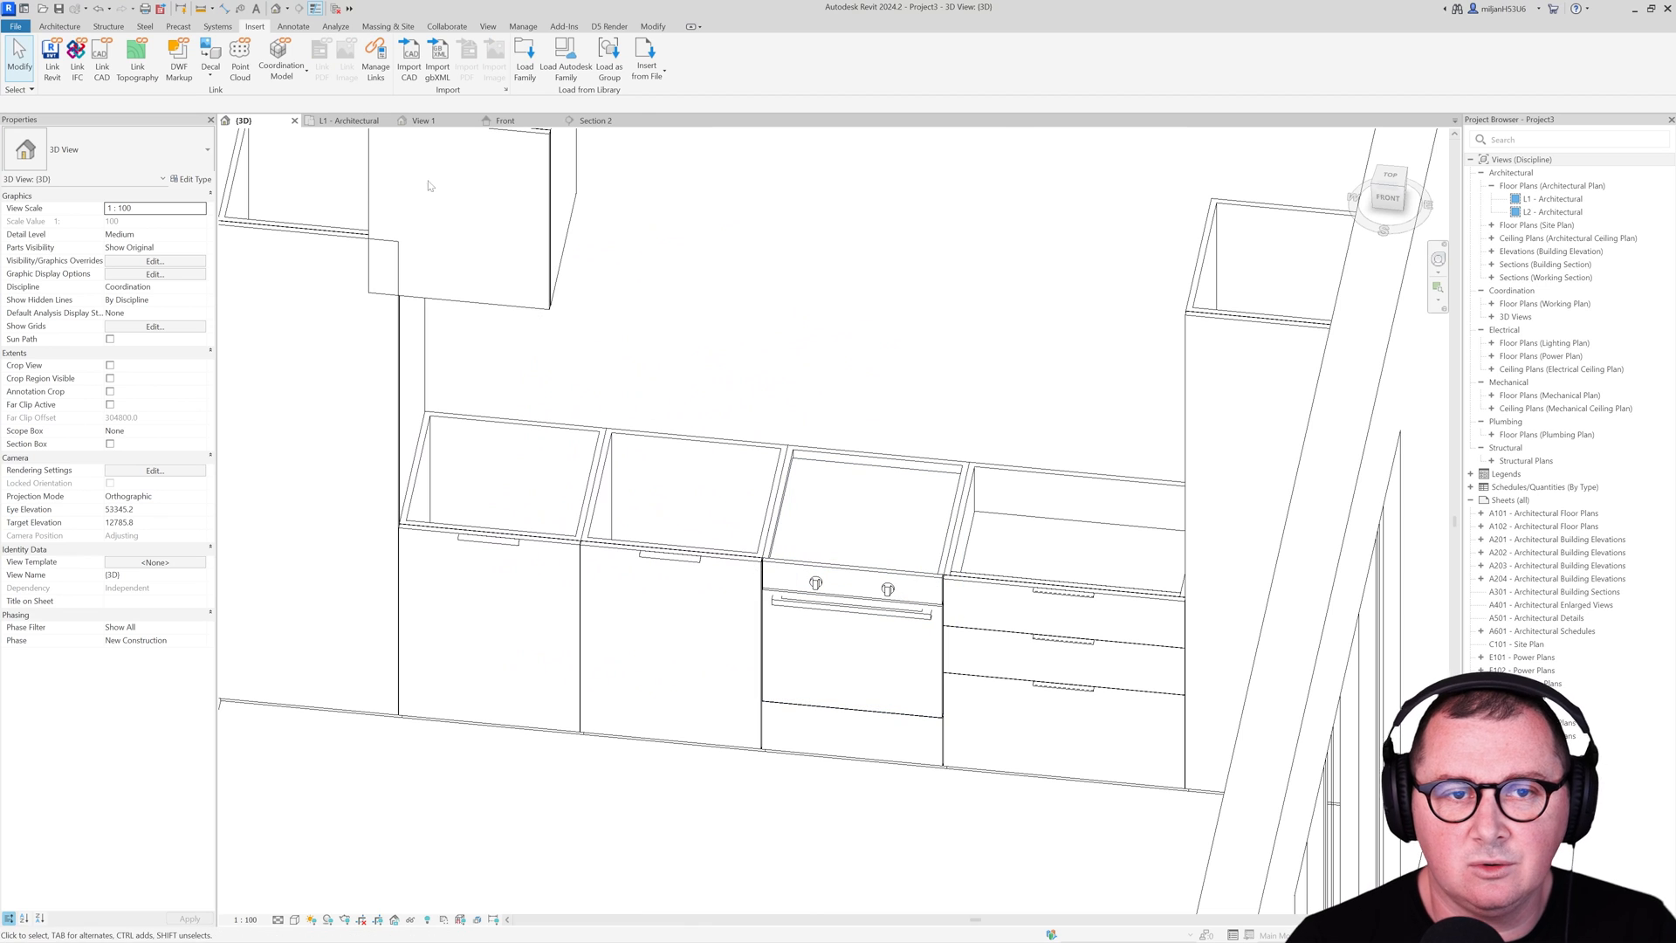
left_click(596, 120)
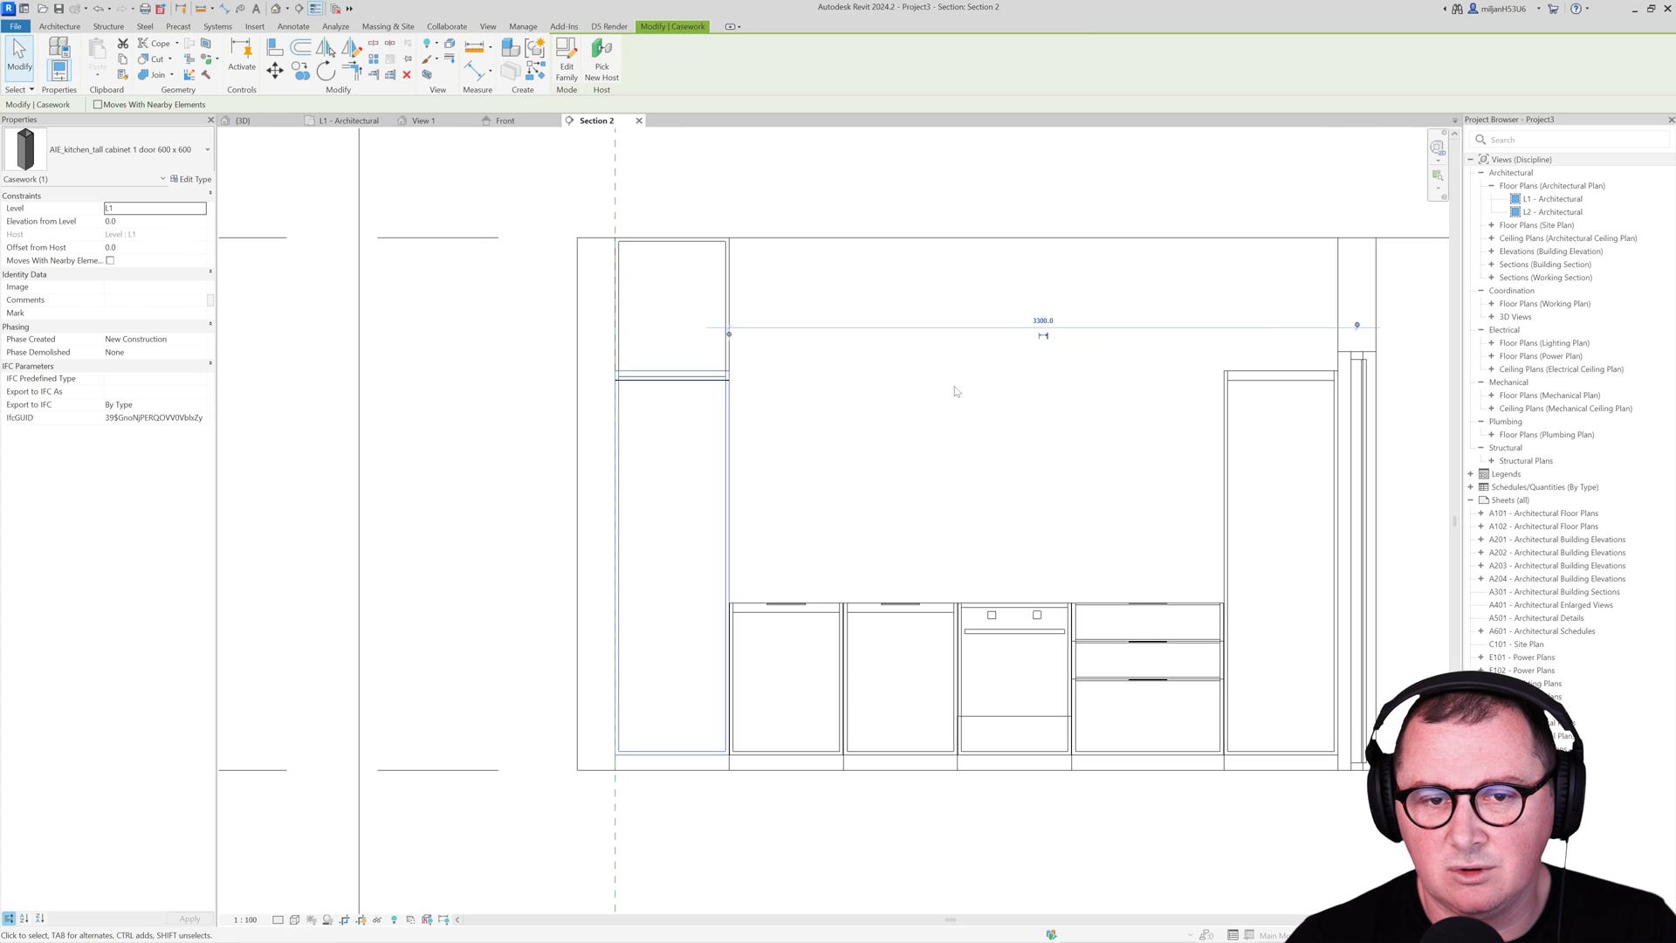
left_click(192, 178)
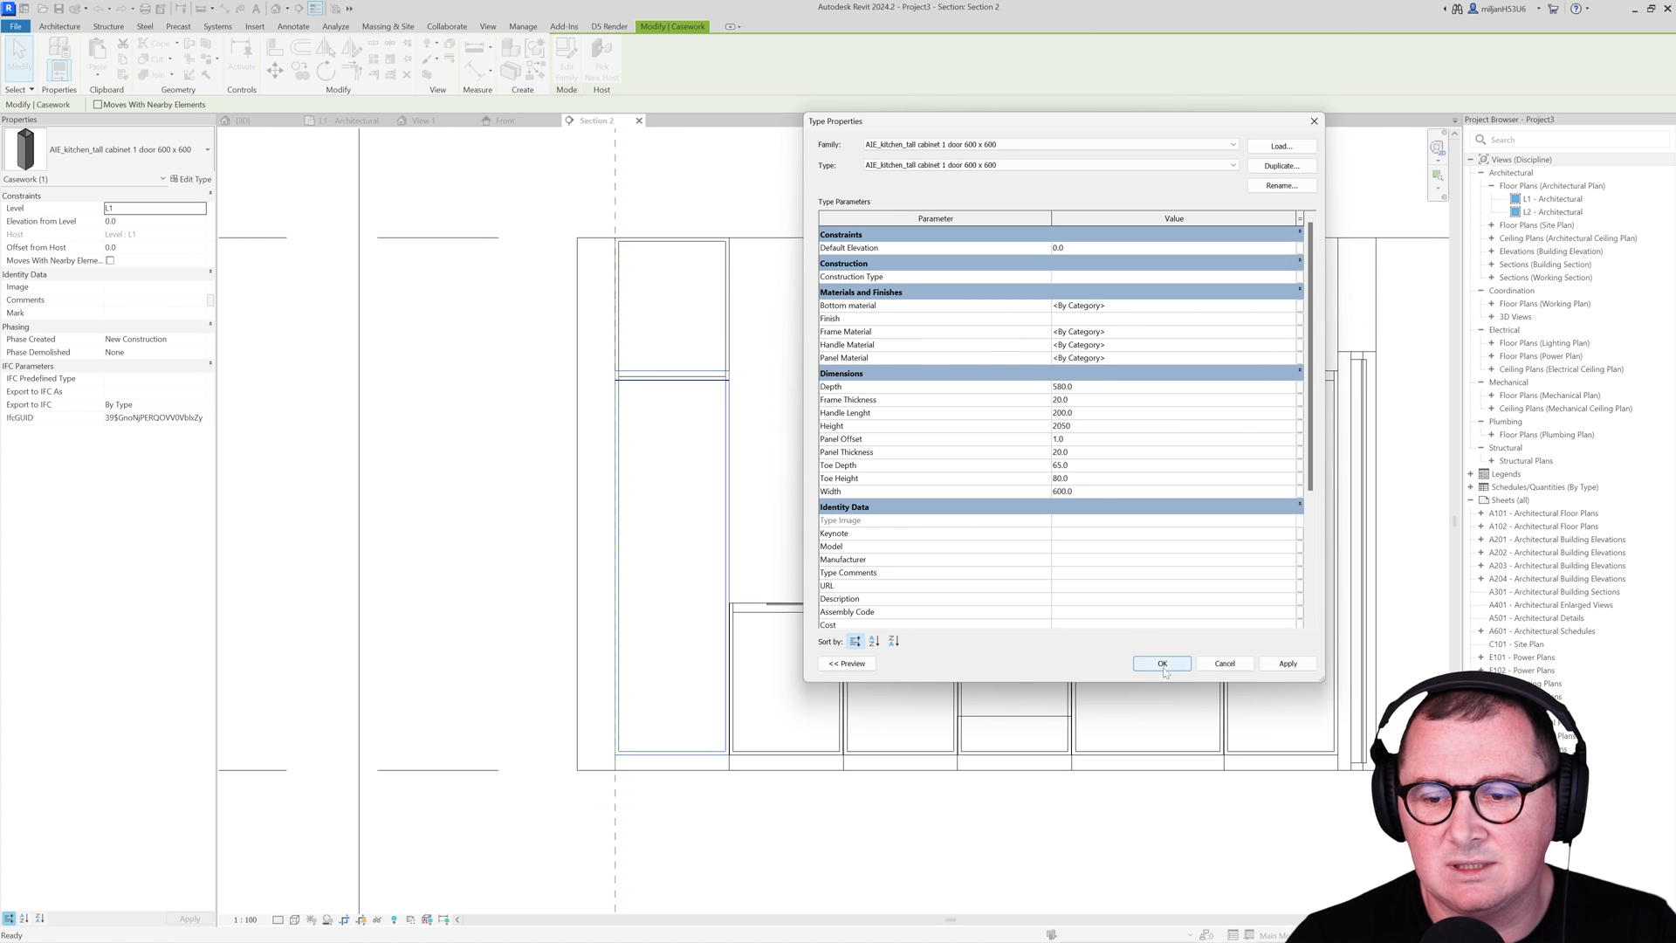
left_click(1163, 663)
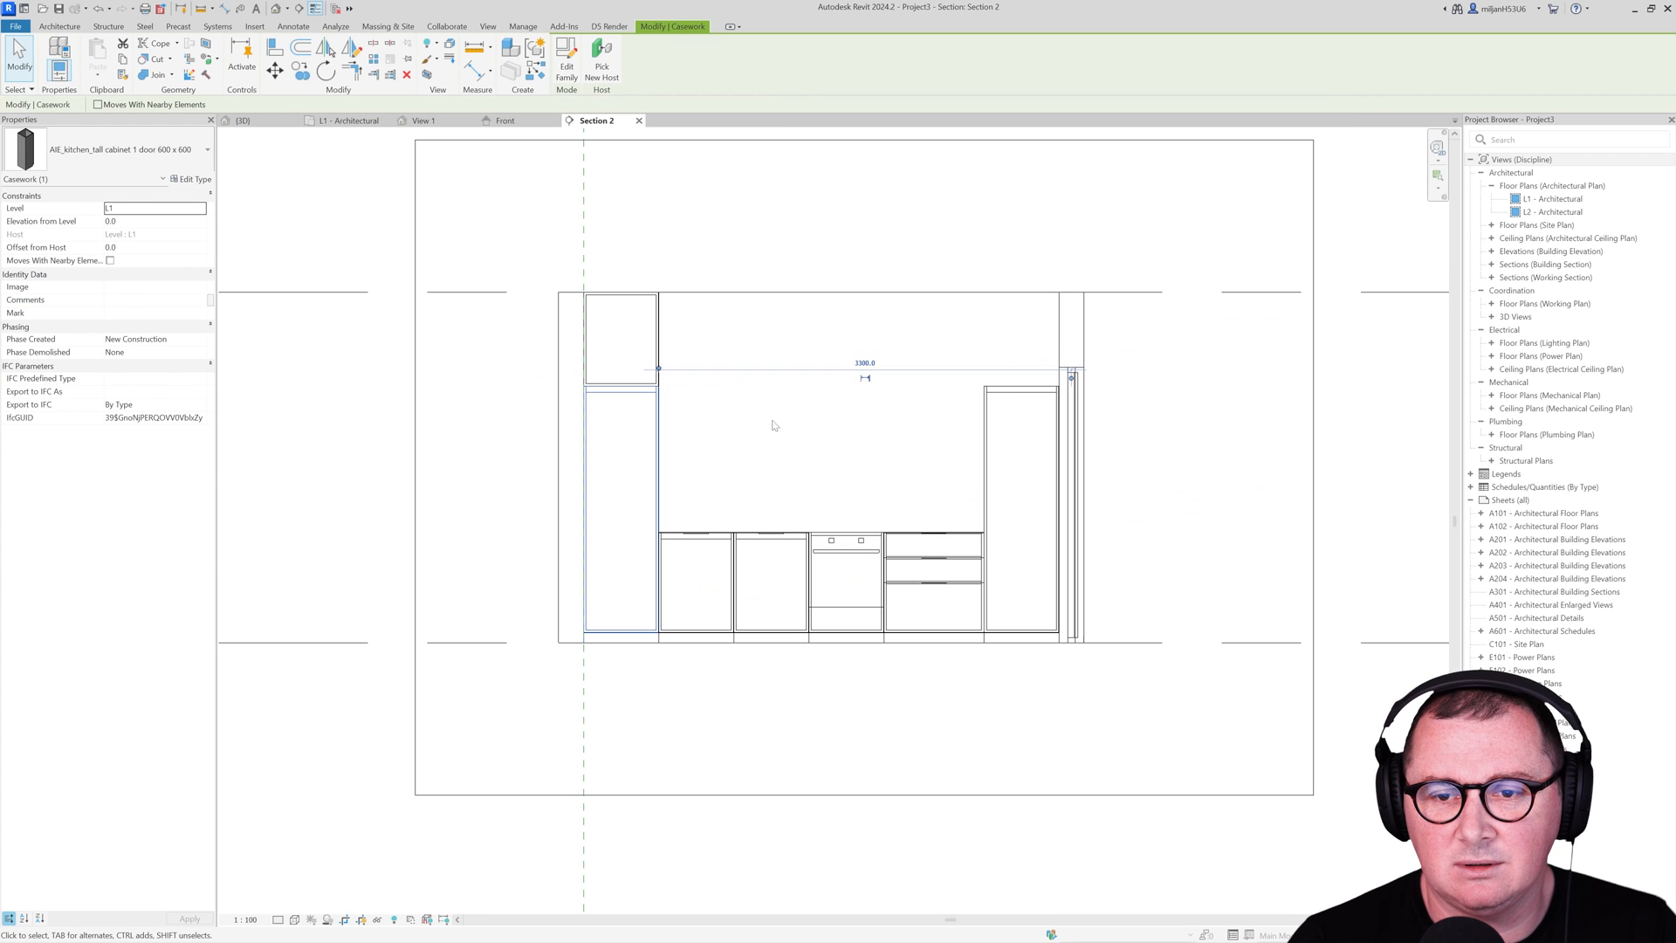
left_click(241, 121)
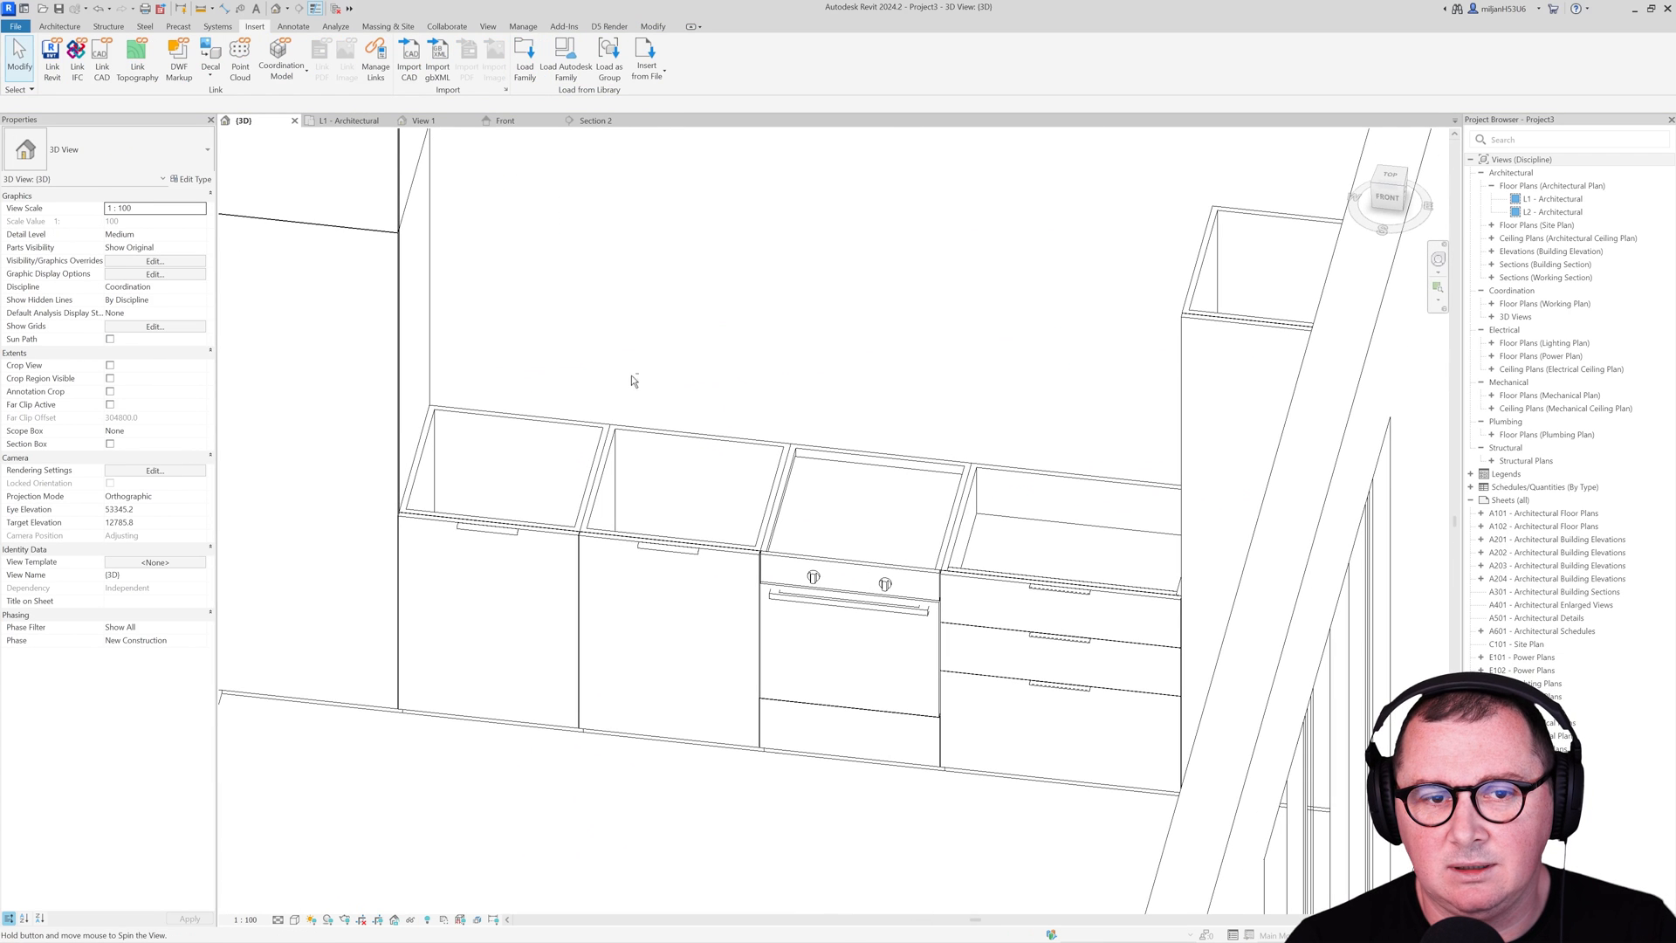
left_click(594, 120)
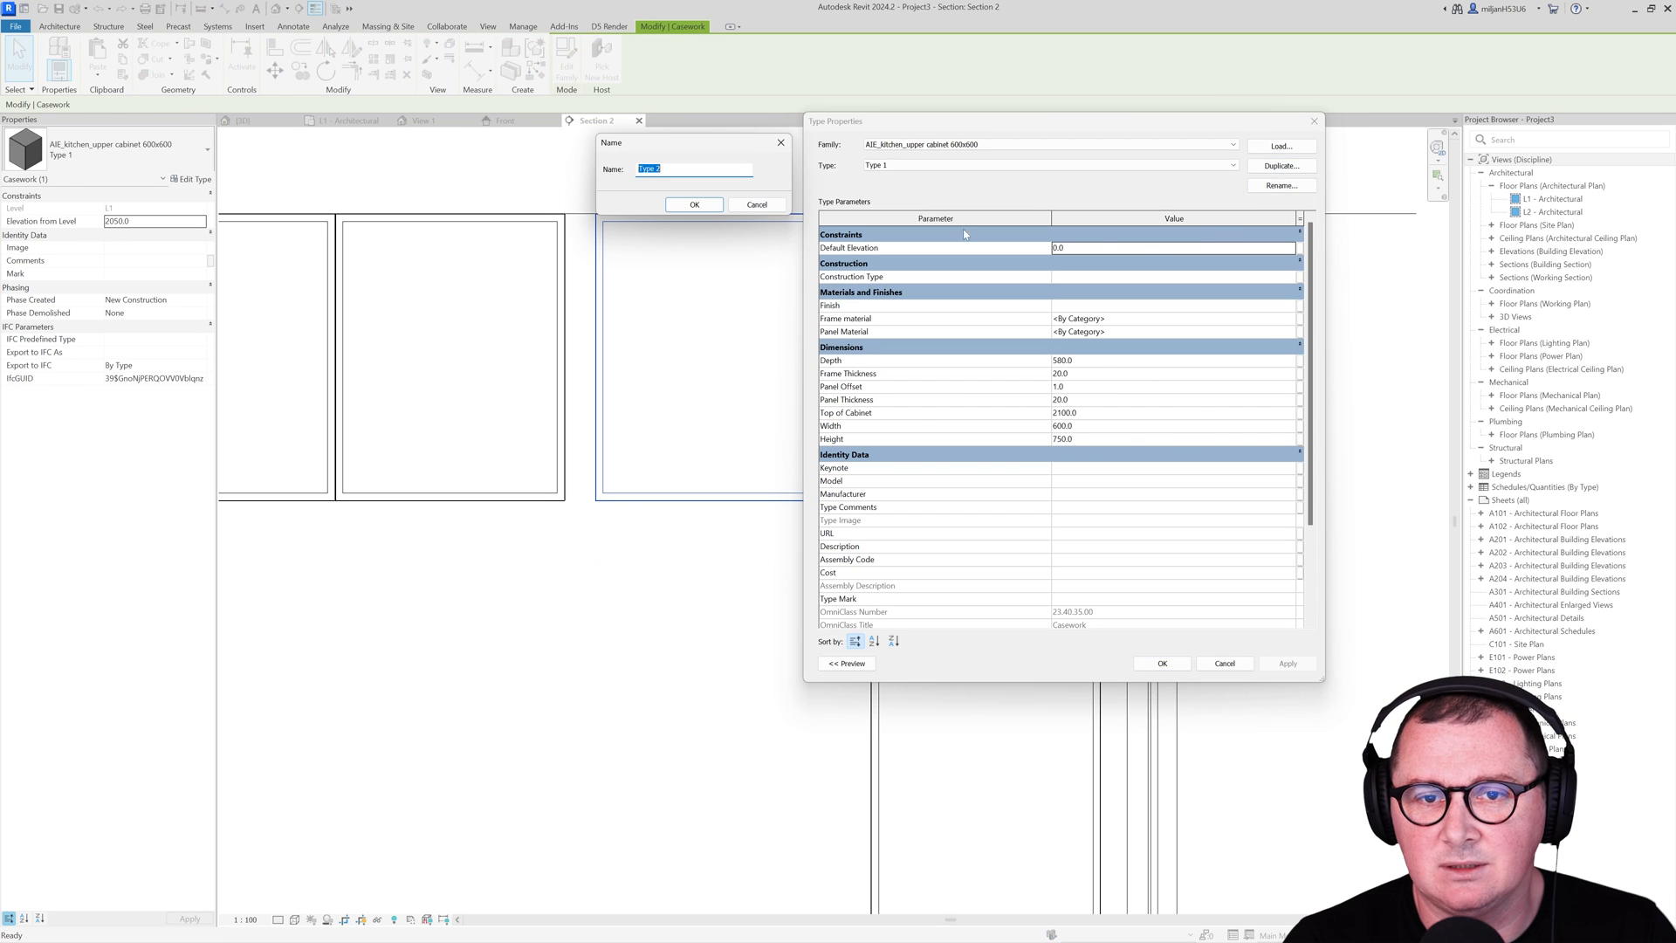
Step: Duplicate the upper cabinet type as '800' with Width 800 and view it in 3D
type("800")
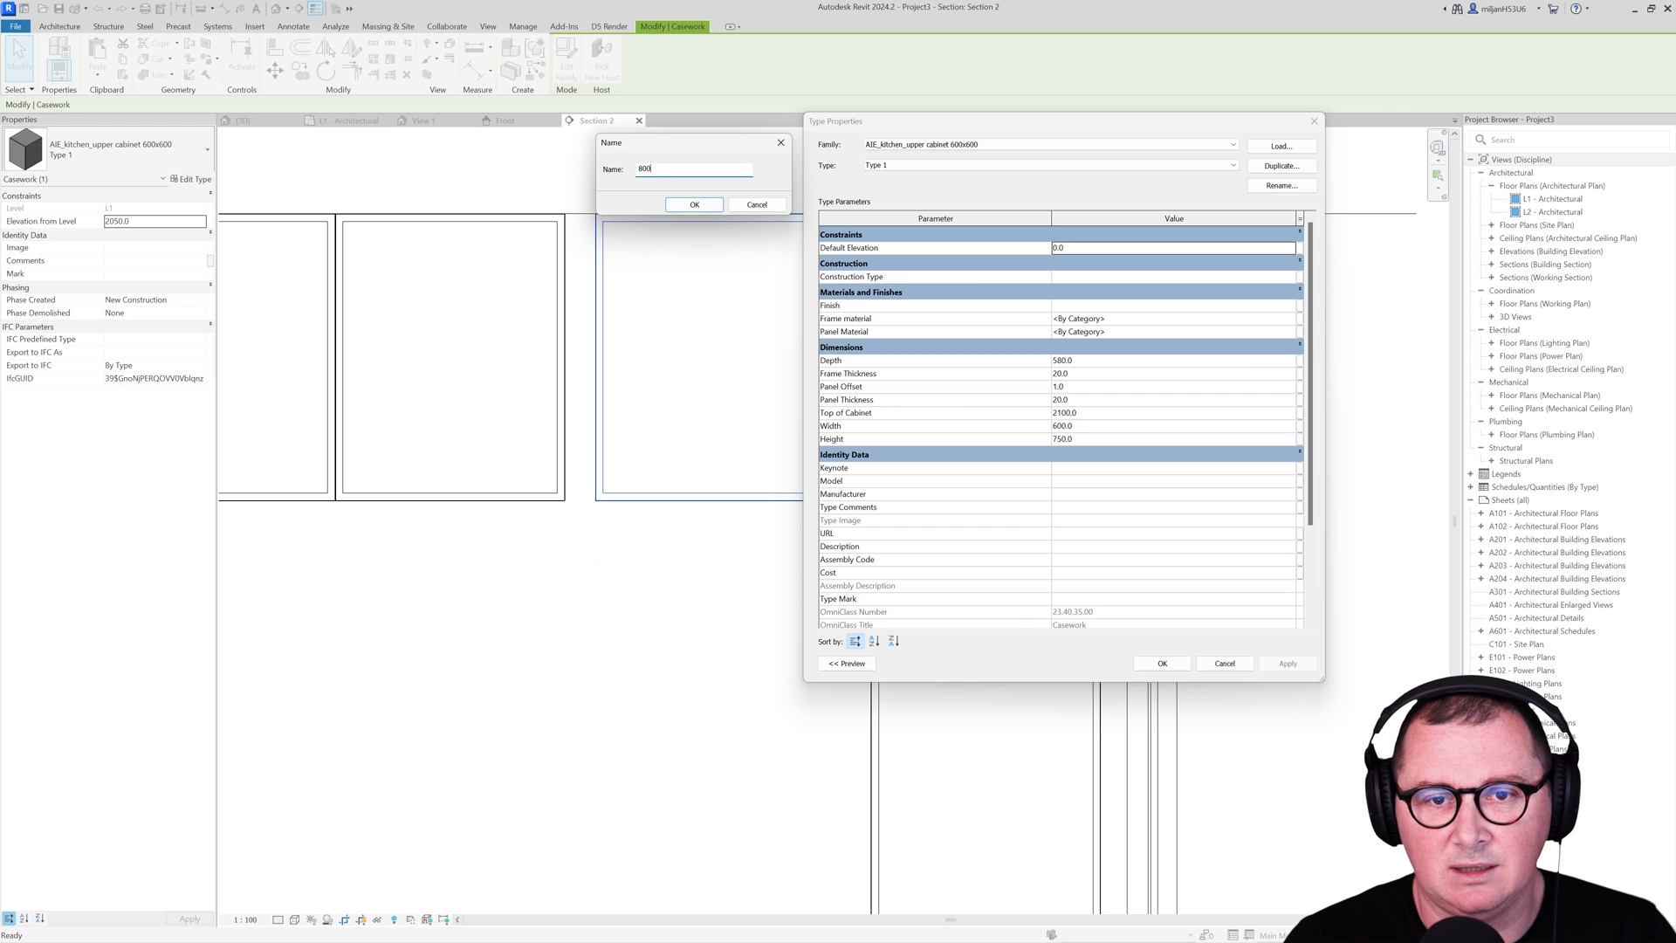
left_click(693, 204)
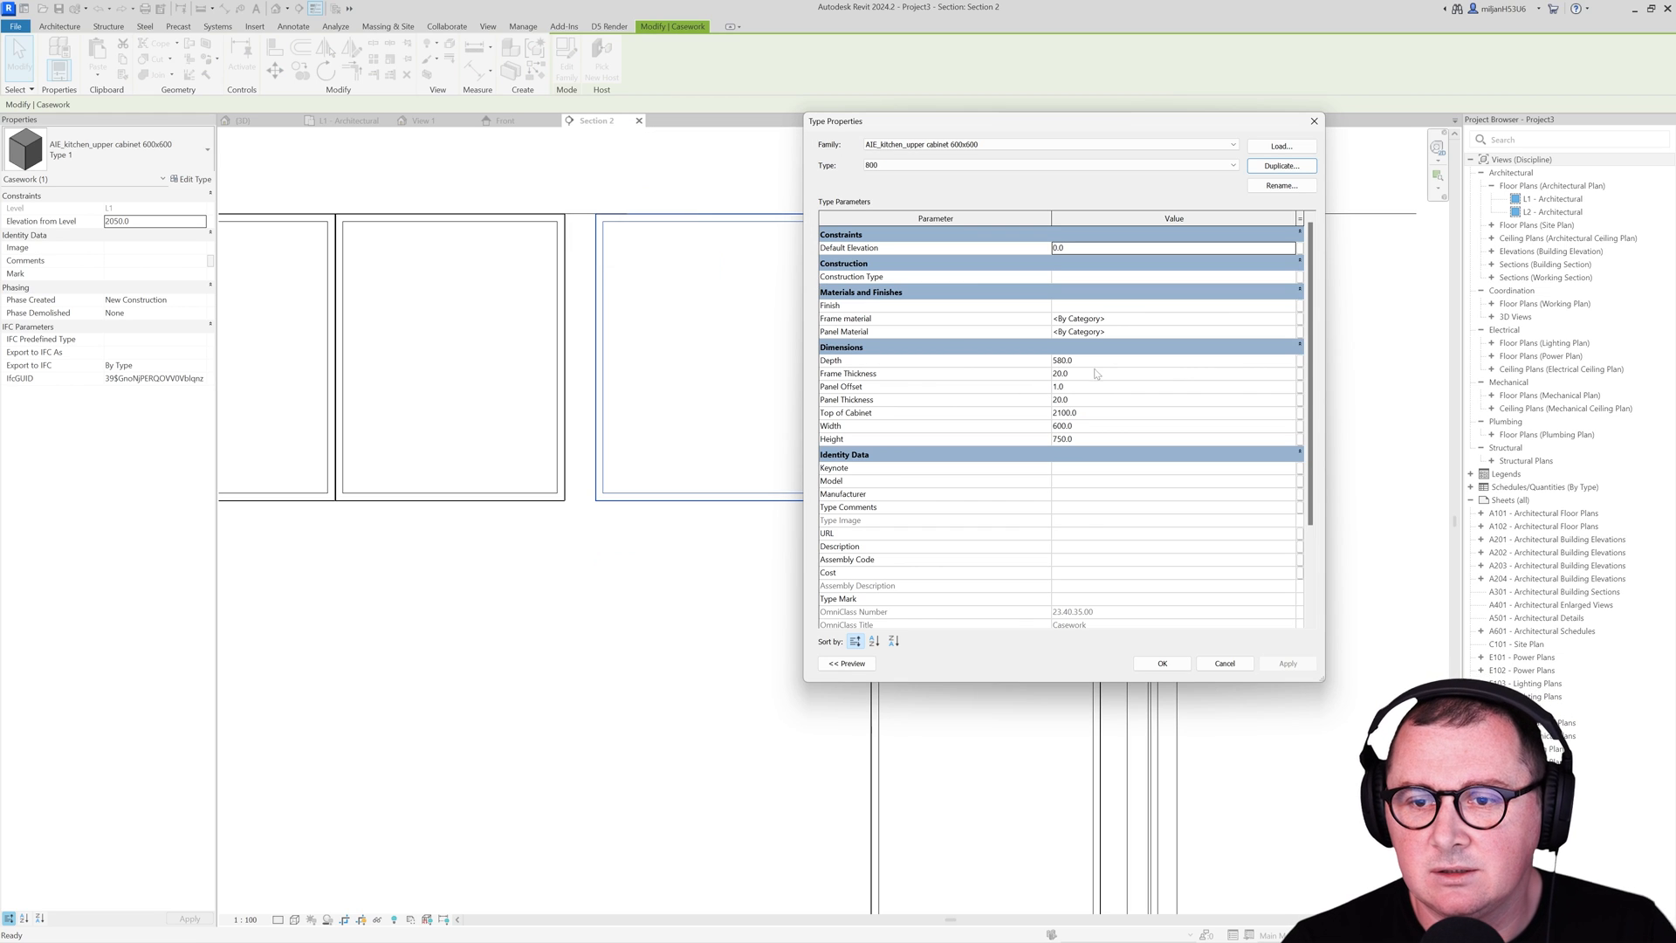
type("80")
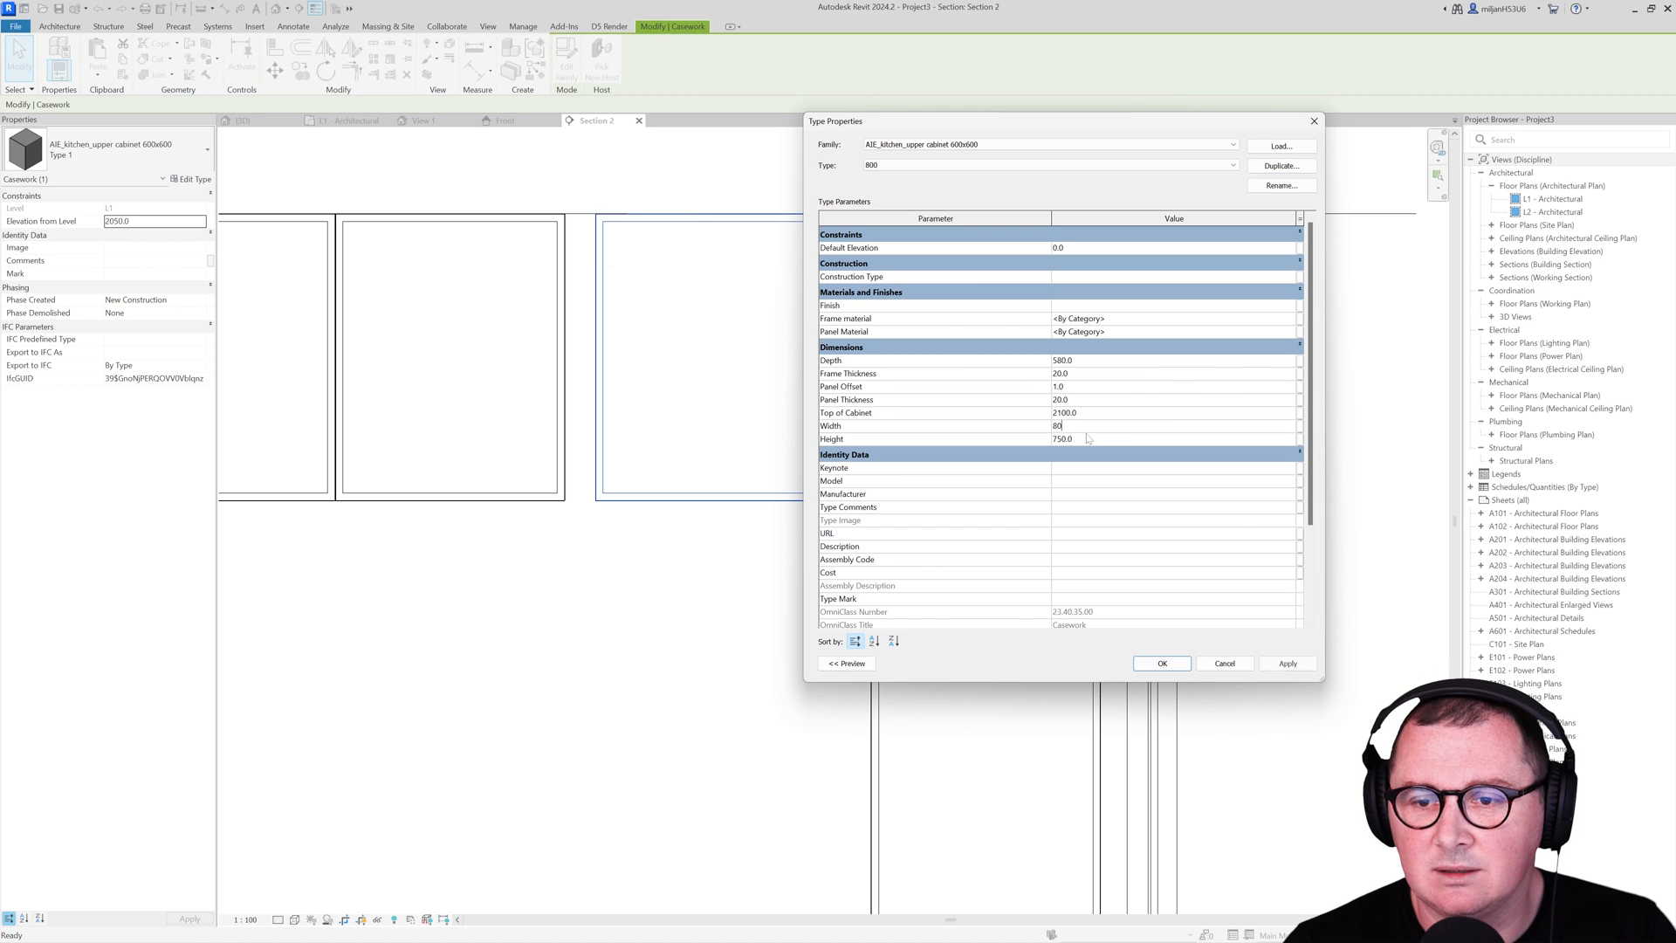
left_click(1161, 663)
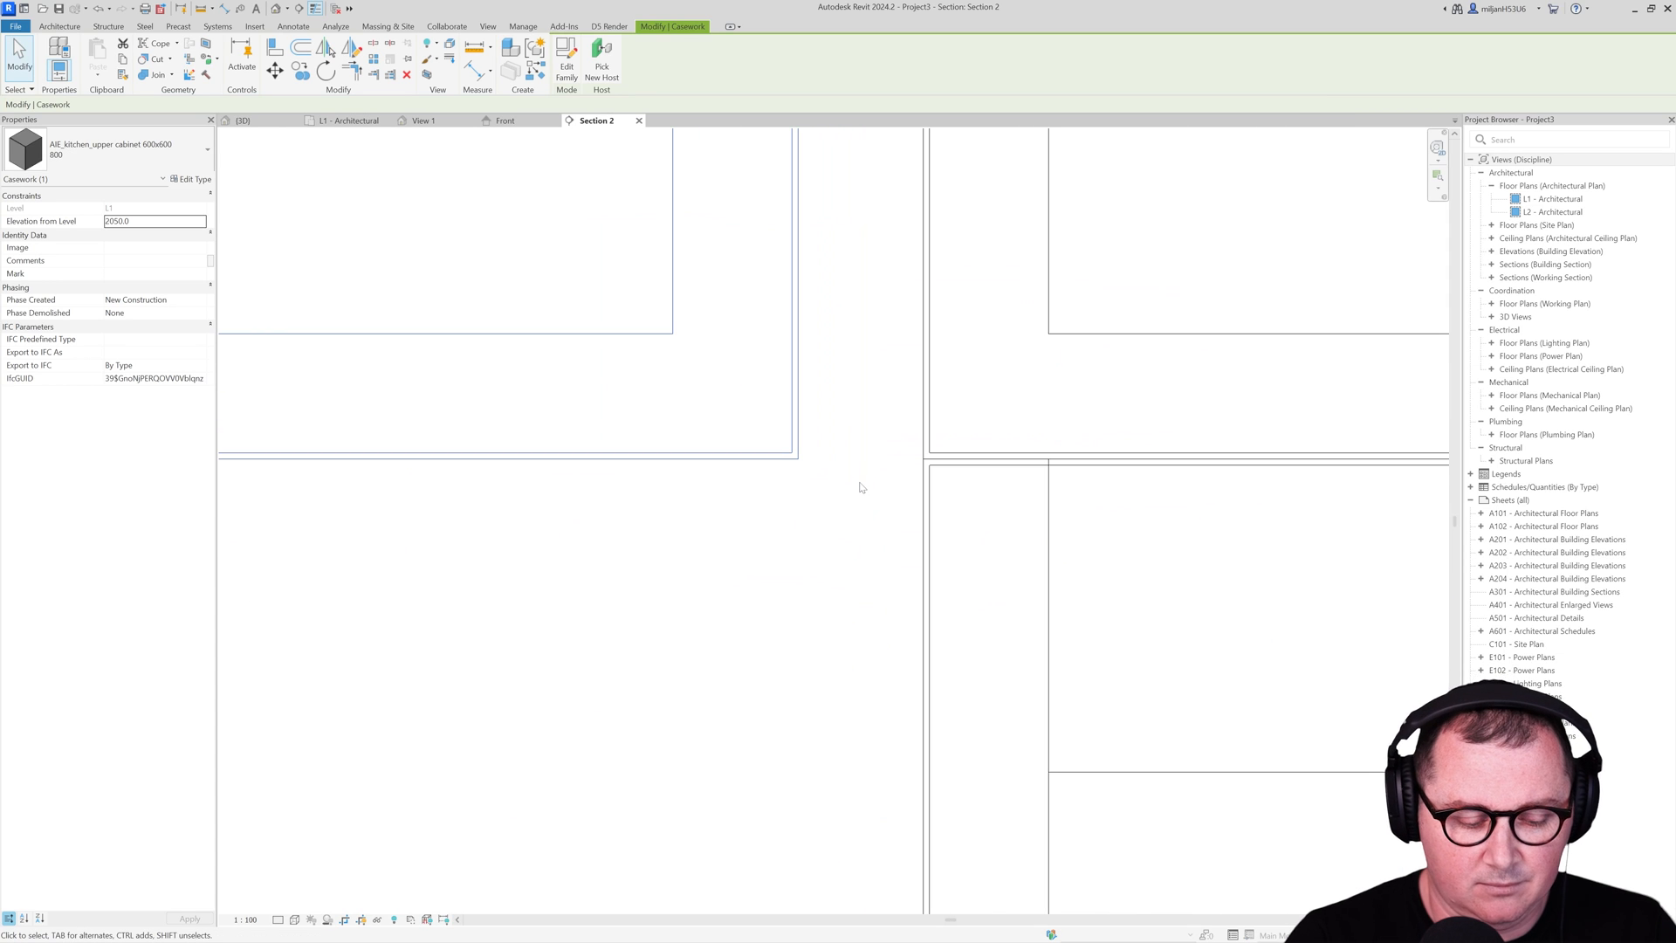
left_click(922, 446)
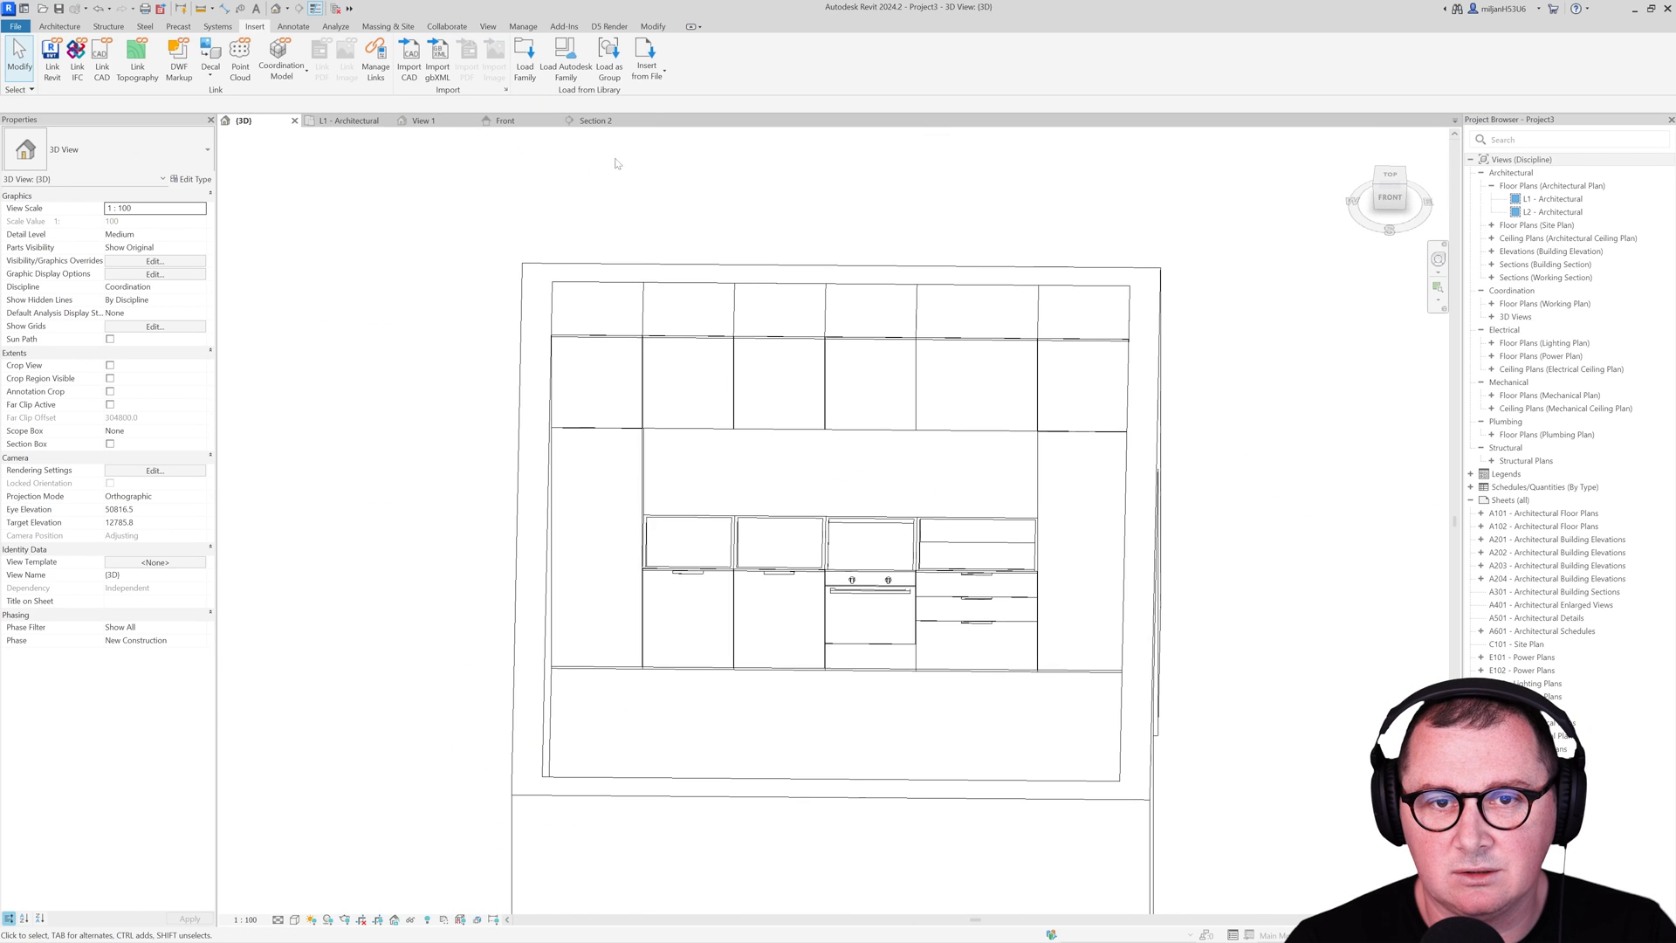
Step: Bring up the reference kitchen render in Photos for comparison
left_click(597, 120)
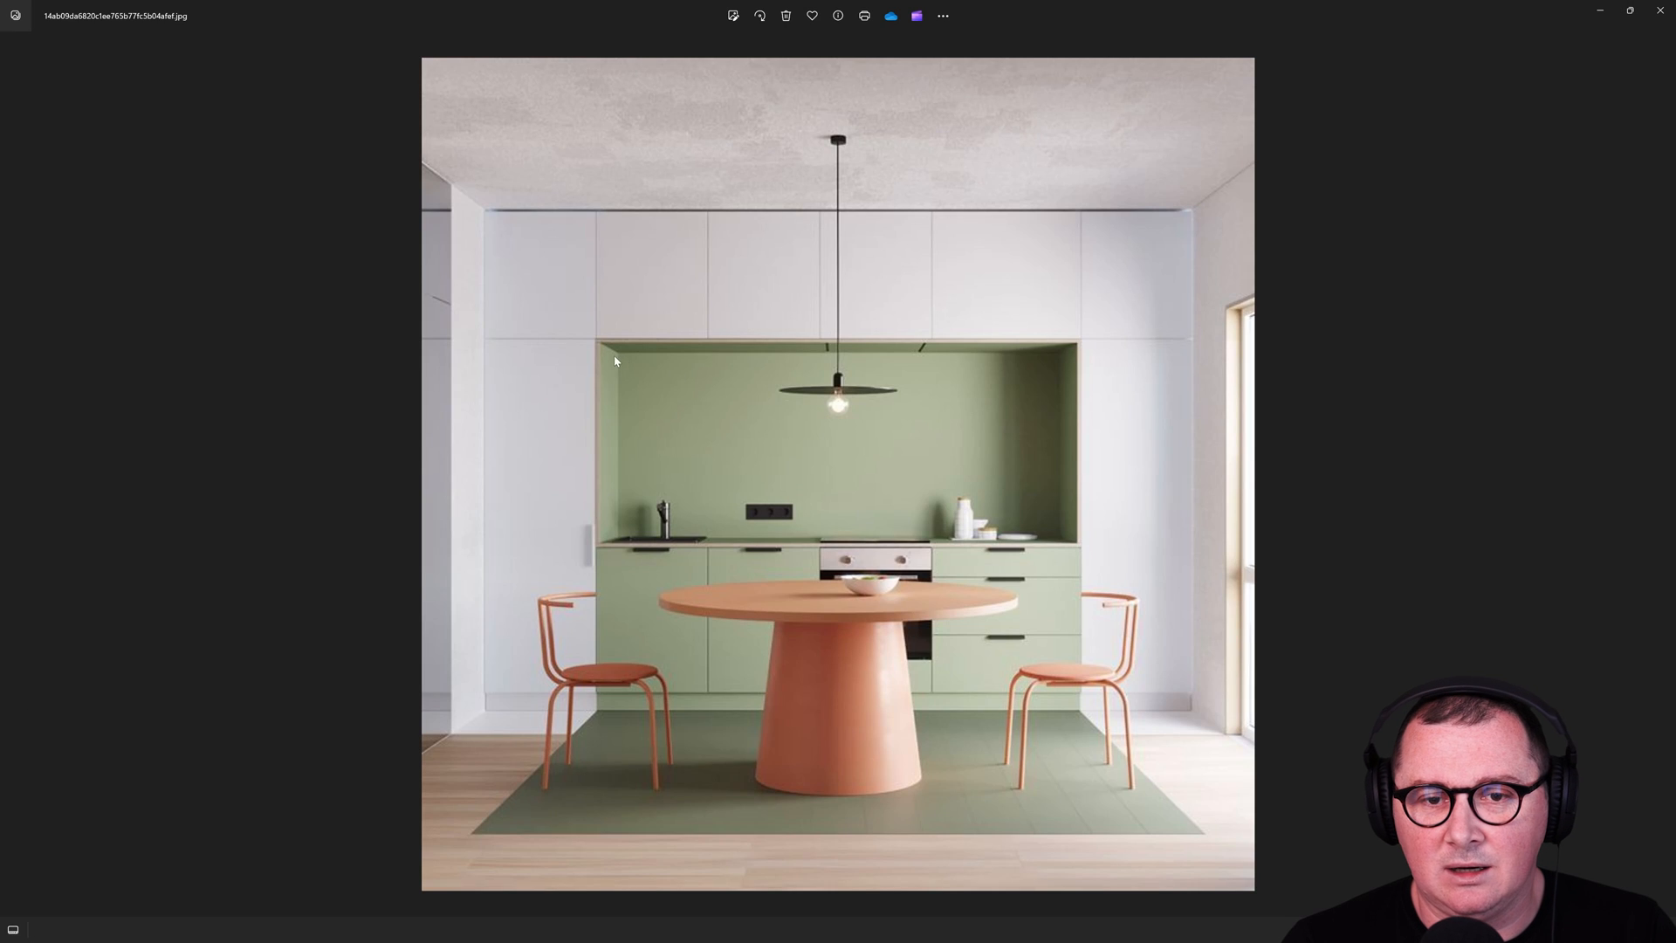
mouse_move(1317, 237)
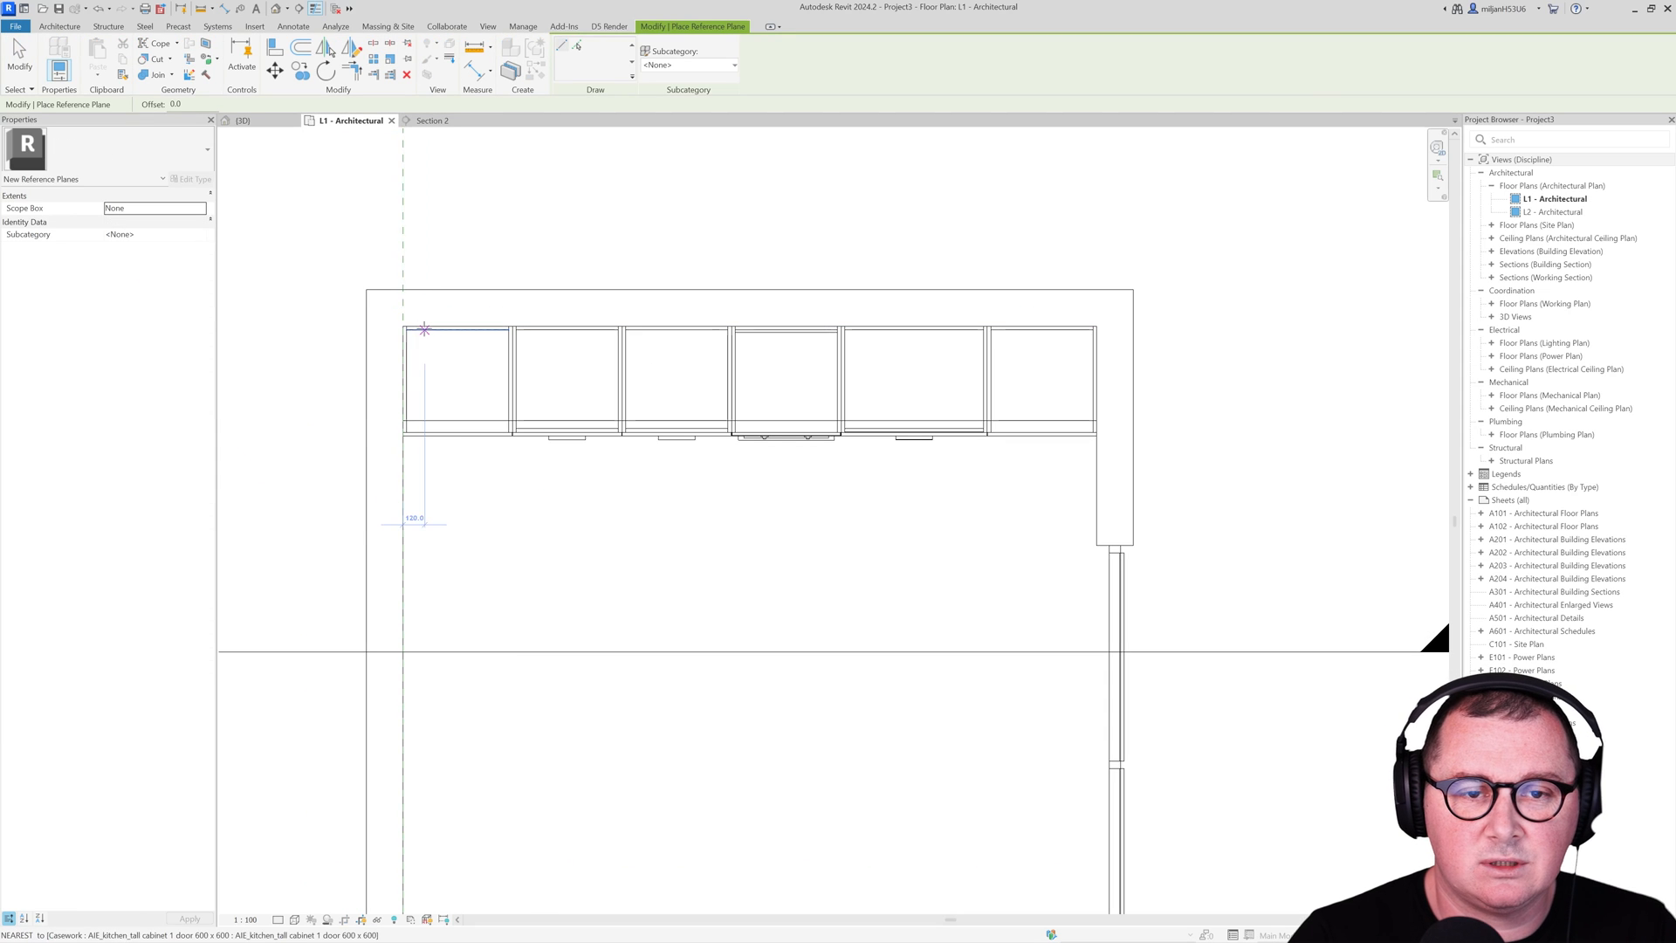
Step: Draw reference plane AIE 01 along the cabinet backs and start an in-place Casework model on it
left_click_drag(423, 328, 1364, 329)
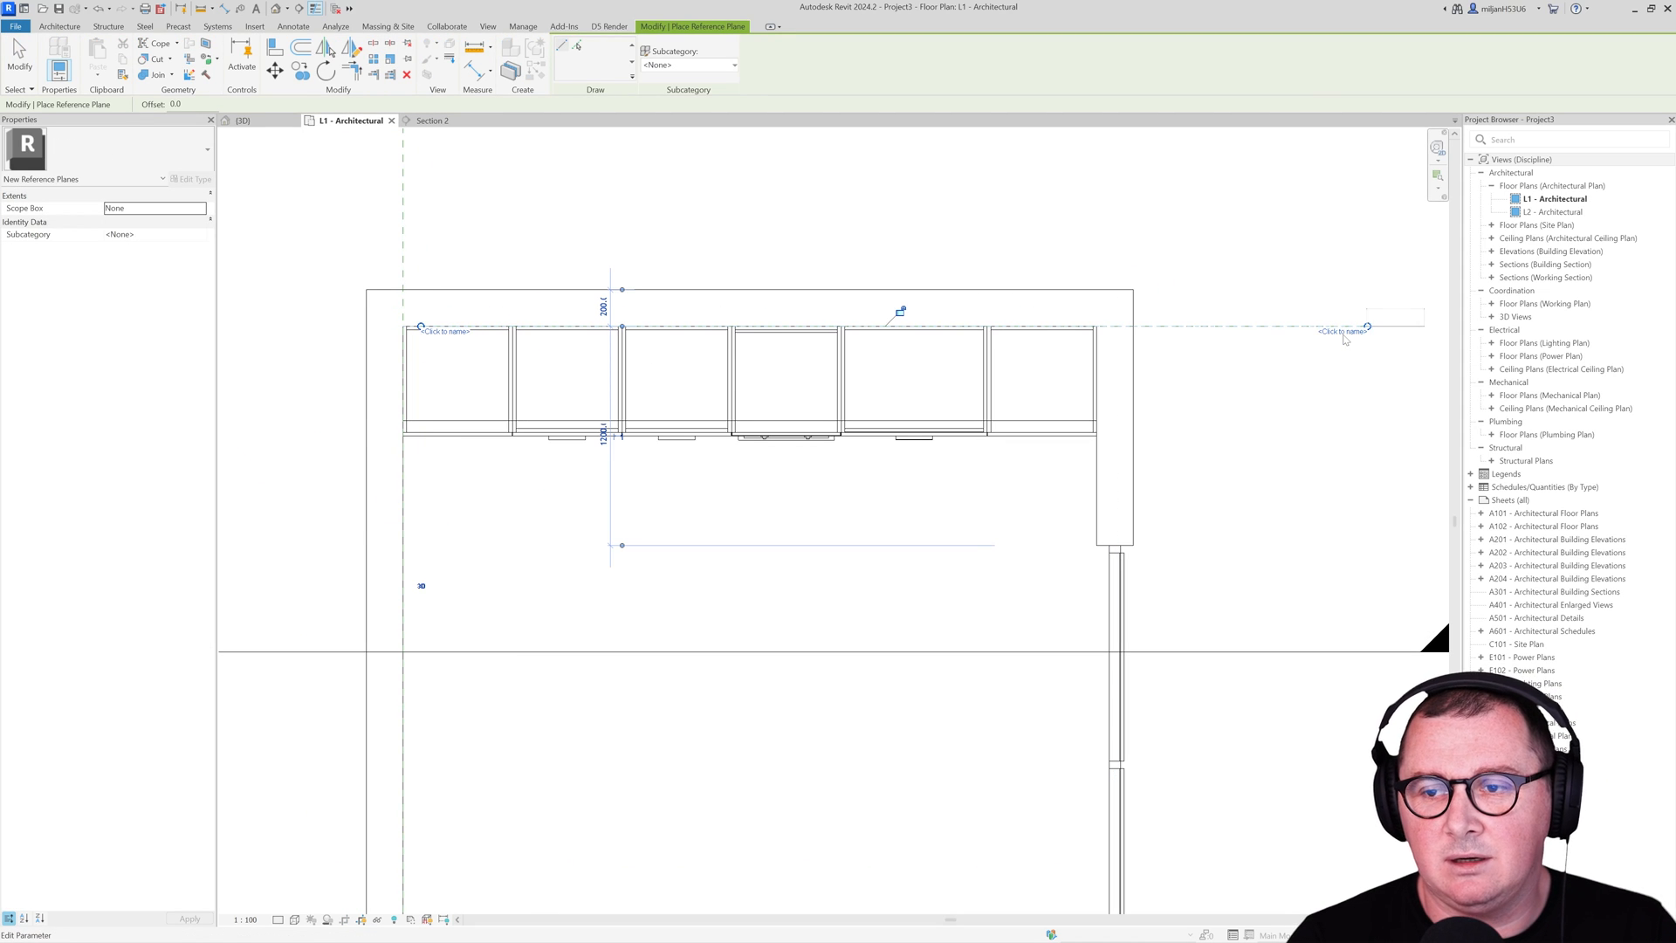
type("AIE 01")
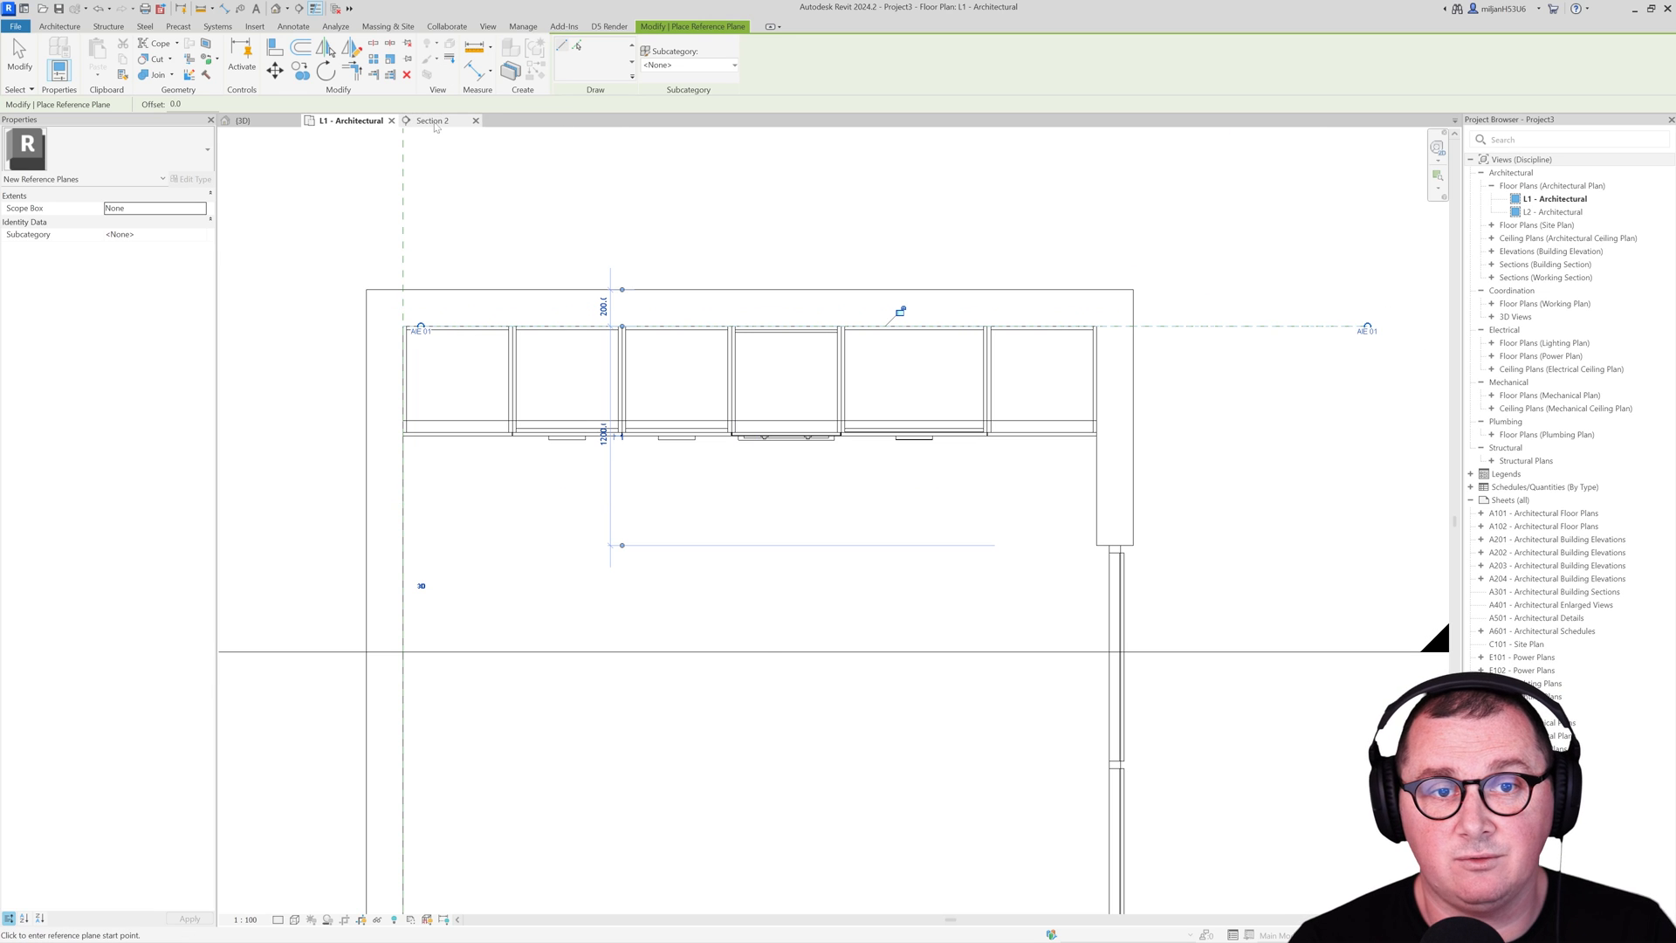
left_click(430, 120)
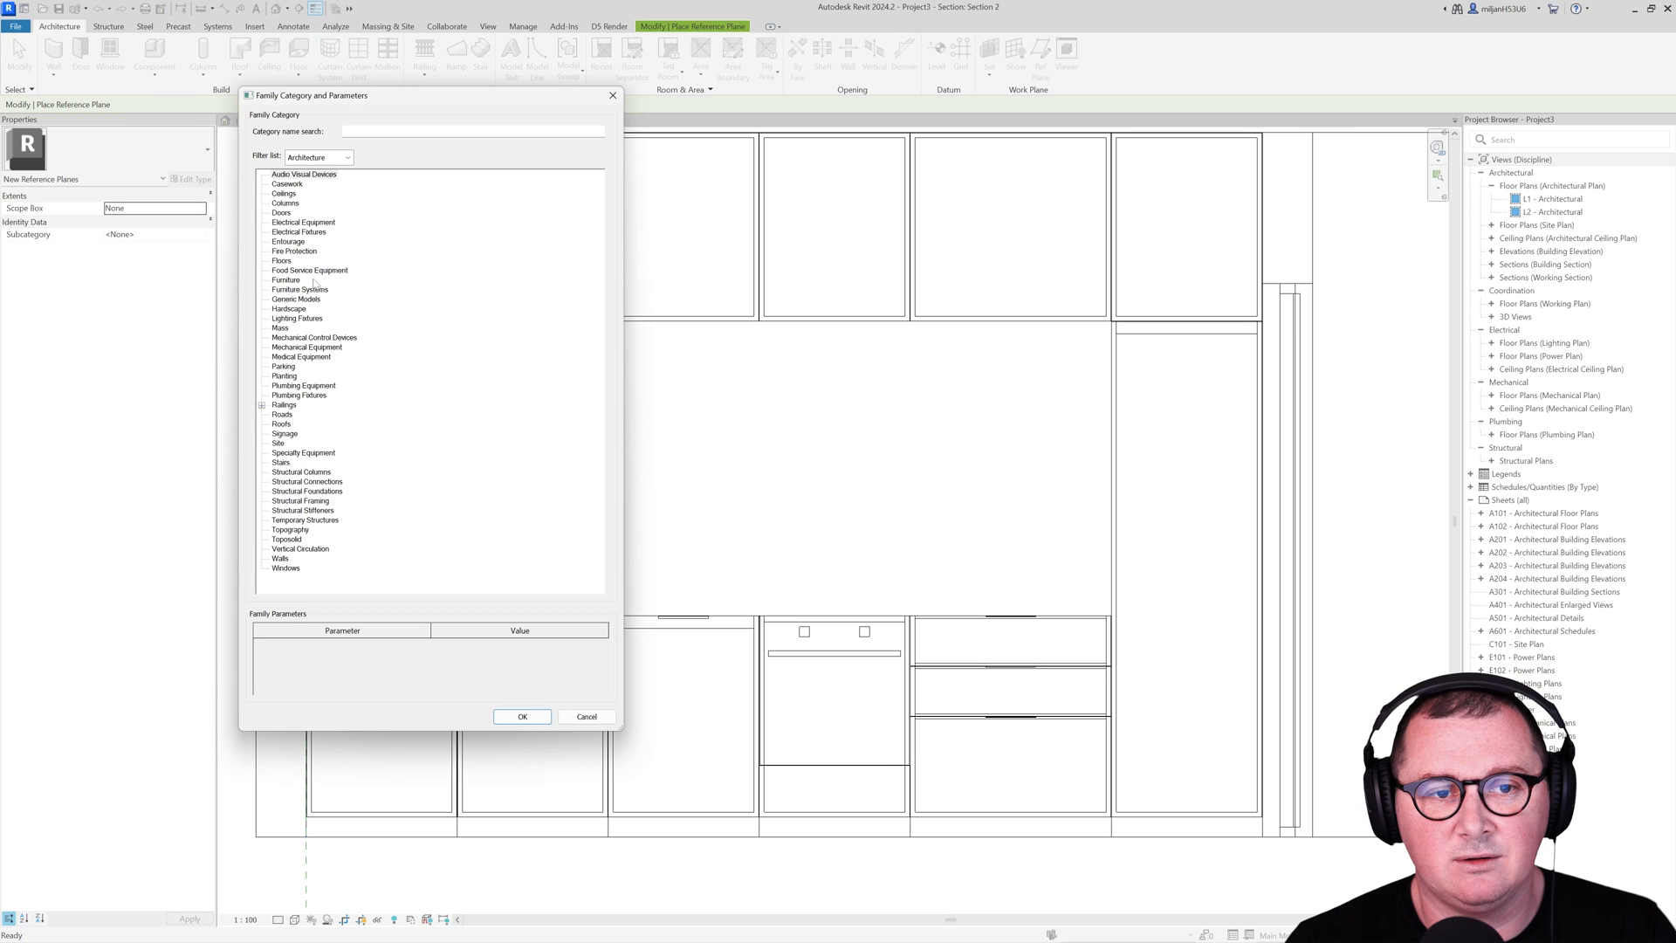
left_click(286, 183)
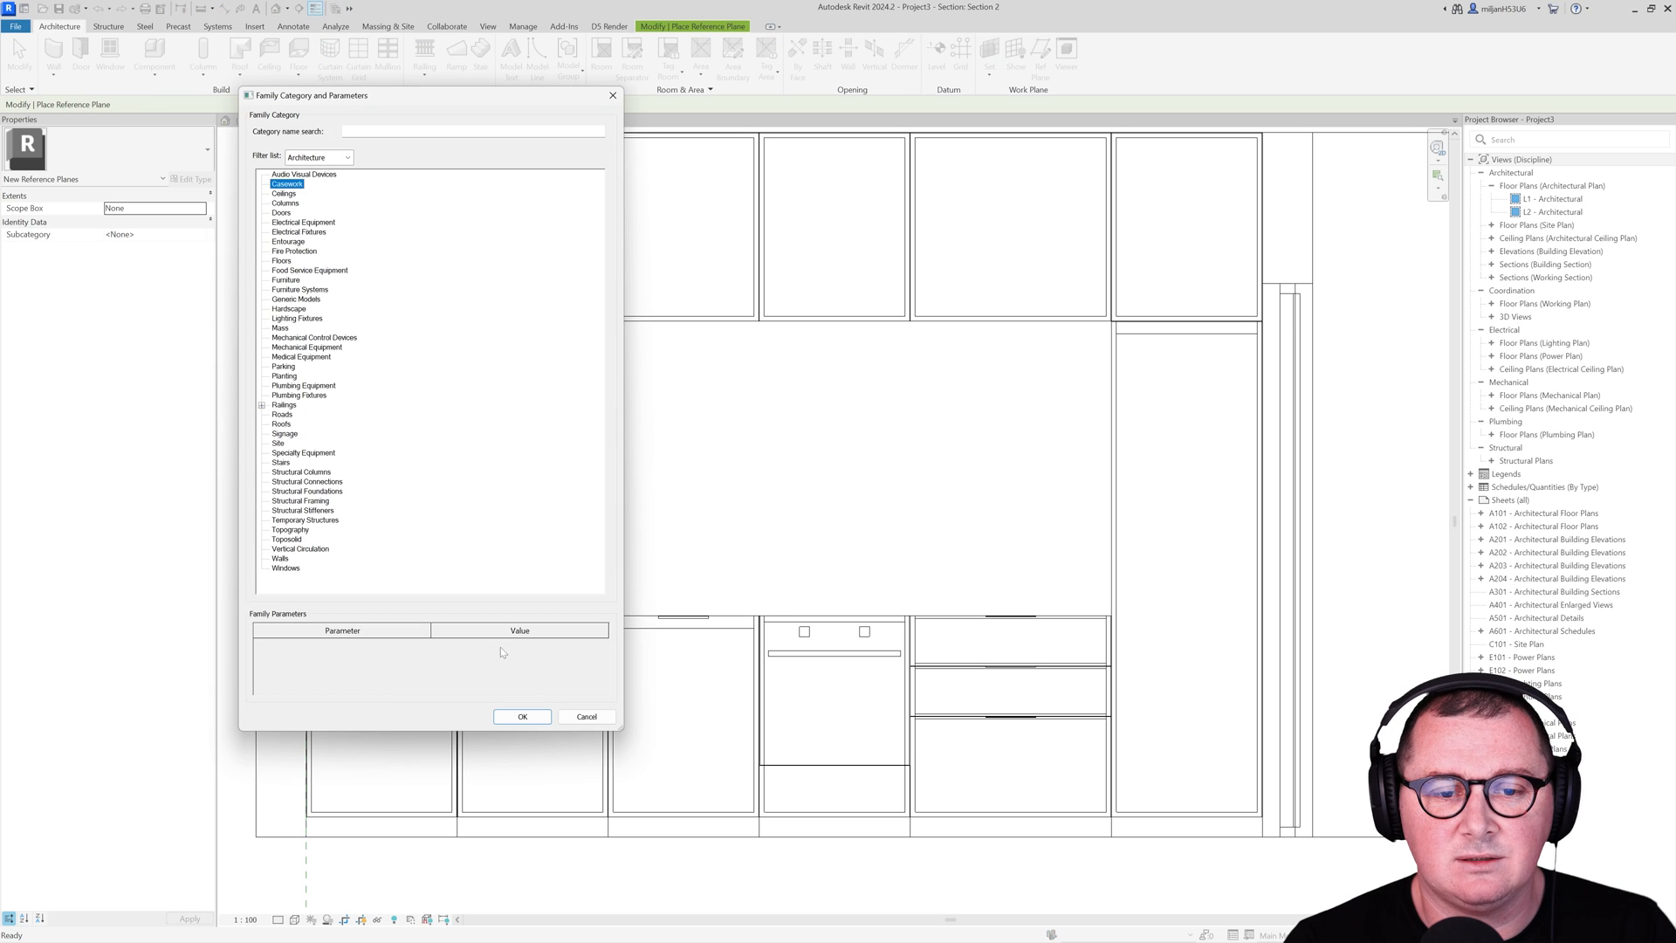
left_click(522, 715)
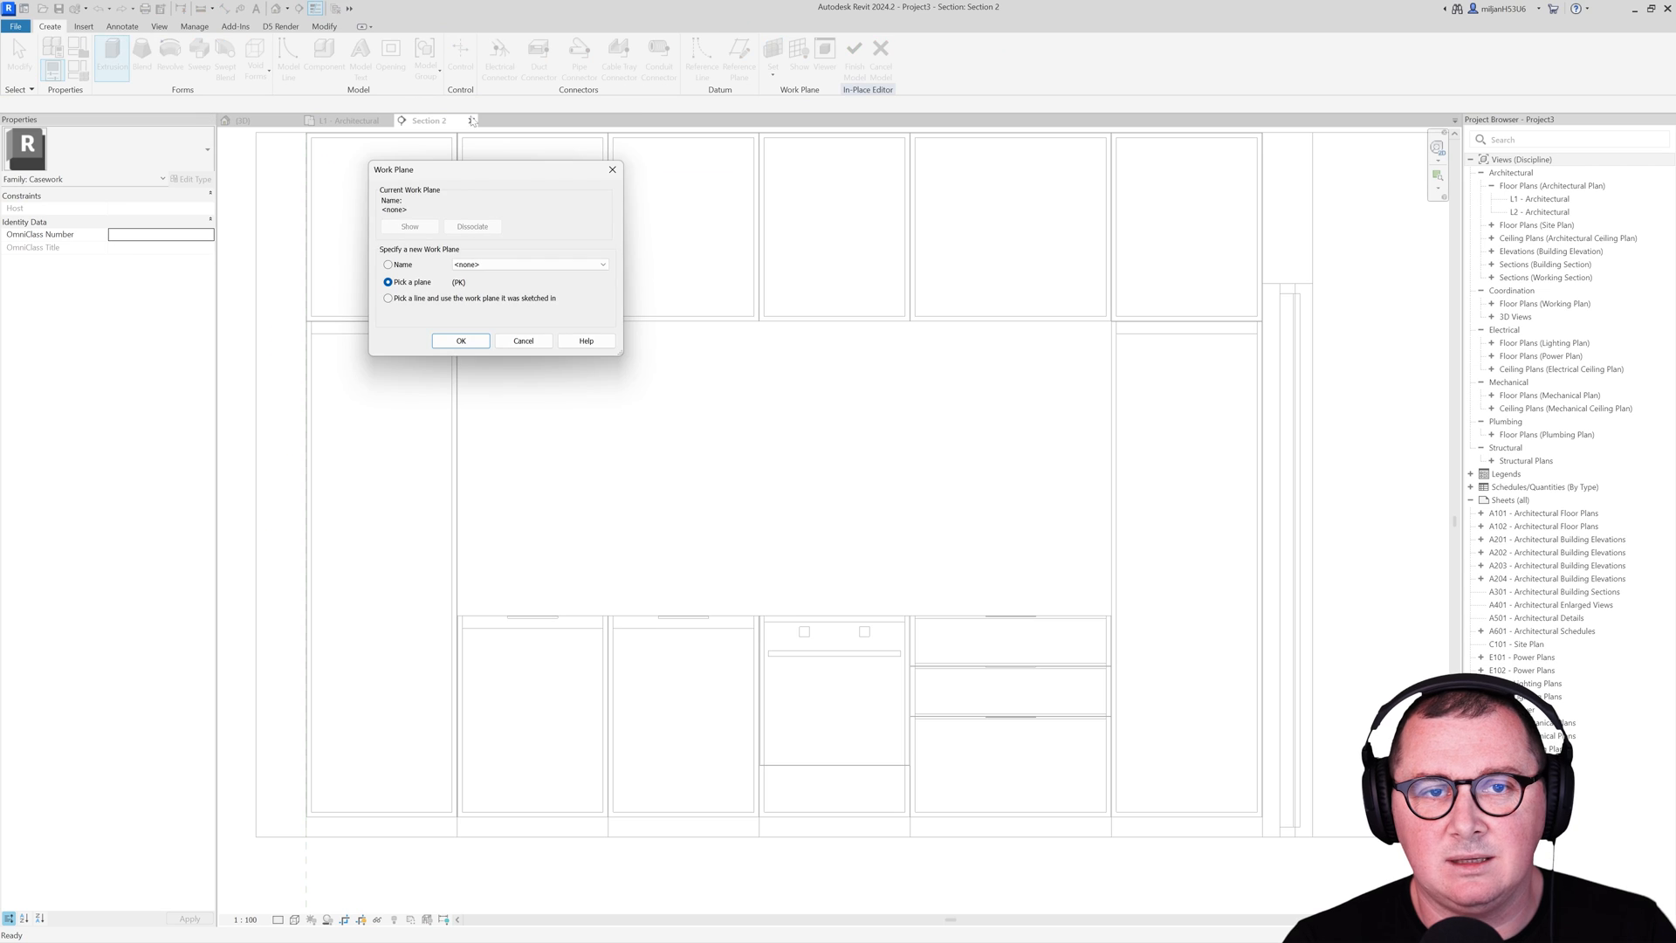
left_click(527, 263)
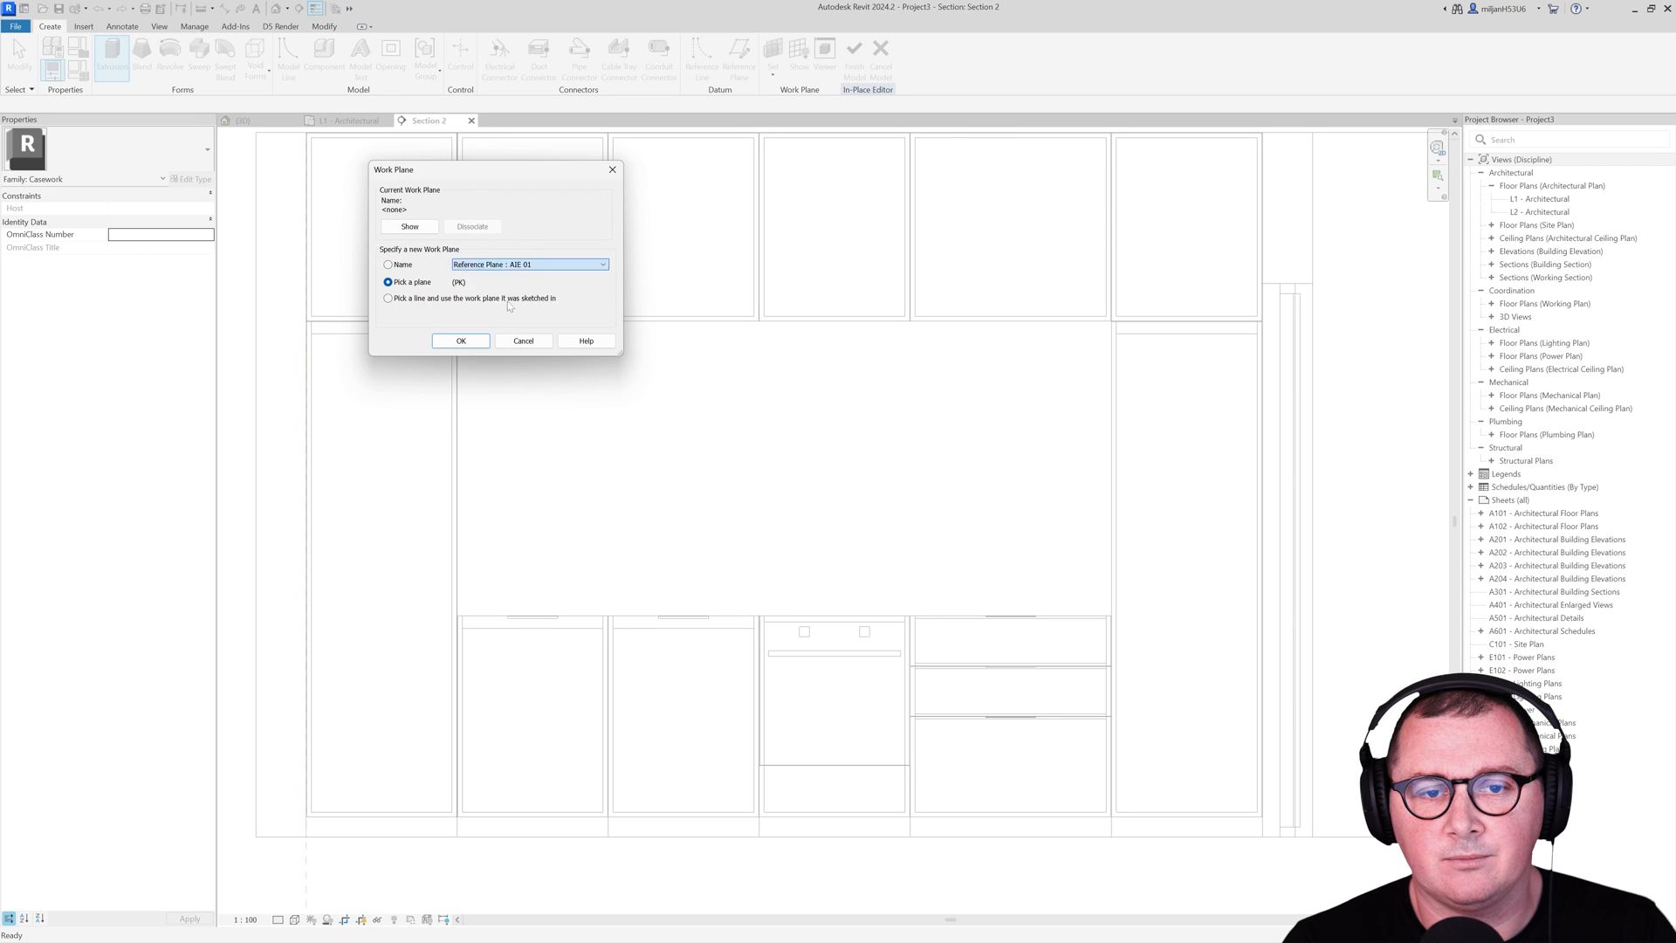
left_click(459, 341)
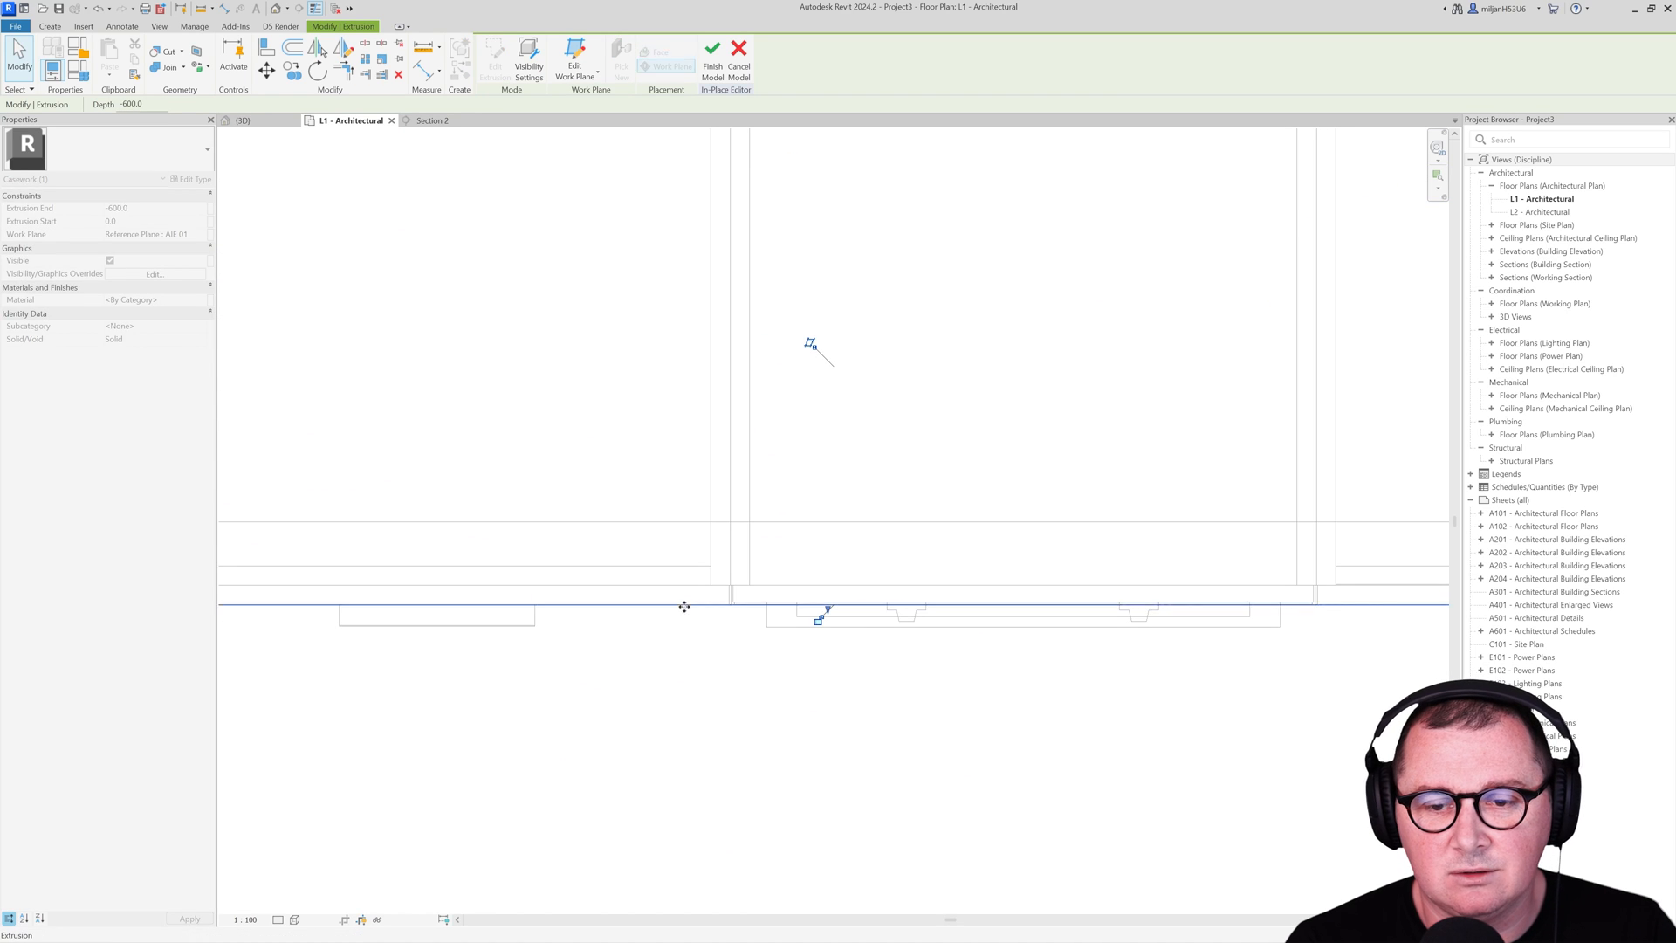
Step: Finish the in-place niche model and check it in the 3D view
left_click(242, 121)
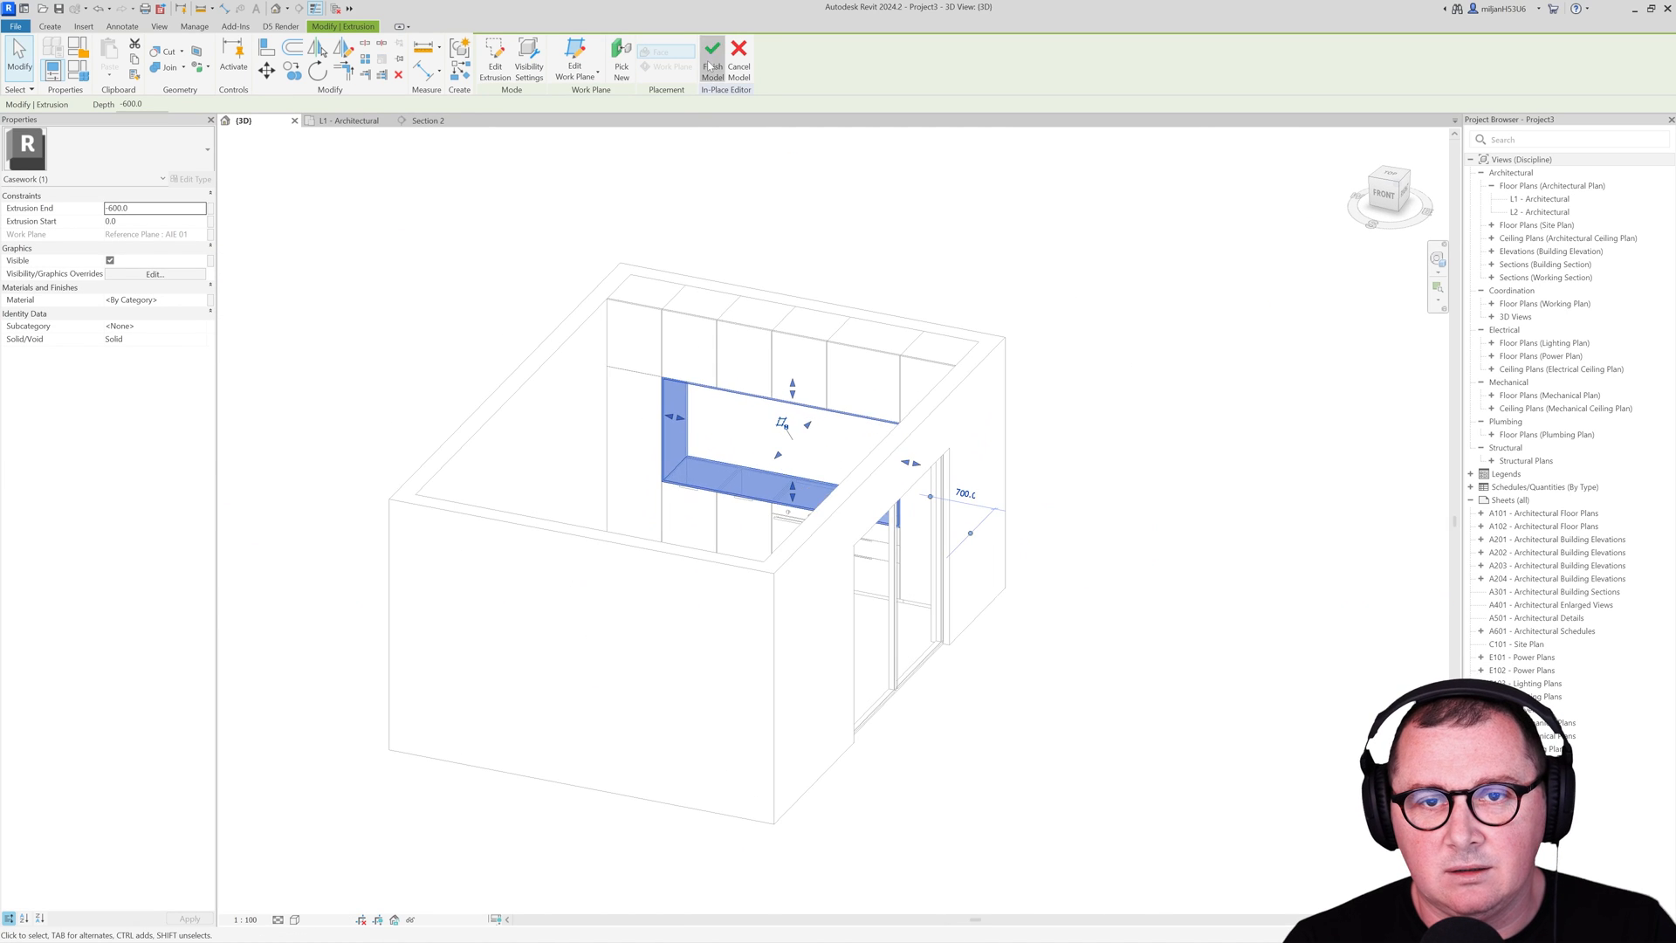
left_click(712, 58)
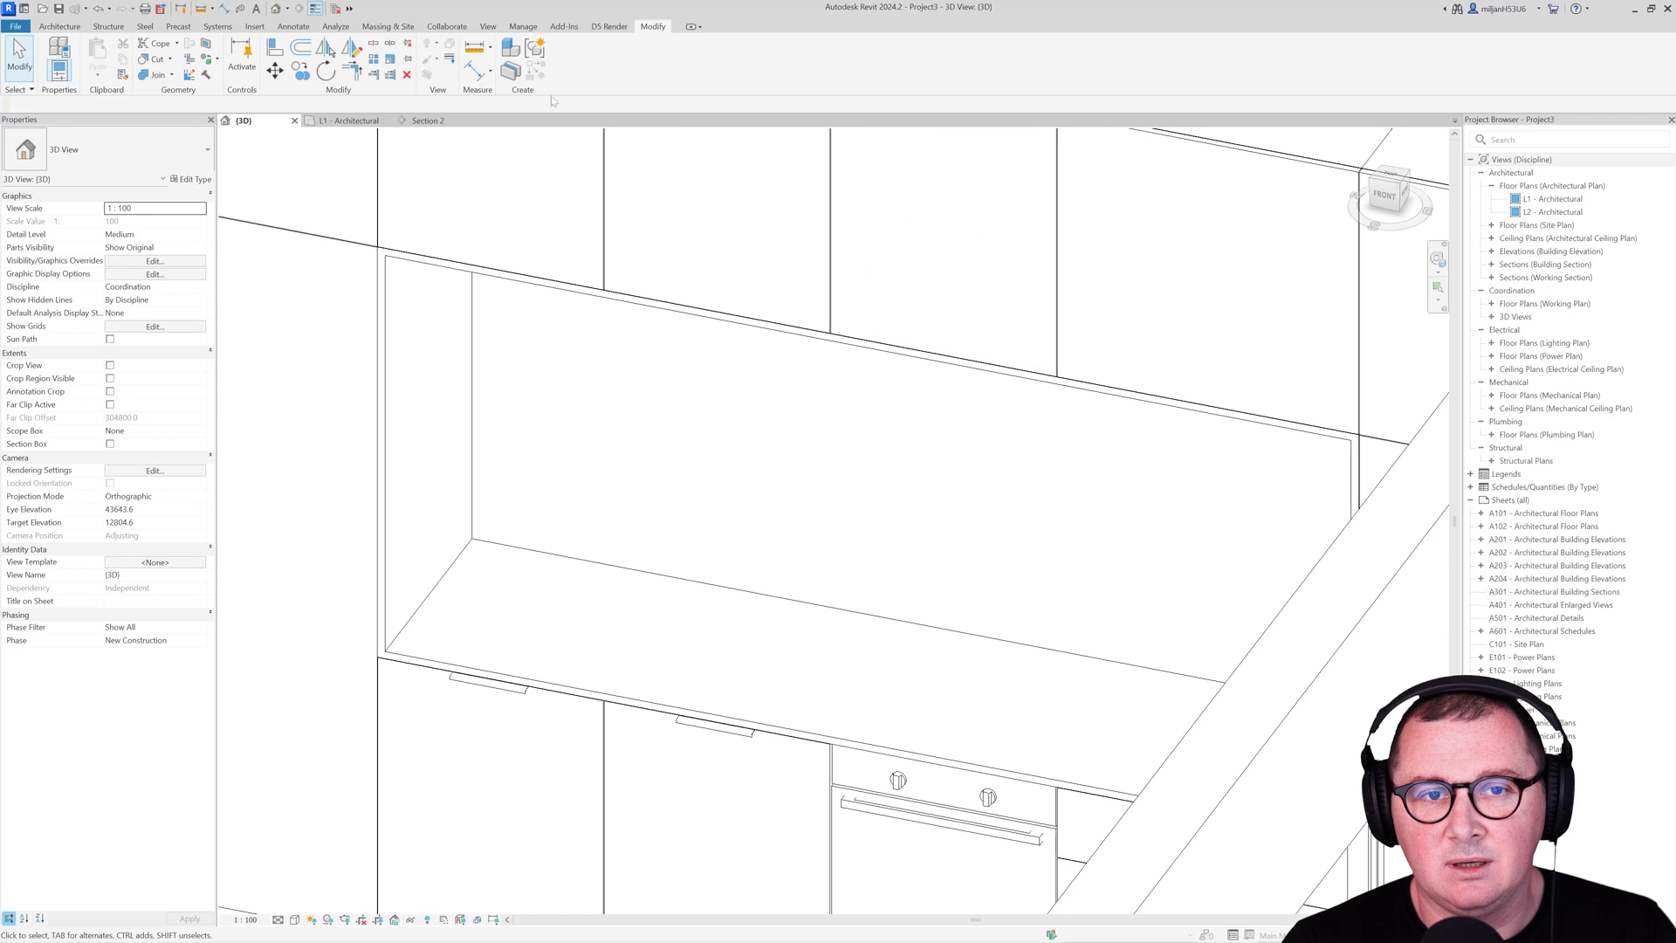
Step: Load the Sink Kitchen-Island family from the Autodesk library
left_click(253, 26)
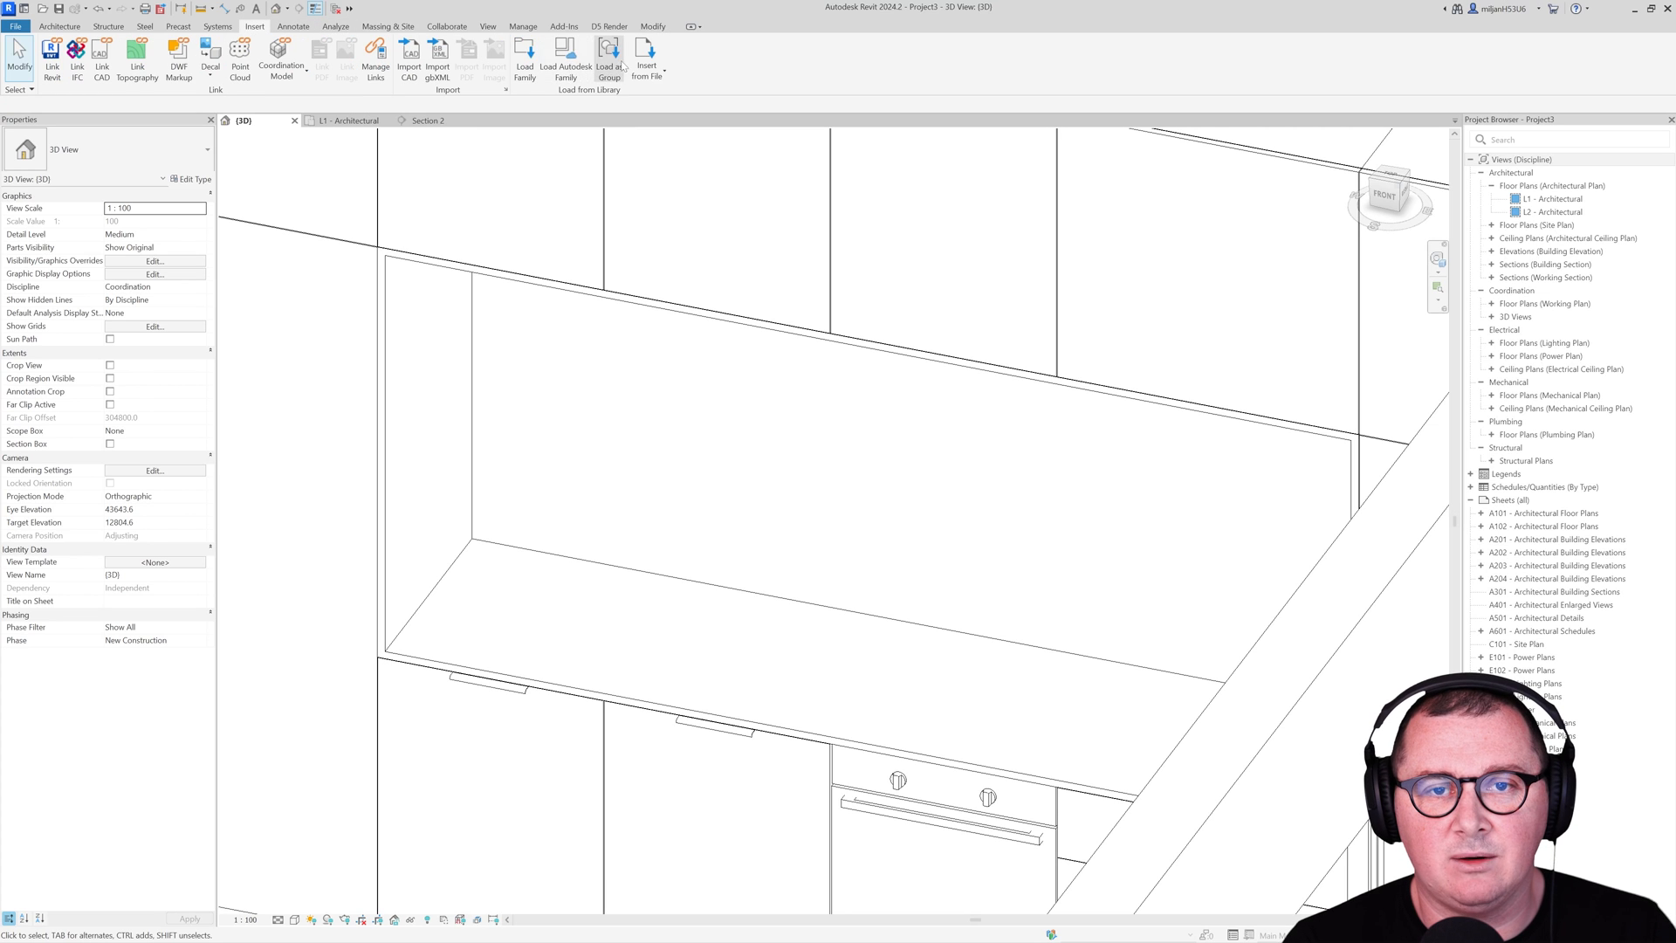
left_click(563, 60)
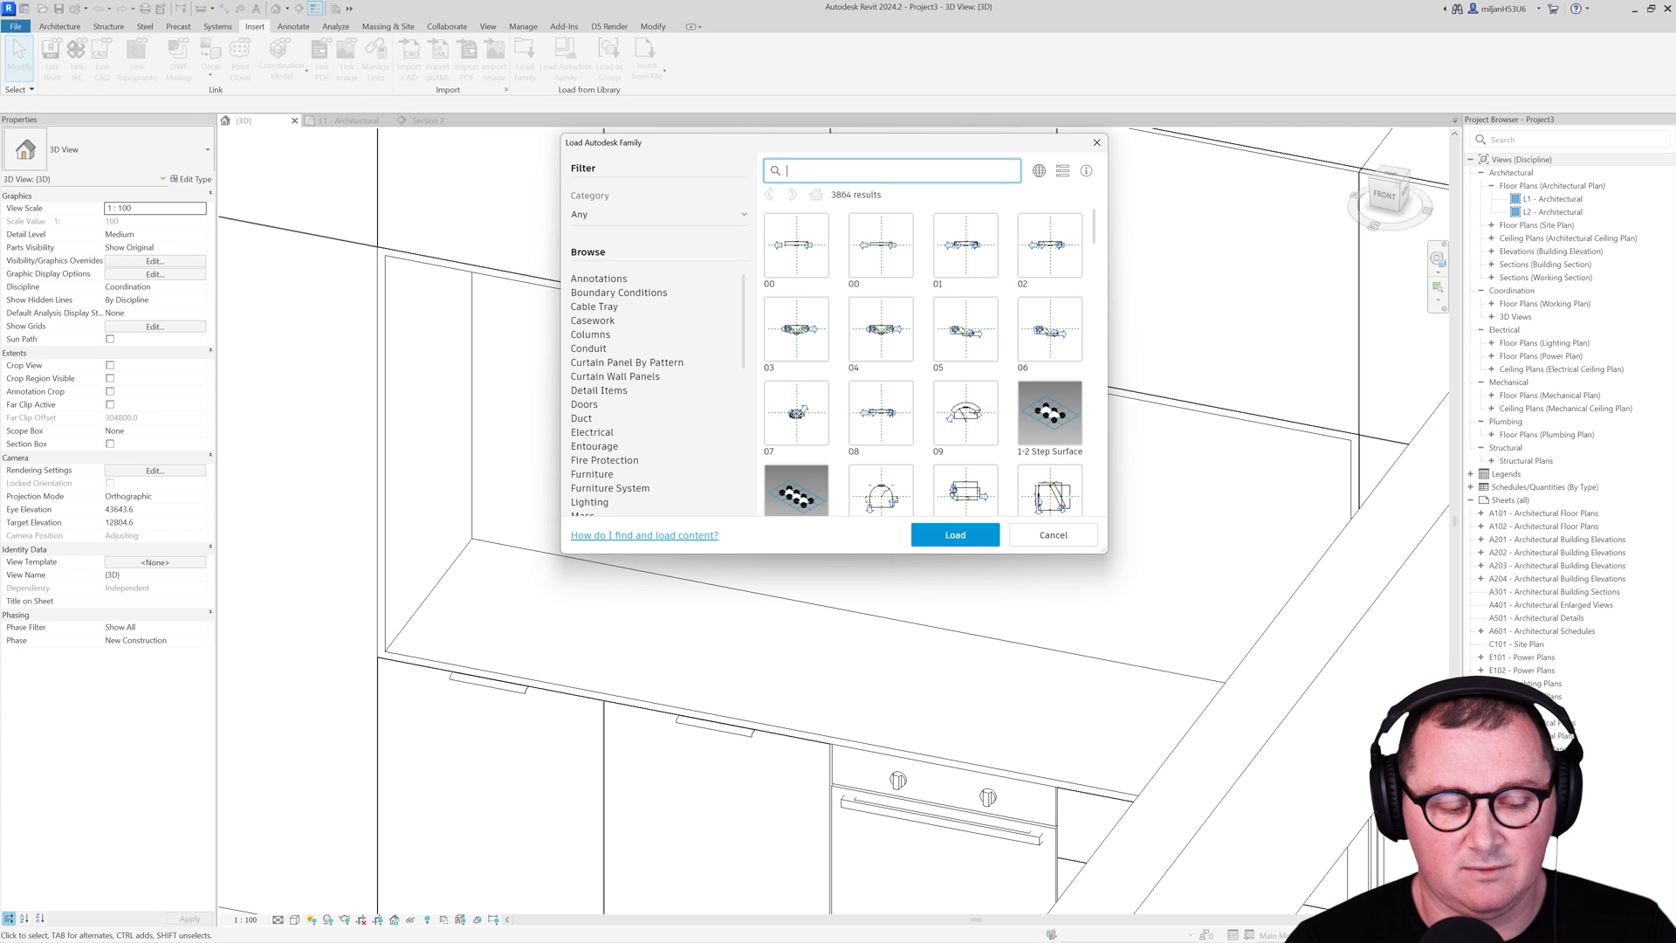
type("sink")
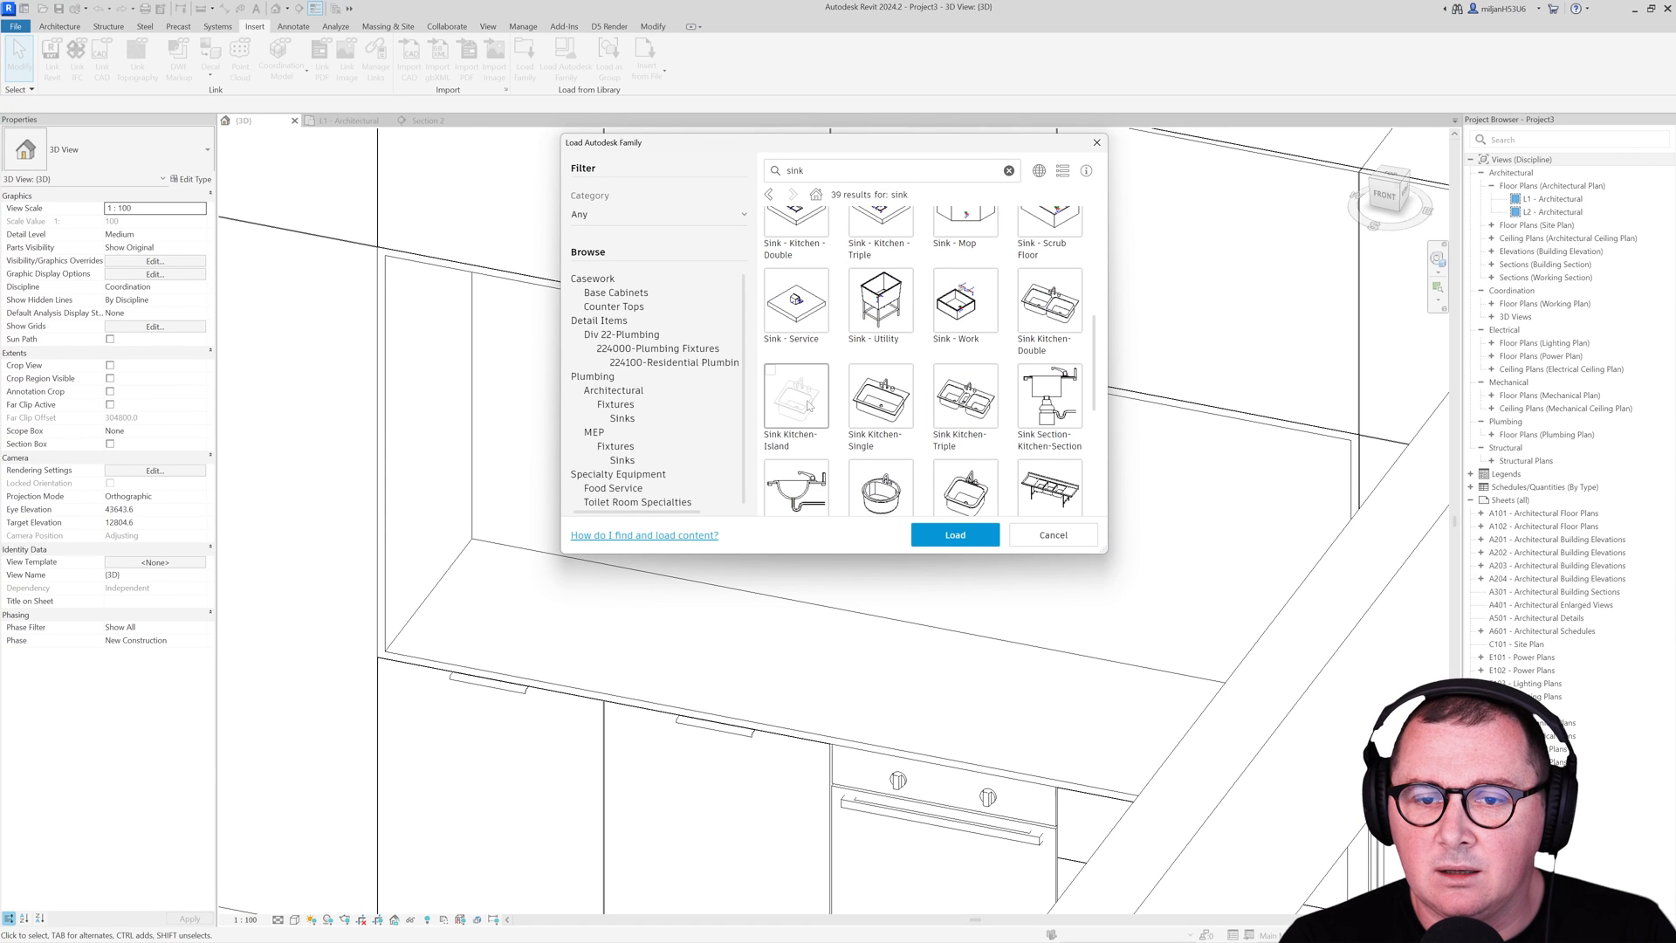
left_click(796, 402)
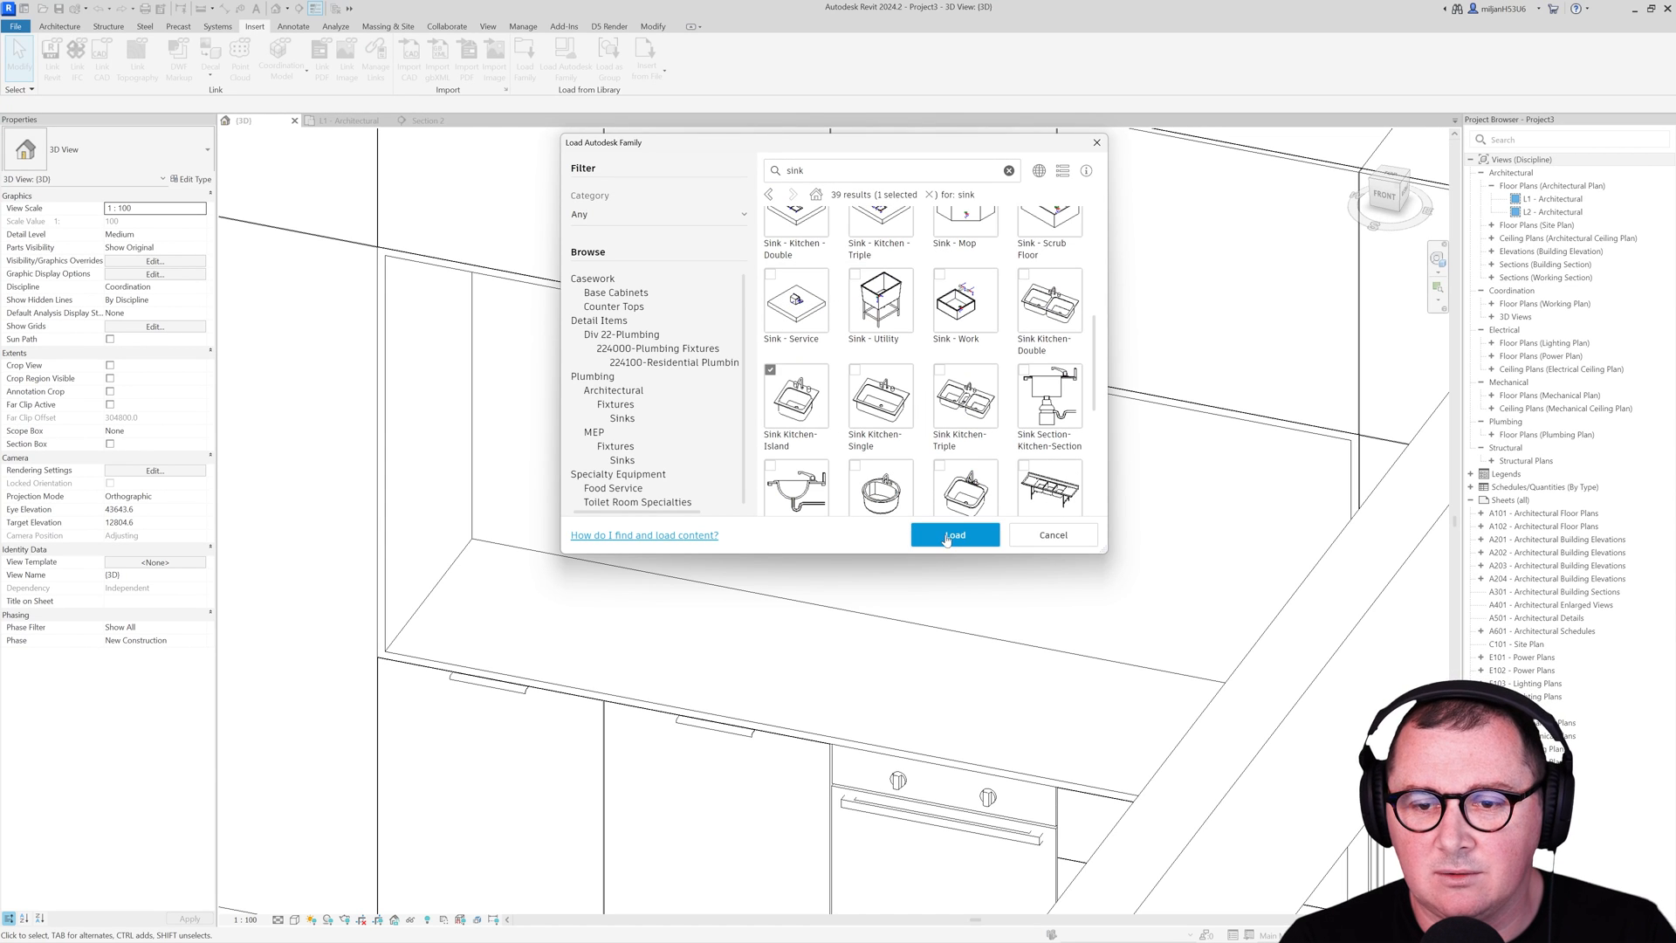
left_click(953, 534)
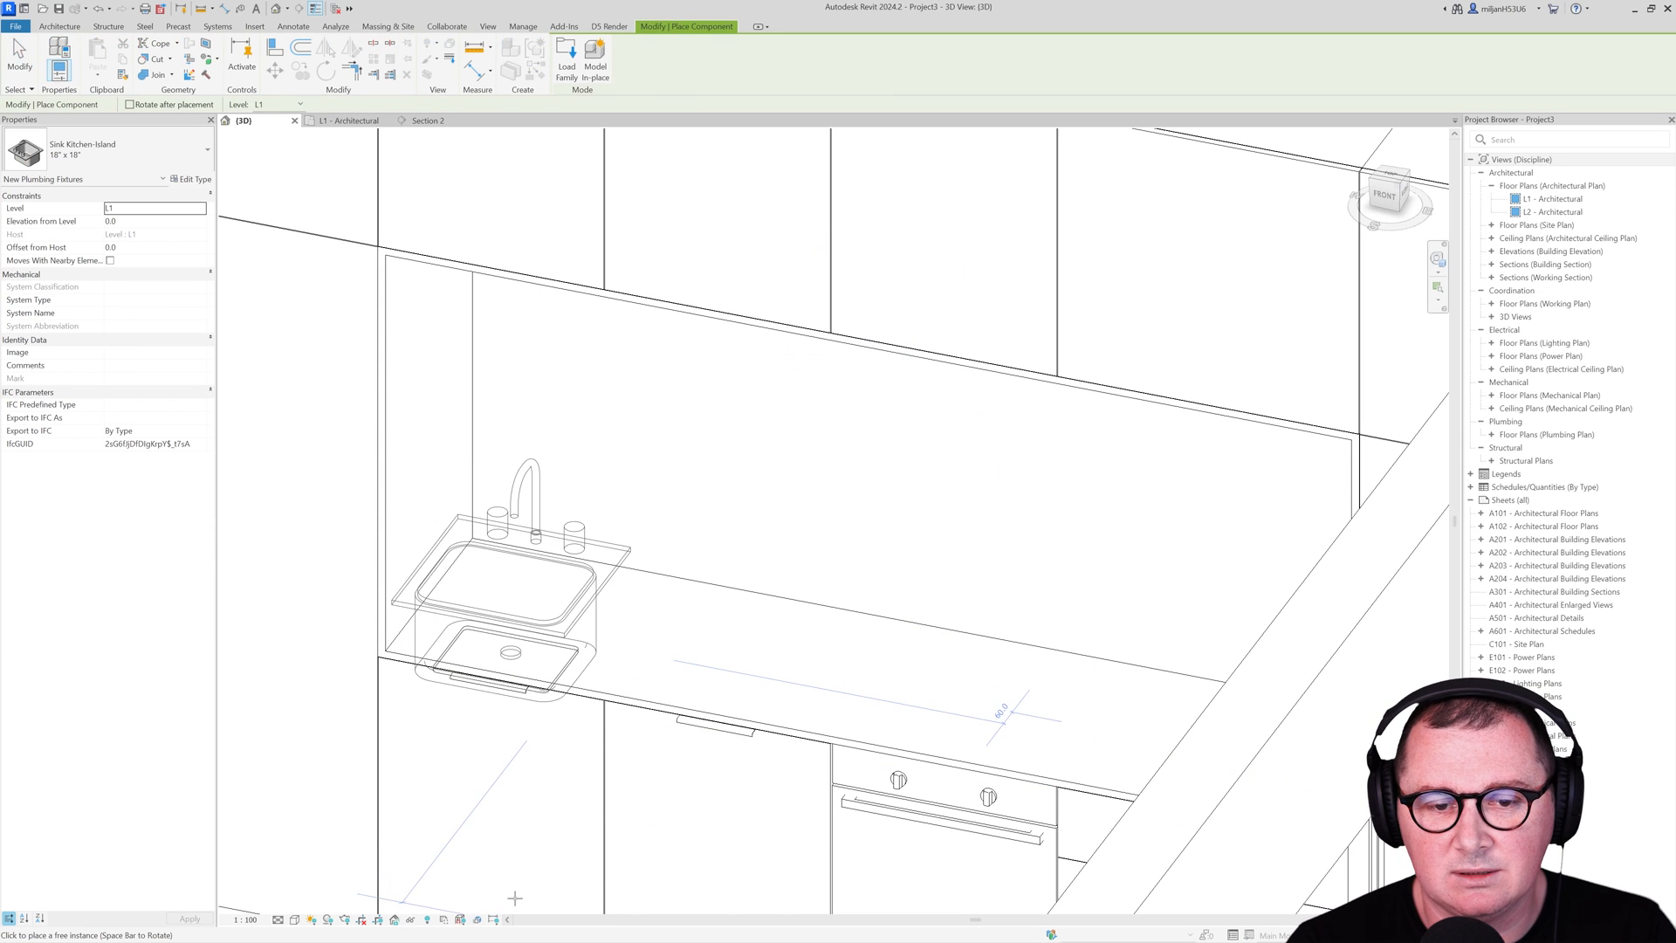
Step: Place the sink on the countertop and align it to a reference line
left_click(428, 120)
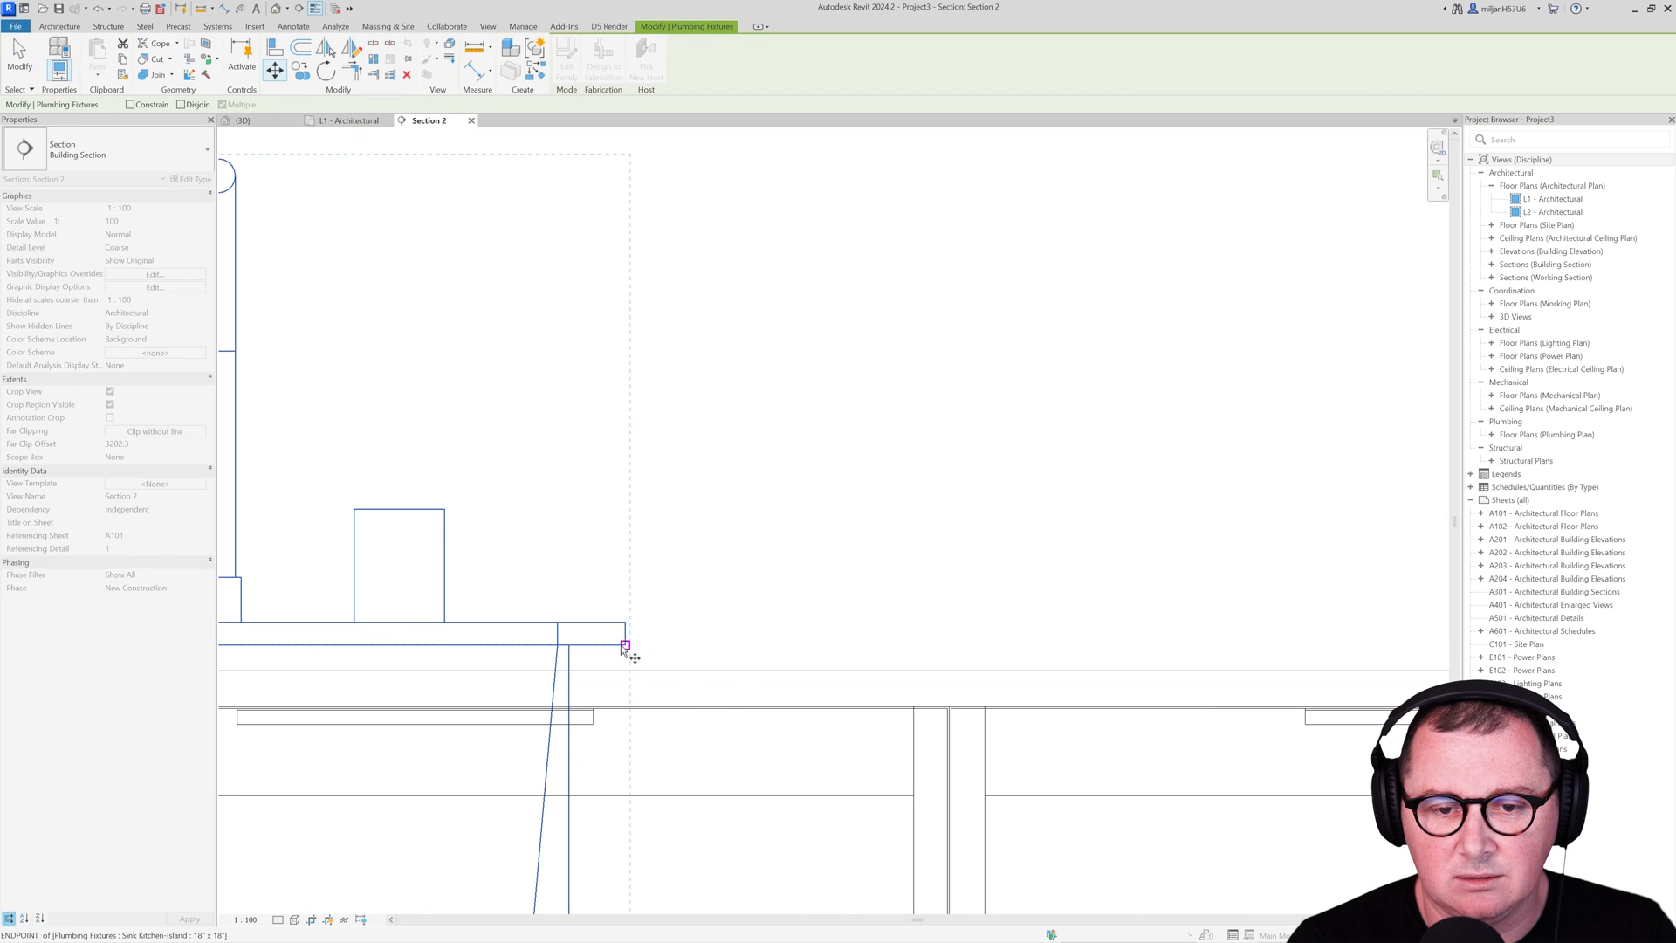
left_click(348, 120)
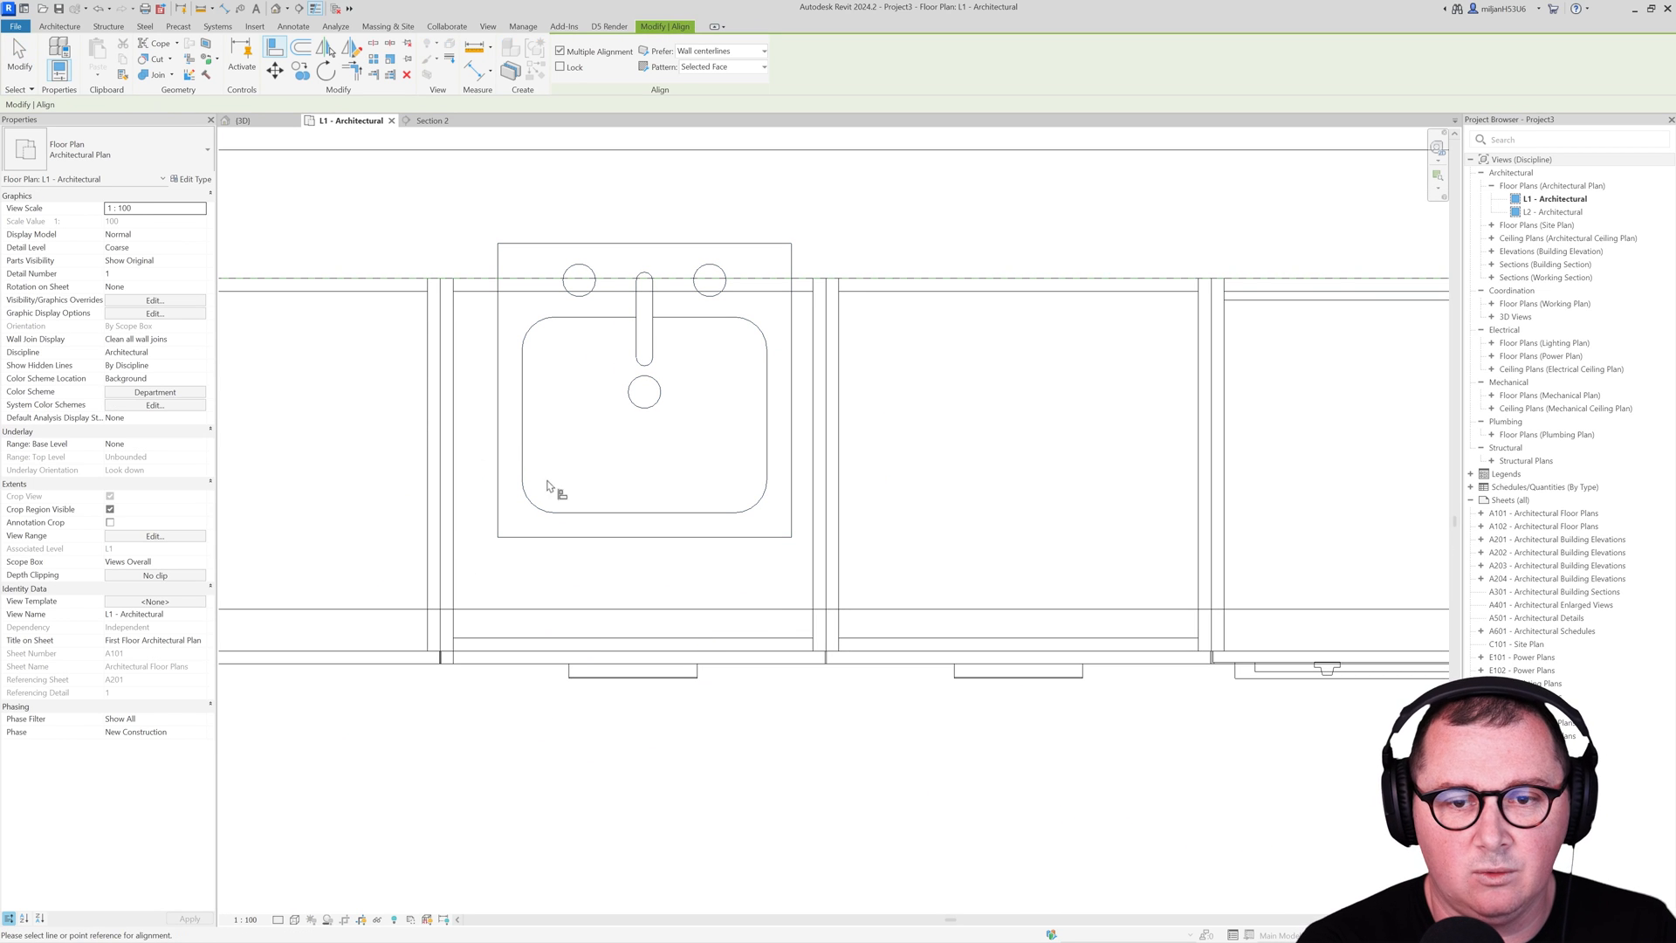
left_click(644, 397)
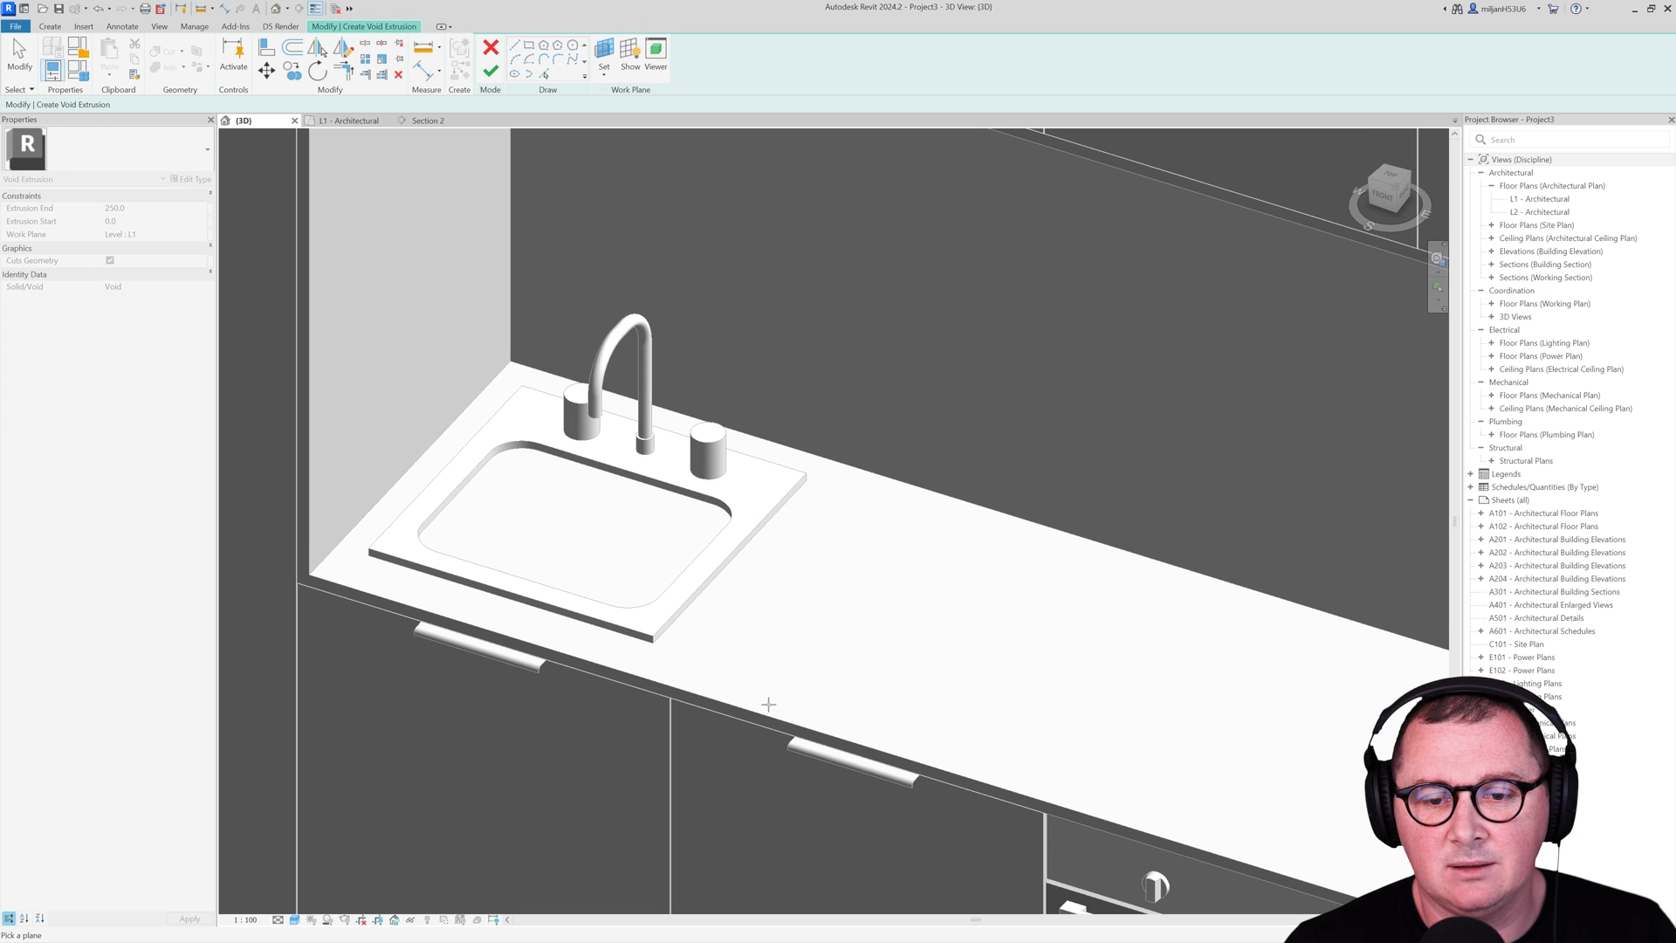
Step: Create a void extrusion on the countertop plane traced from the sink basin edge and inspect it in 3D
left_click(153, 207)
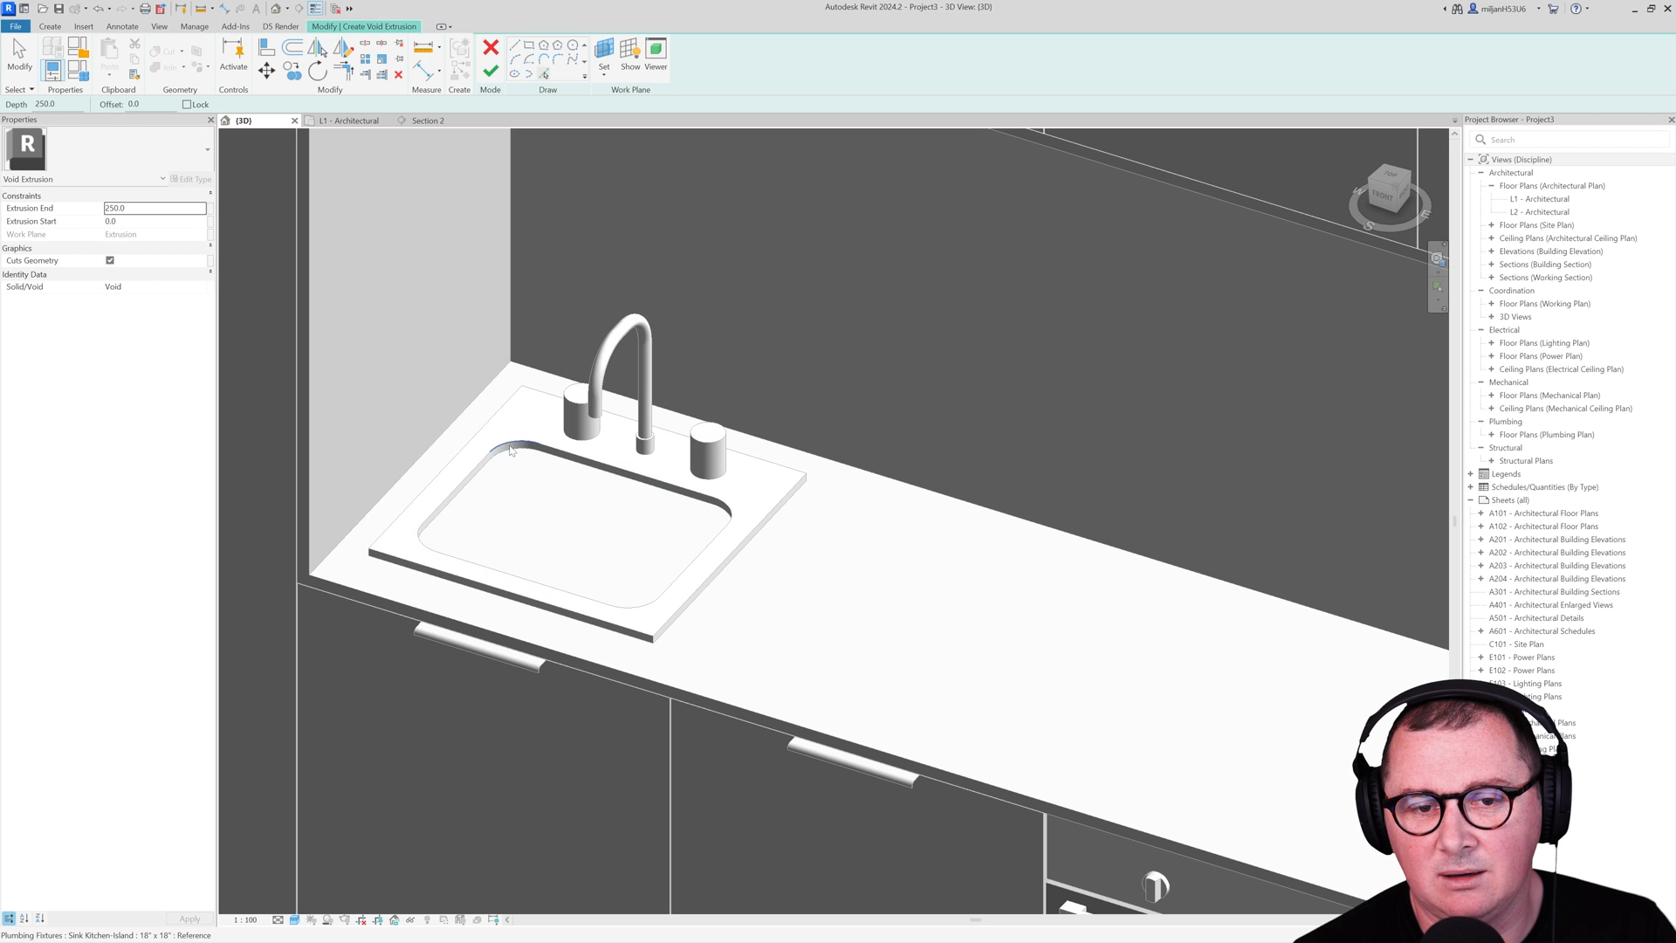
left_click(510, 450)
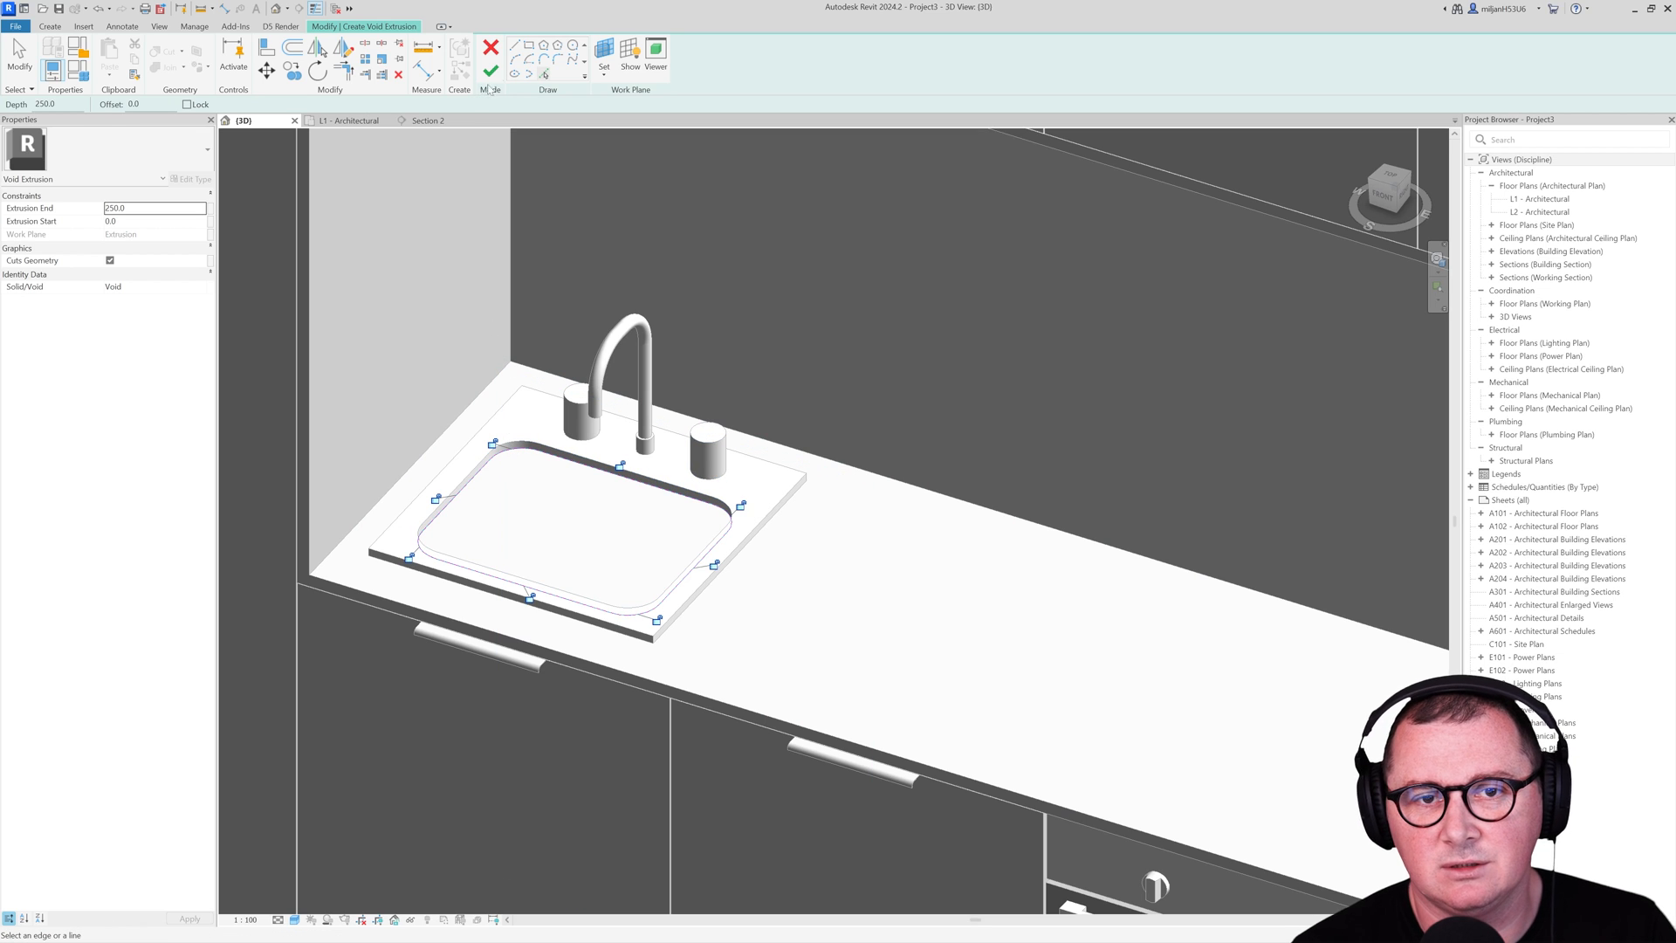
left_click(491, 50)
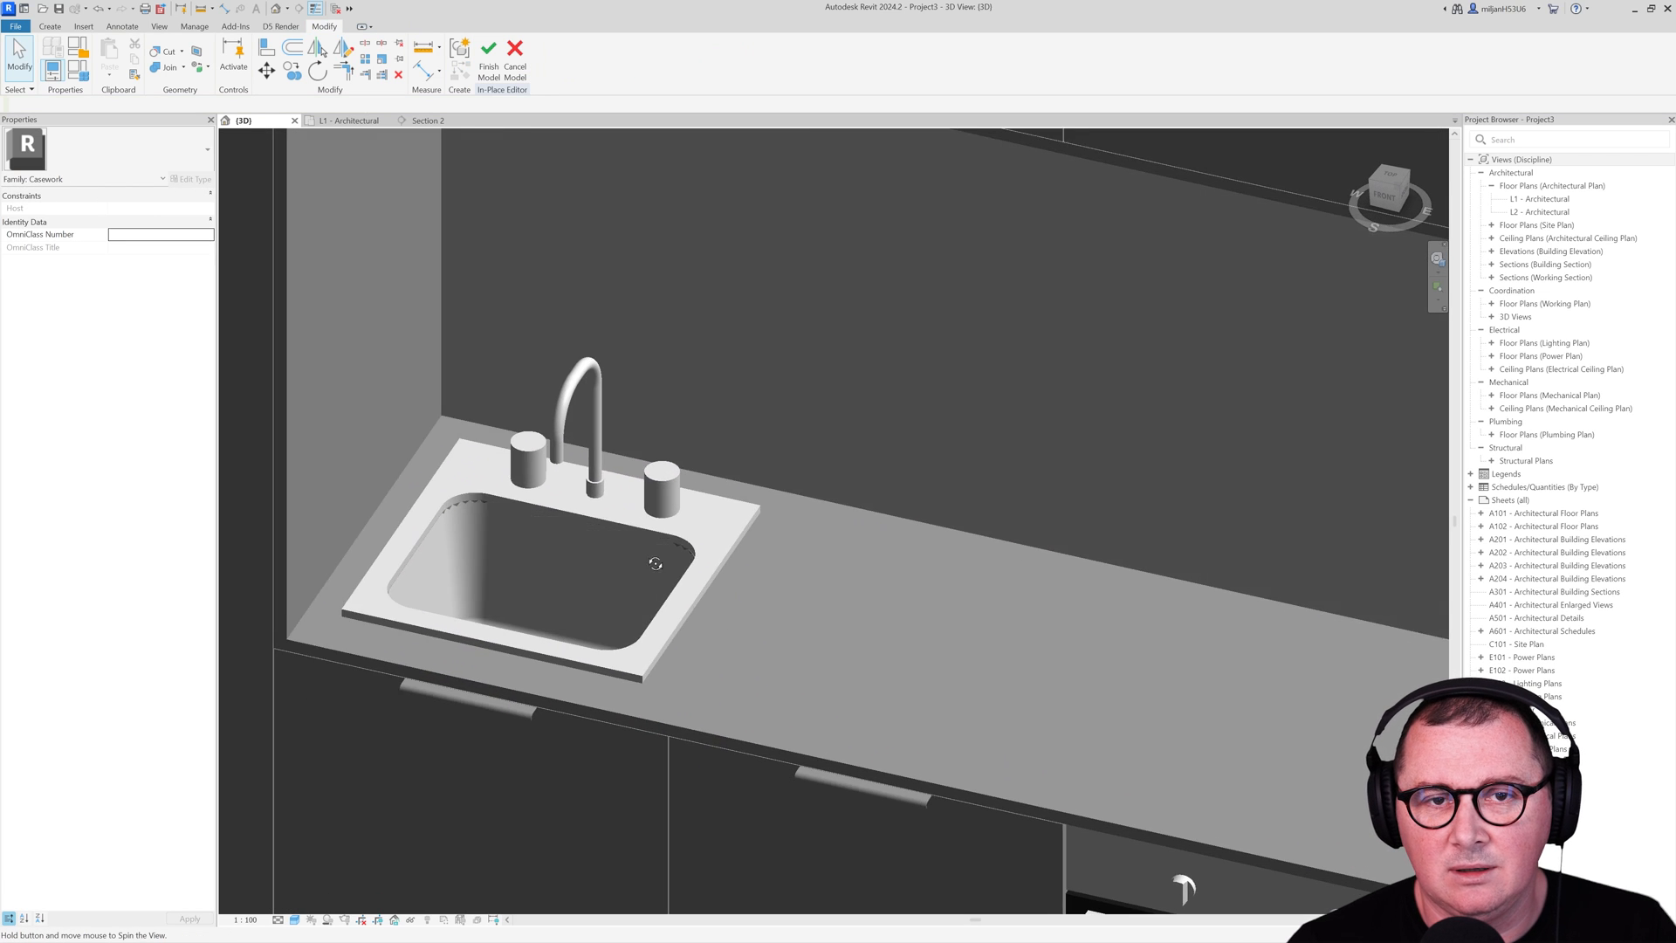
left_click_drag(652, 561, 604, 579)
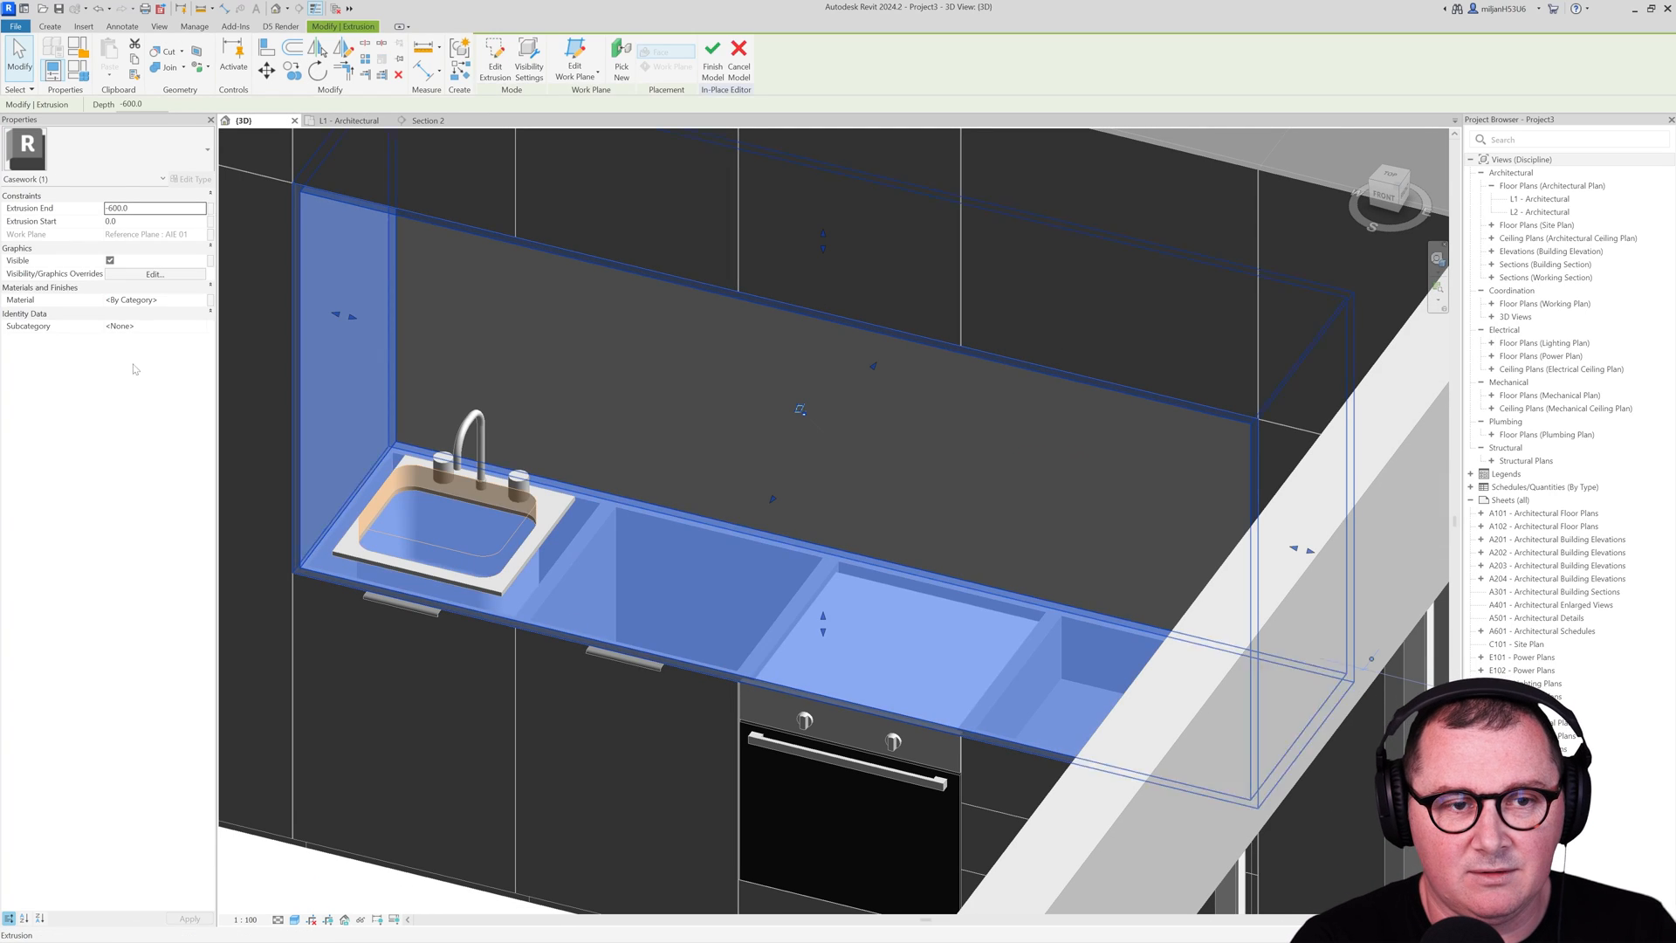
Step: Create the 'AIE green' material with its green colour and render appearance, applied to the niche
left_click(203, 298)
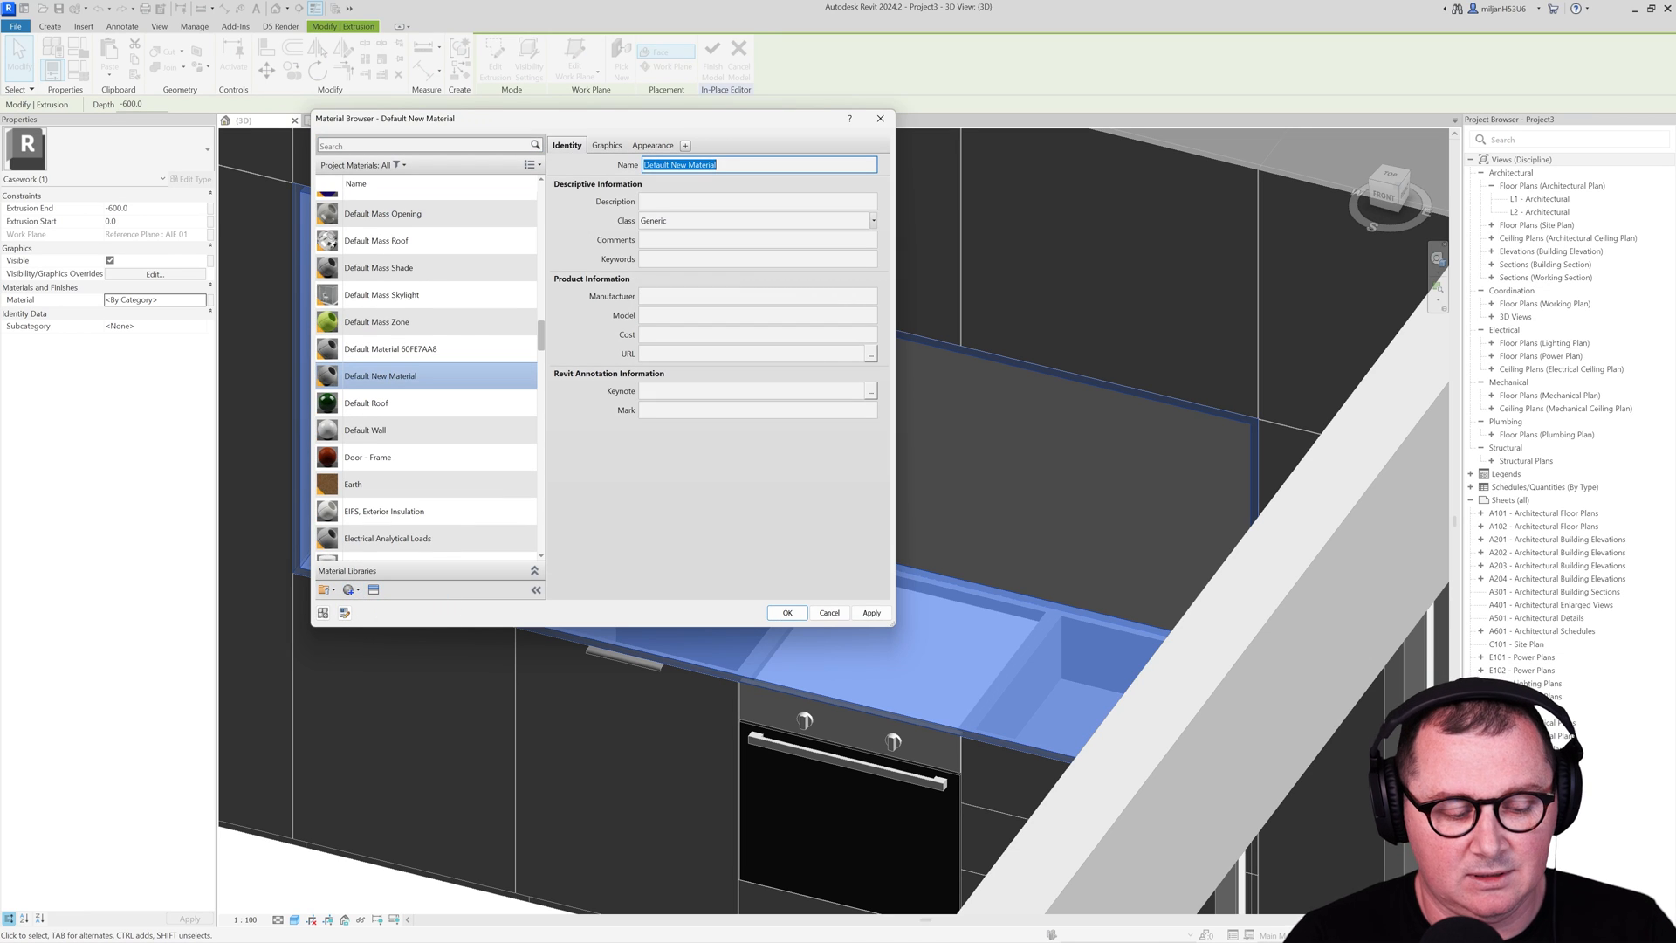
type("AIE green")
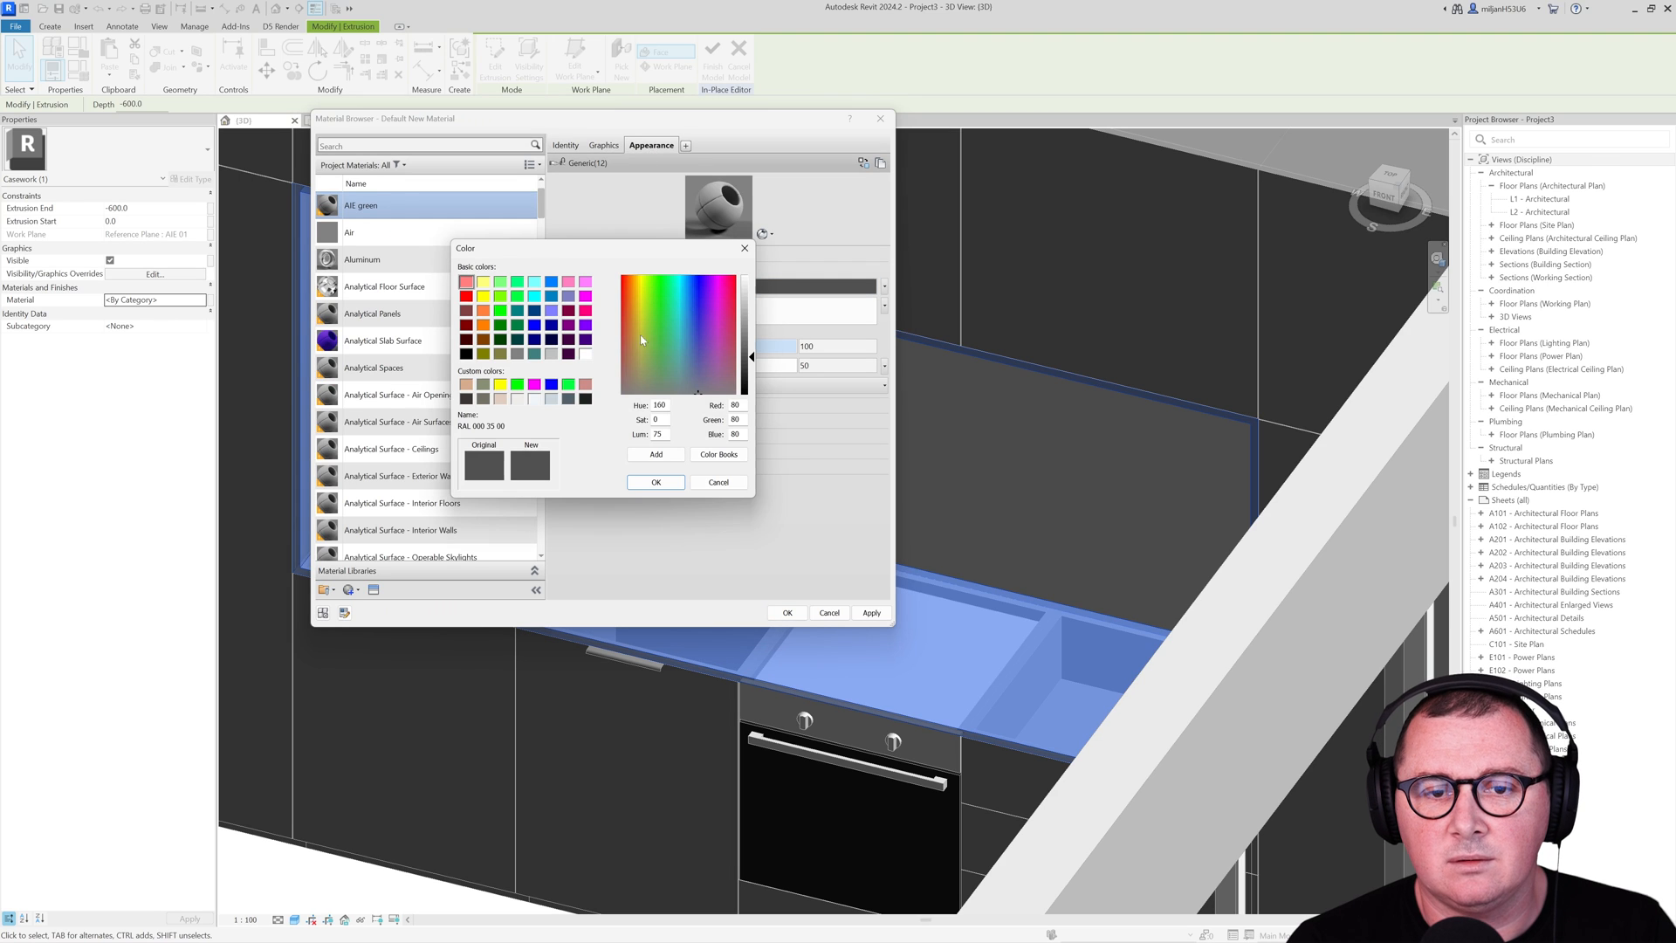
left_click(655, 482)
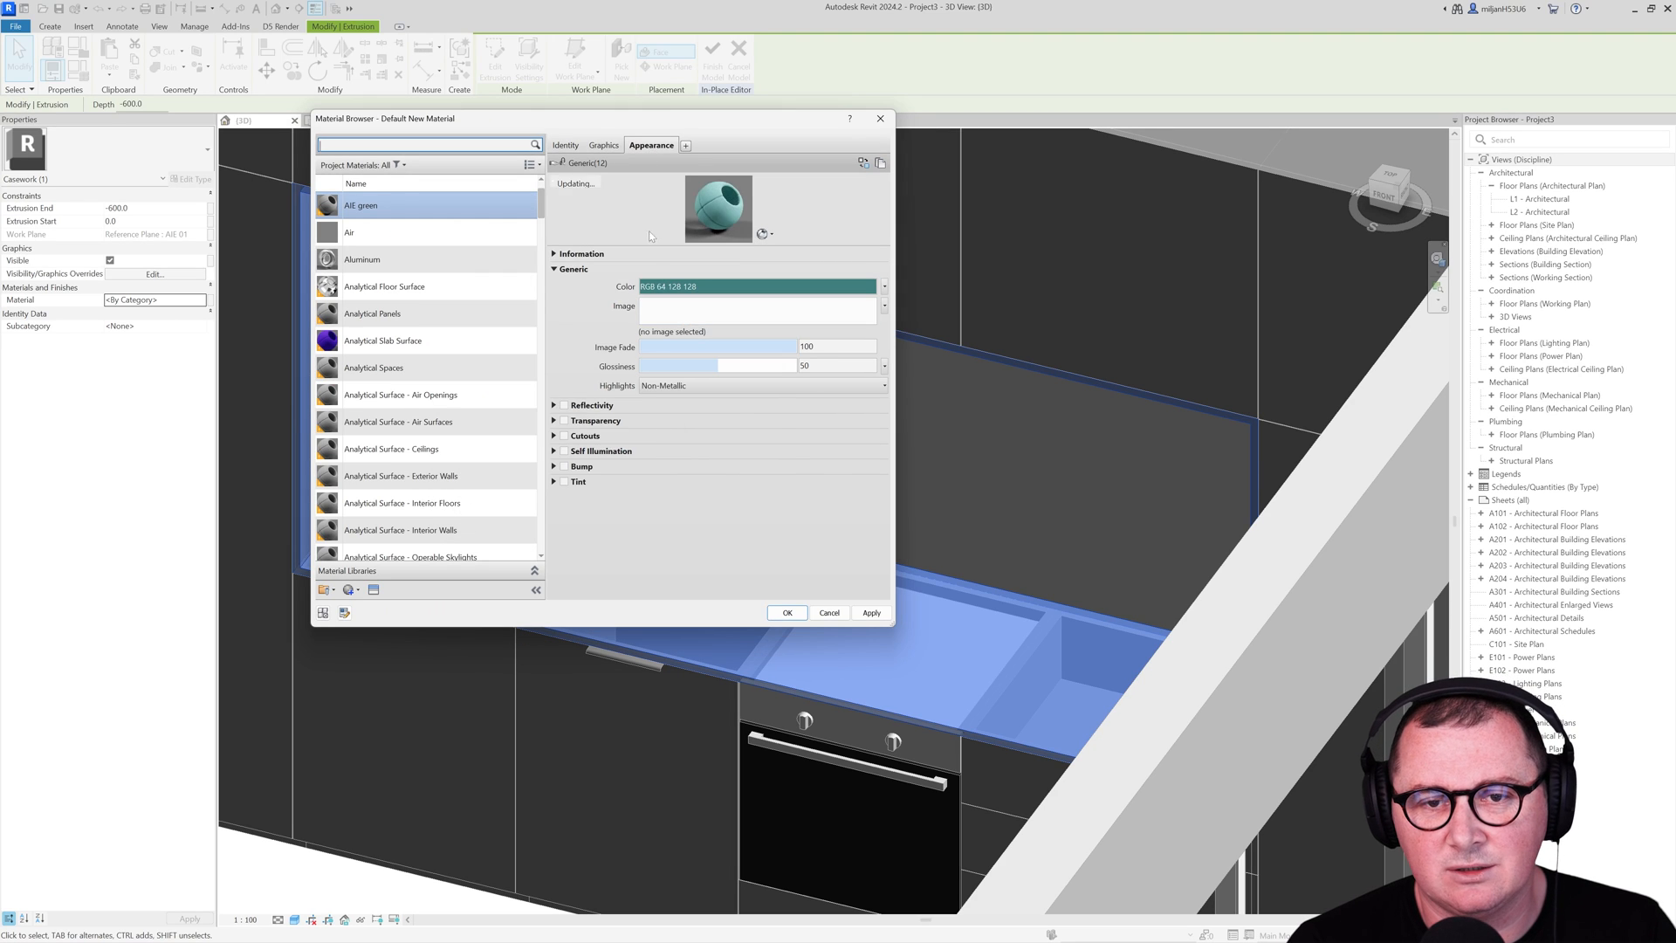
left_click(602, 145)
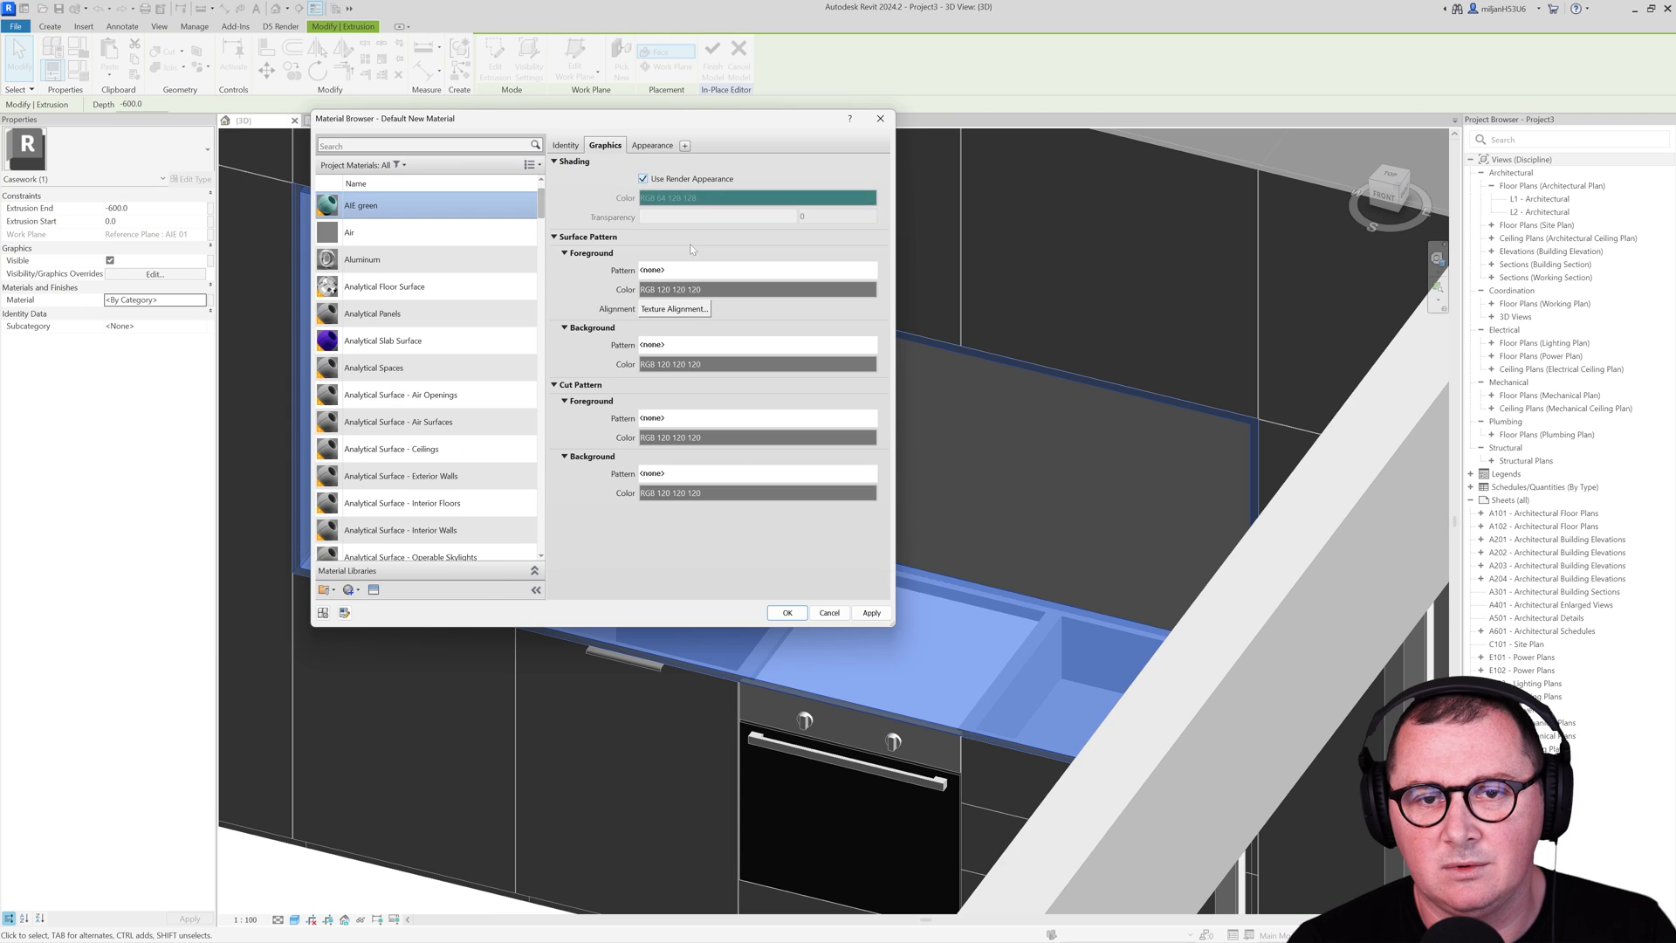
left_click(787, 613)
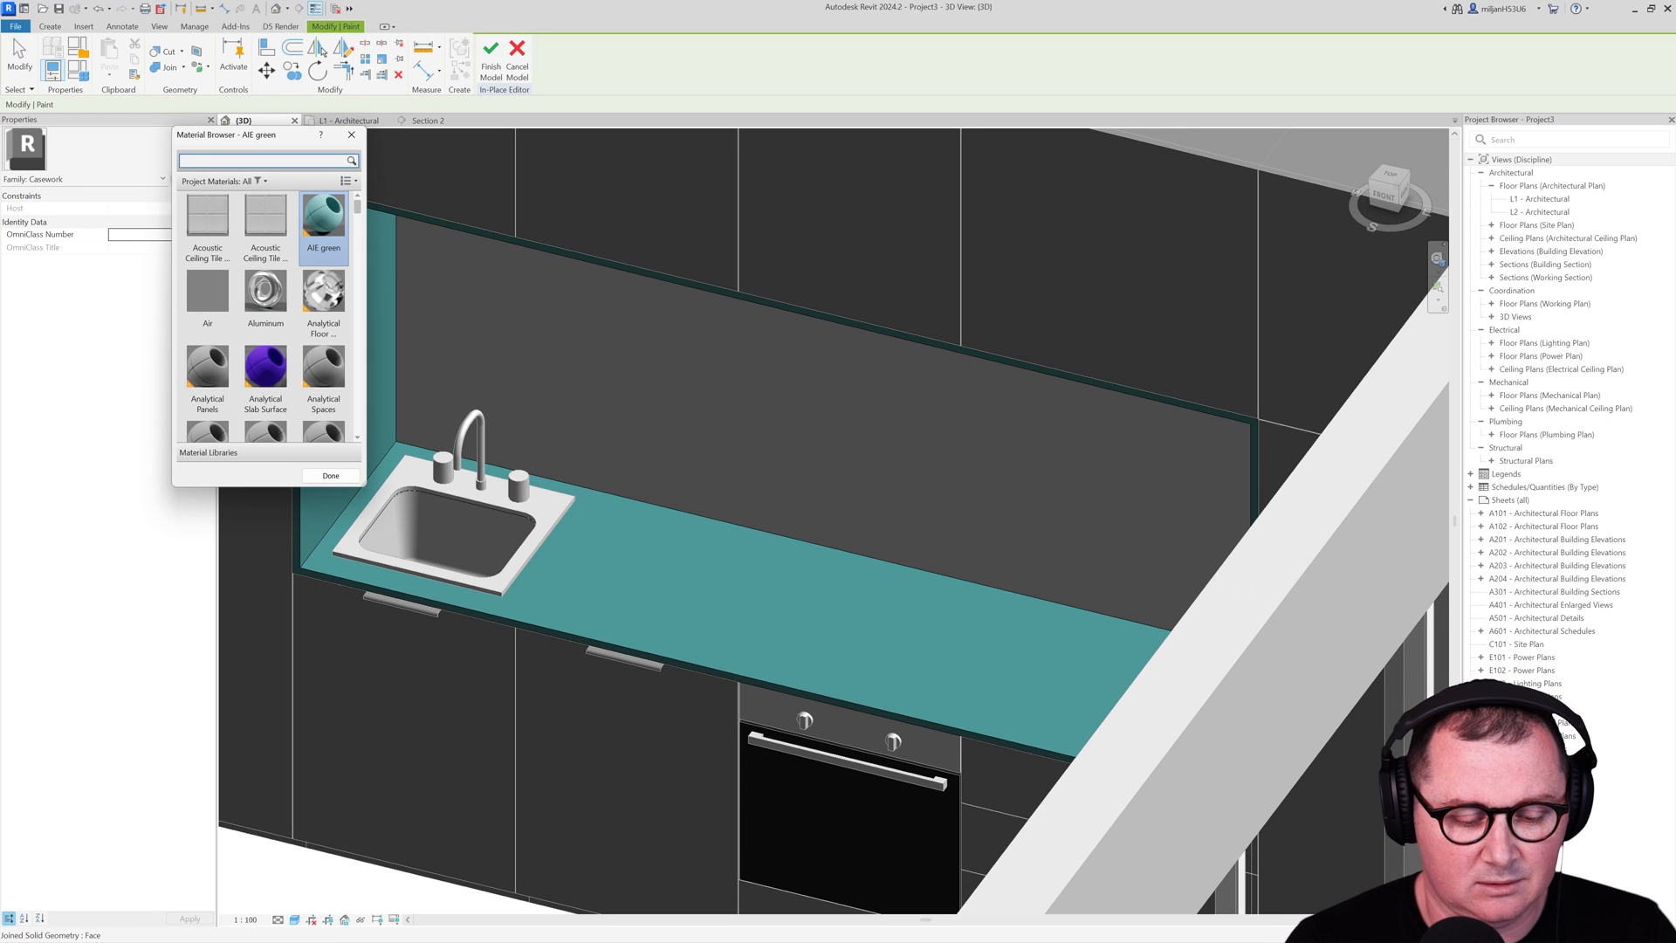
Step: Paint the countertop edge with the Pine material
type("pine")
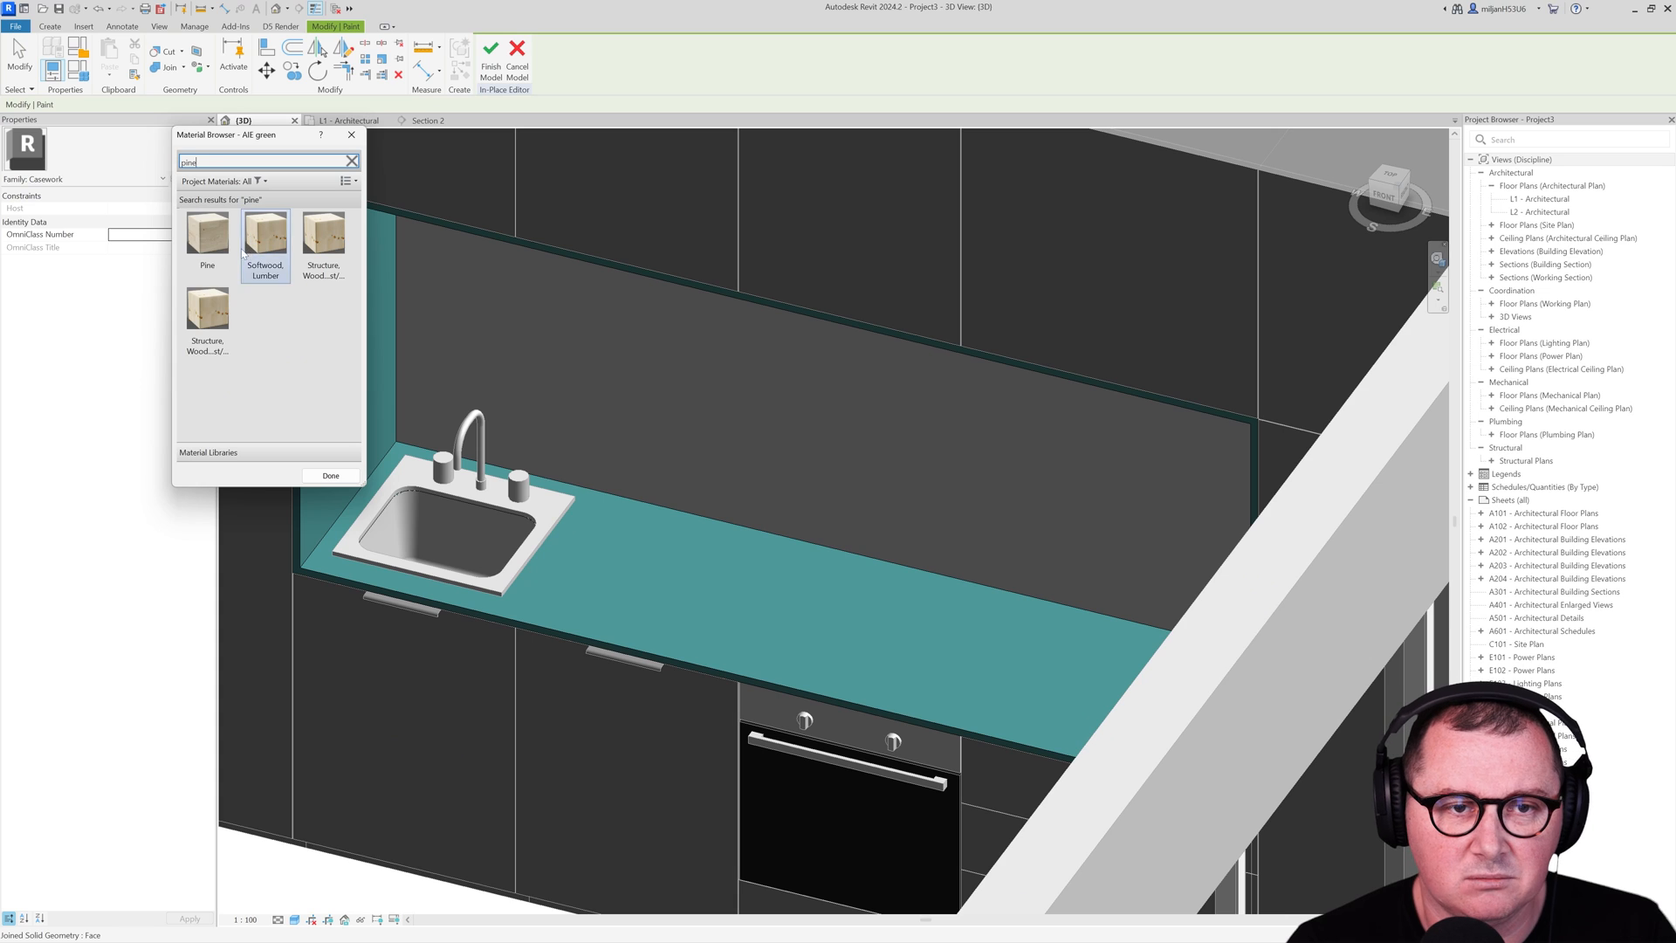
left_click(206, 236)
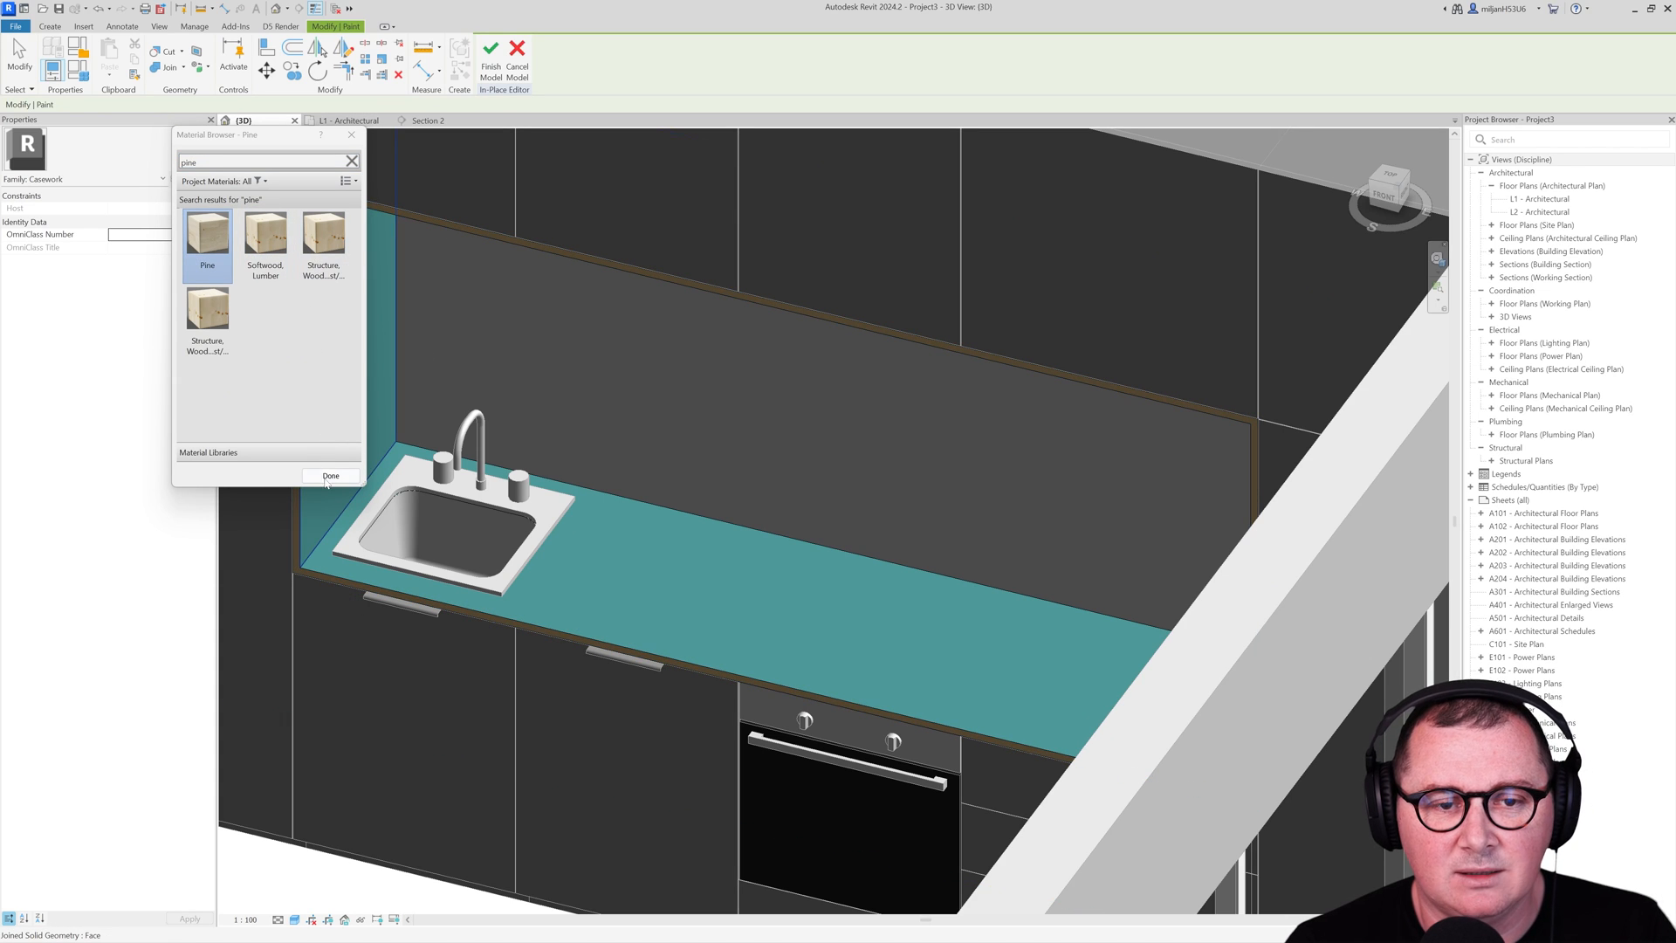
left_click(330, 475)
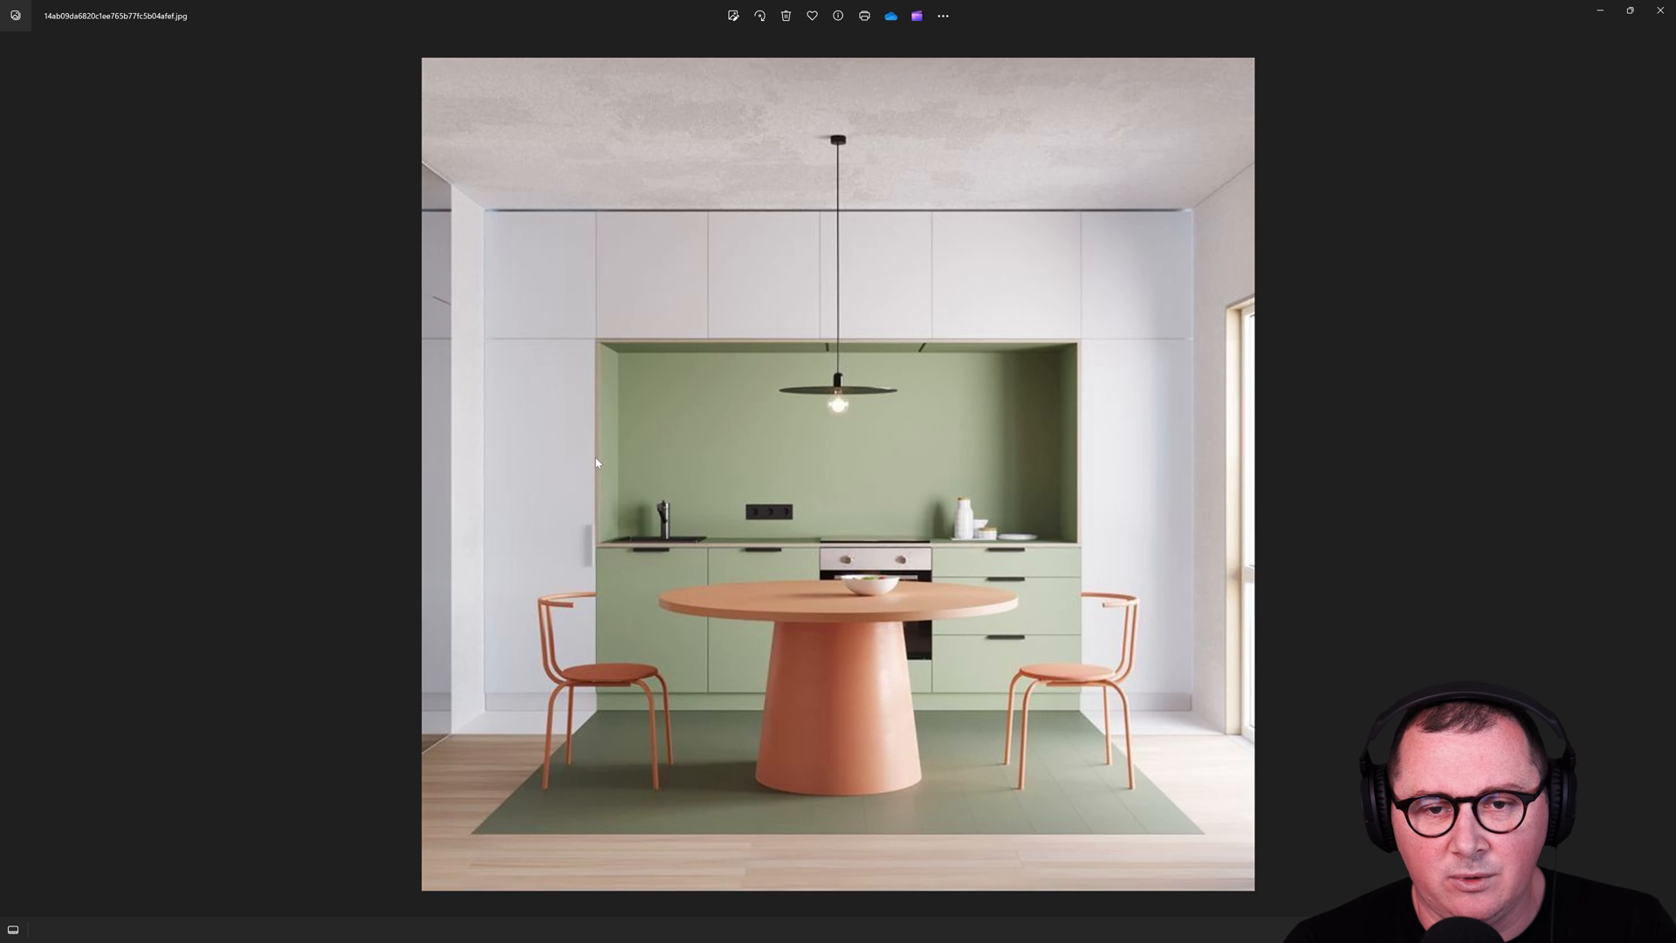
mouse_move(1278, 222)
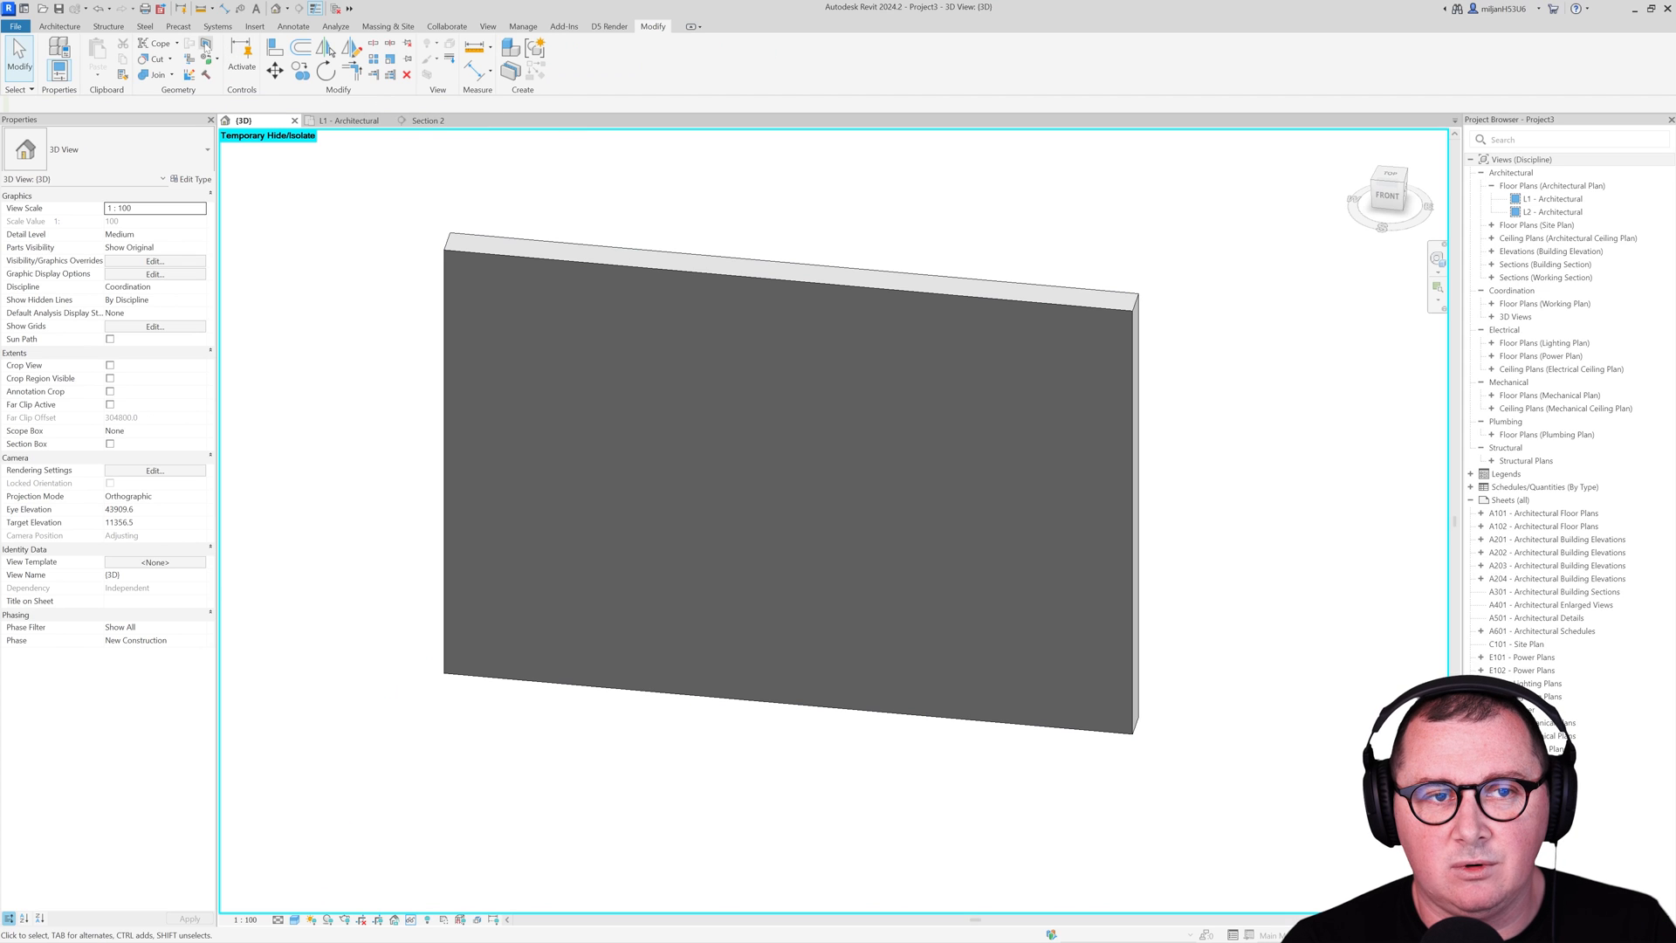
mouse_move(494, 264)
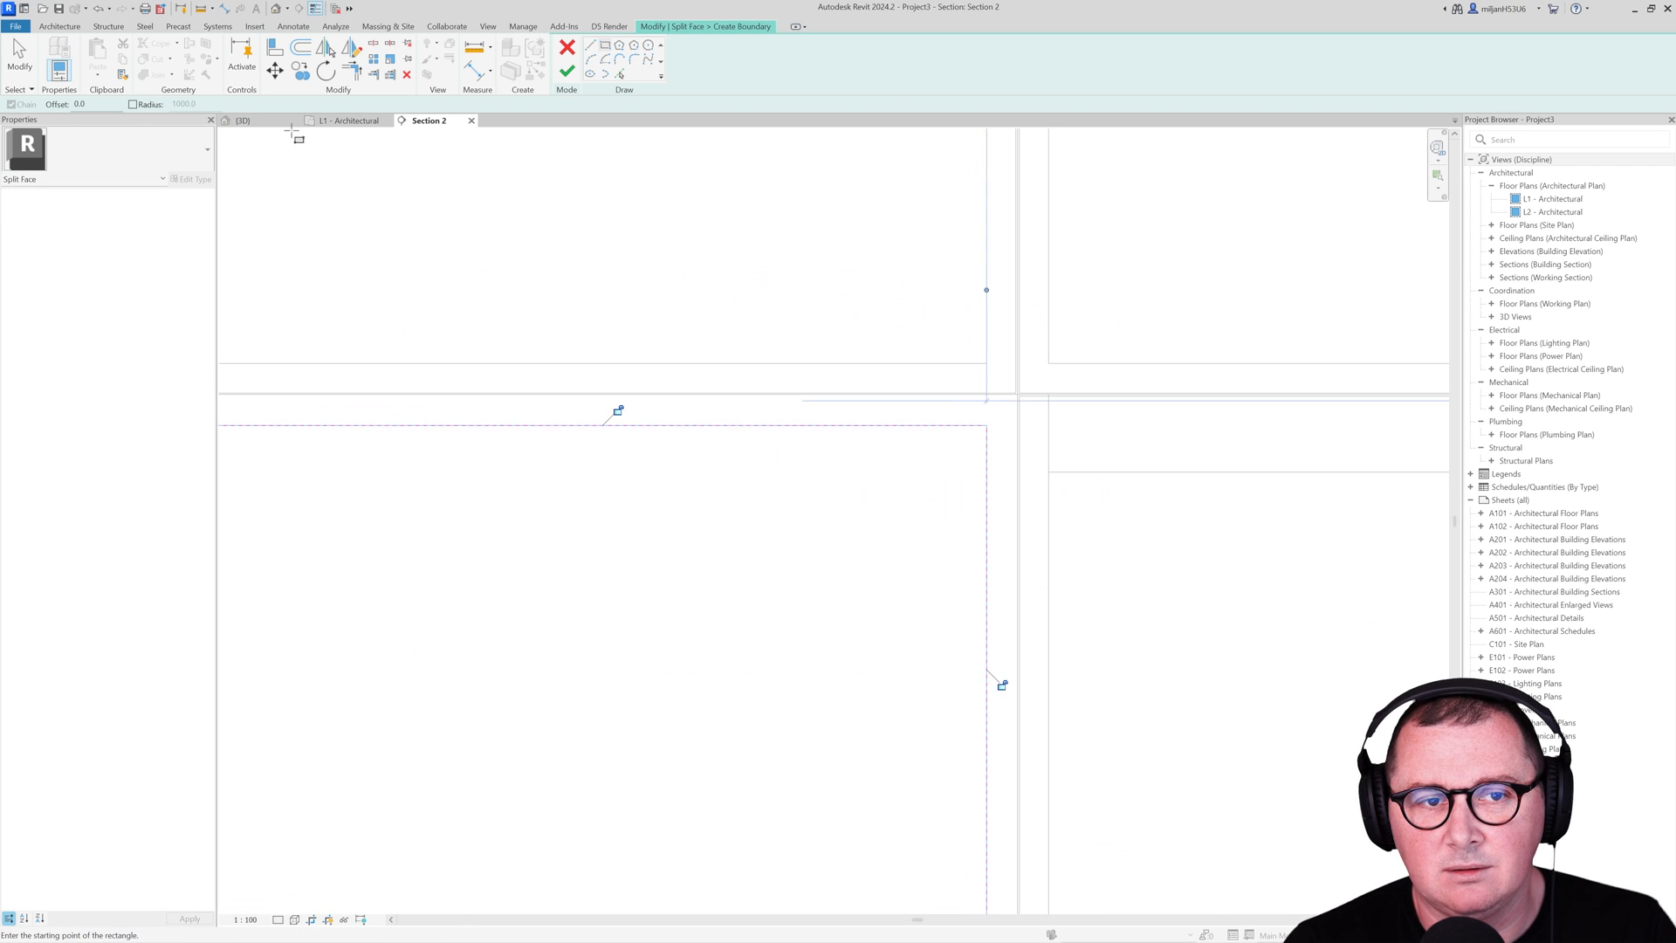
Step: Split a rectangular face on the isolated back wall and paint it AIE green
left_click(242, 121)
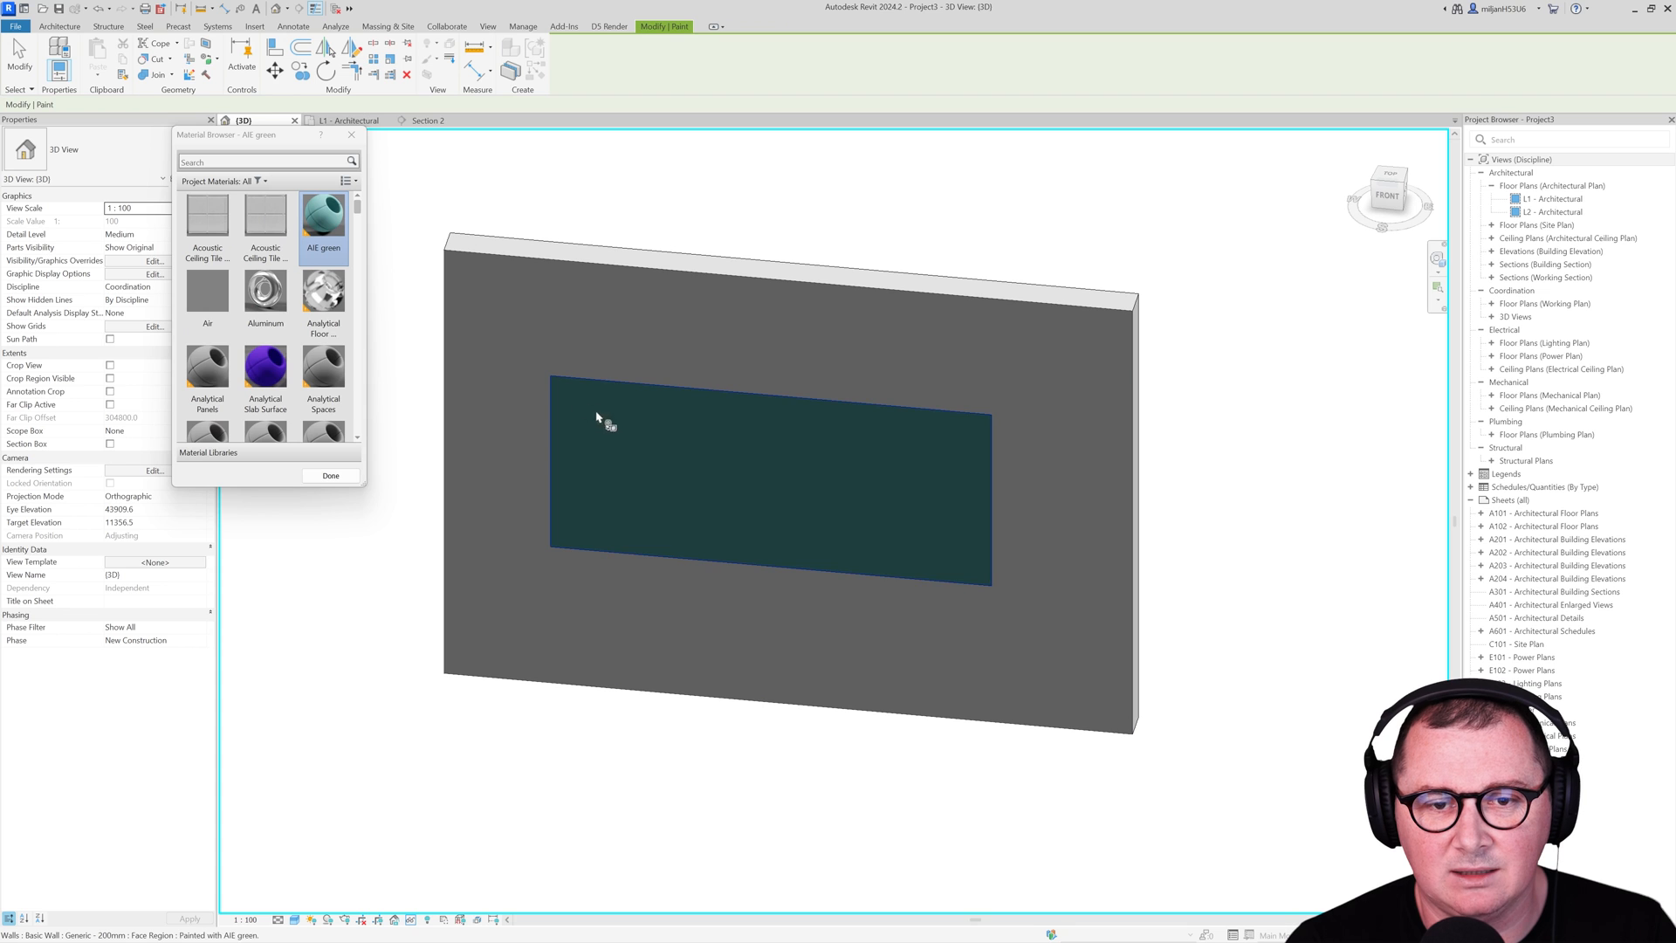
left_click(330, 475)
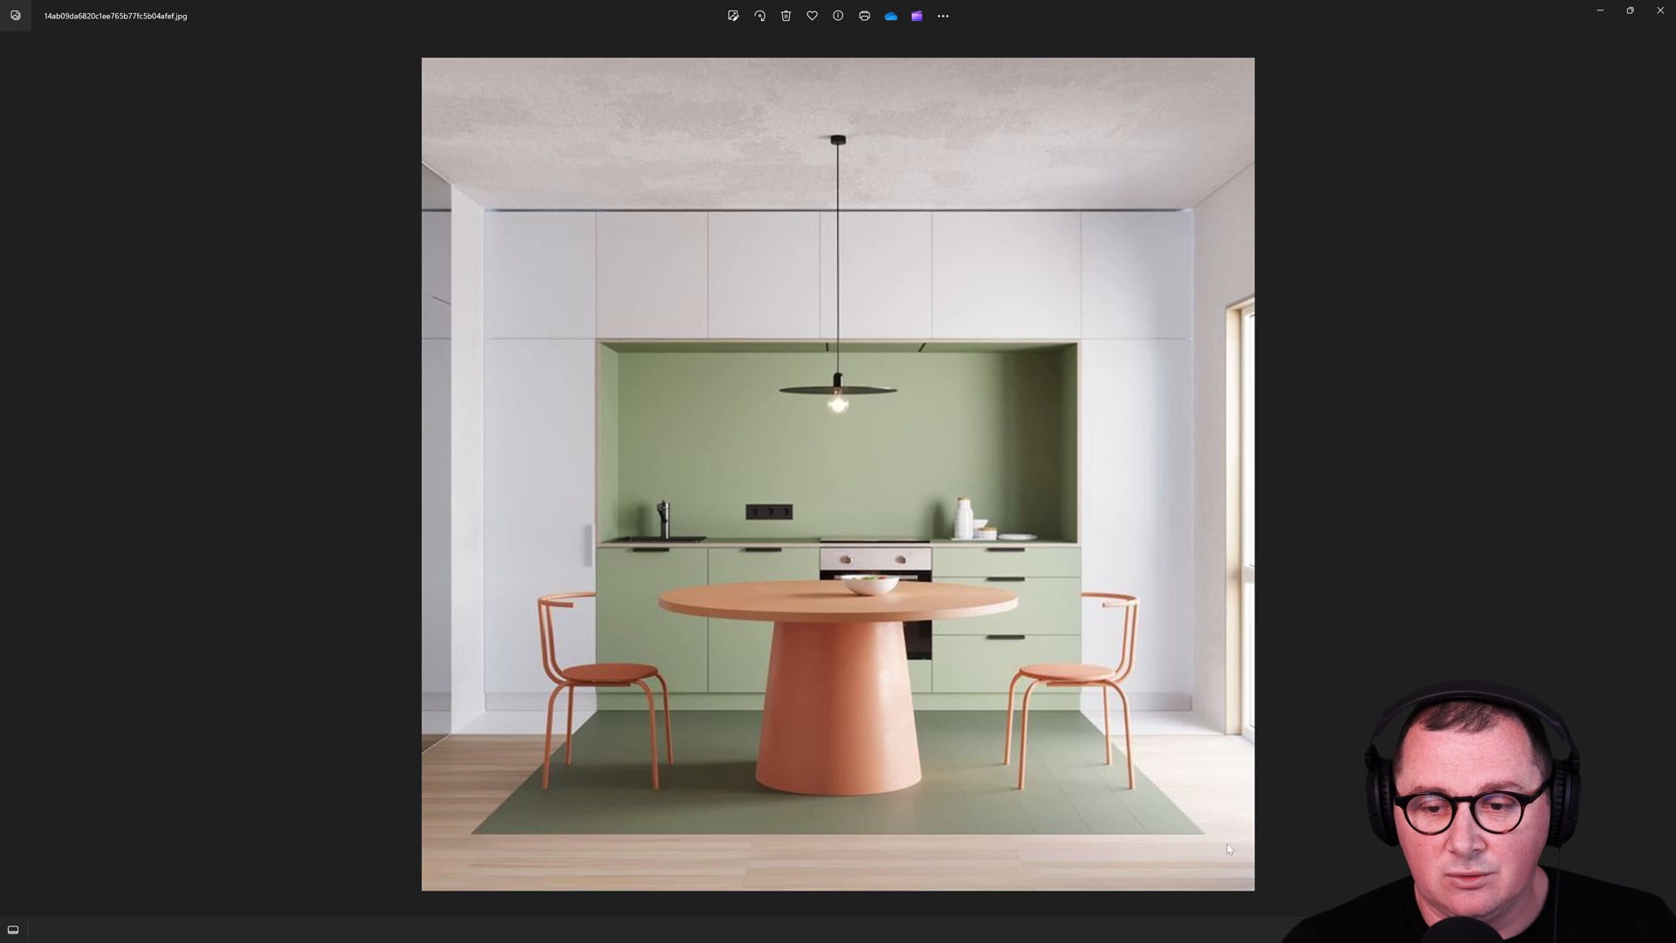
mouse_move(1077, 728)
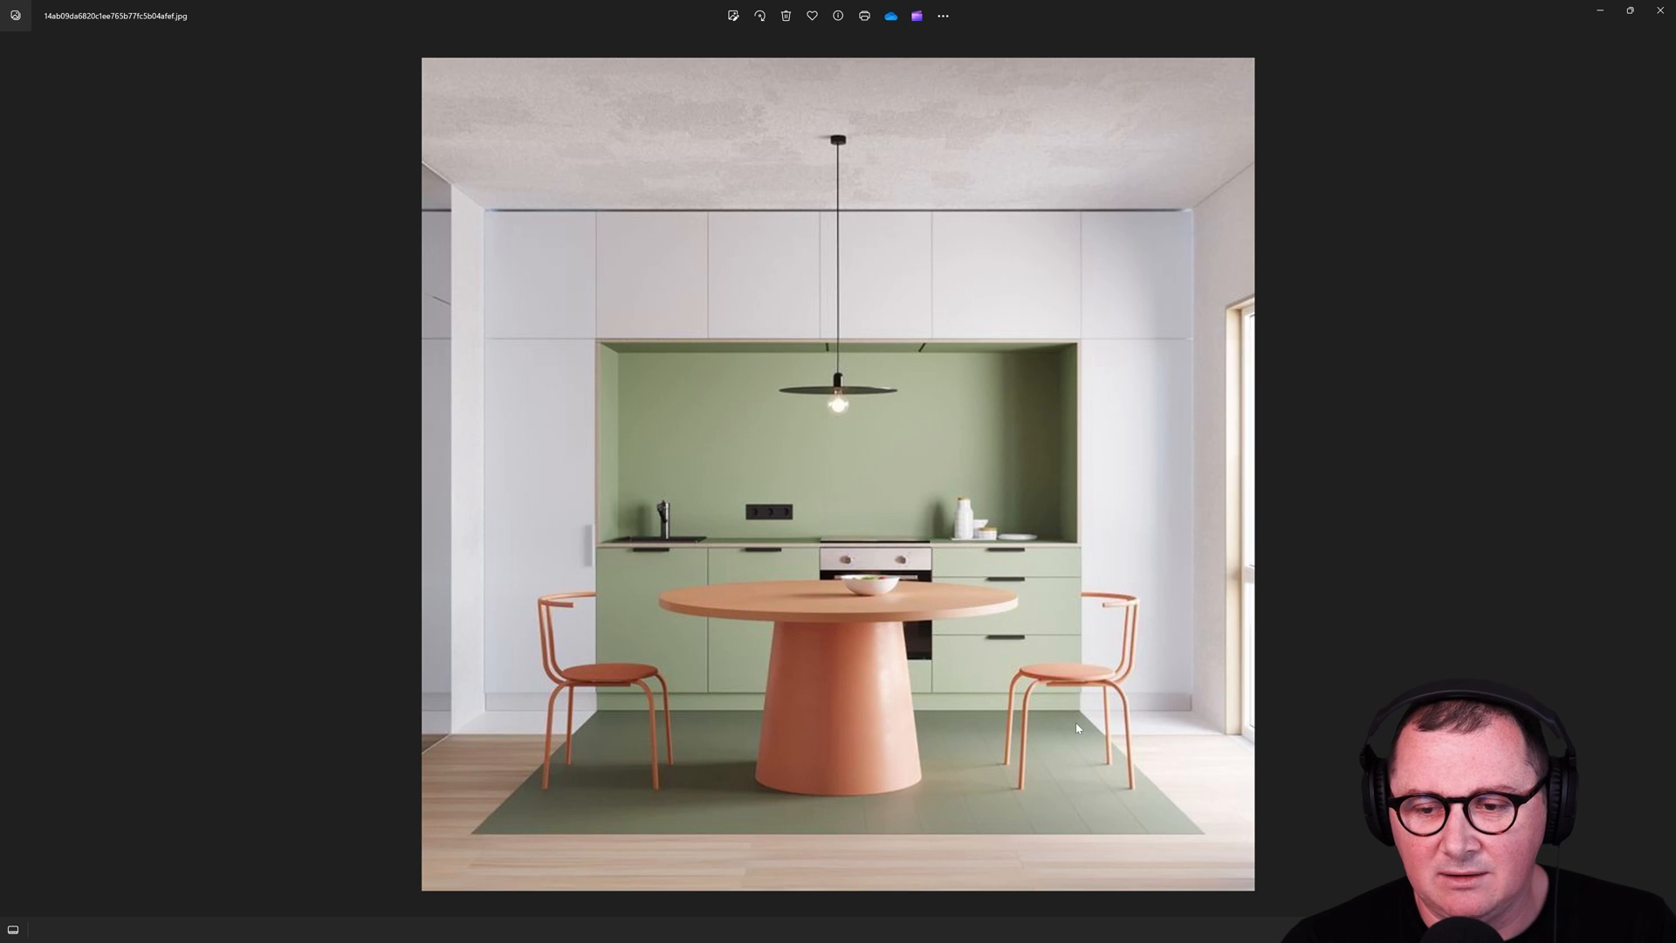
mouse_move(1601, 61)
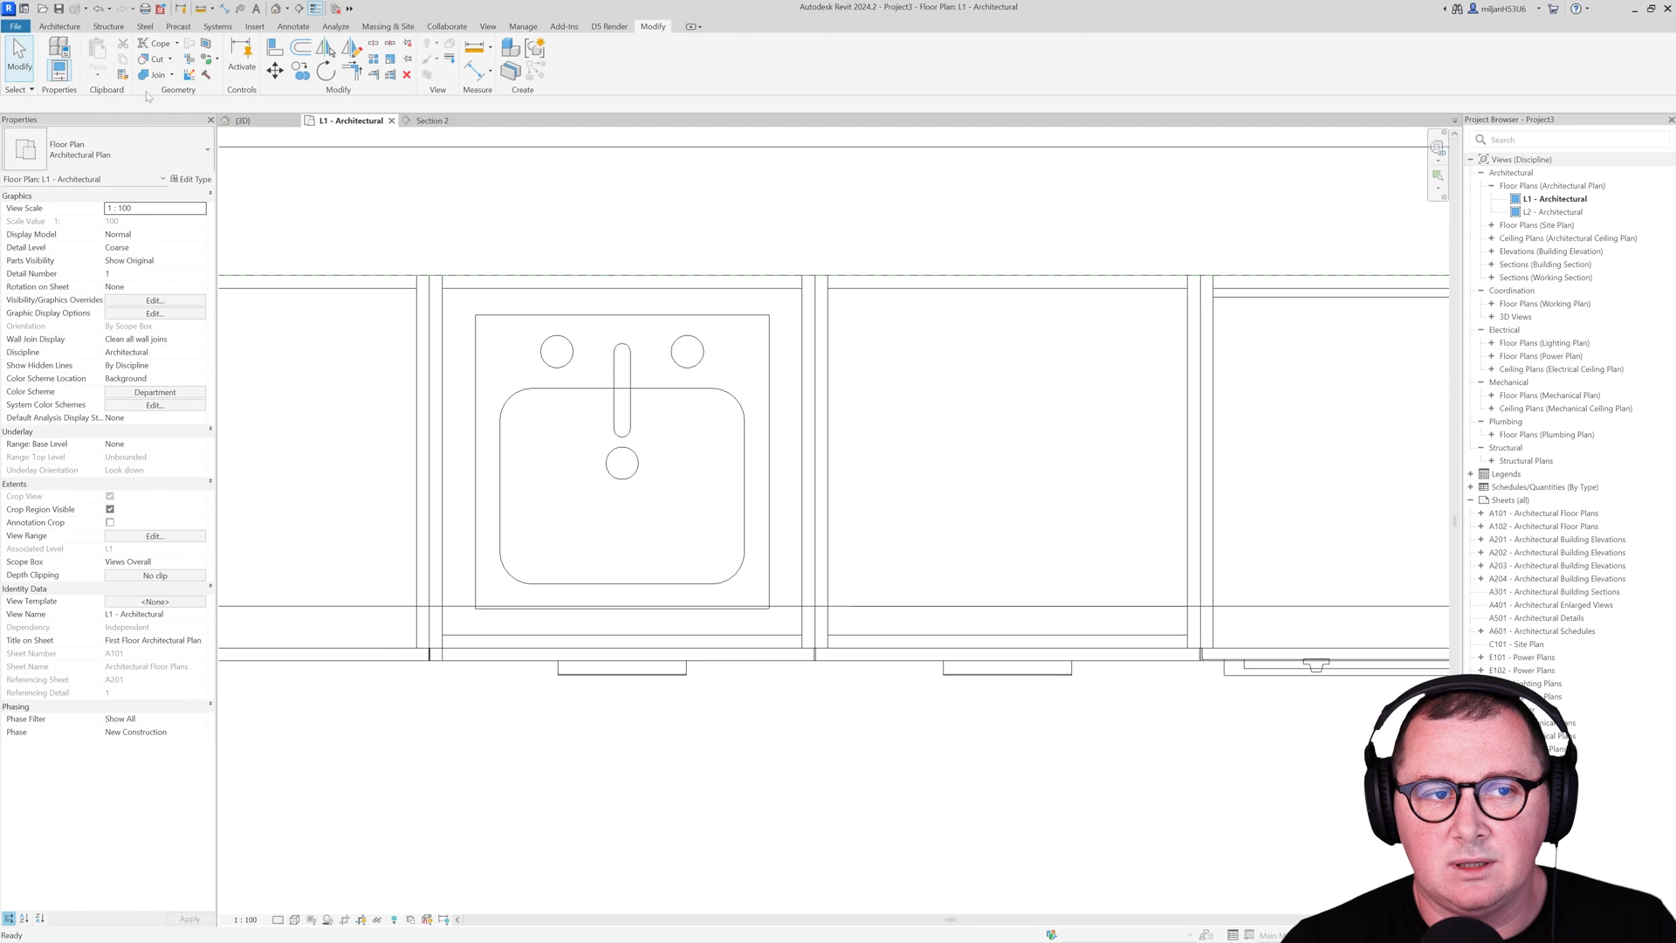
Step: Create an architectural floor with a new AE 300 mm type, edit its structure, and paste it aligned to level L1
left_click(299, 58)
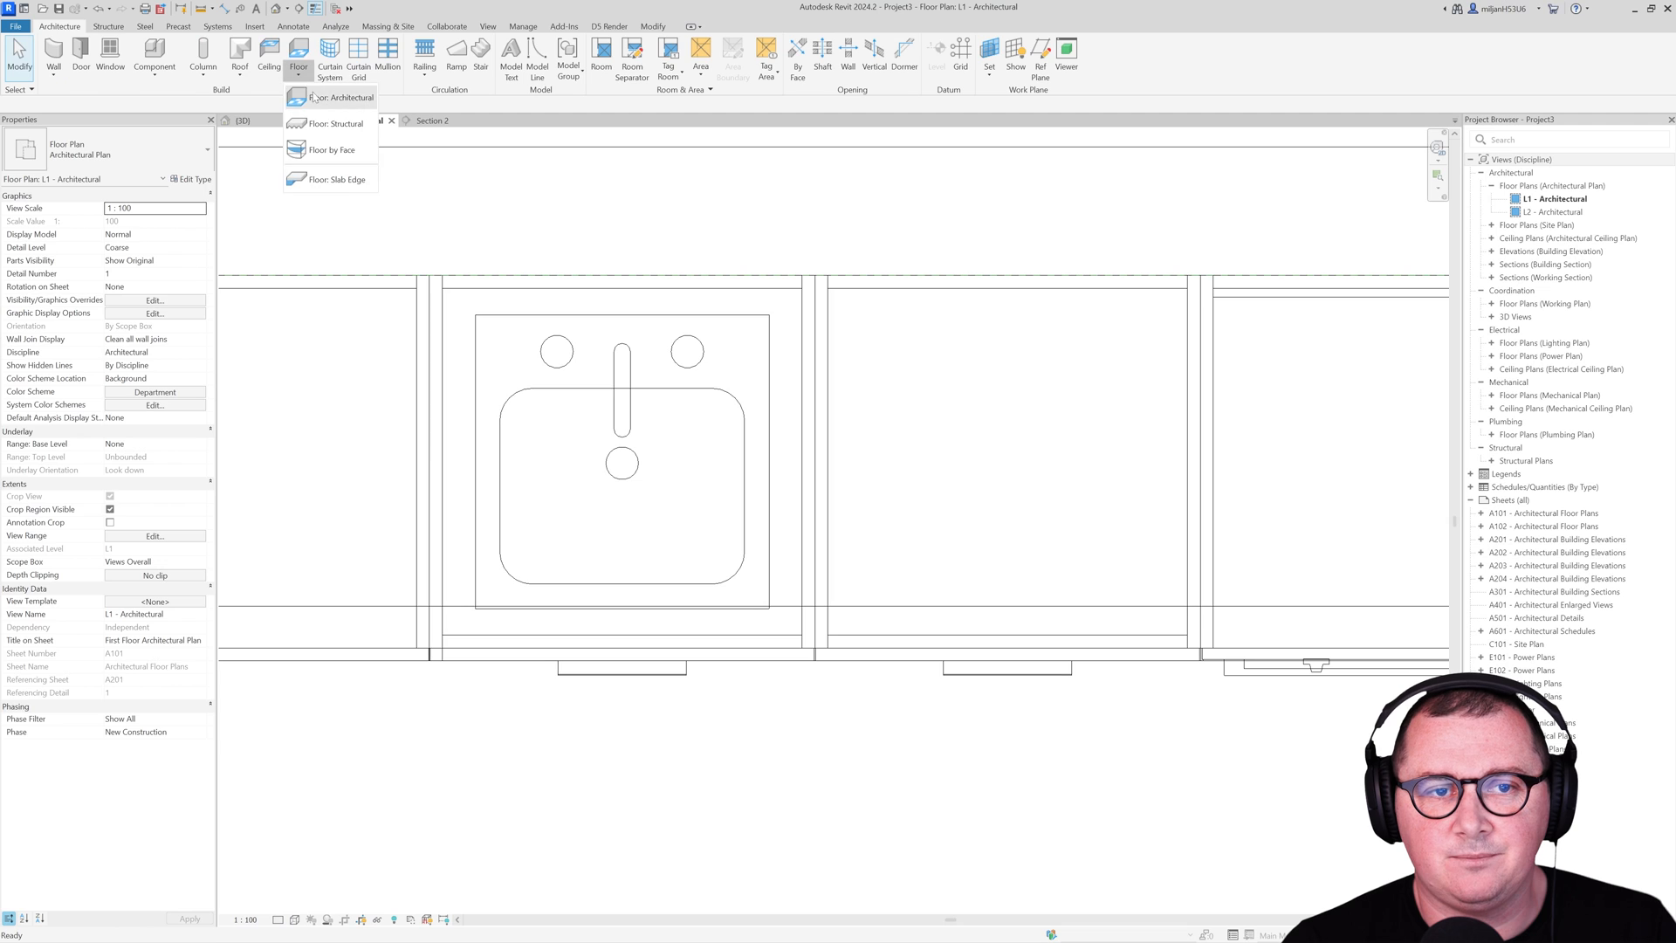
left_click(332, 98)
type("A")
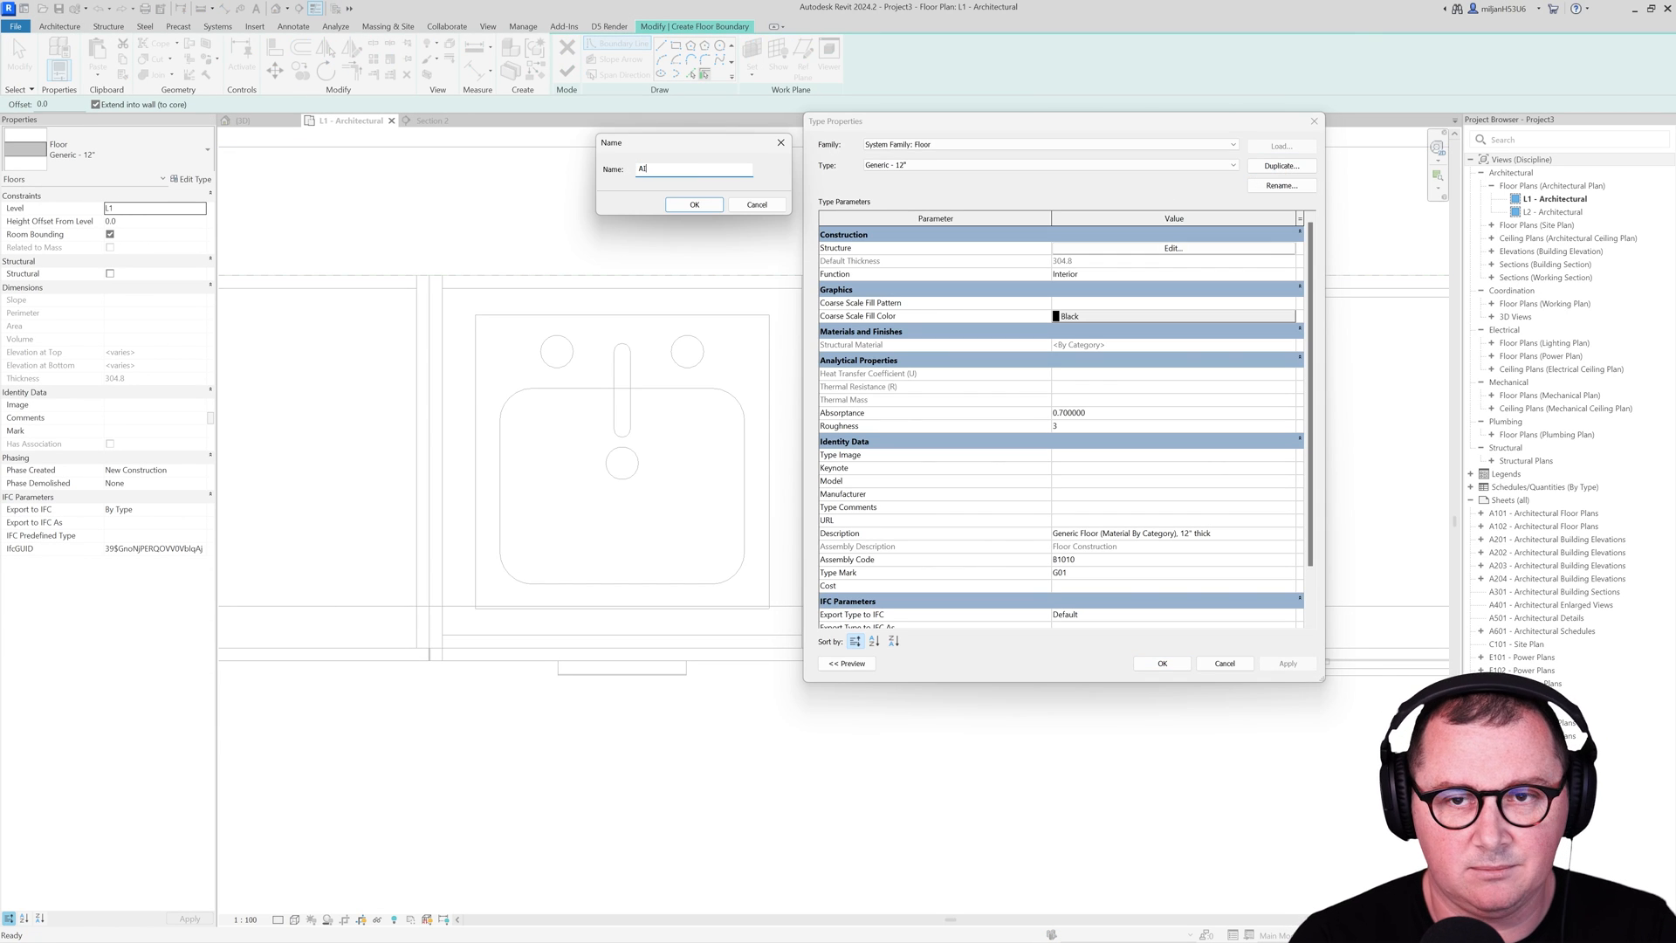
left_click(693, 204)
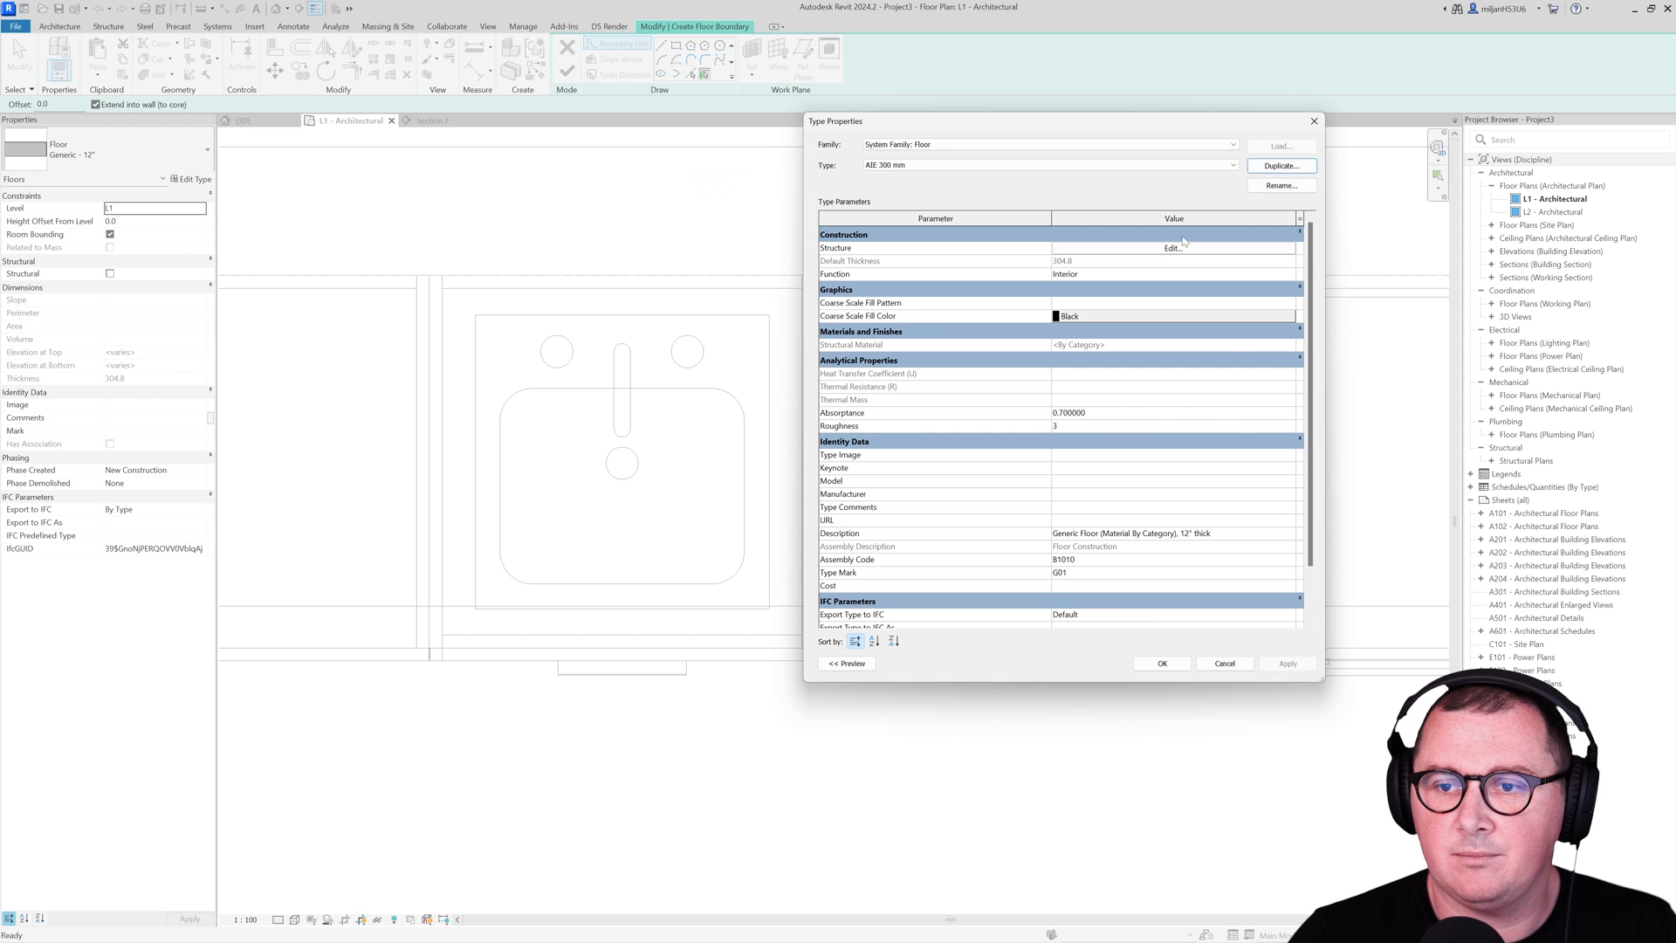
left_click(1163, 664)
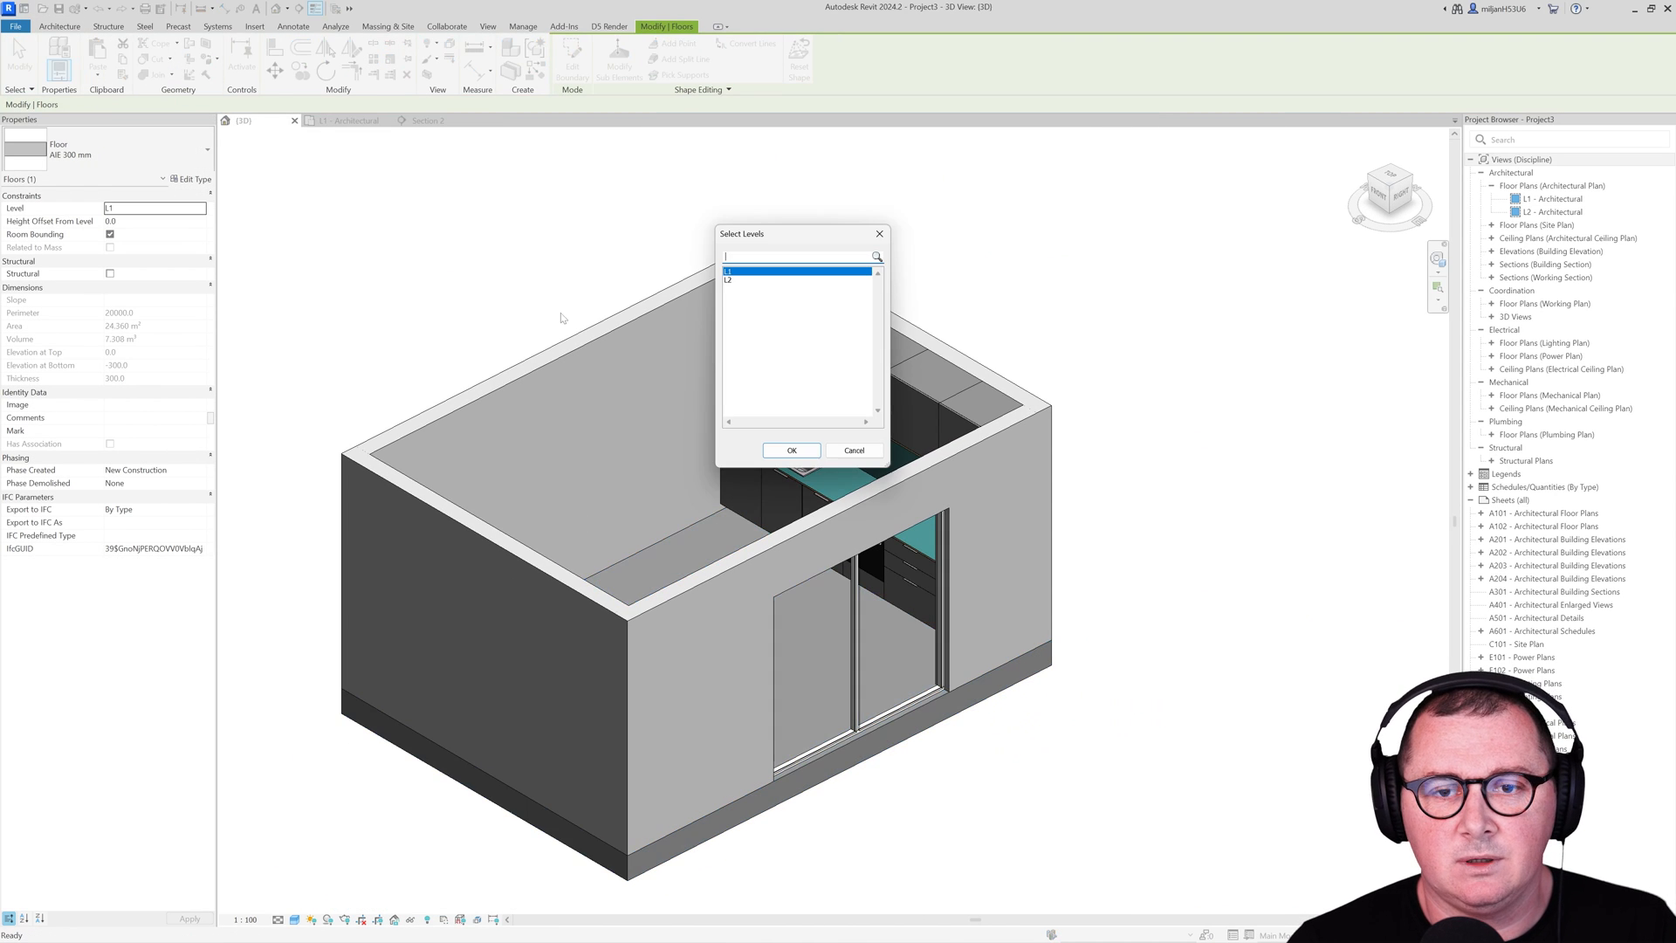
left_click(791, 451)
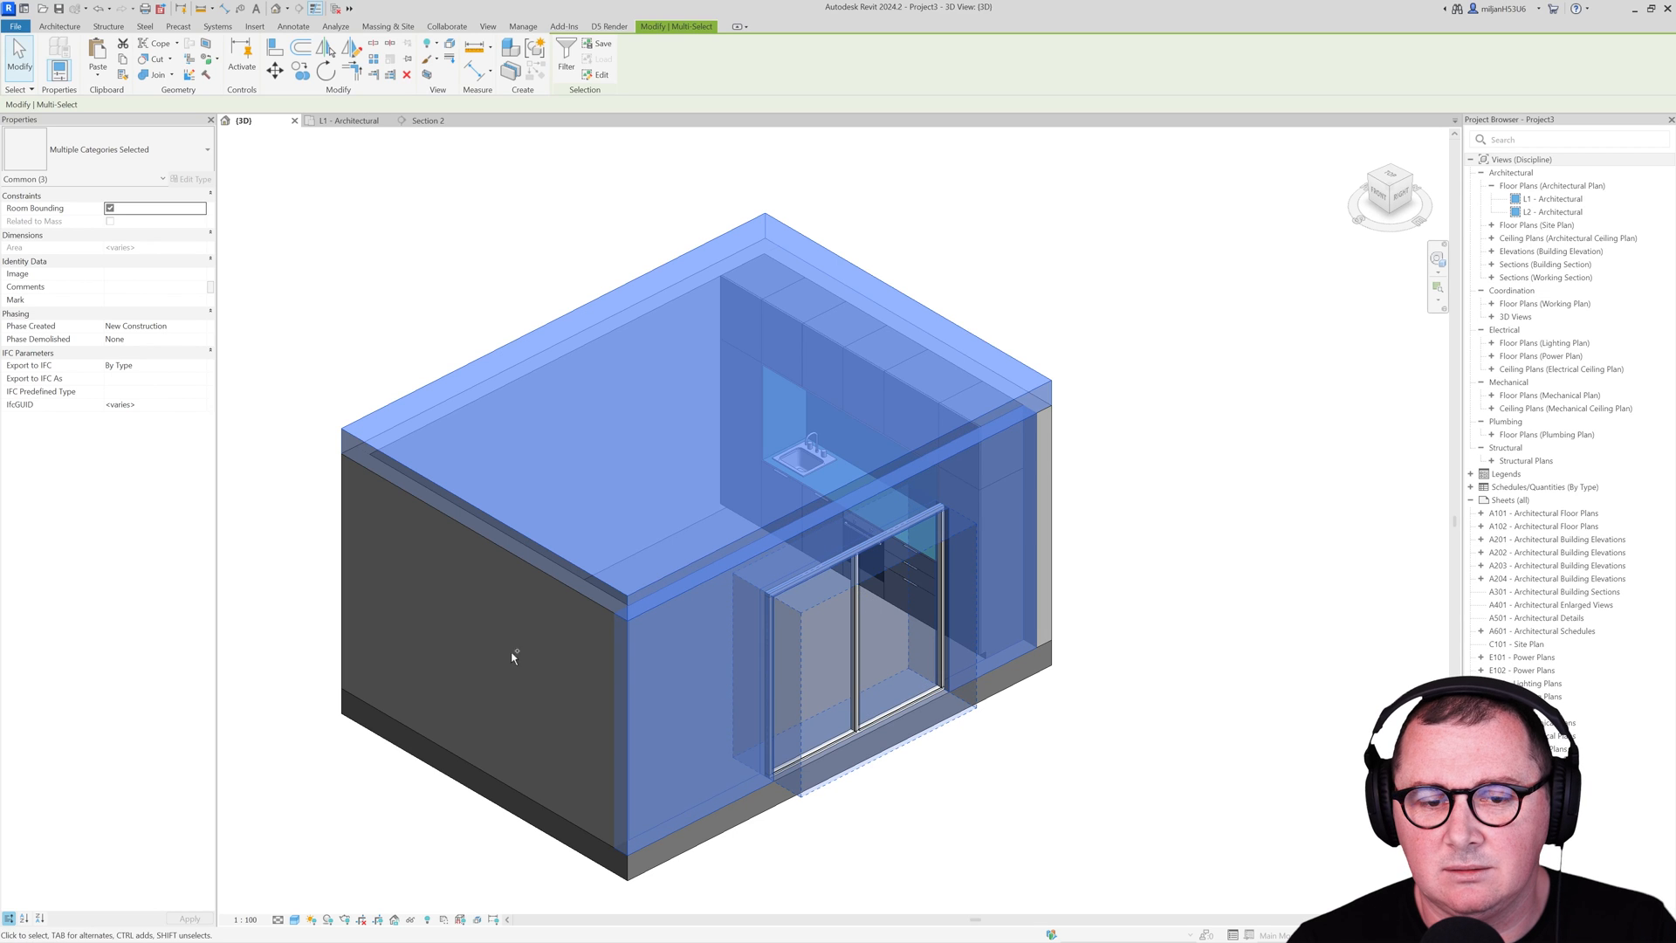
Step: Reselect the previously selected walls and floor via Select Previous in the 3D view
right_click(512, 656)
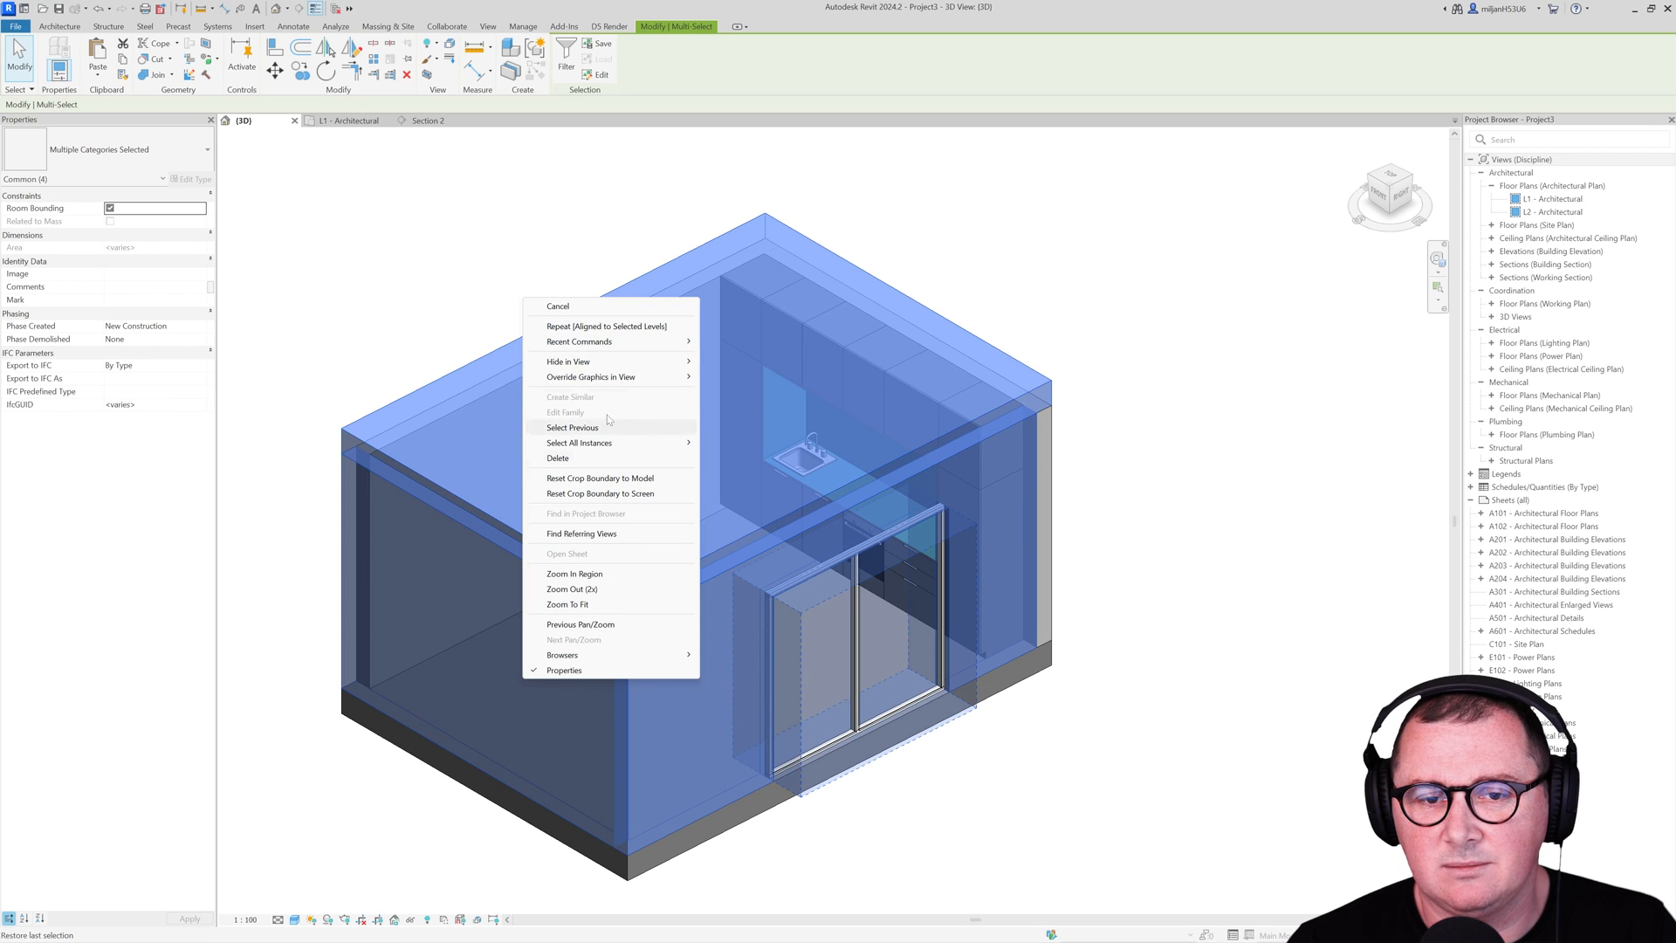
left_click(557, 308)
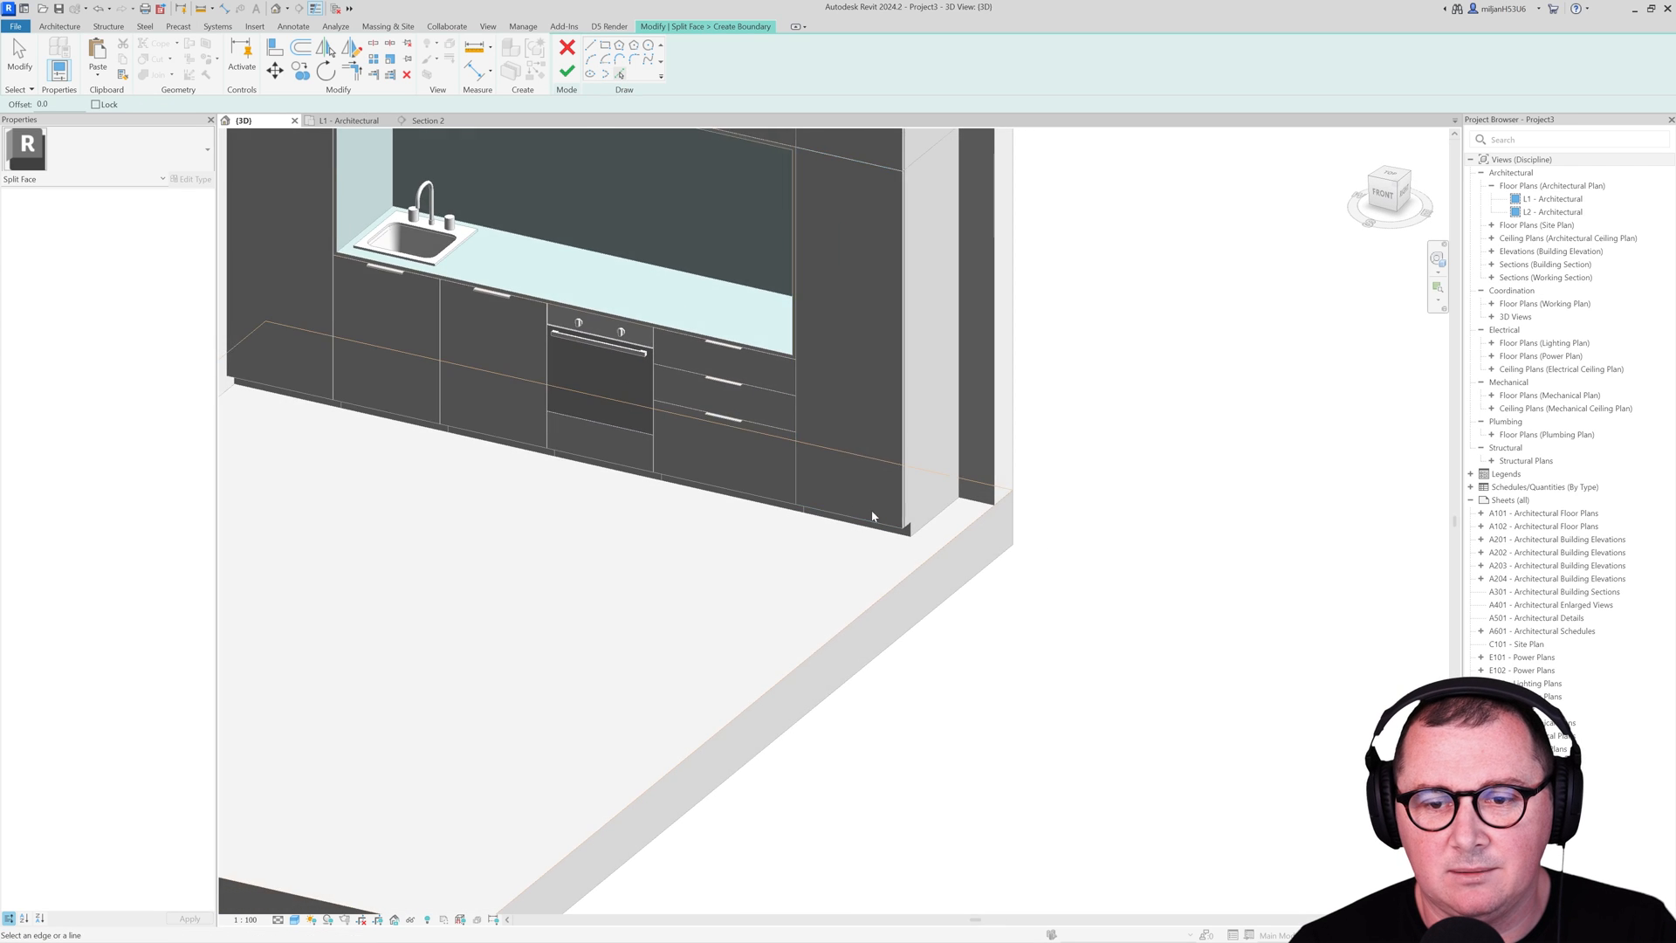
Step: Sketch split-face boundaries in the L1 plan for two patches beside the cabinets and a central rectangle
left_click(351, 120)
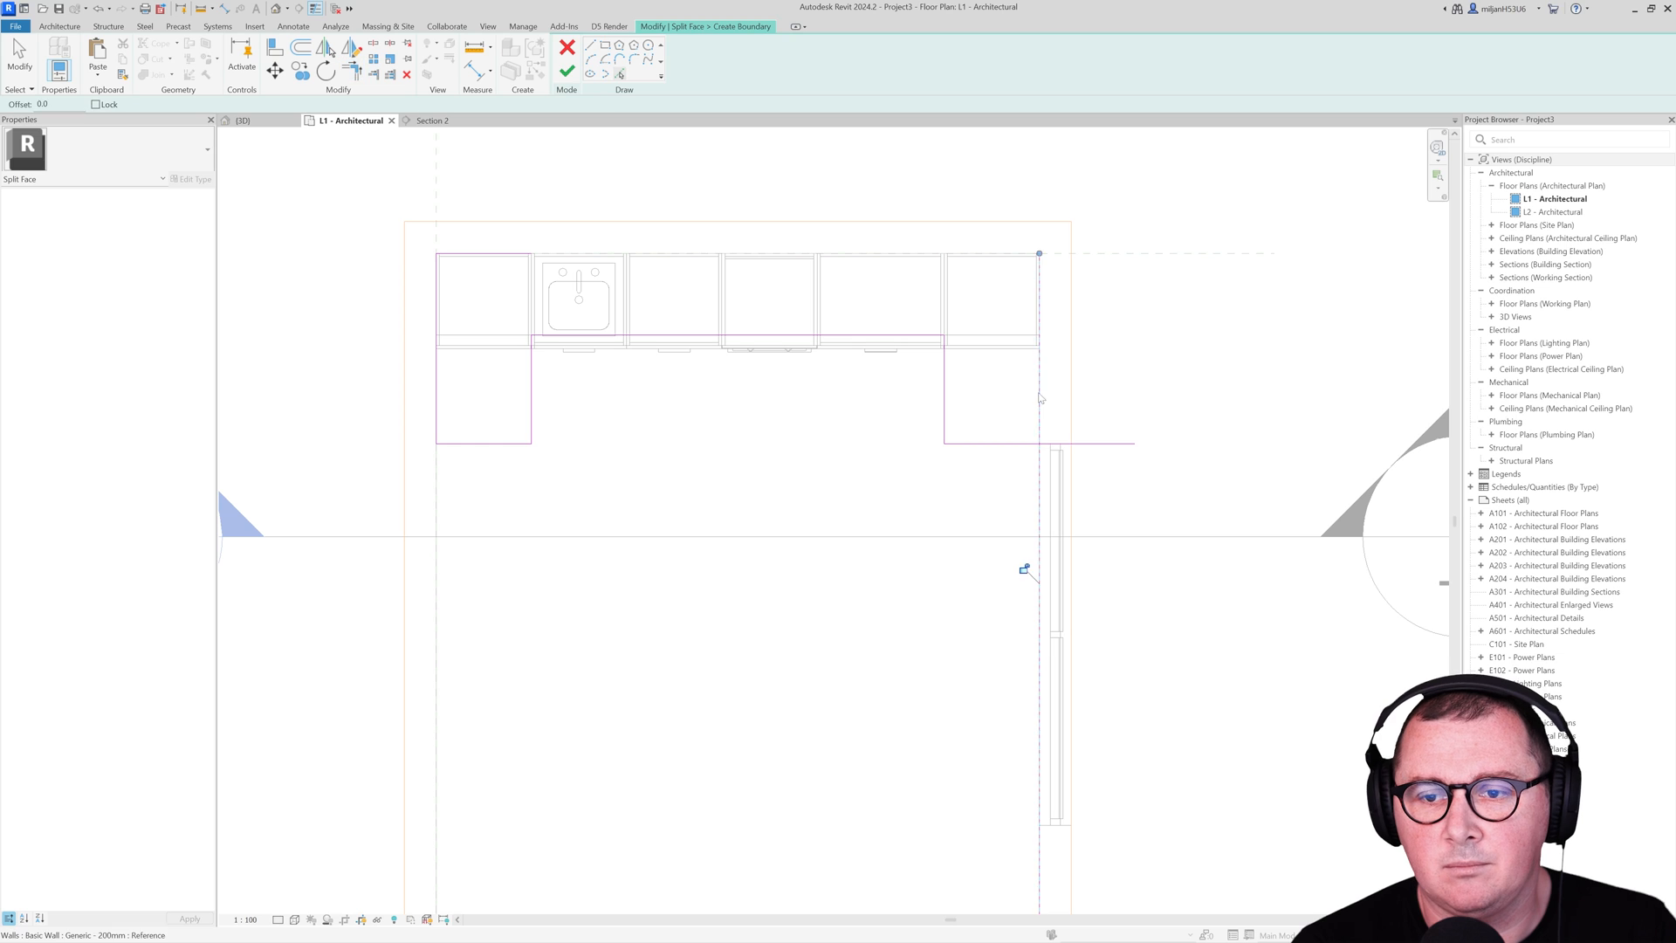
left_click(243, 121)
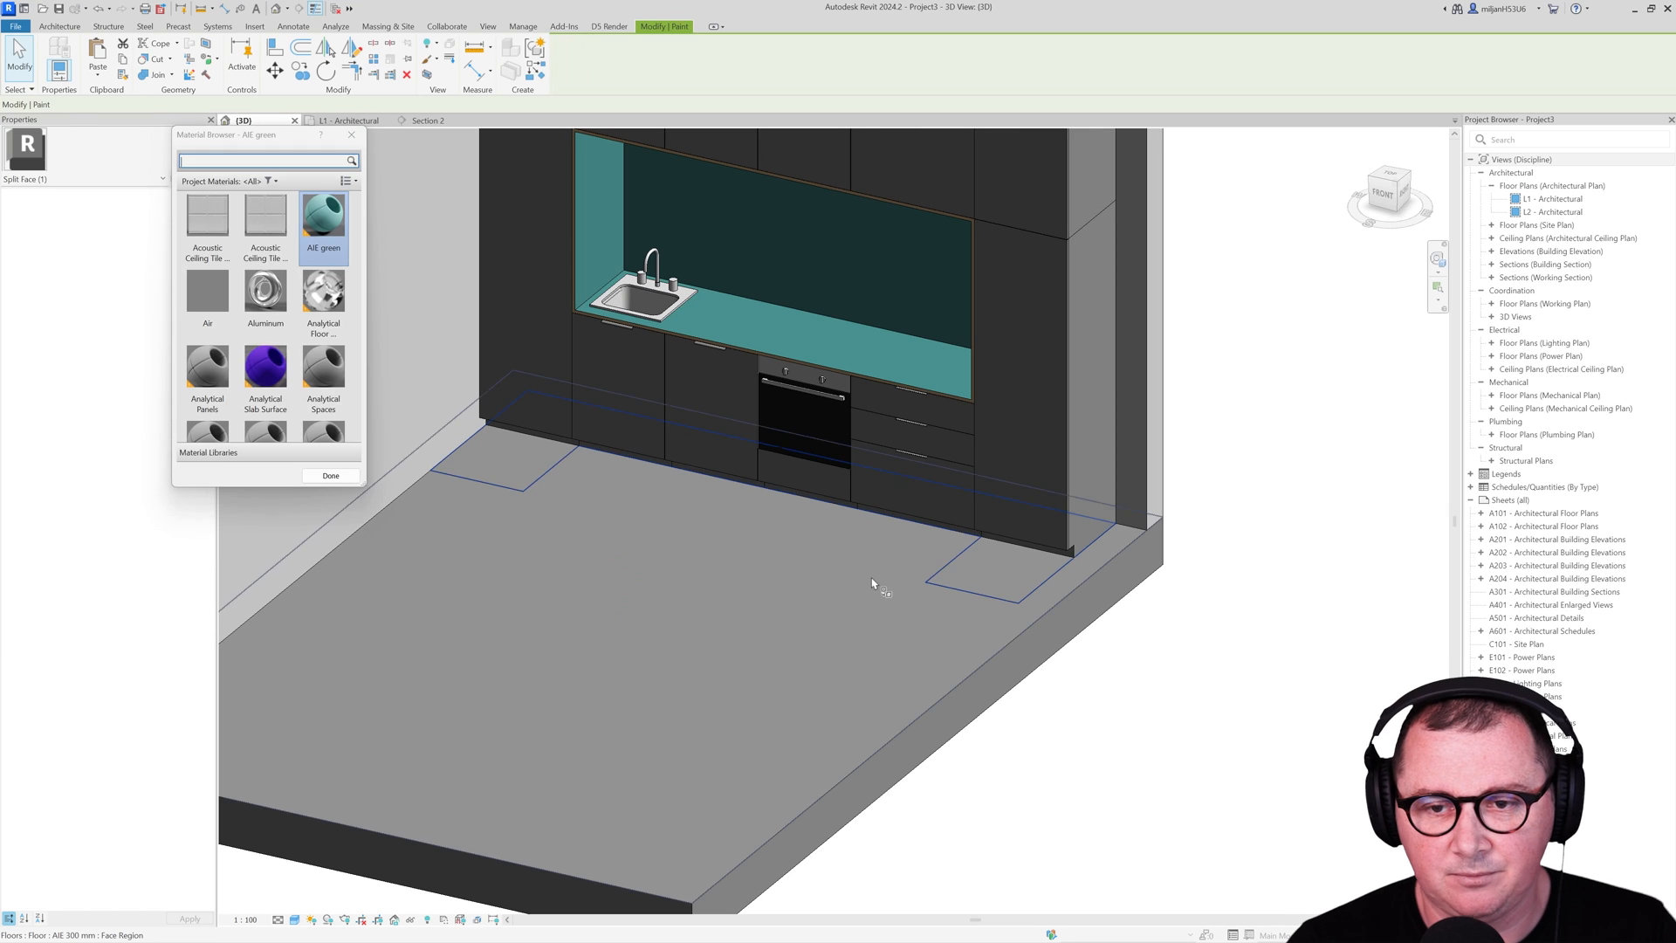
type("wh")
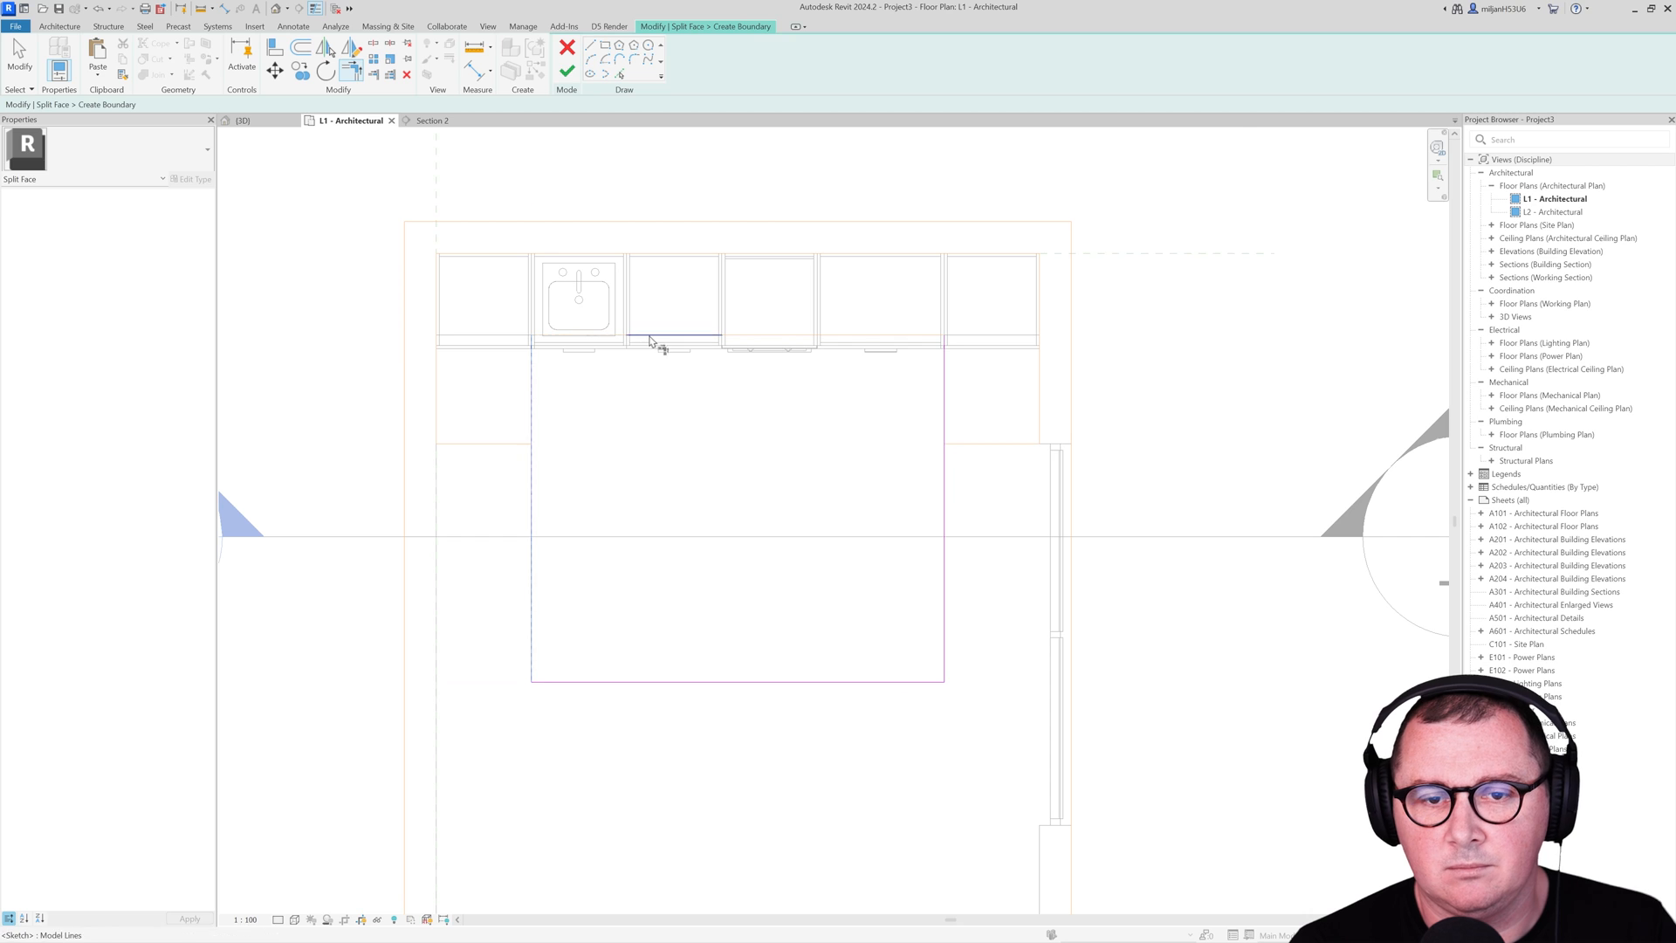
left_click(245, 120)
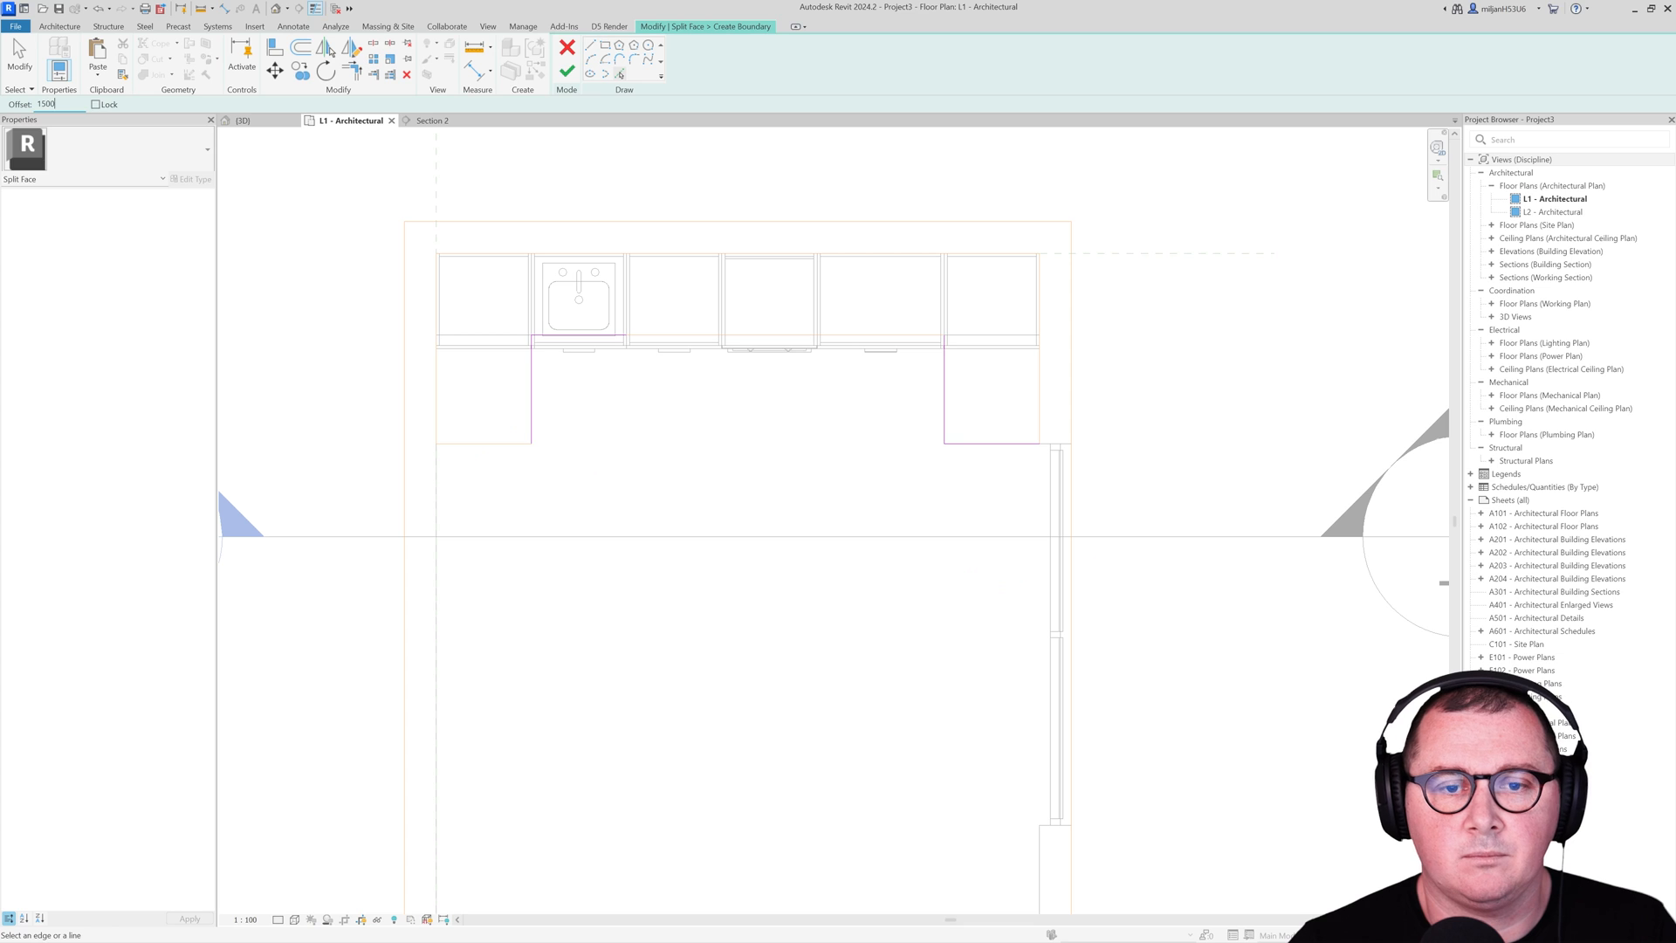
left_click(624, 679)
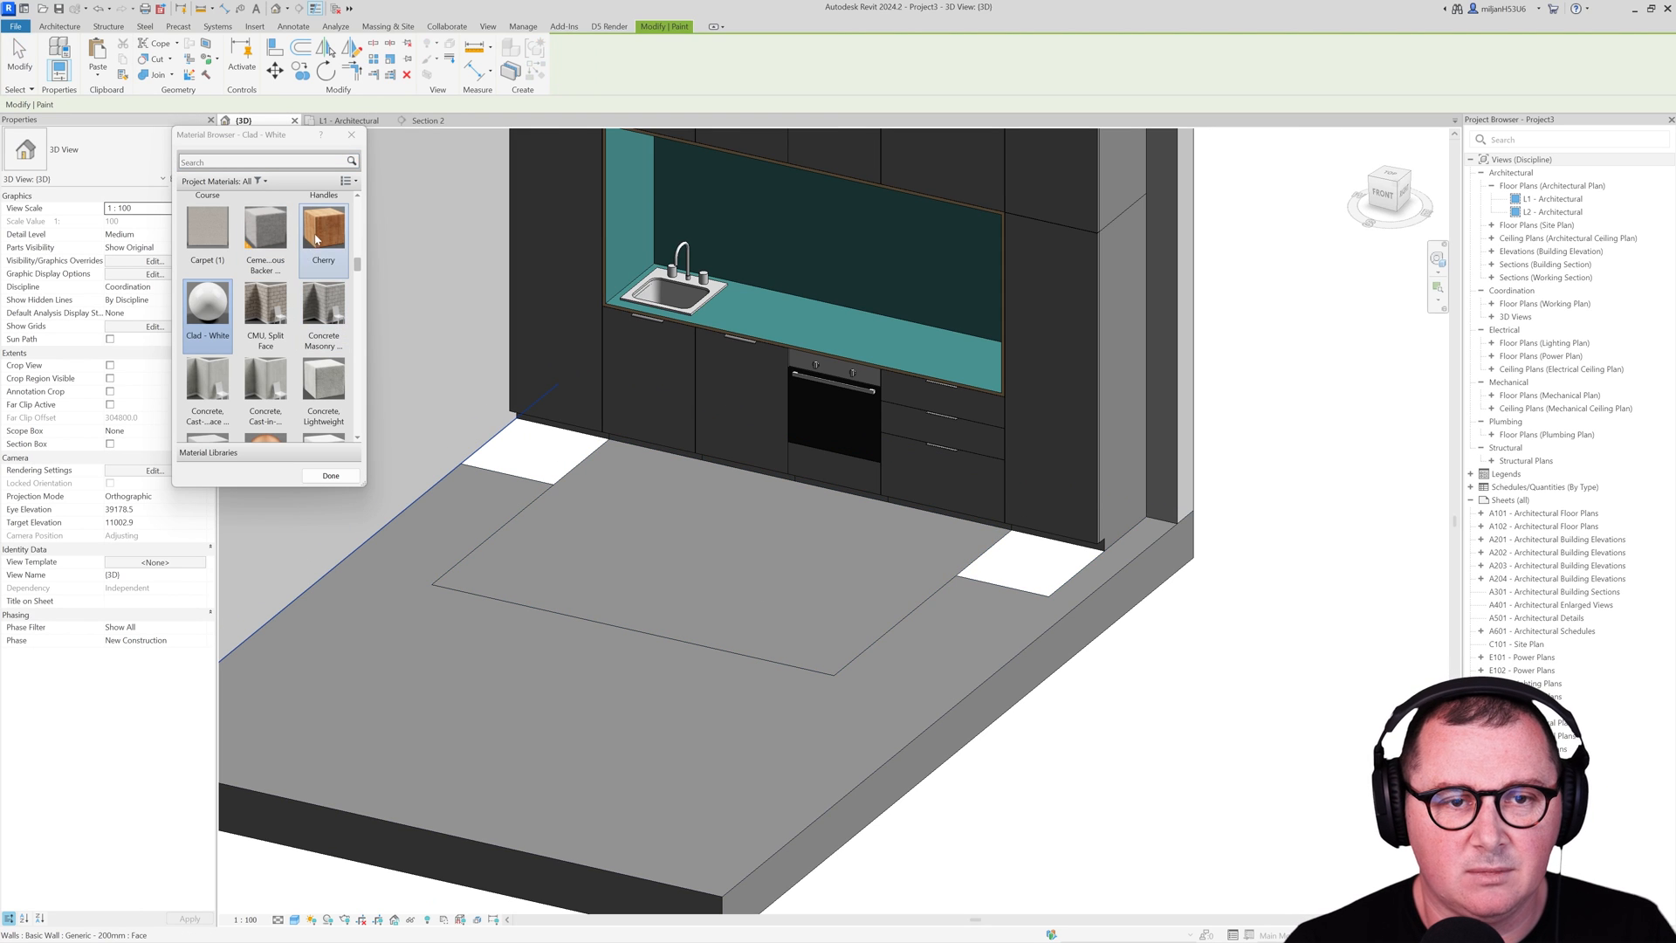
Step: Paint the corner regions Clad - White, the centre Concrete Lightweight and the rest pine wood
left_click(323, 387)
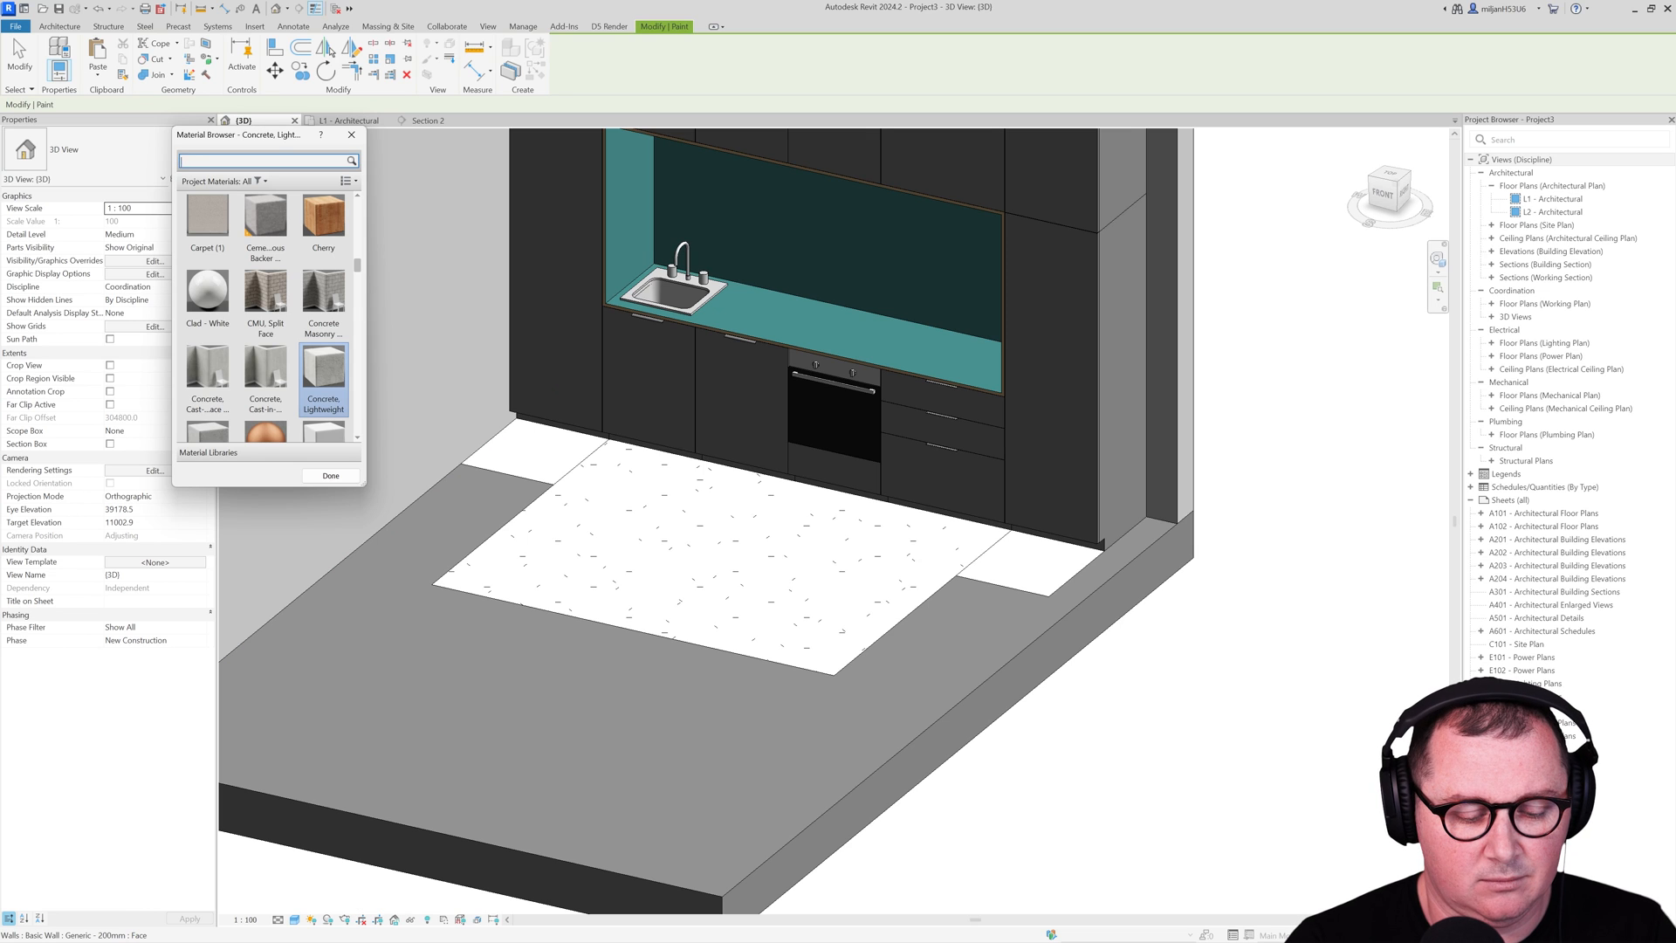
type("pine")
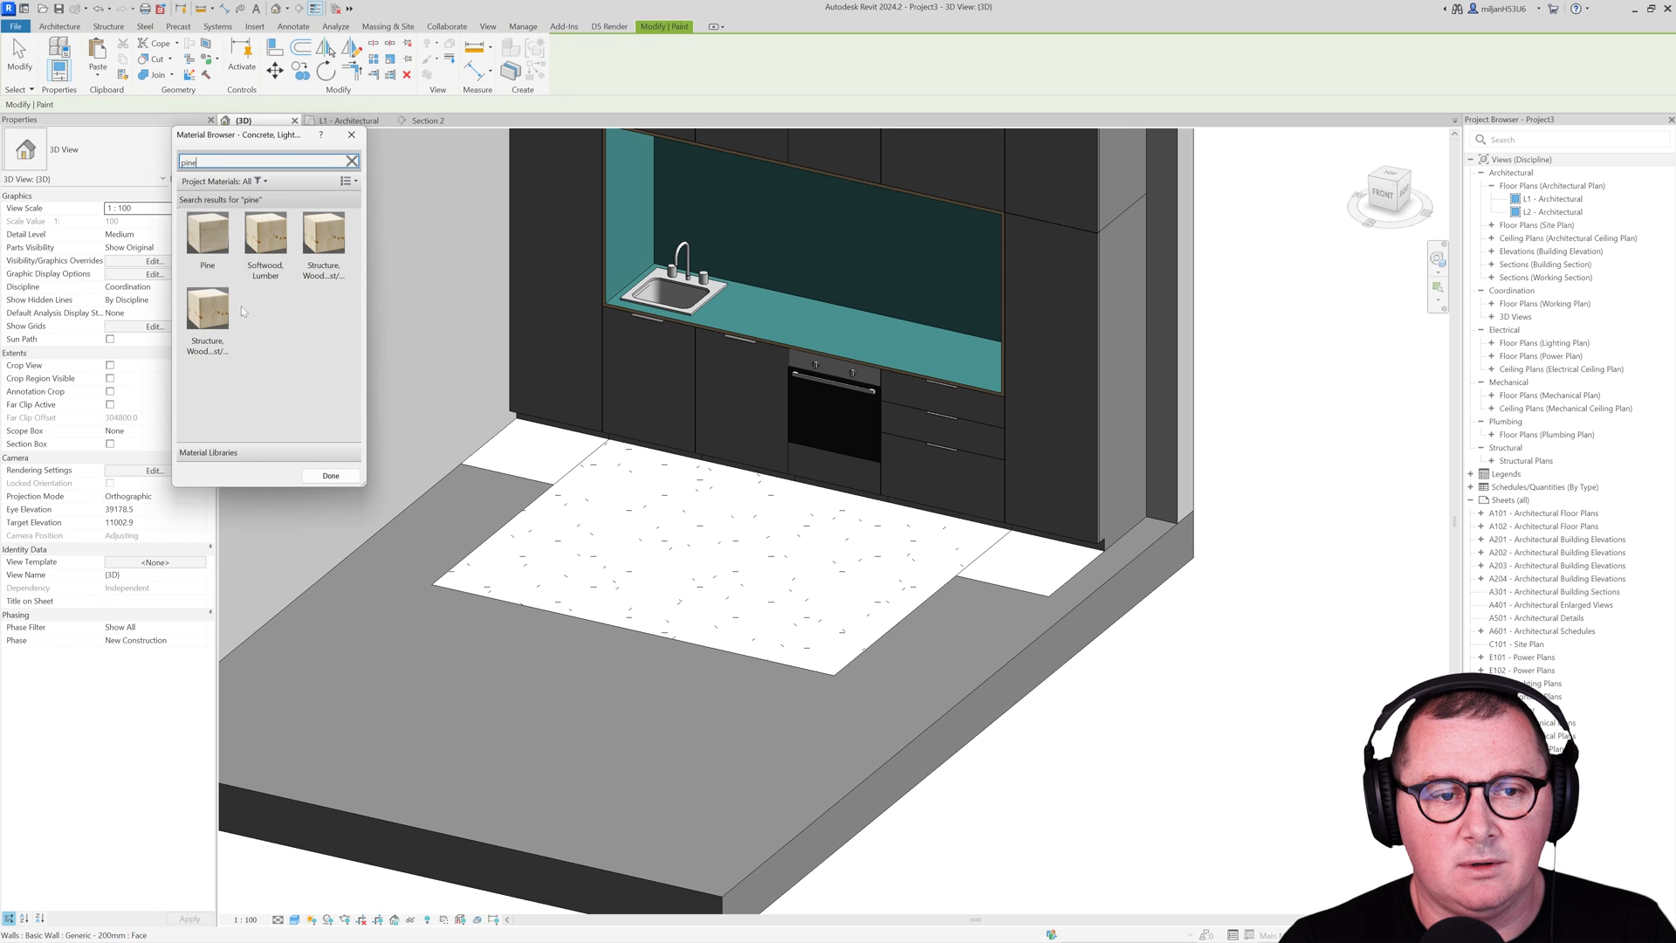
left_click(208, 310)
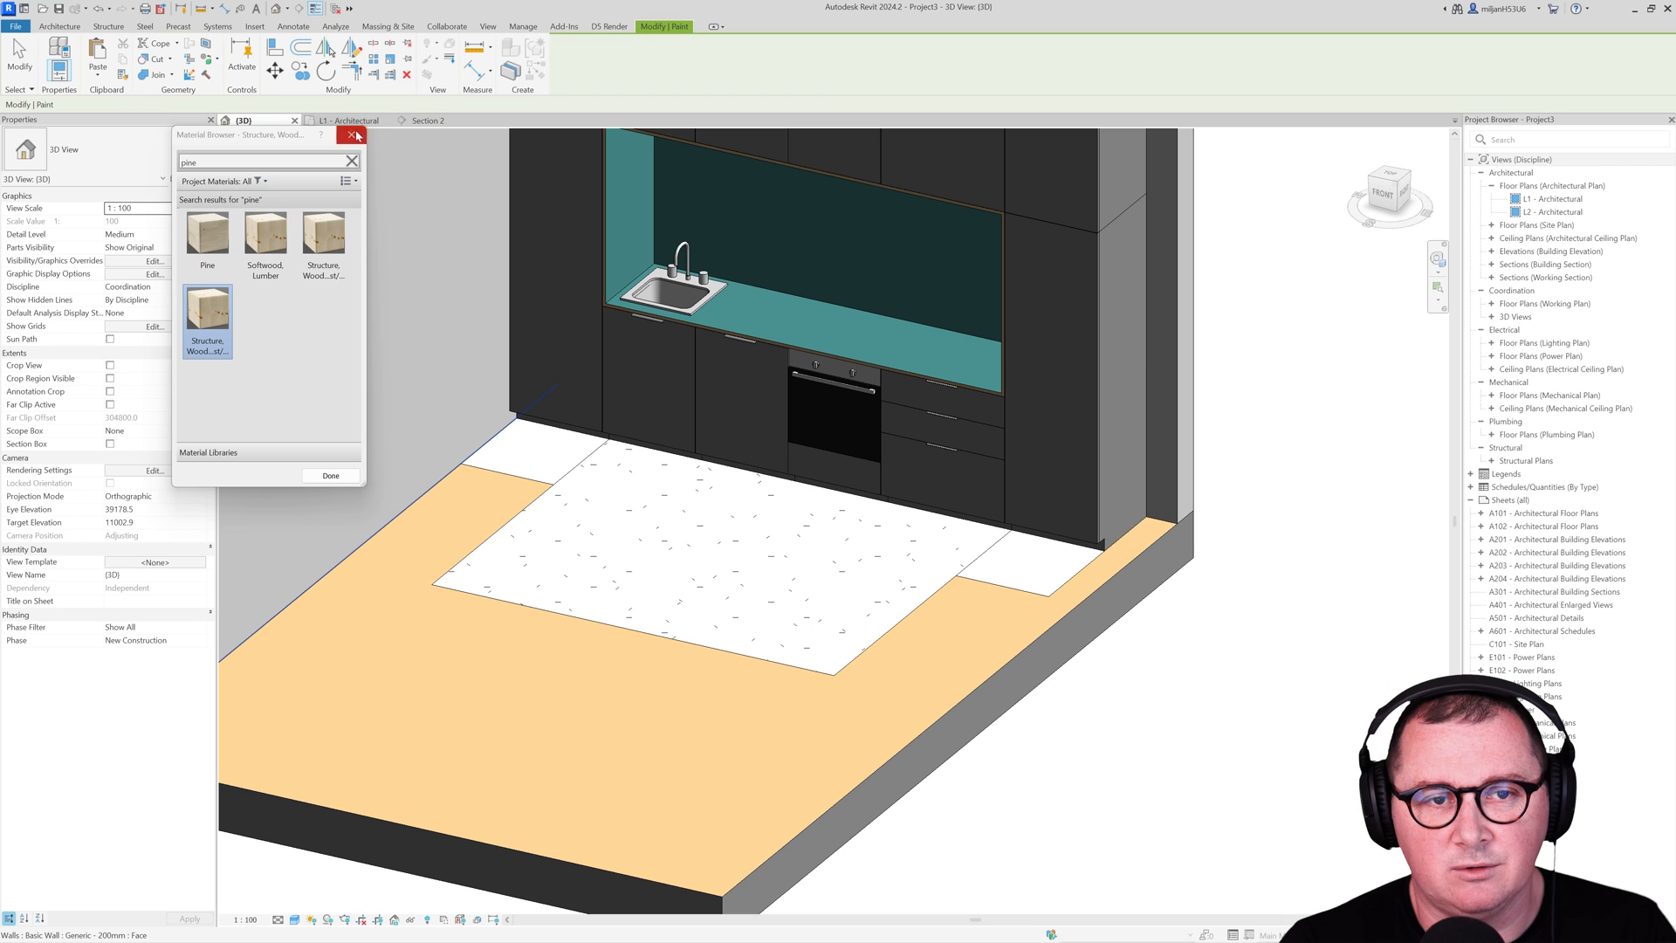
left_click(351, 136)
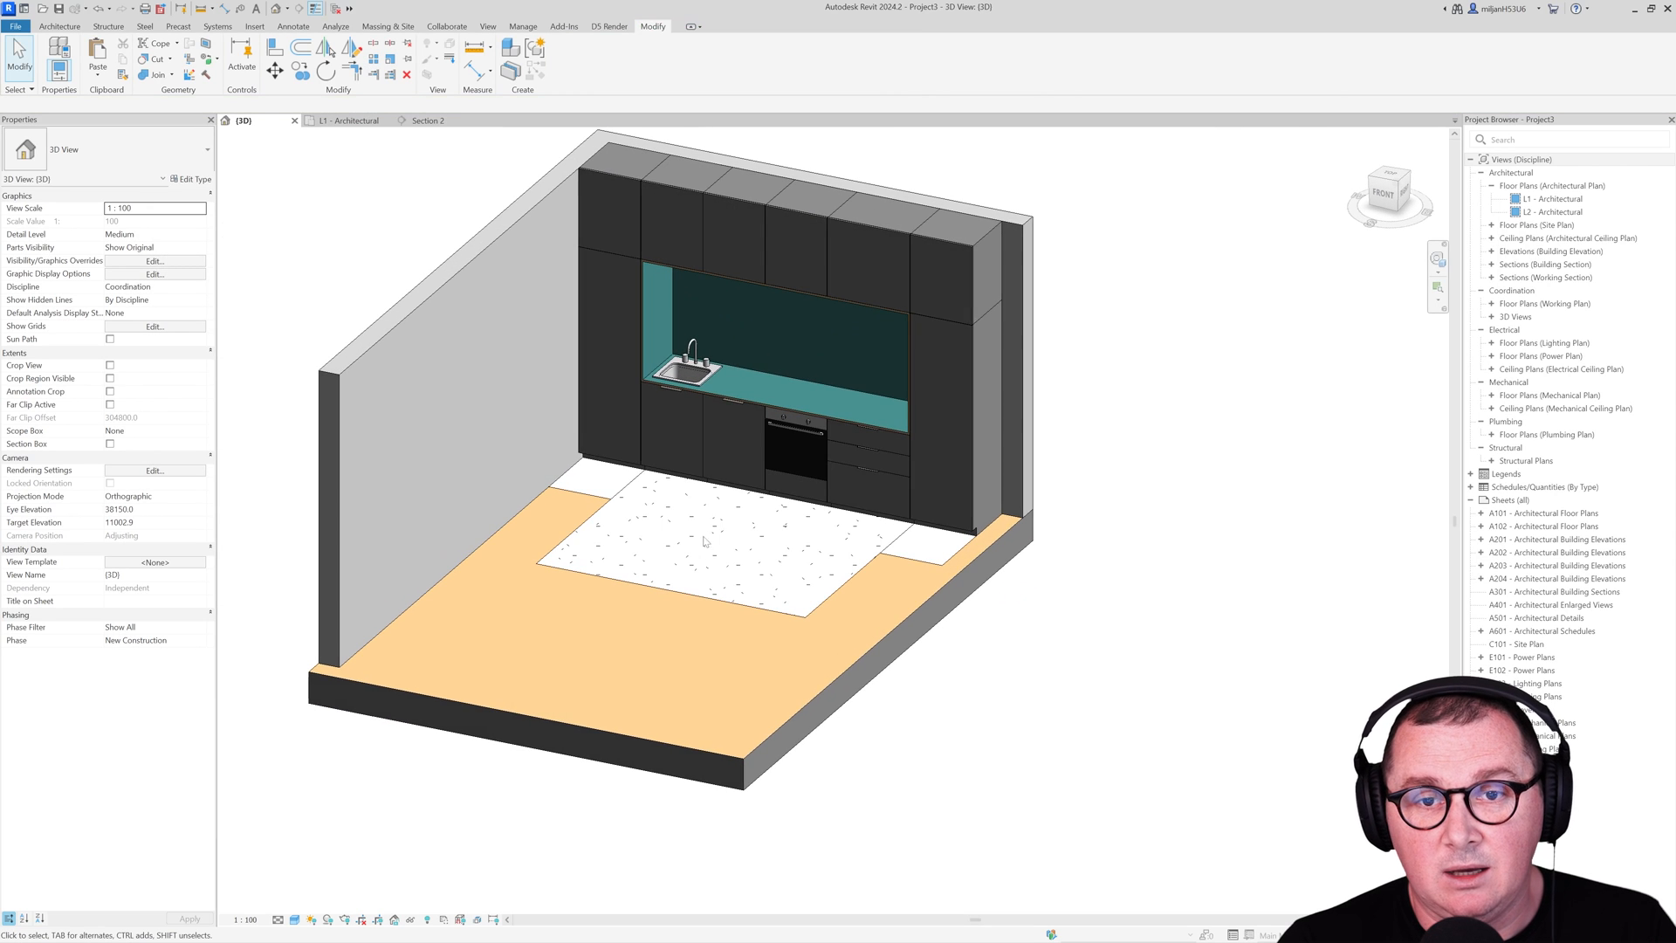
left_click(351, 120)
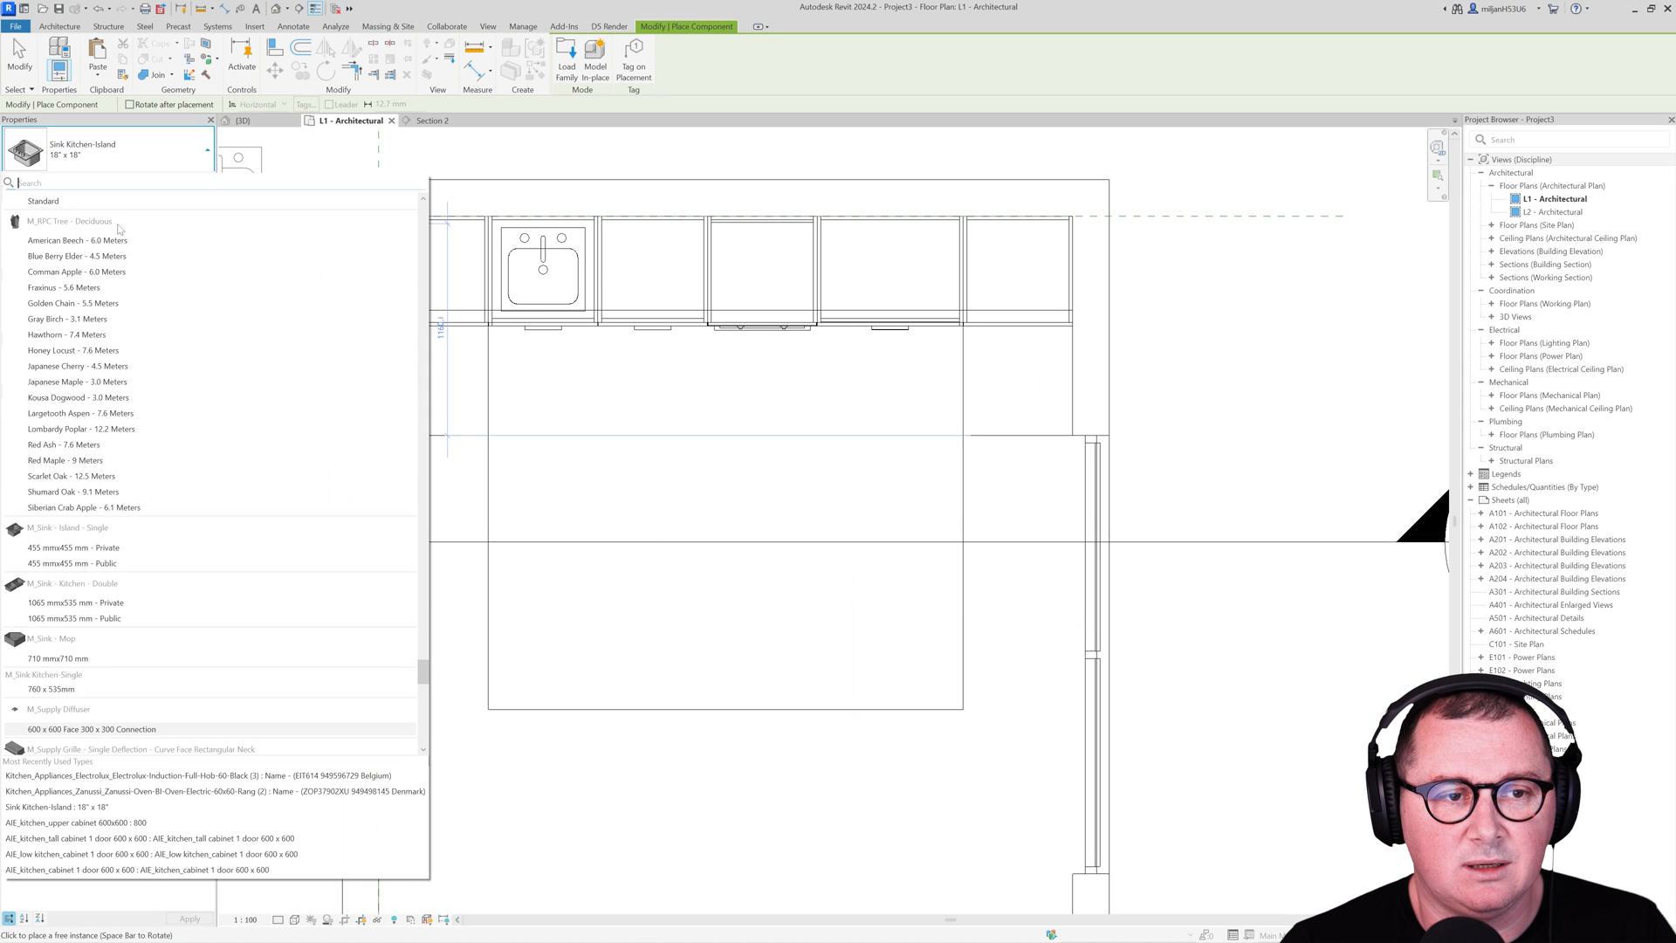
Step: Place the AE_table component on the central rug in the L1 plan and add AE_chair beside it
type("ta")
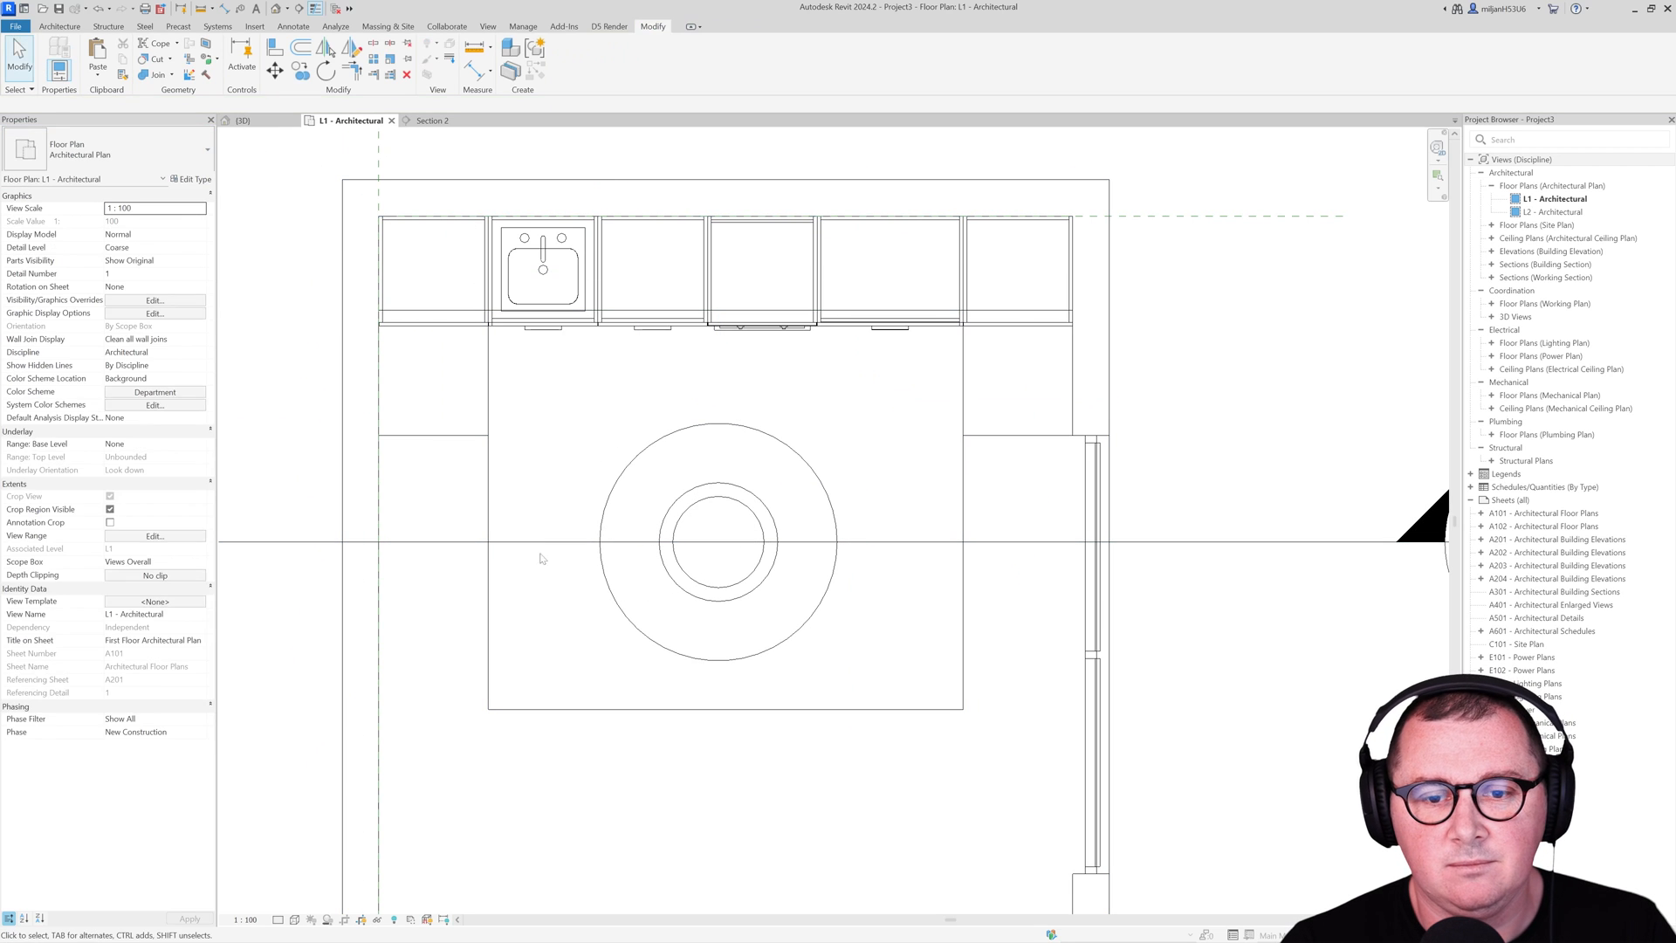
left_click(721, 545)
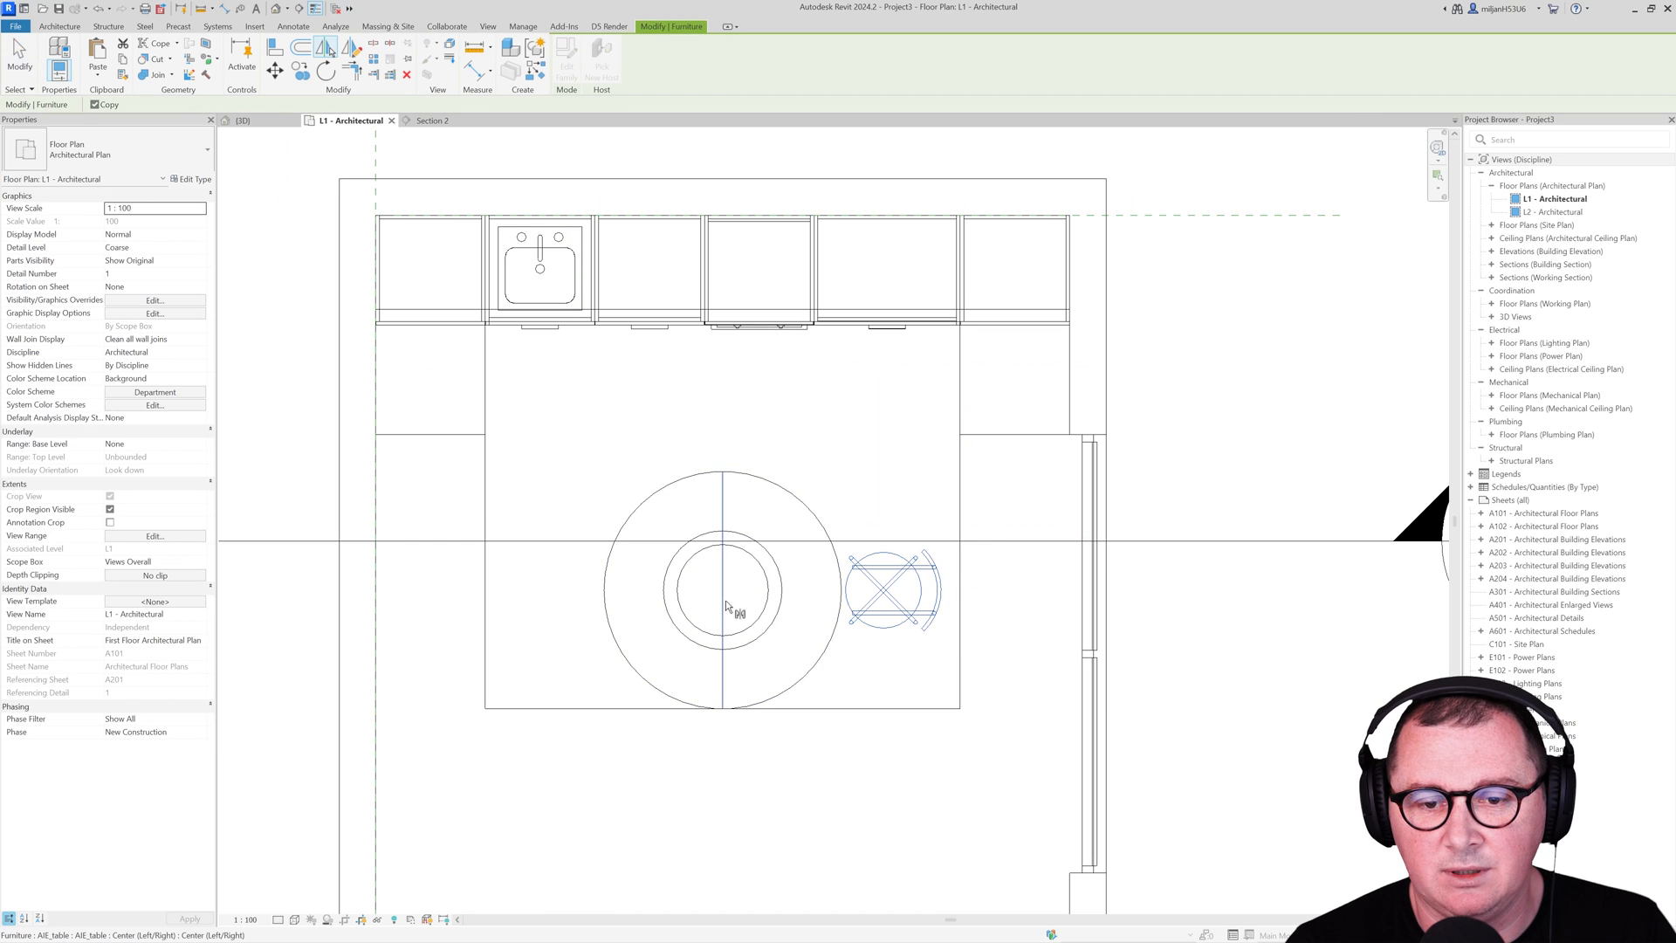
left_click(241, 120)
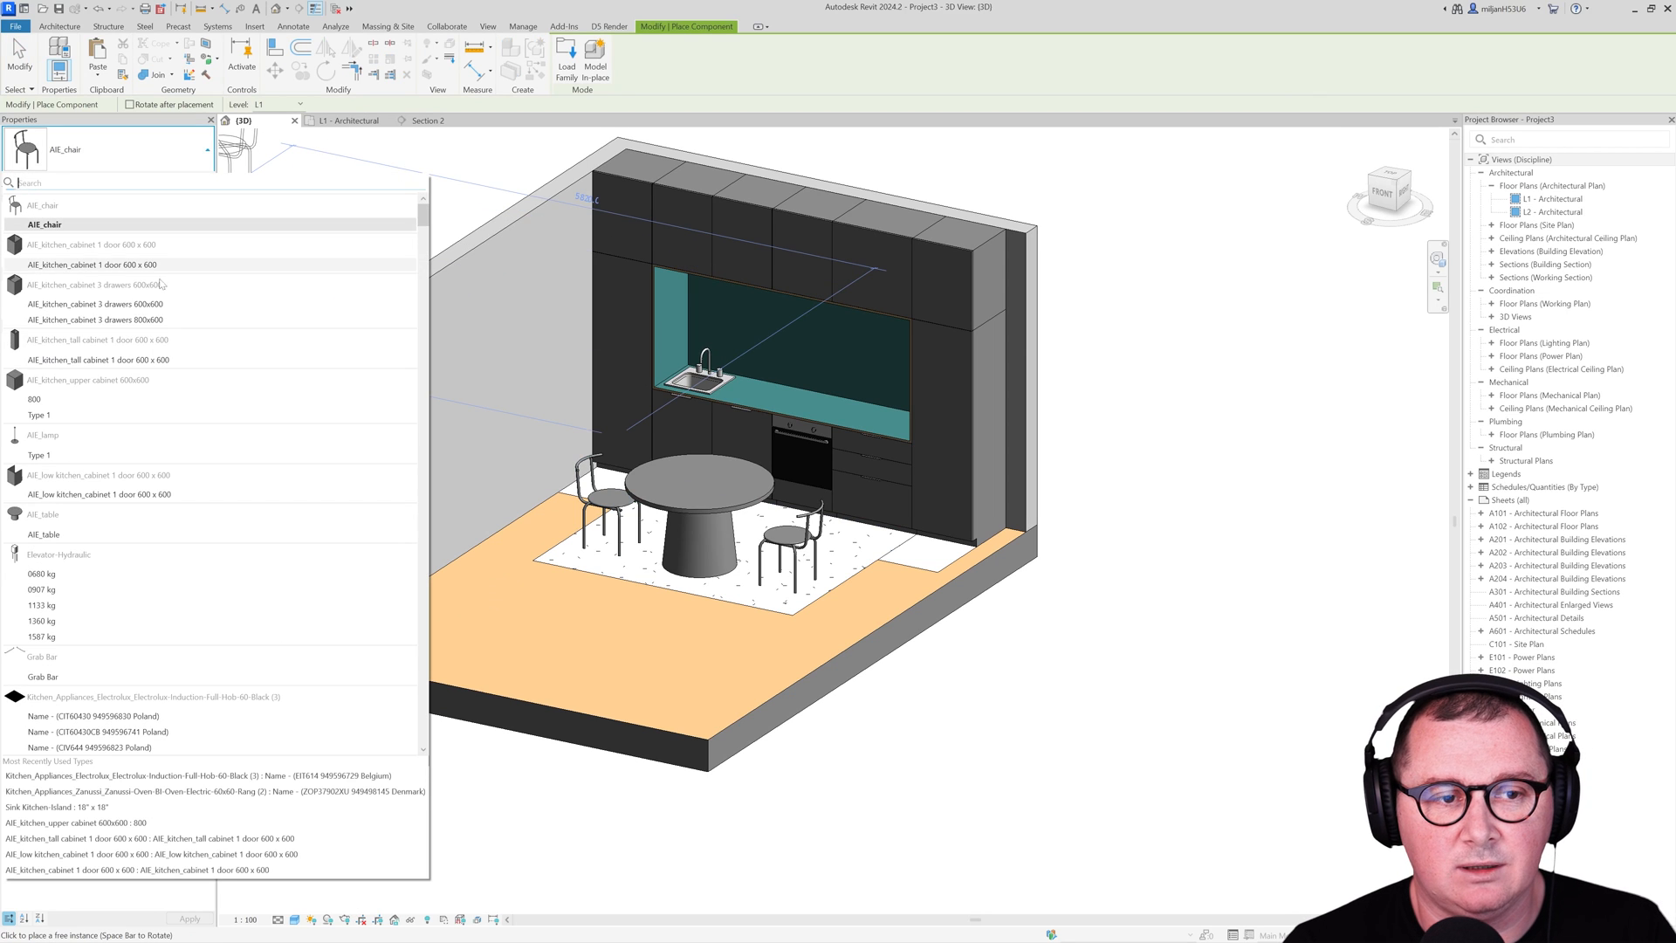
Step: Place the AE_lamp pendant component in the kitchen
left_click(40, 454)
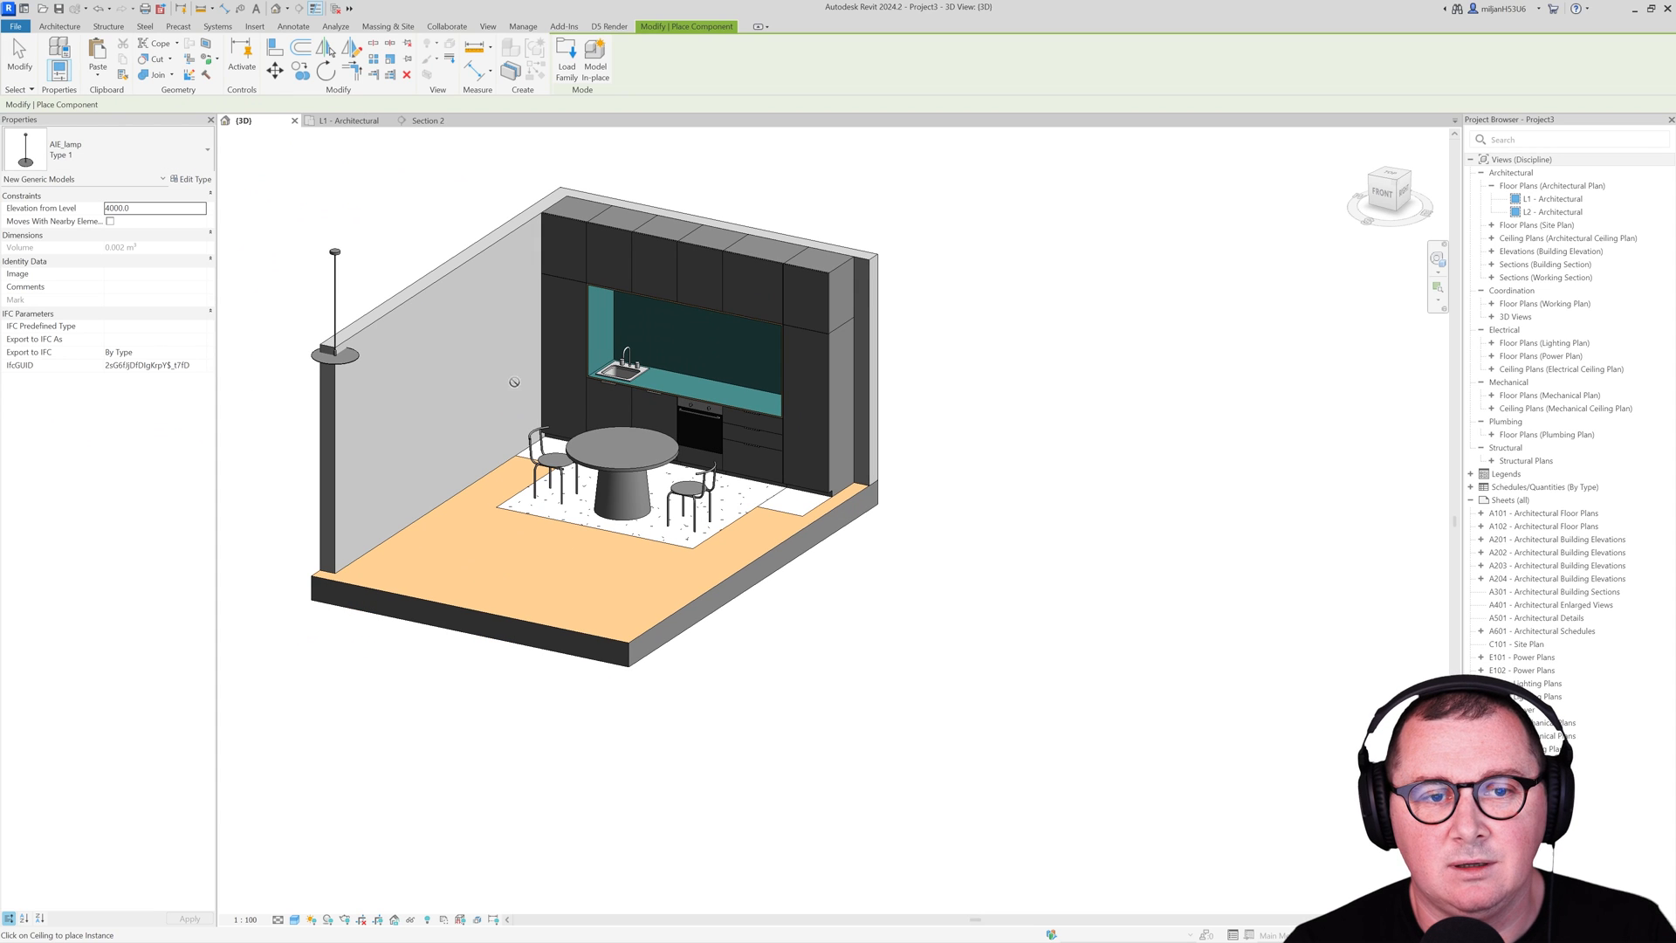
left_click(350, 120)
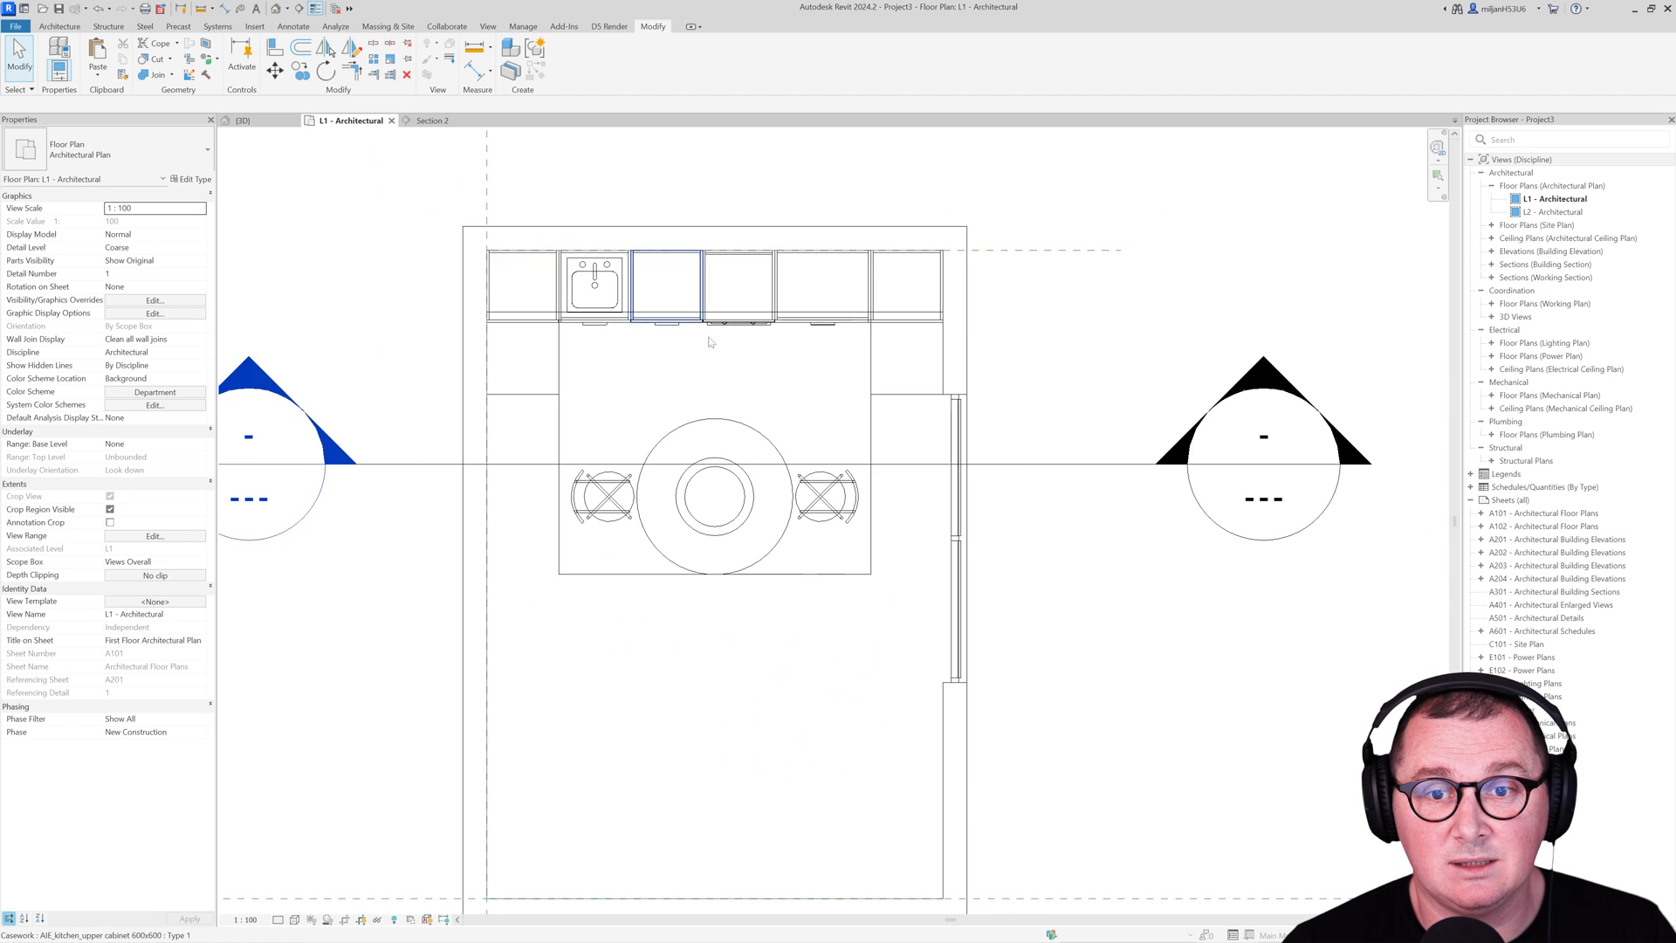
left_click(59, 26)
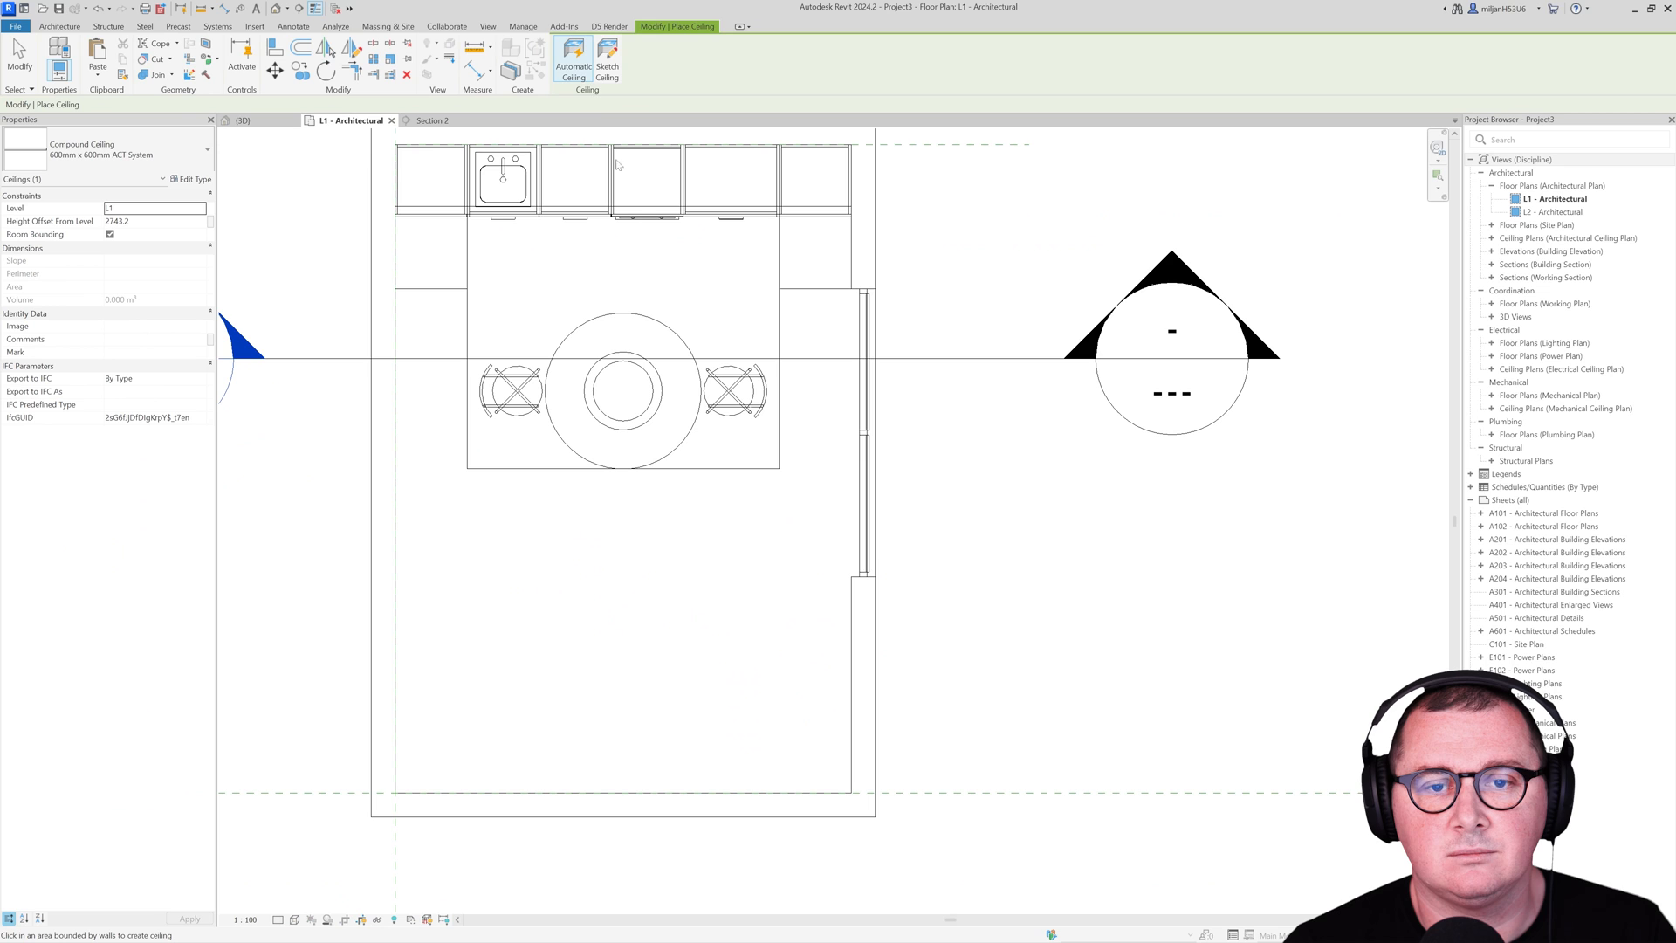
Step: Create a ceiling inside the room walls, set to Generic type with its height offset confirmed
left_click(430, 120)
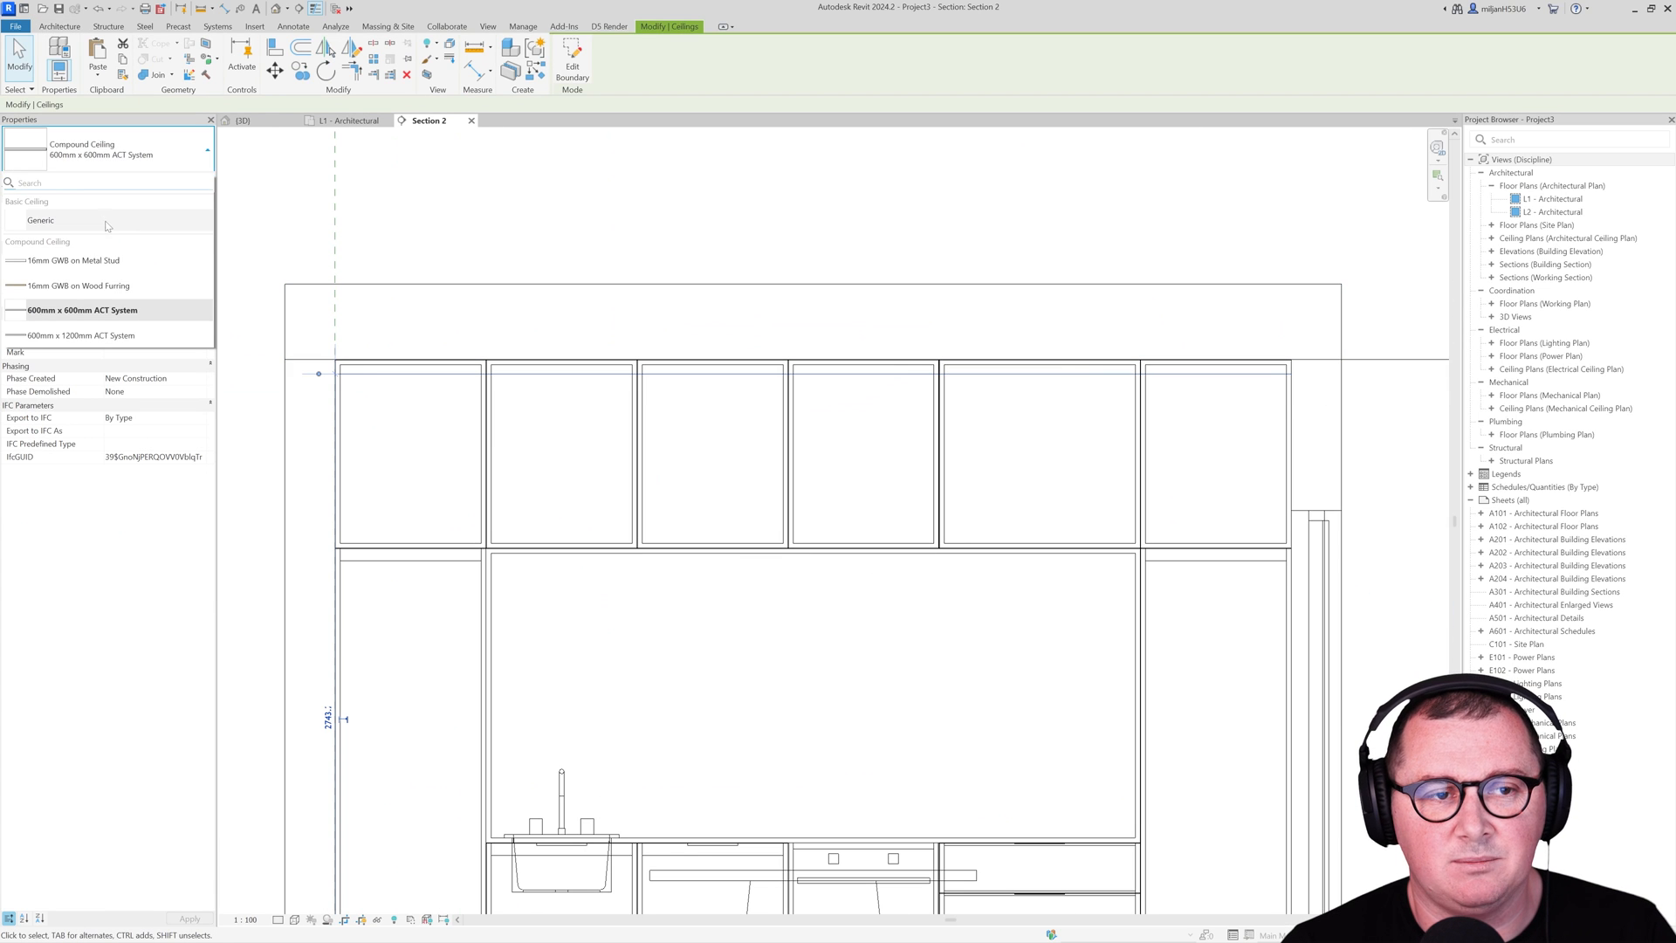
left_click(40, 220)
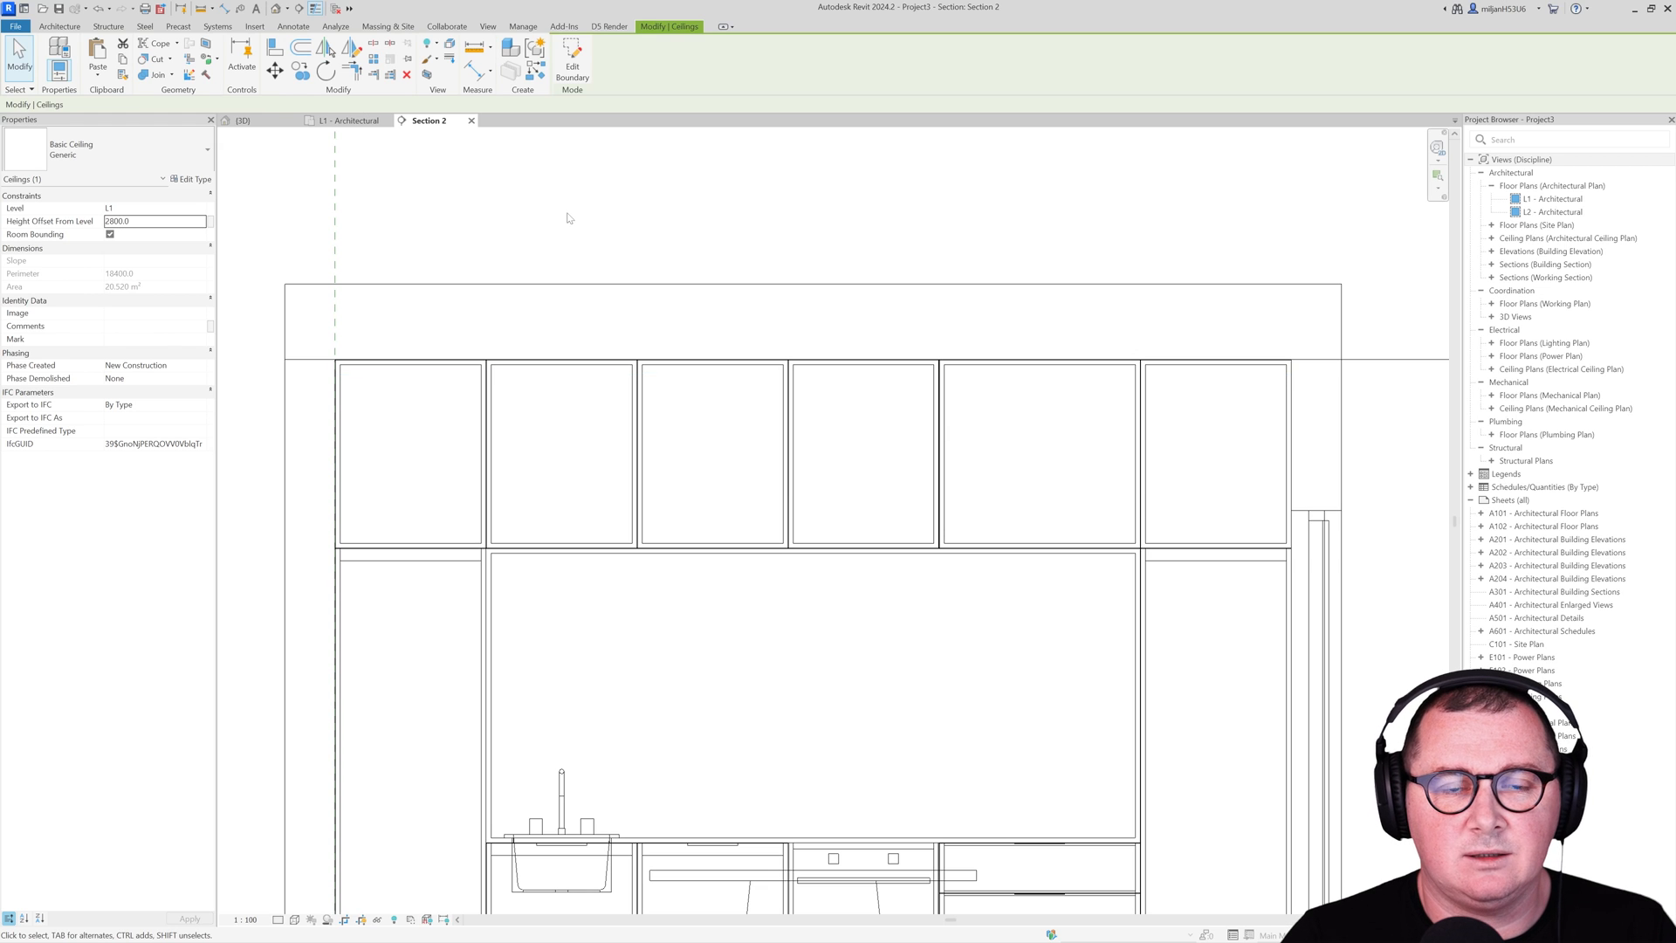
left_click(242, 121)
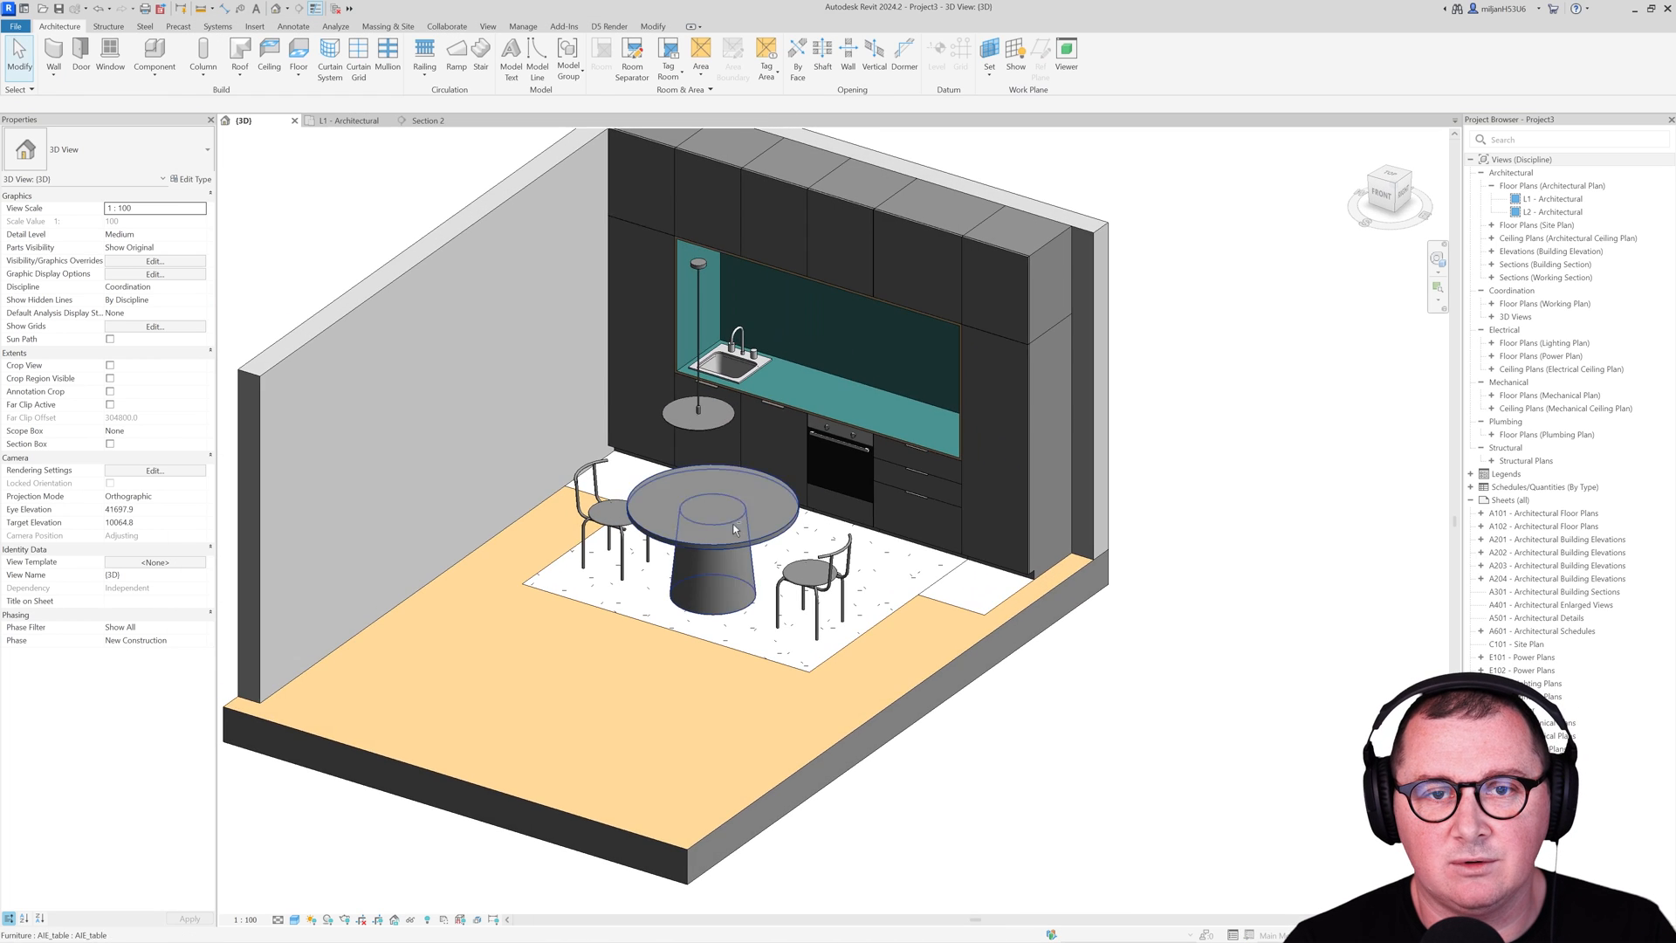
Step: Align the pendant lamp to the round table's centre in L1 and verify in Section 2
left_click(351, 120)
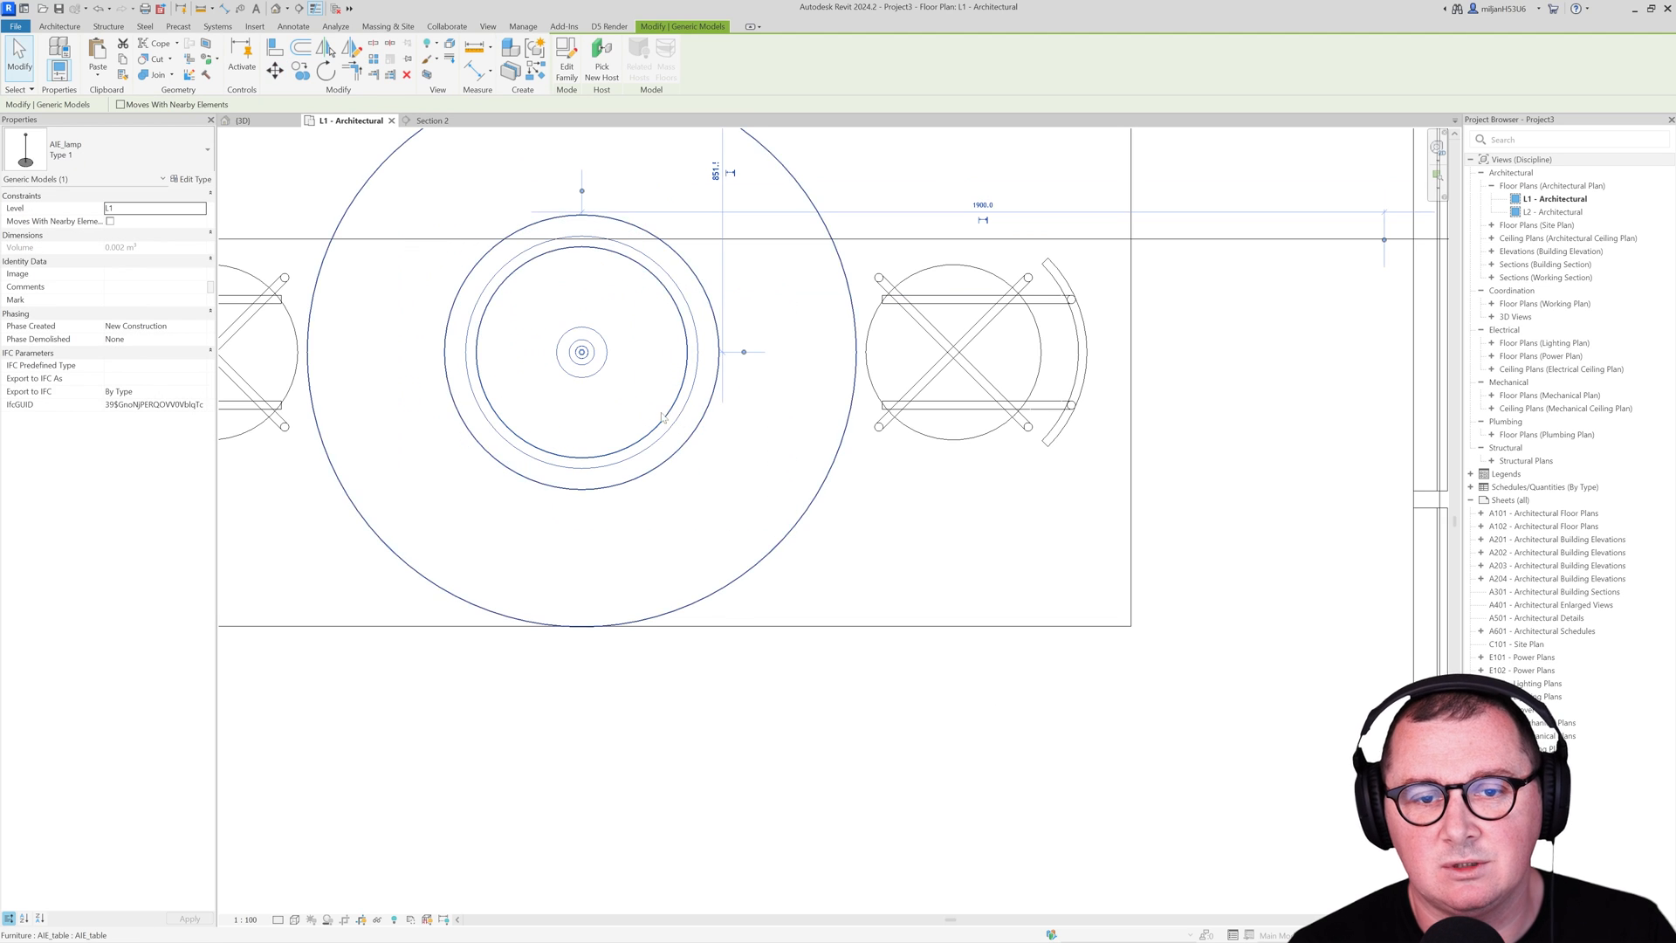
left_click(428, 120)
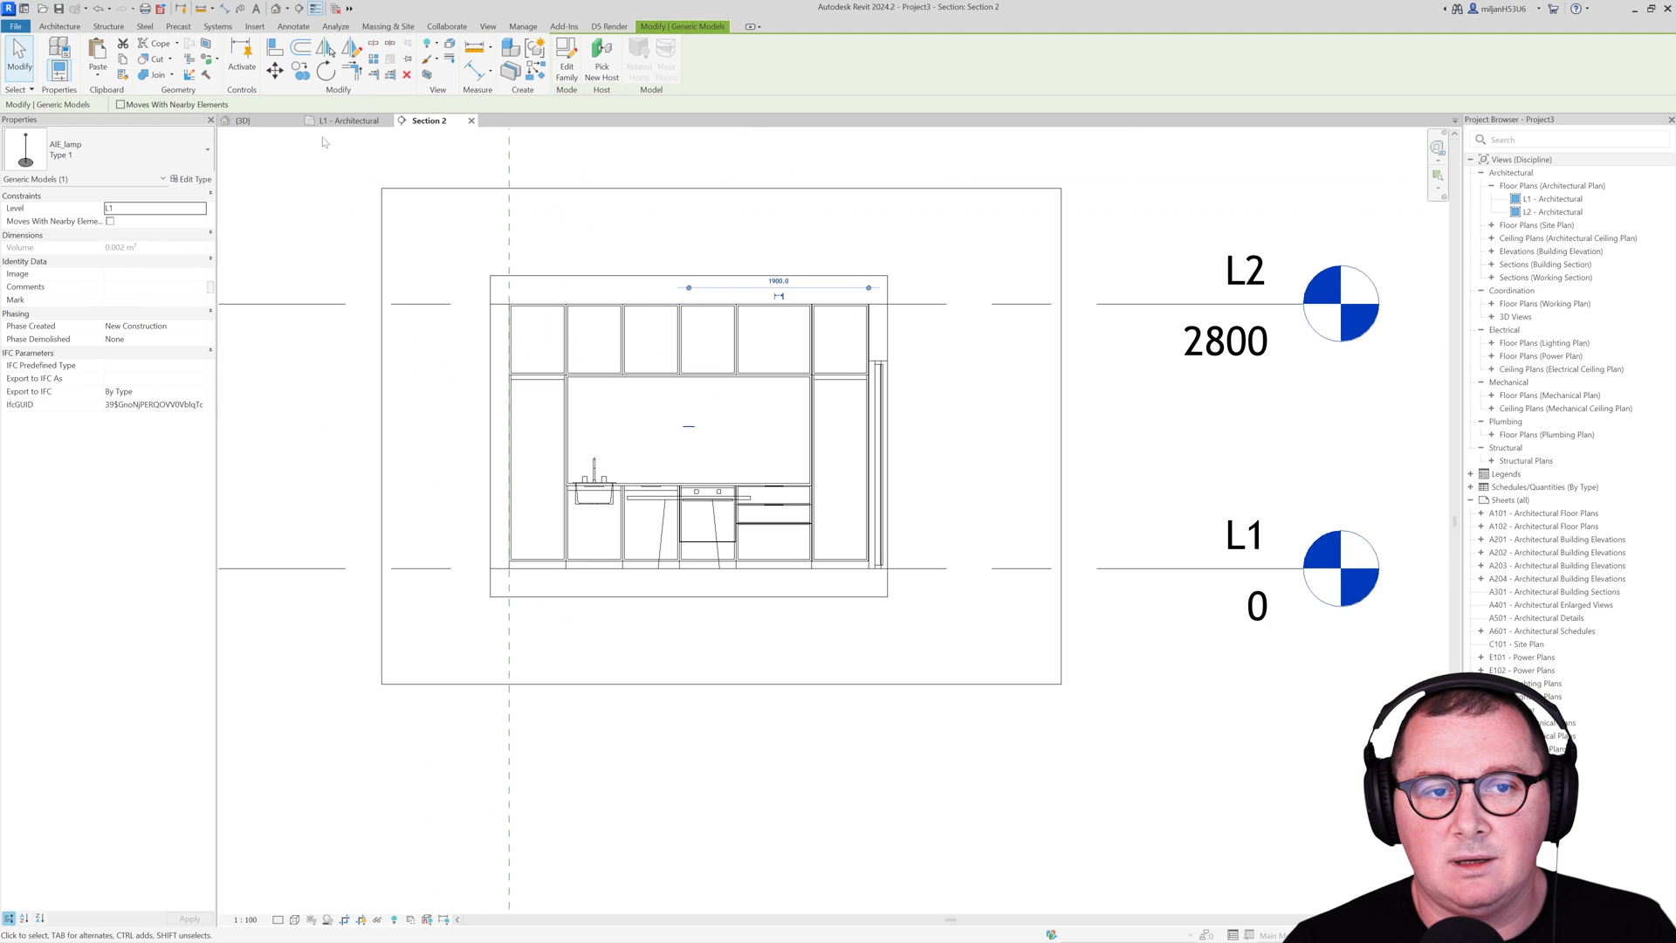
left_click(349, 120)
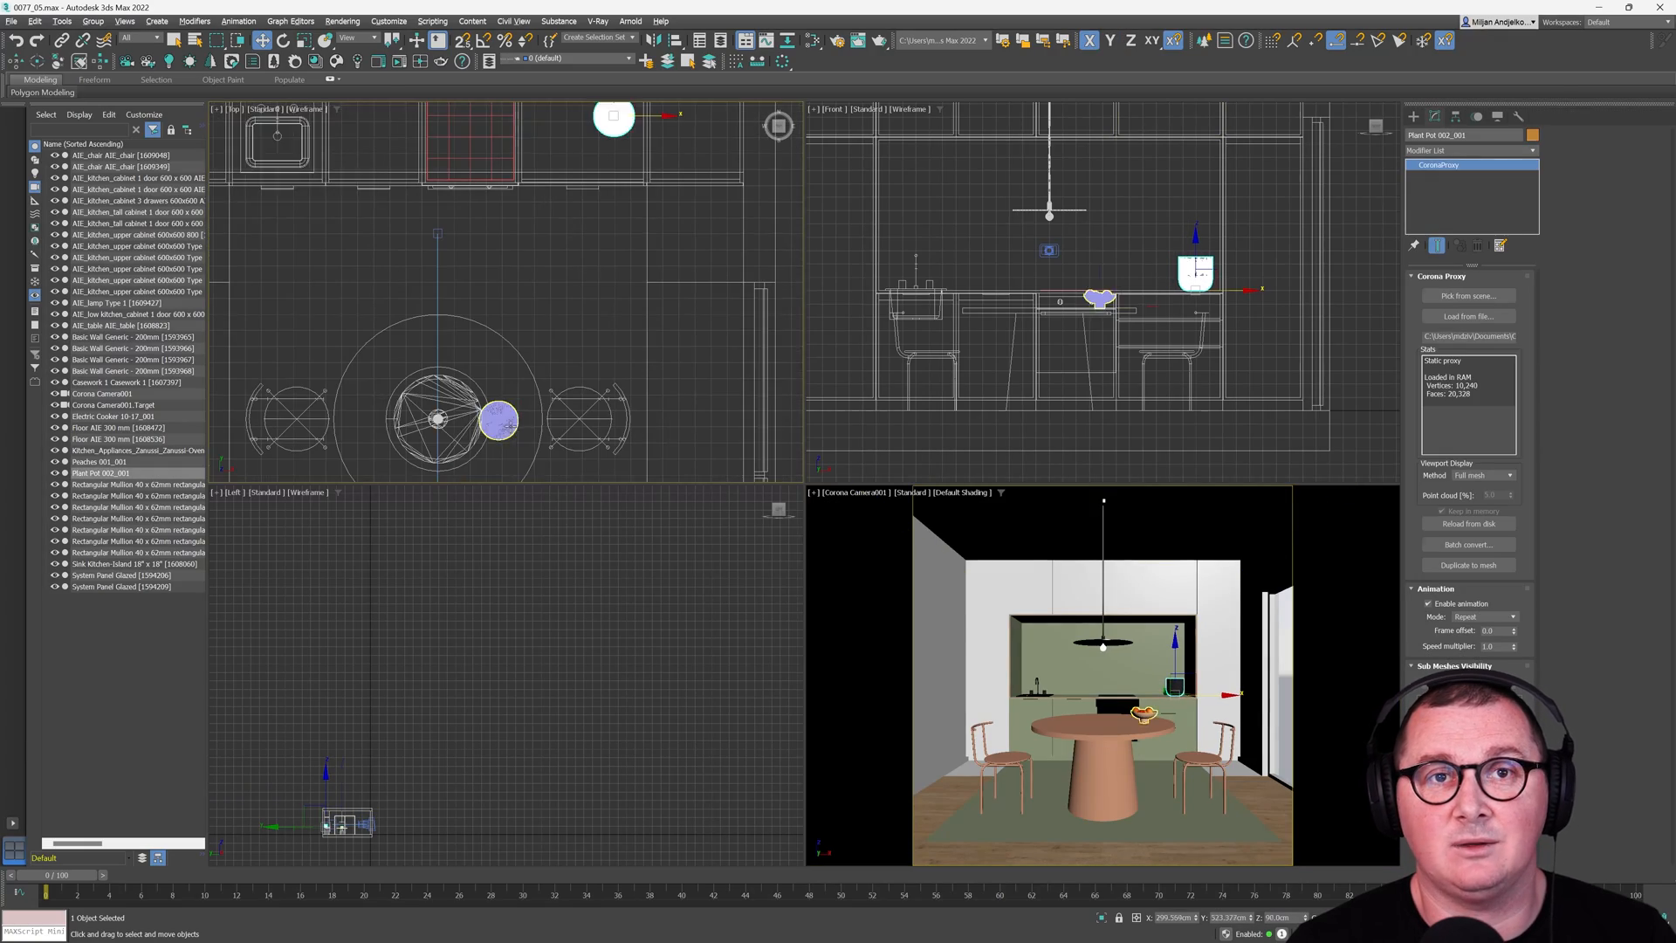
Step: Start a production render of the kitchen through the Corona camera in the frame buffer
left_click(878, 40)
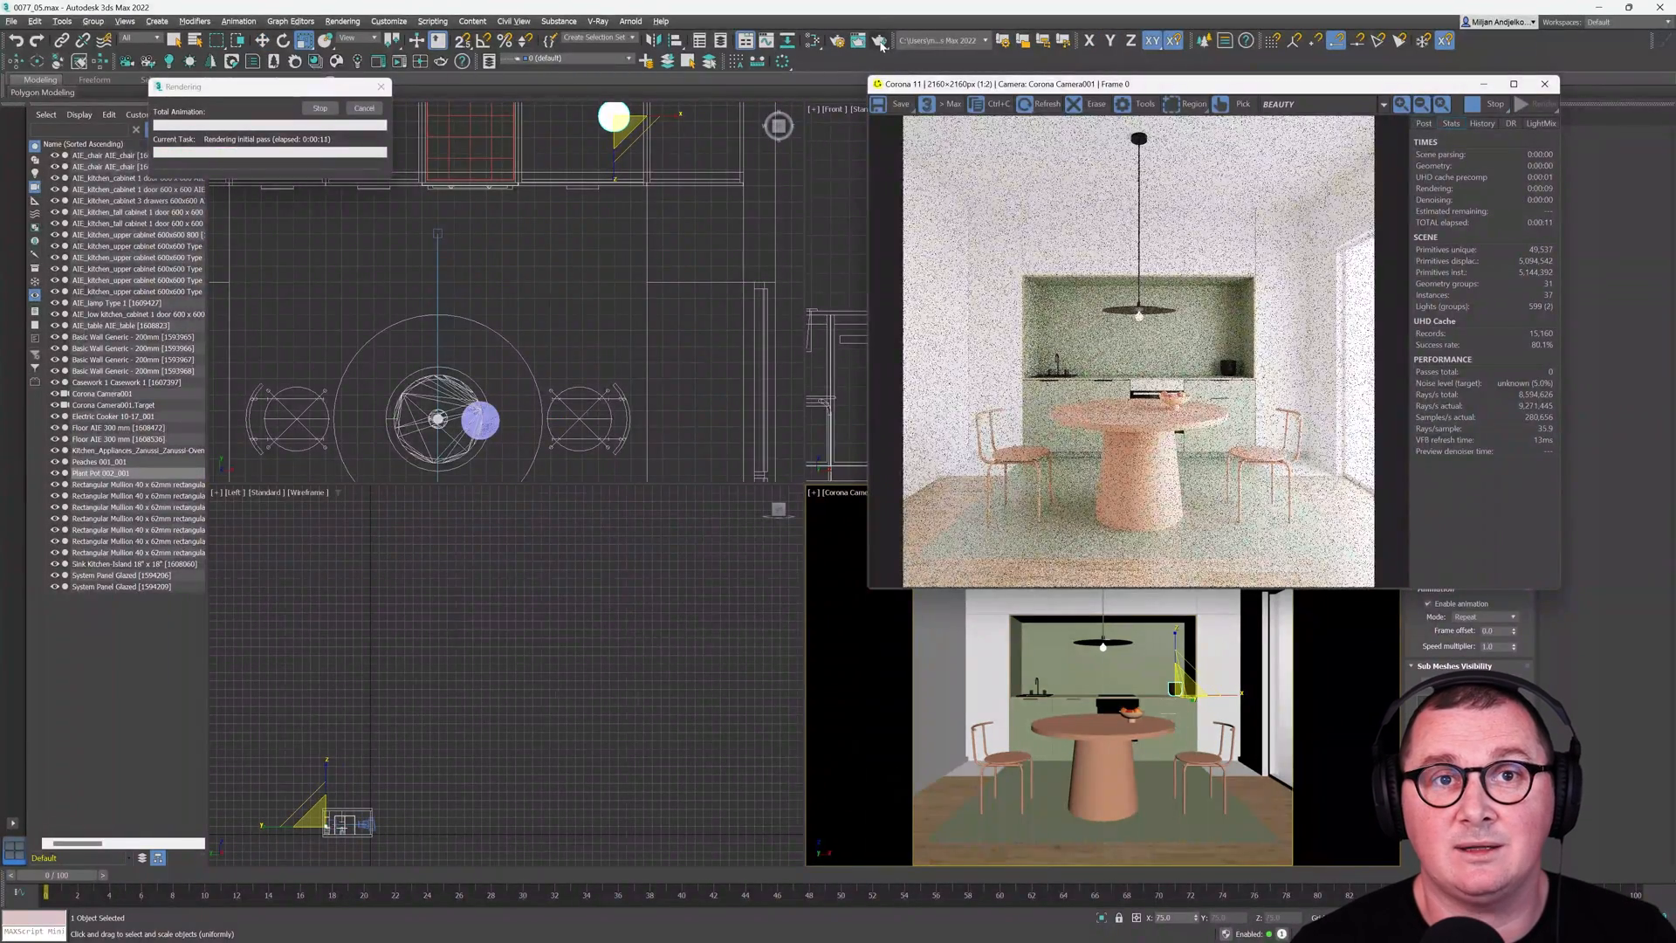